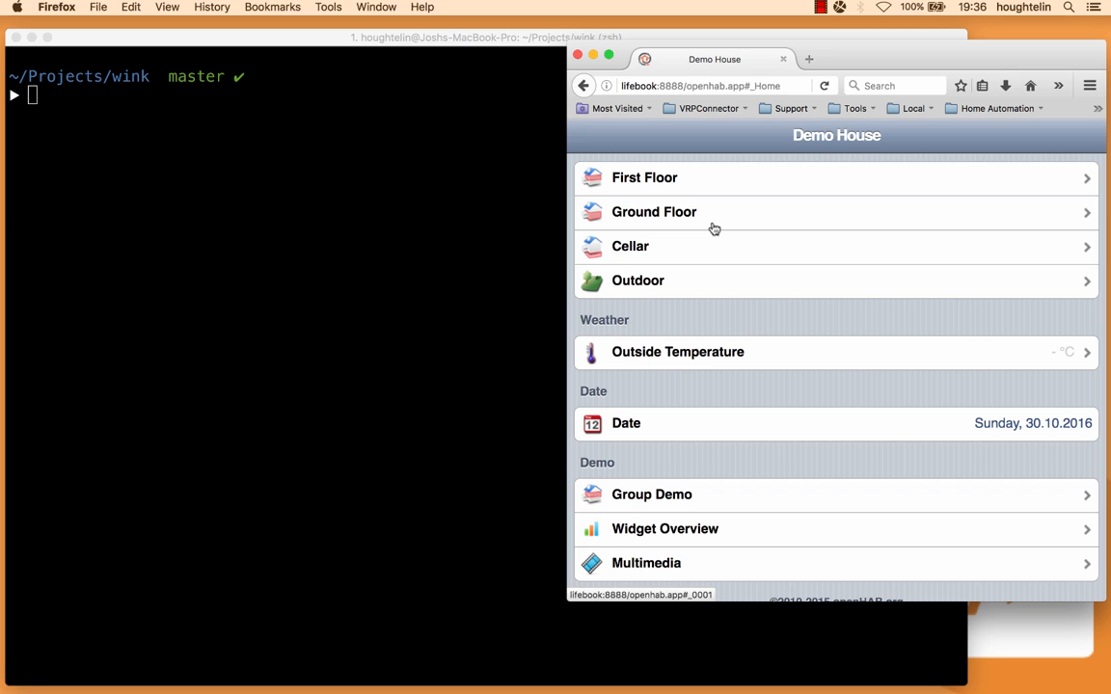
pyautogui.moveTo(872, 54)
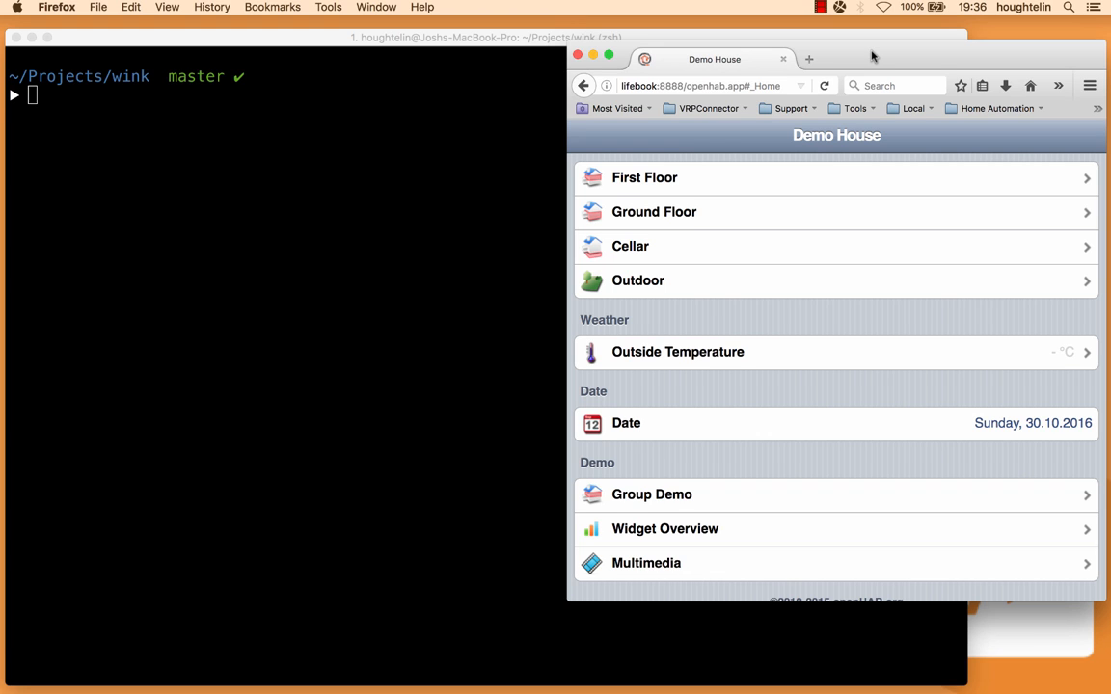
# Try wink:8888 in a new tab, hit the insecure-connection warning, and return to Demo House
pyautogui.click(808, 58)
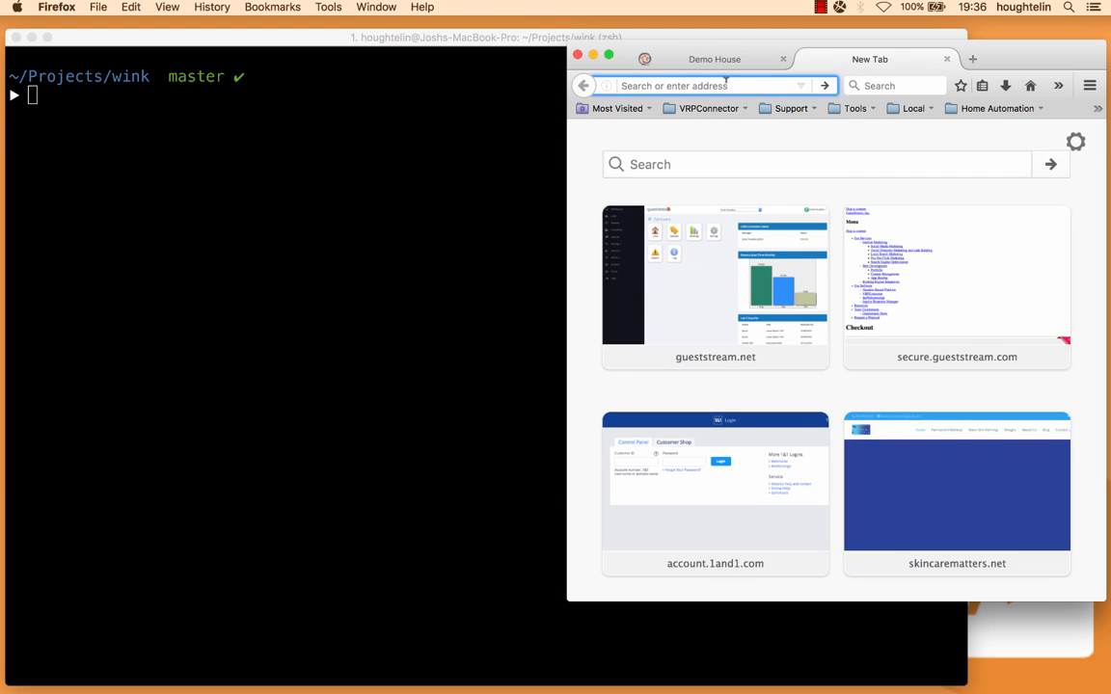
pyautogui.write('ping wink')
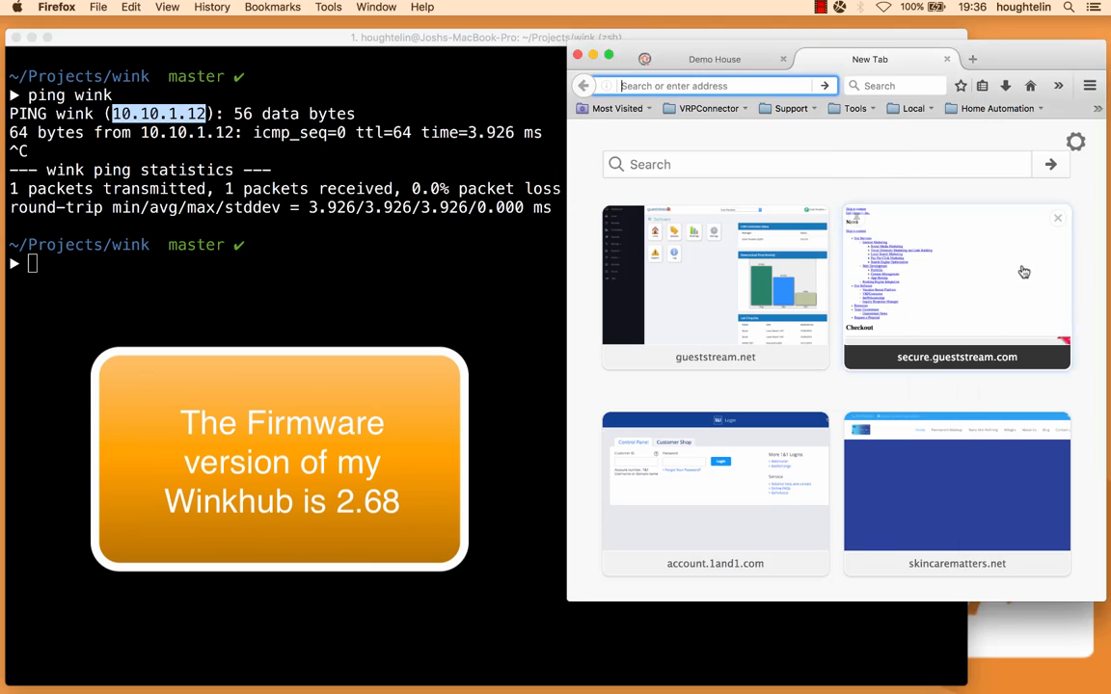
pyautogui.write('https://wink:8888')
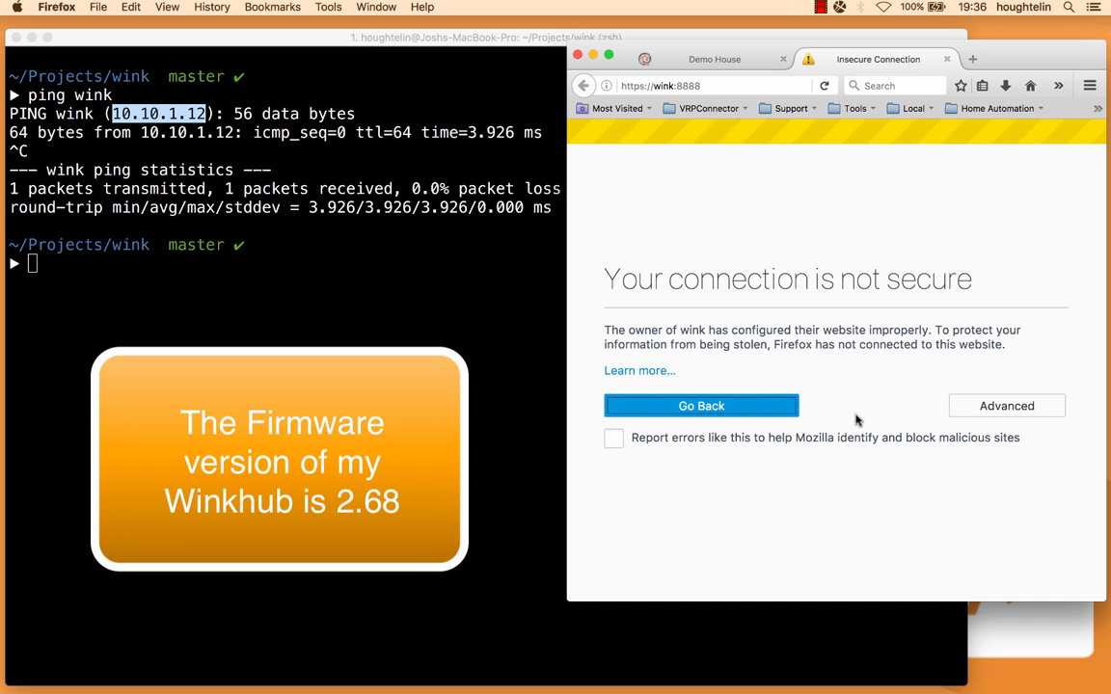
pyautogui.click(713, 57)
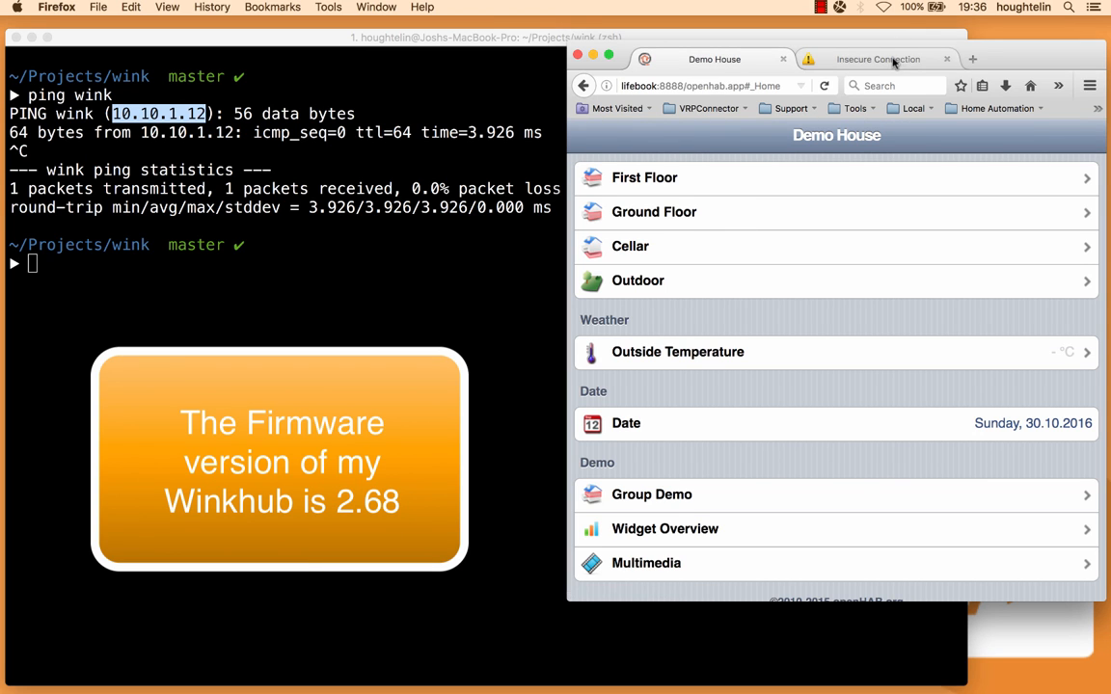
pyautogui.click(875, 58)
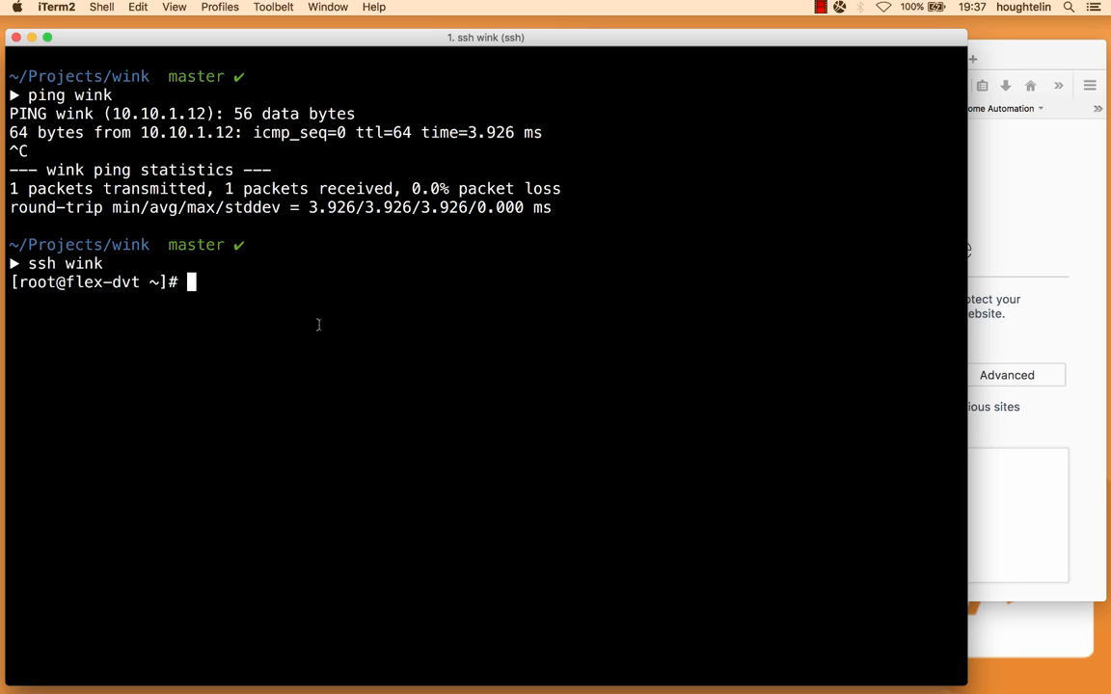
# In /opt/local_control, edit process/server.js in vi and save it
pyautogui.write('cd /opt/lo')
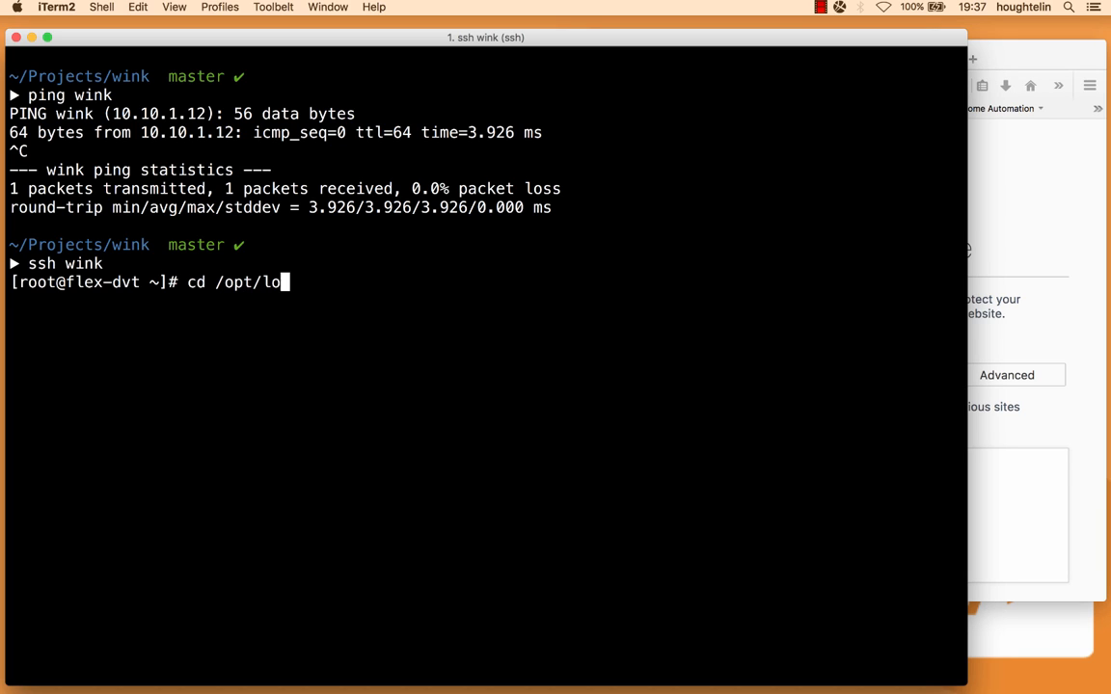
pyautogui.write('cal_control/')
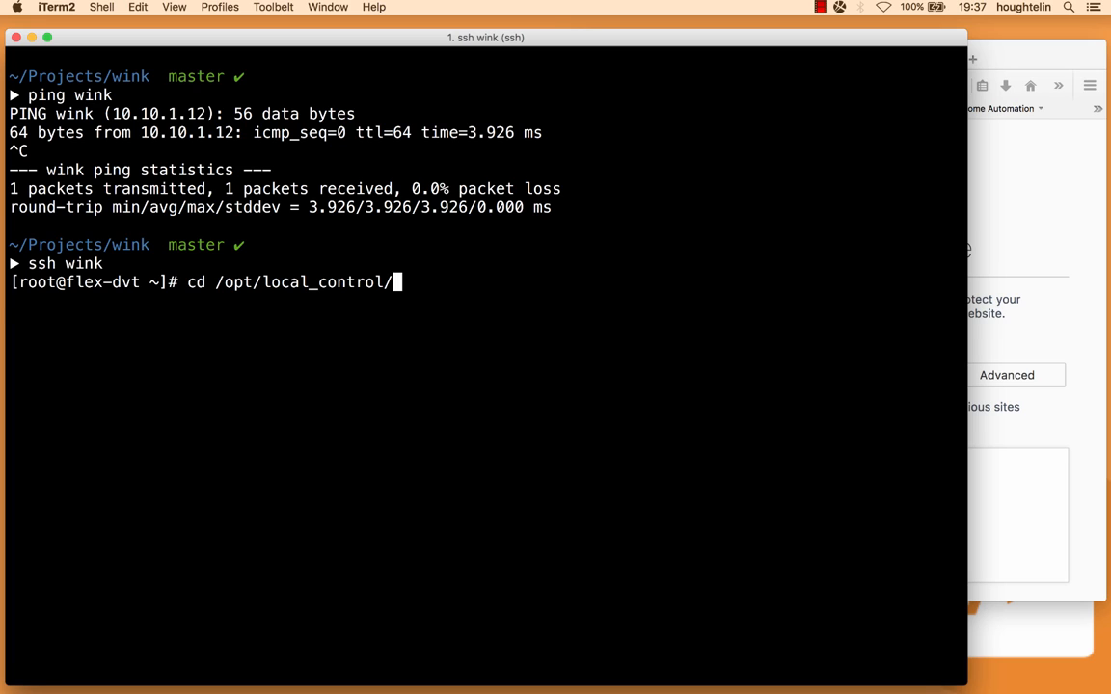
pyautogui.press('Return')
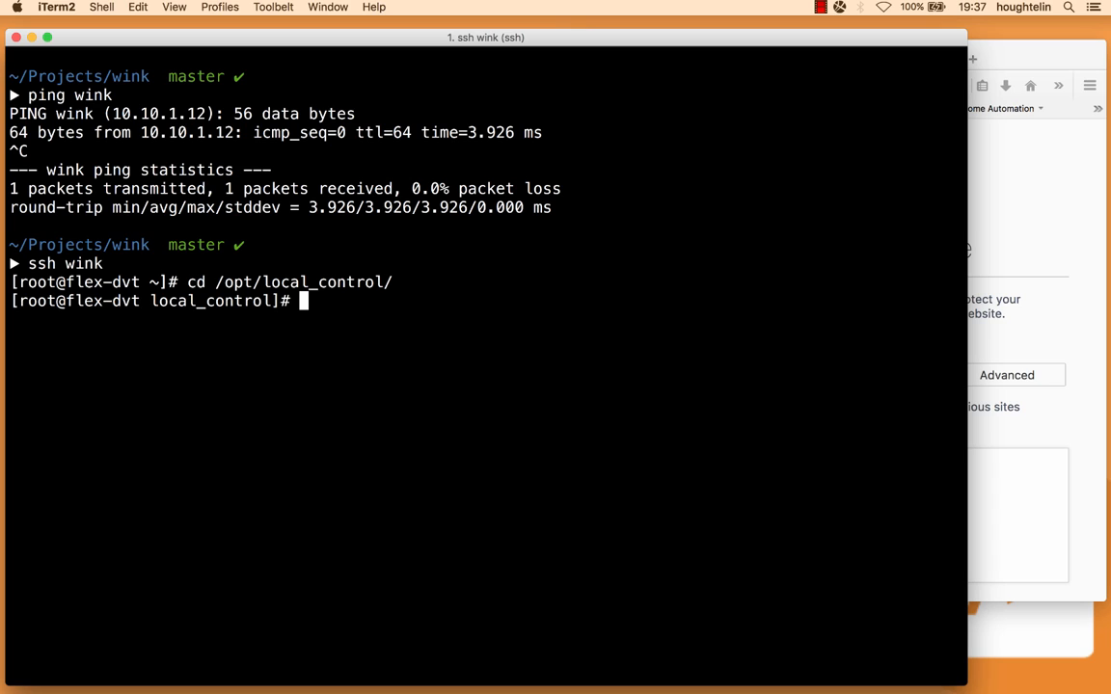
pyautogui.write('vi')
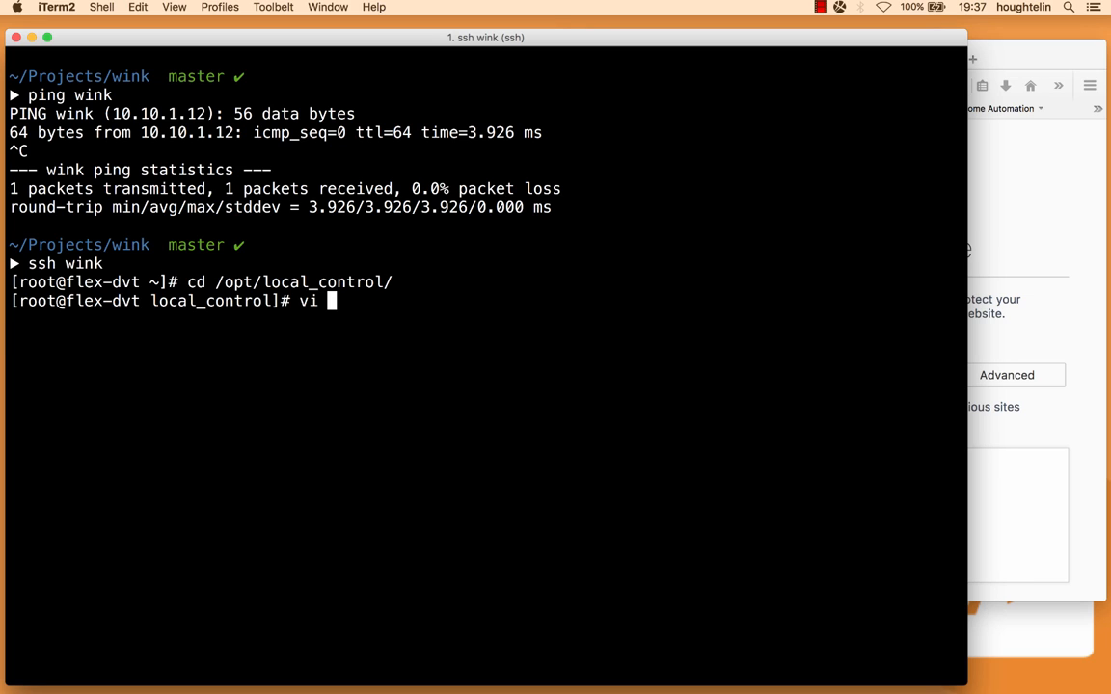
pyautogui.press('Tab')
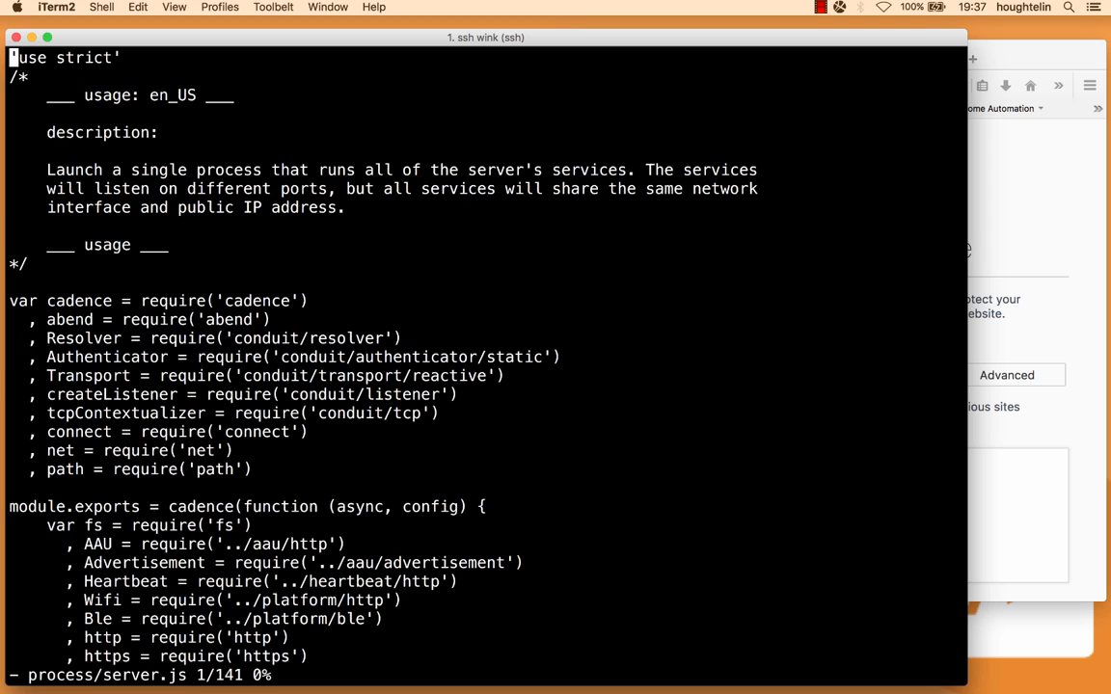
pyautogui.scroll(-3)
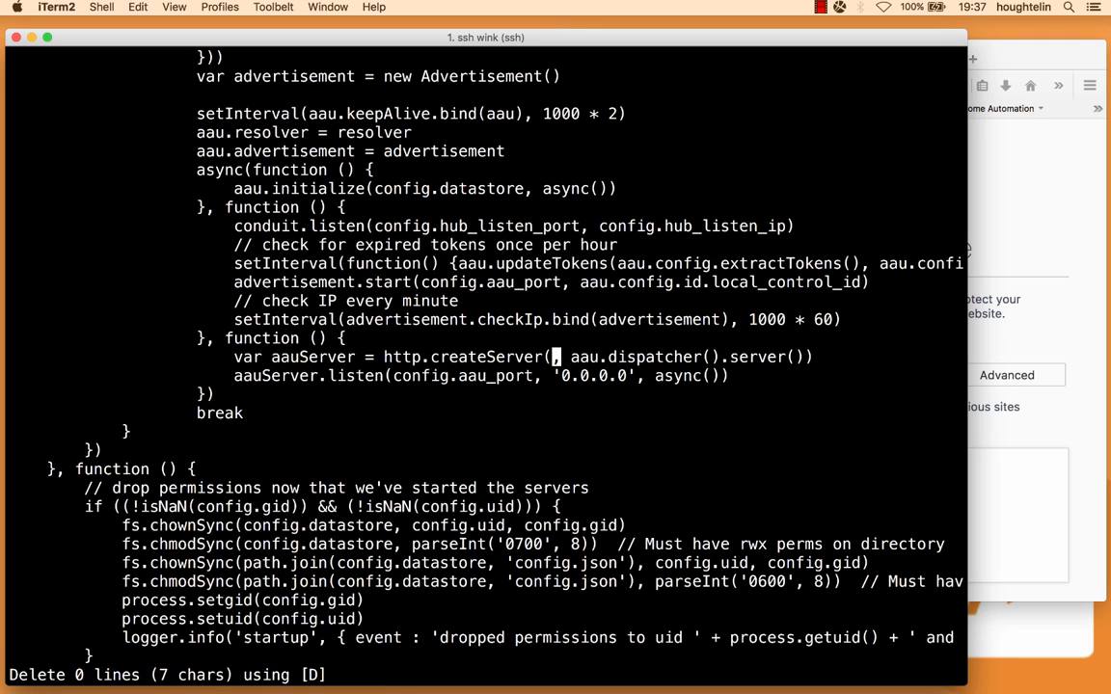
pyautogui.press('Escape')
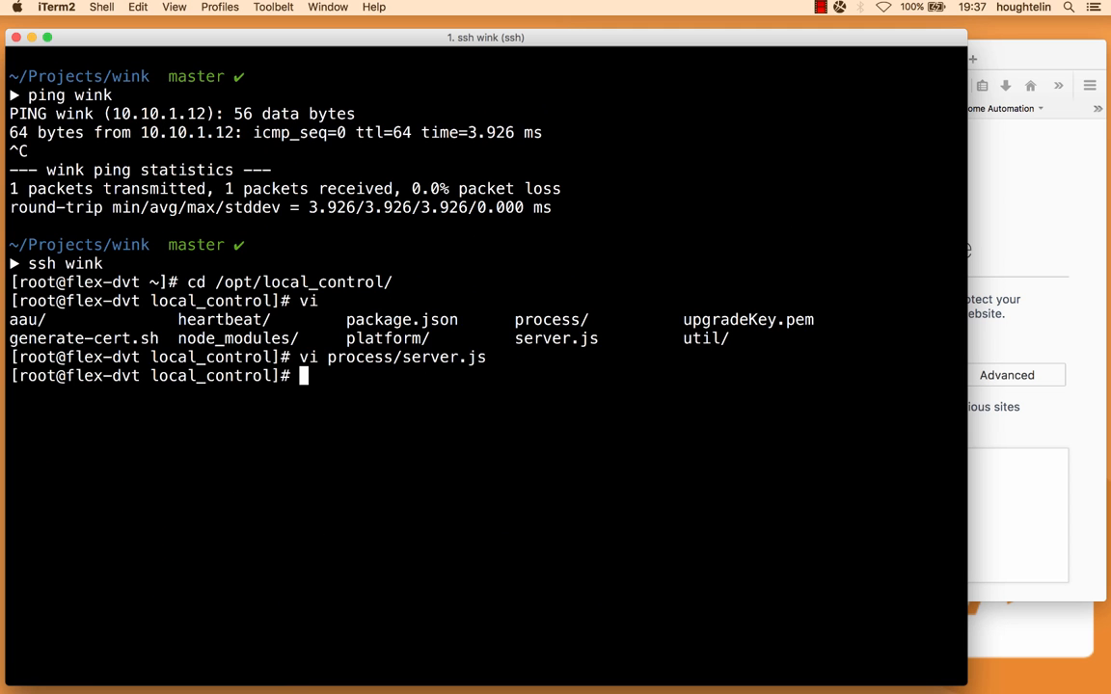
# Restart the localcontrol service with monit and watch it in top
pyautogui.write('monit restart localcontrol')
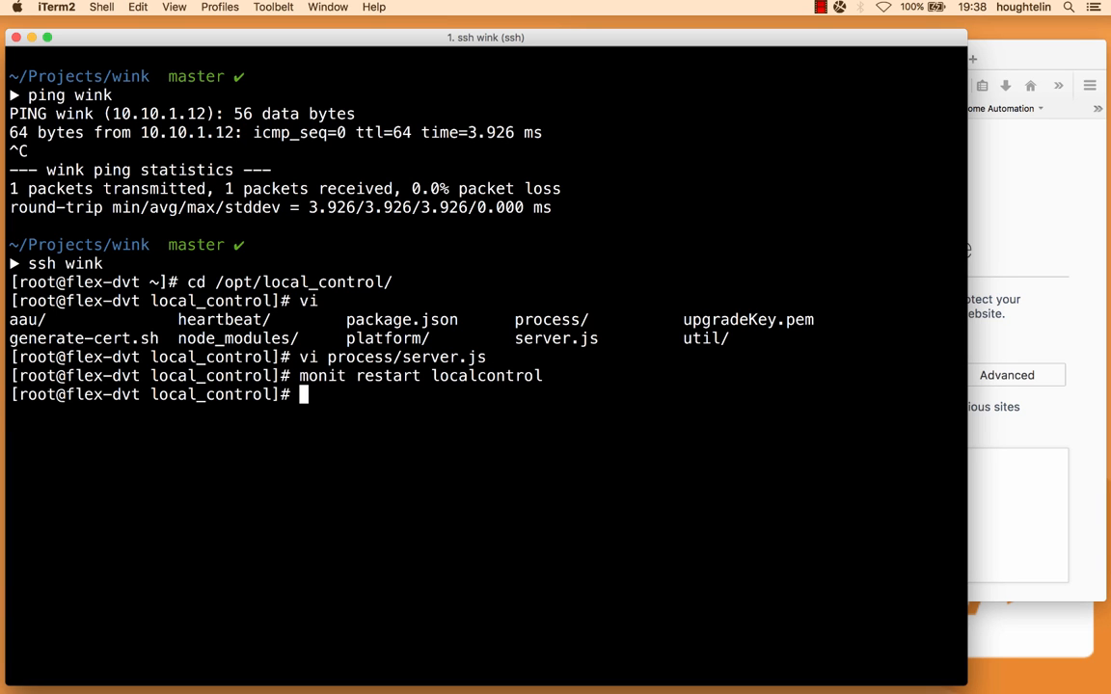
pyautogui.write('top')
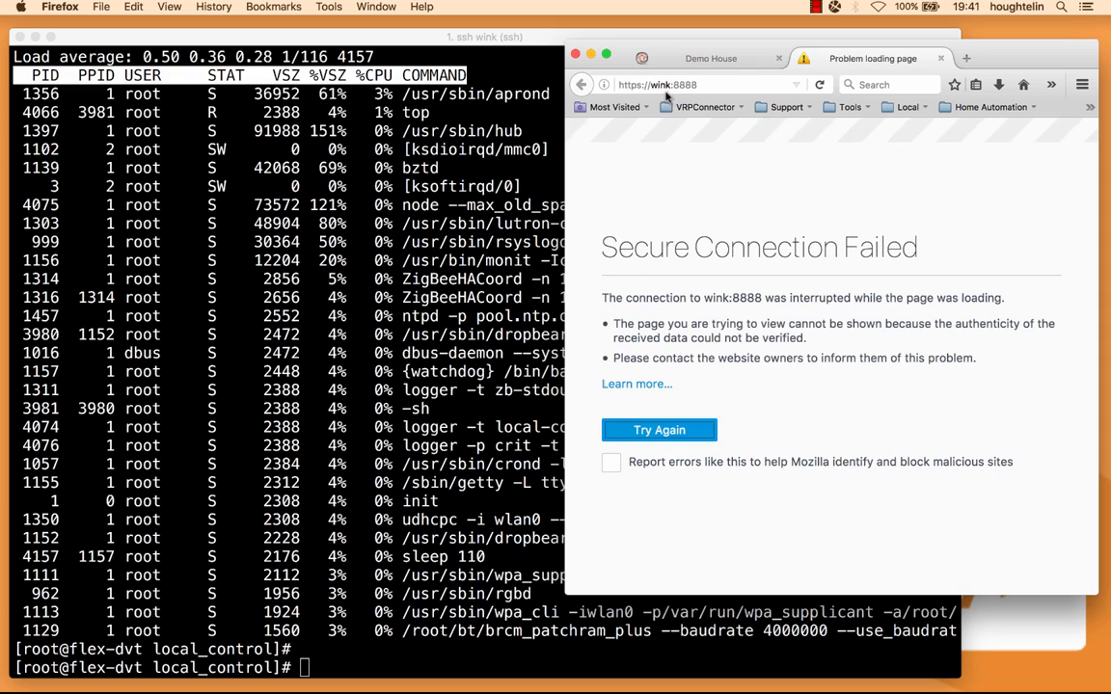
pyautogui.click(704, 84)
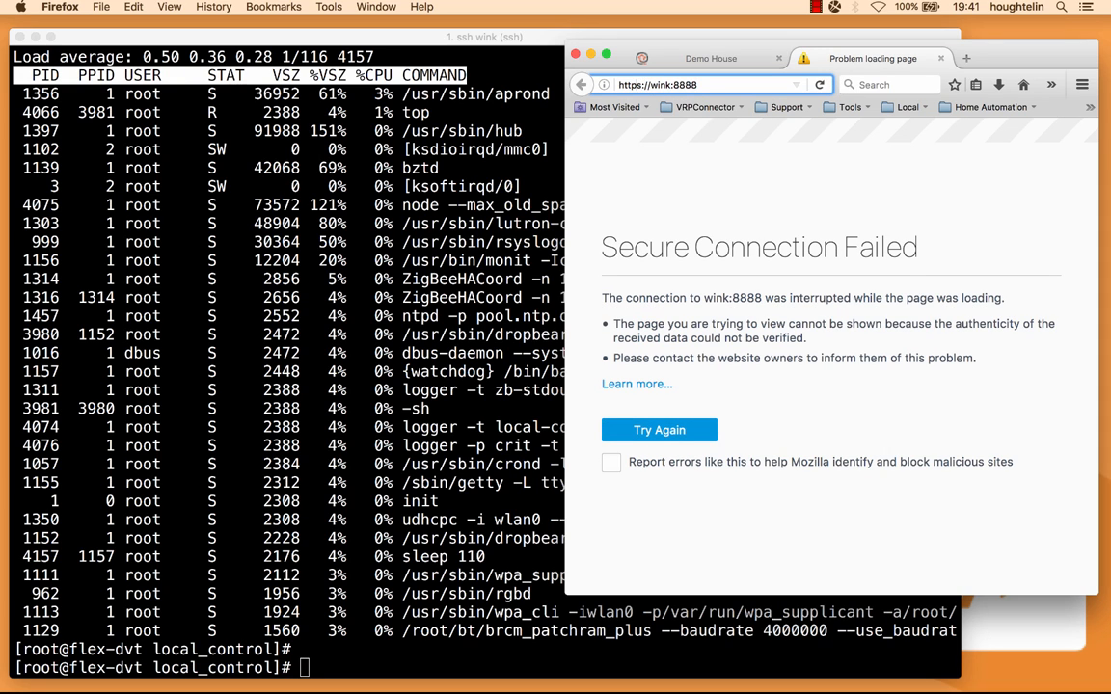
pyautogui.click(660, 430)
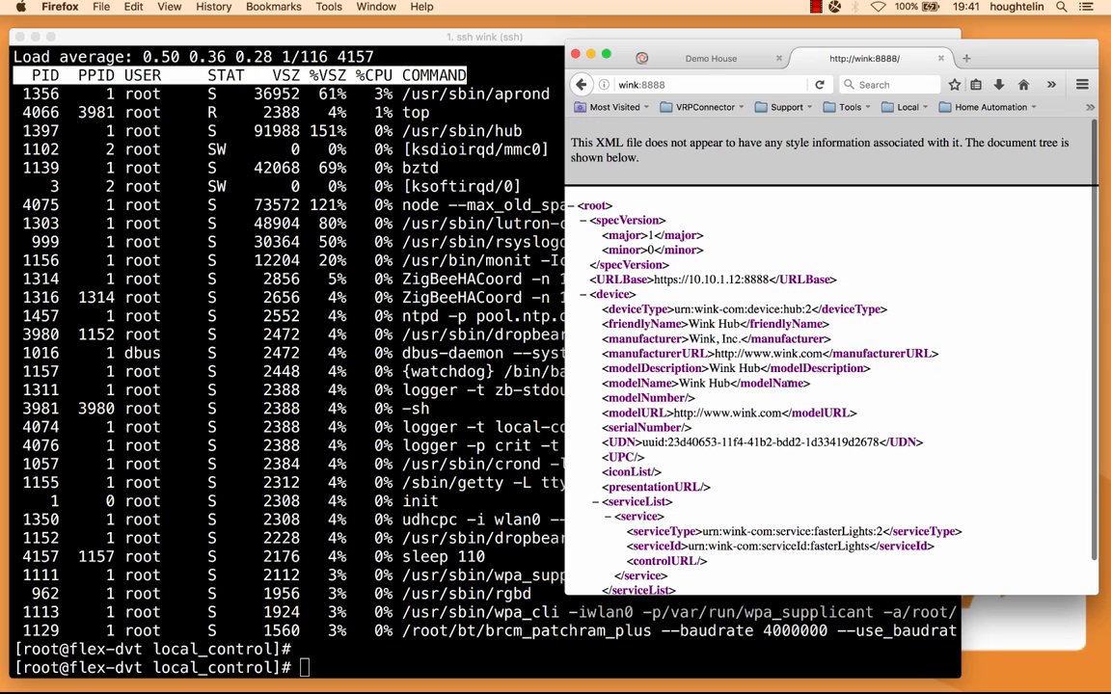
pyautogui.click(713, 85)
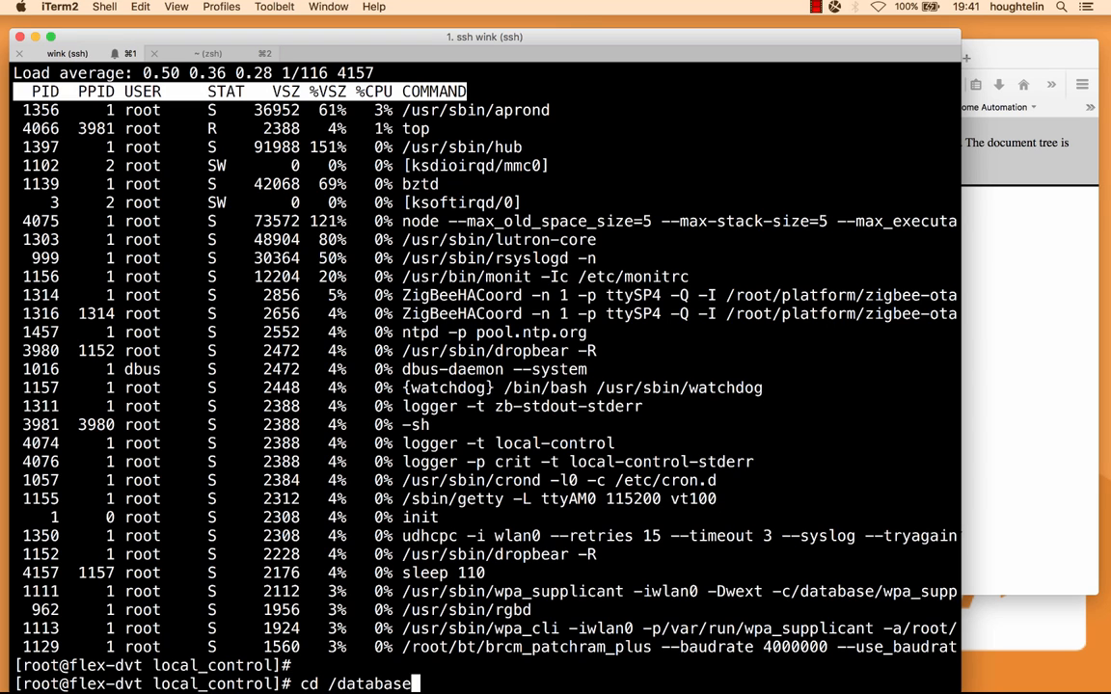
# Enter /database/local_control_data/ and print the hub's token JSON file
pyautogui.write('local_control_data/')
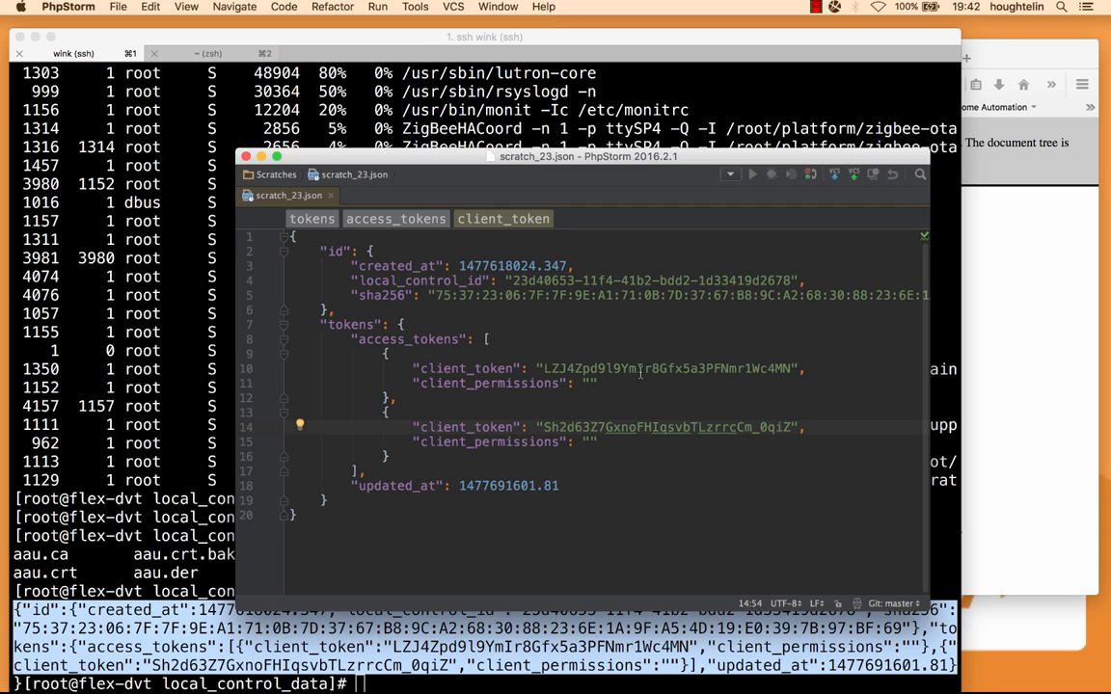
pyautogui.doubleClick(666, 369)
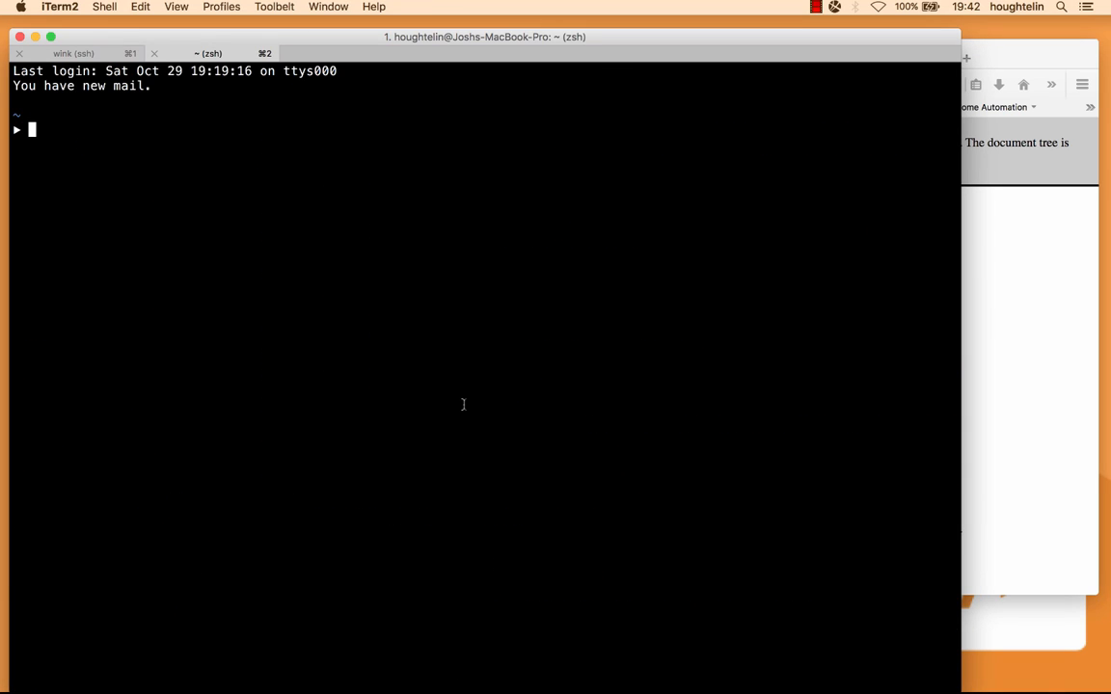
pyautogui.write('c')
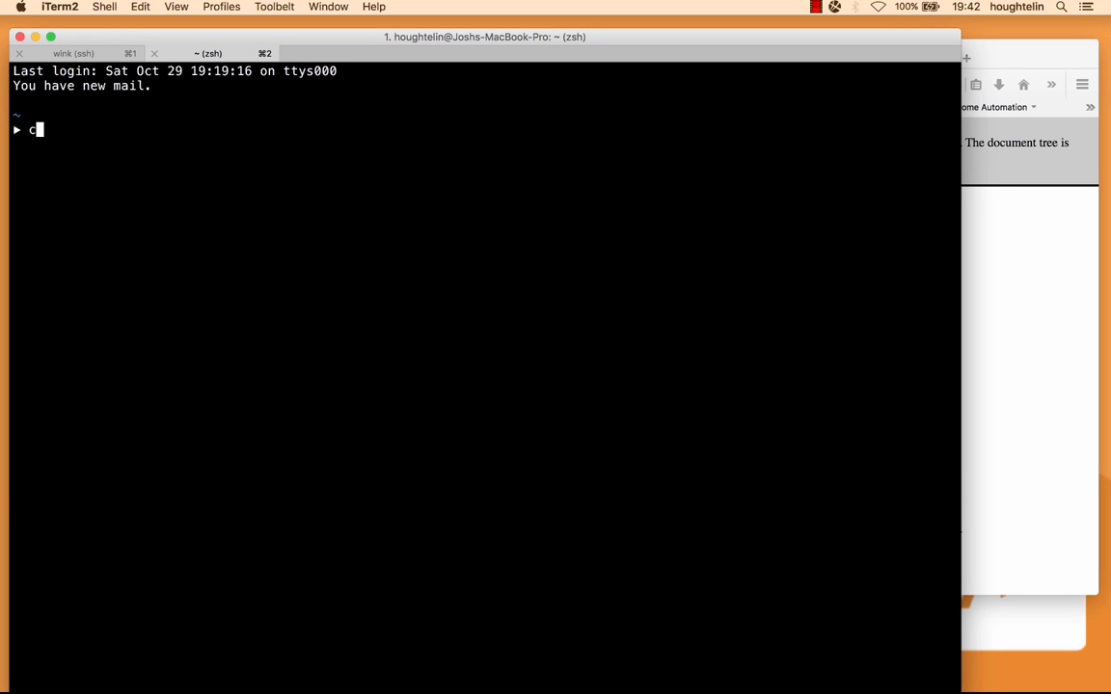
pyautogui.write('url')
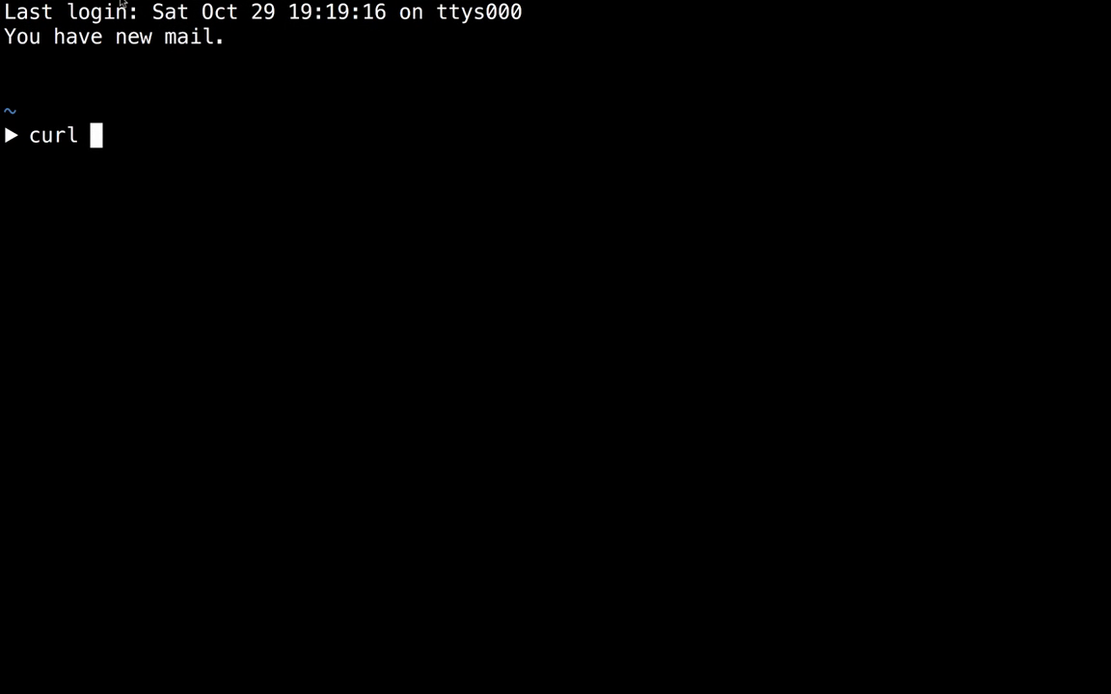
pyautogui.doubleClick(96, 12)
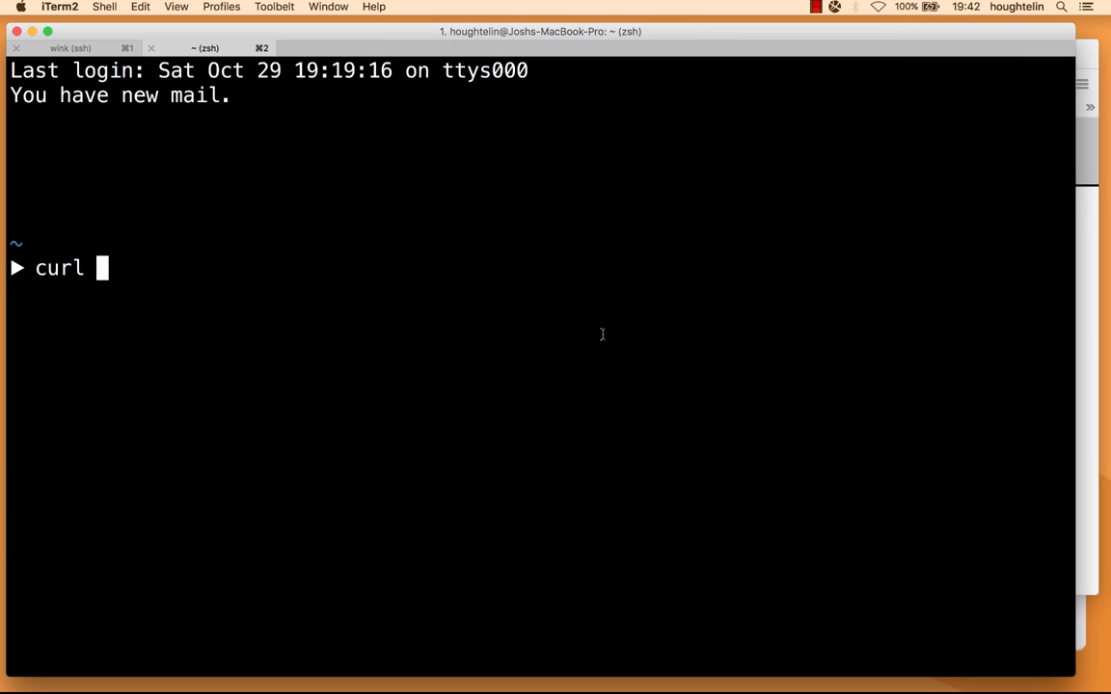
pyautogui.write('--request GET \\')
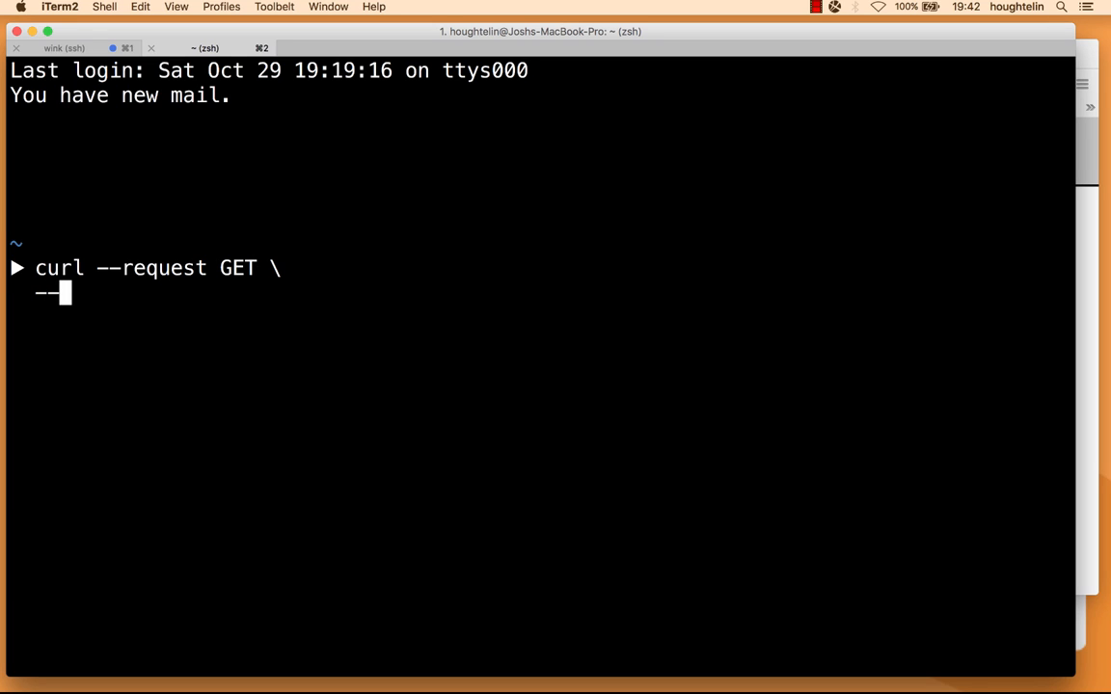
pyautogui.write('url ht')
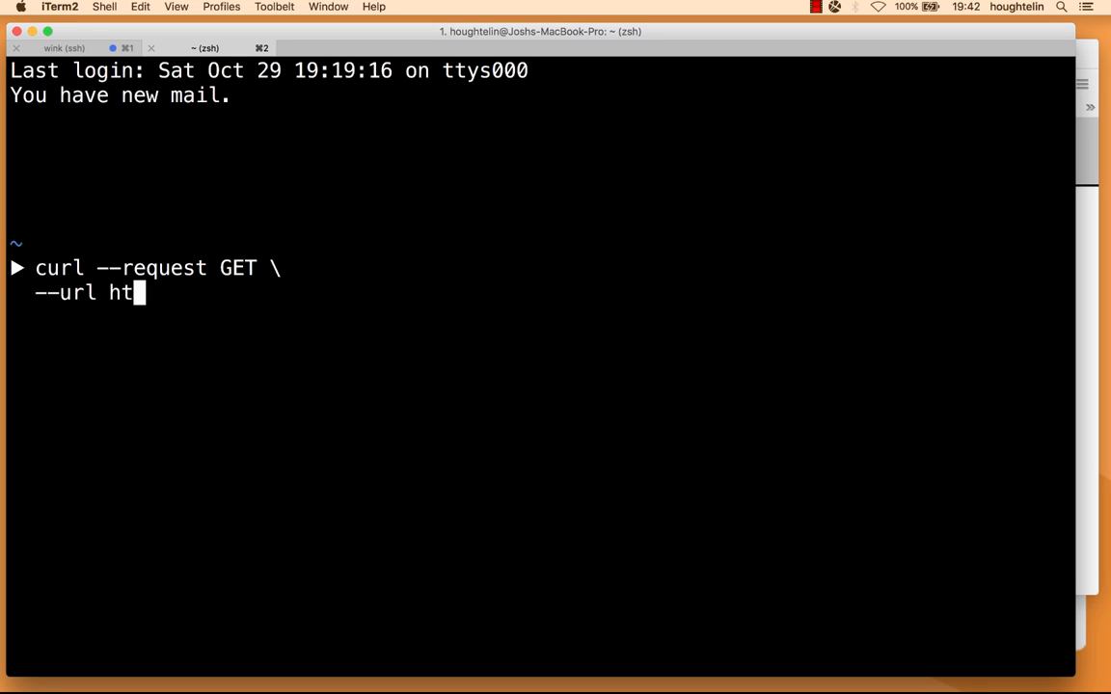
pyautogui.write('tp://wink')
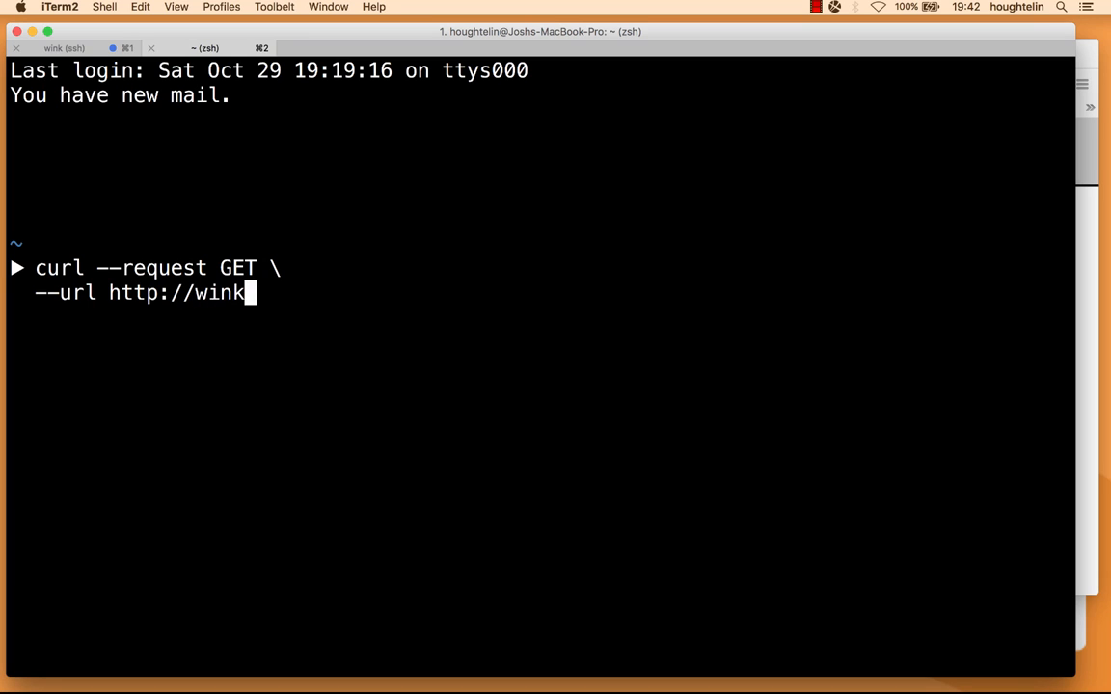
pyautogui.write(':8888')
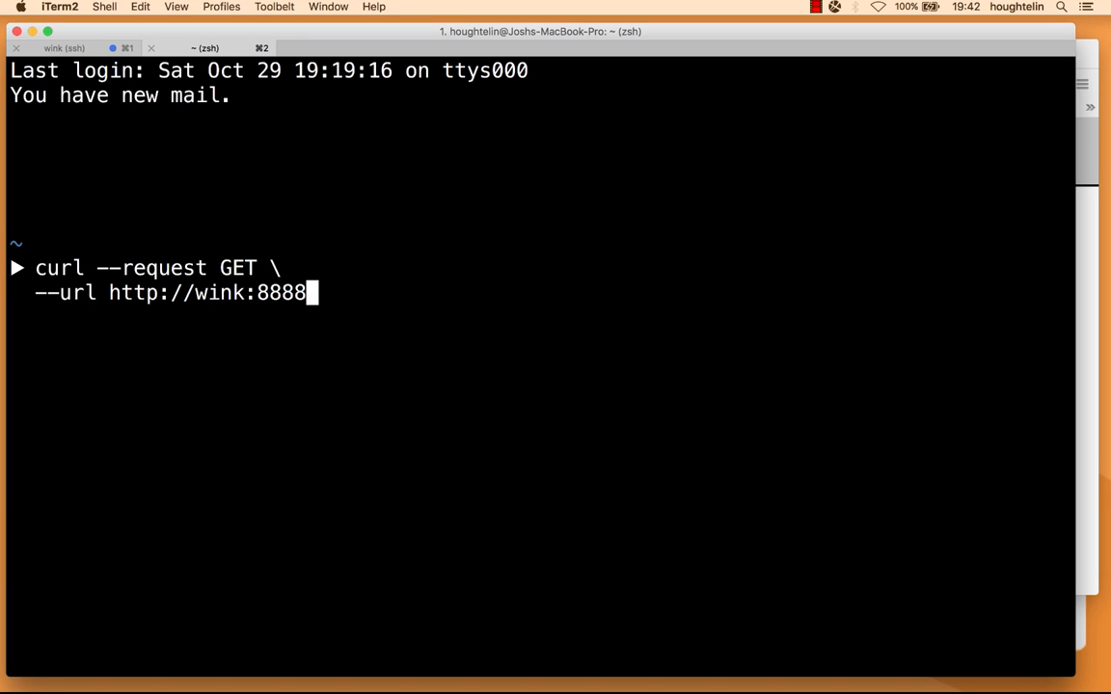
pyautogui.write('/devices \\')
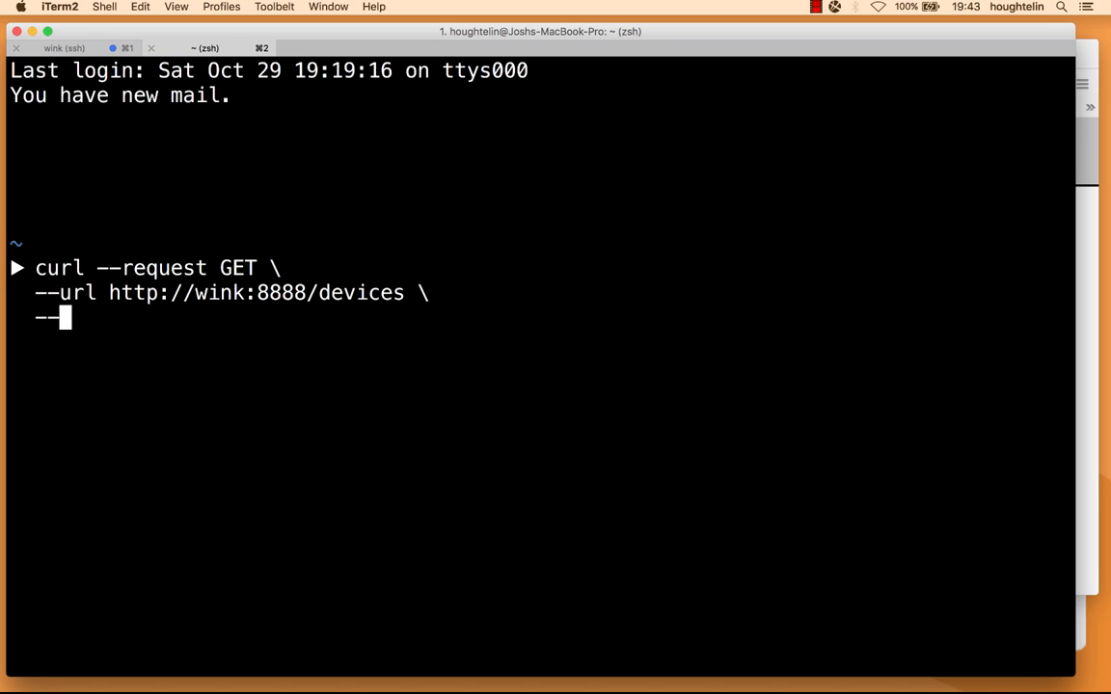
pyautogui.write("header 'a")
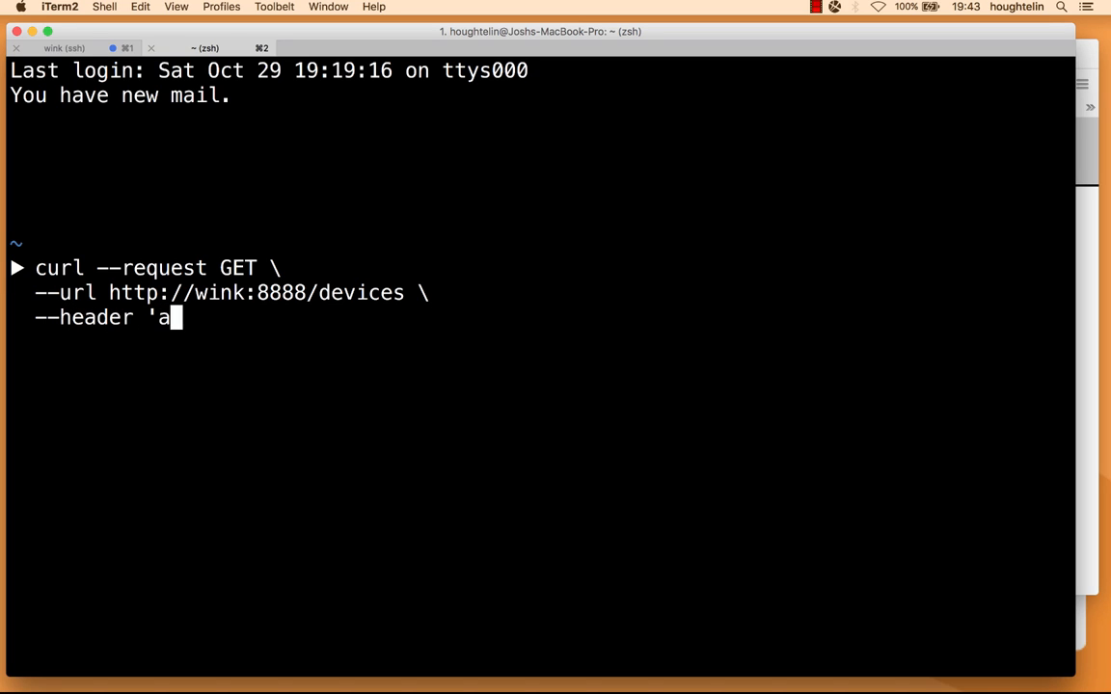
pyautogui.write('uthorization: Bearer')
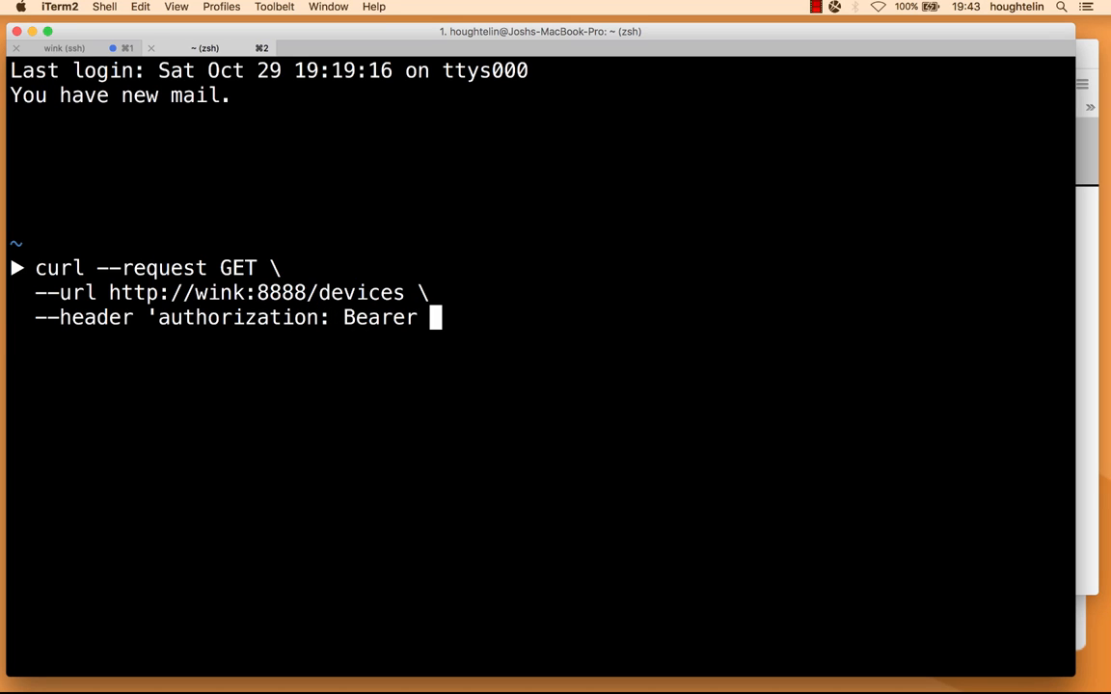
# Paste the Bearer client token from config.json into the local shell and run the request
pyautogui.click(70, 46)
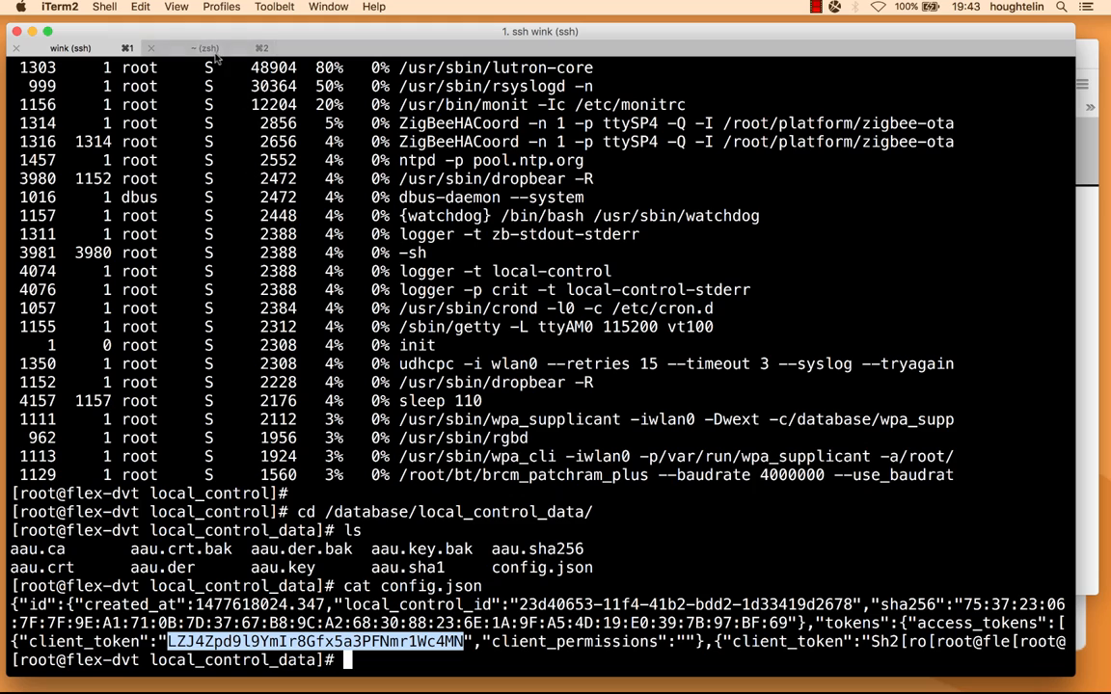
pyautogui.click(205, 46)
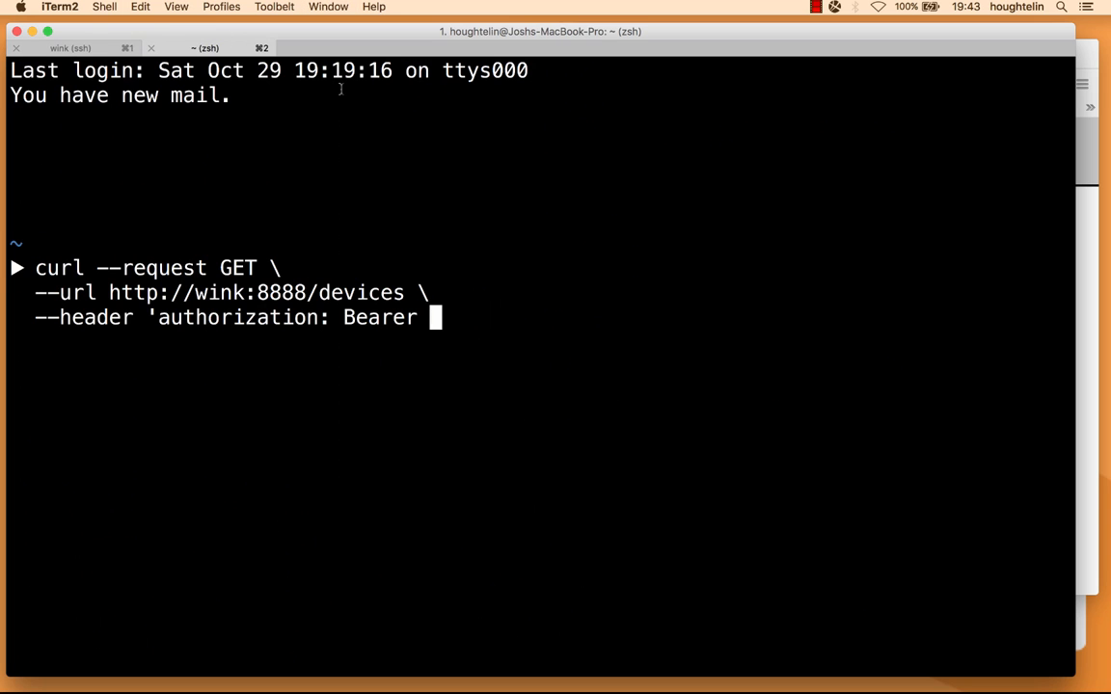
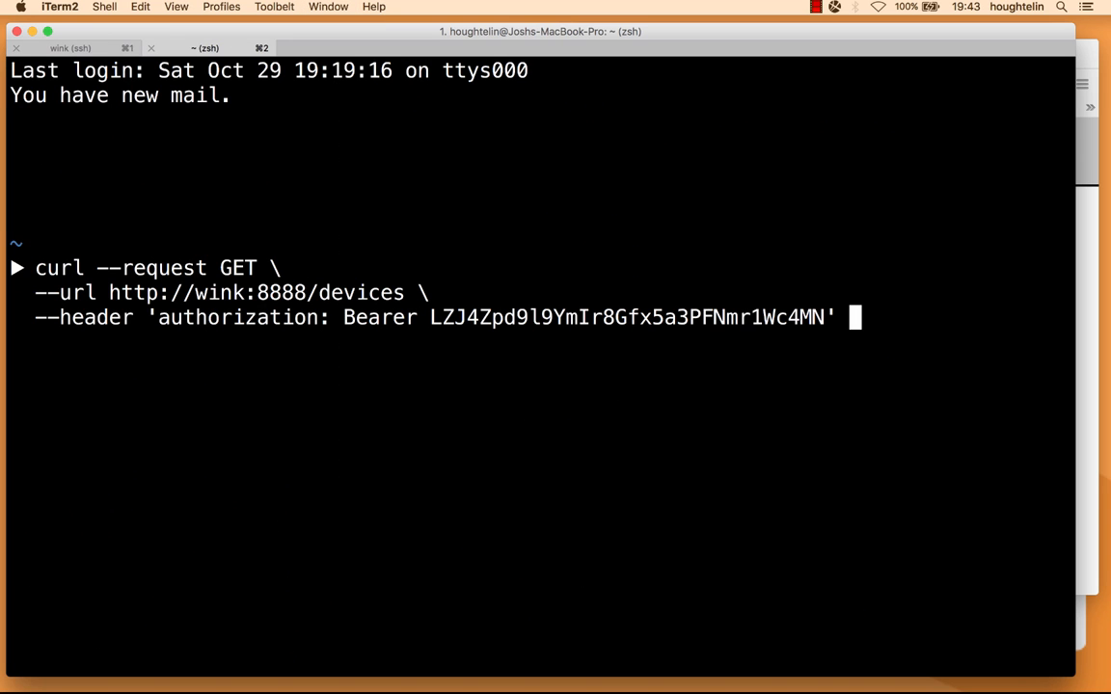
pyautogui.press('Return')
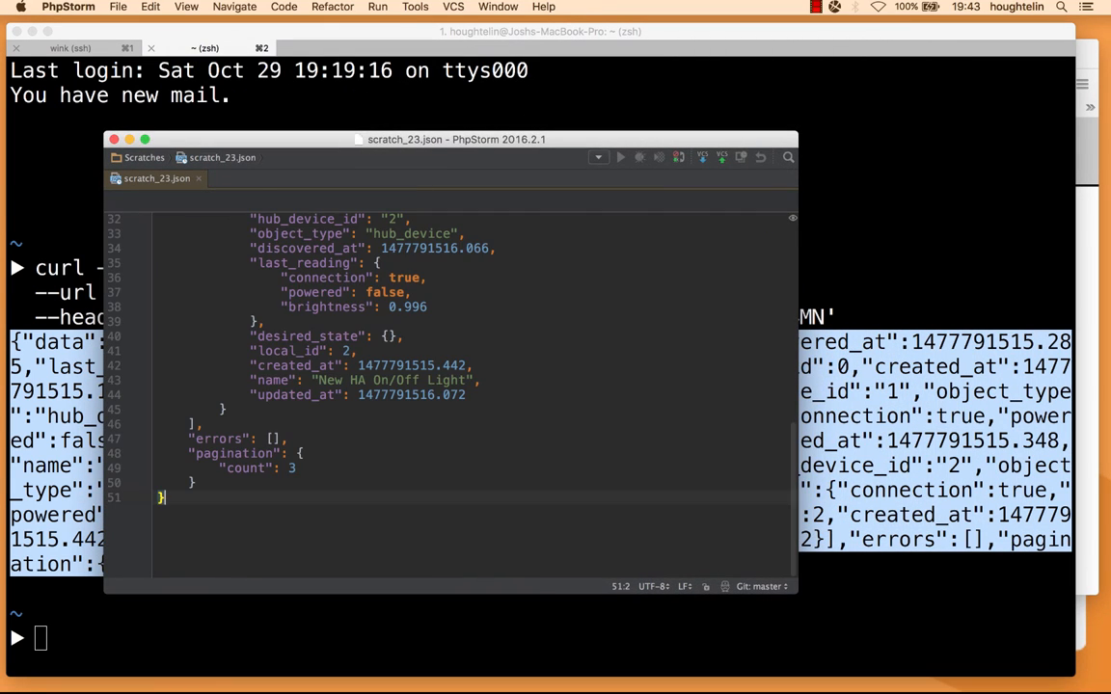
# Scroll the formatted devices JSON and inspect light 1's brightness reading
pyautogui.scroll(3)
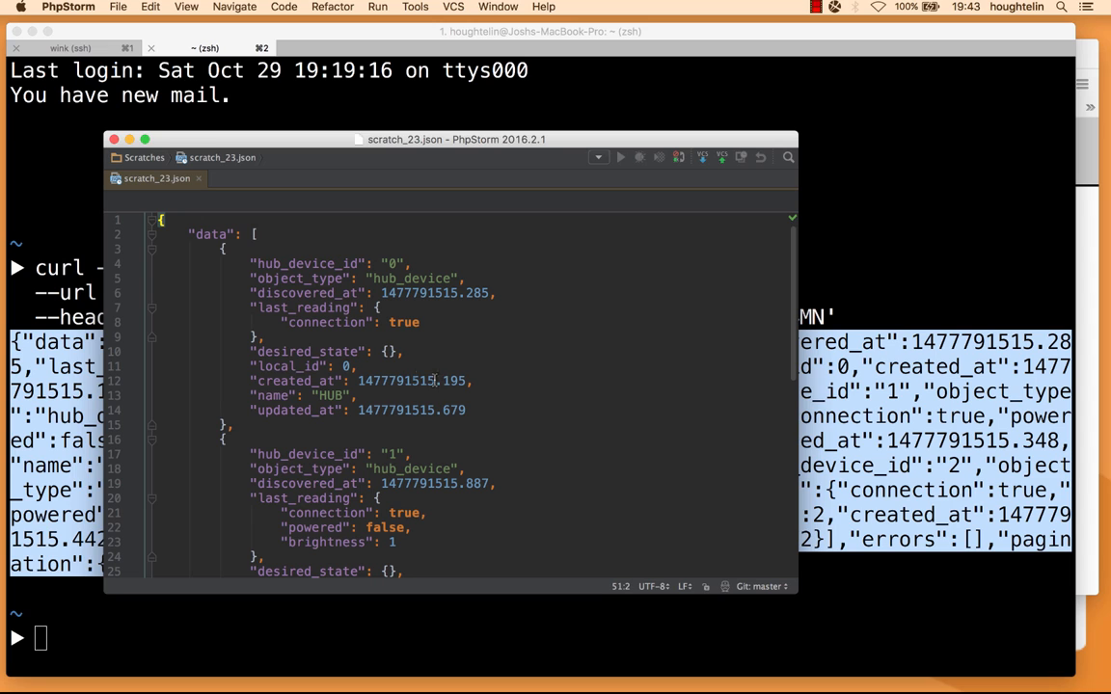
pyautogui.scroll(-3)
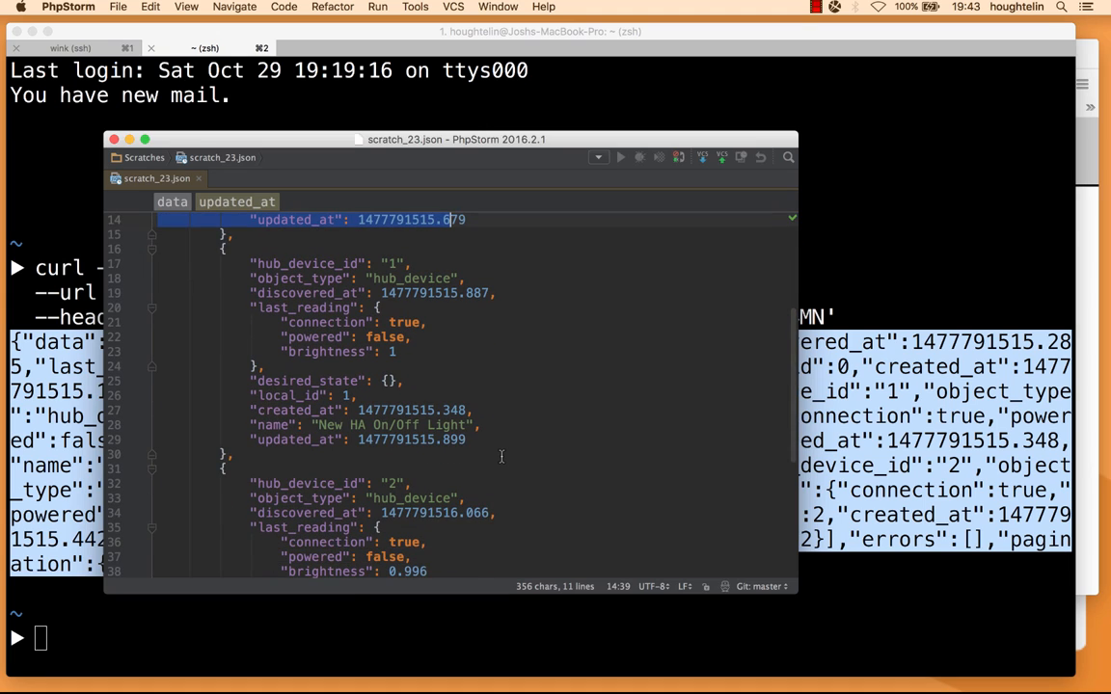
pyautogui.scroll(-3)
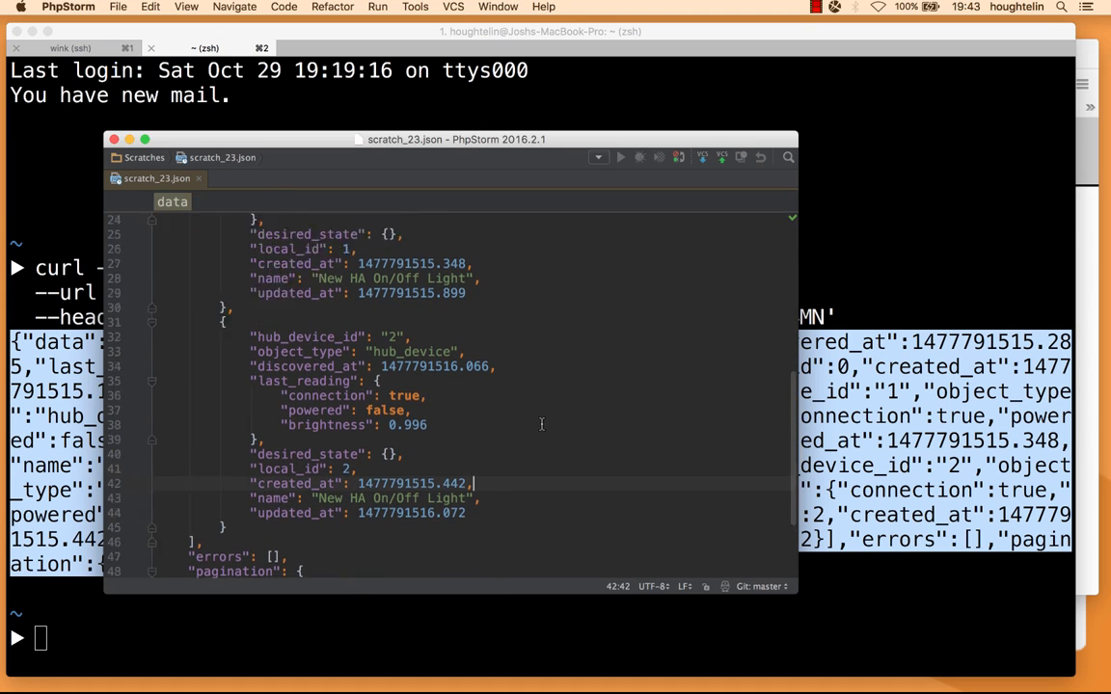
pyautogui.scroll(3)
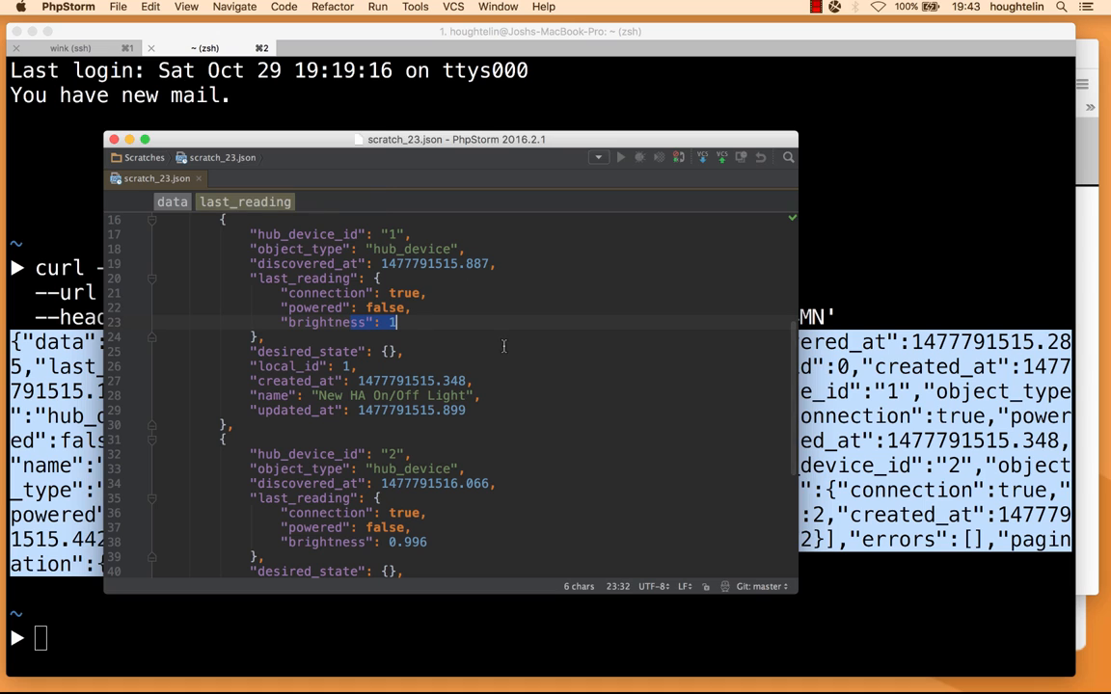
pyautogui.moveTo(324, 336)
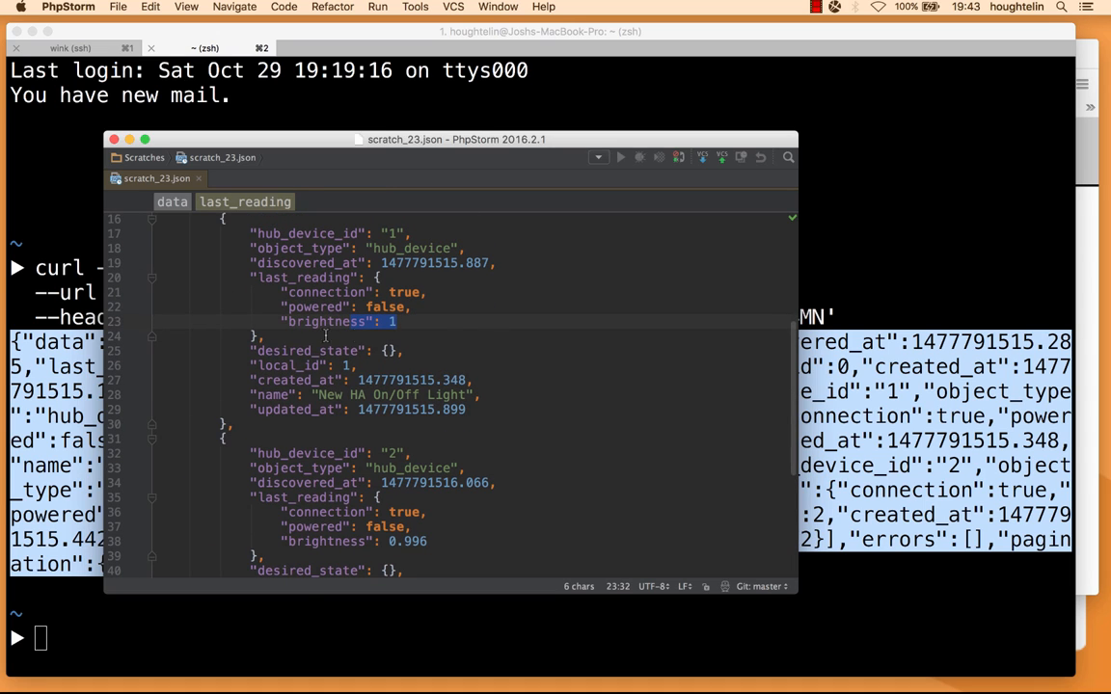
pyautogui.click(304, 320)
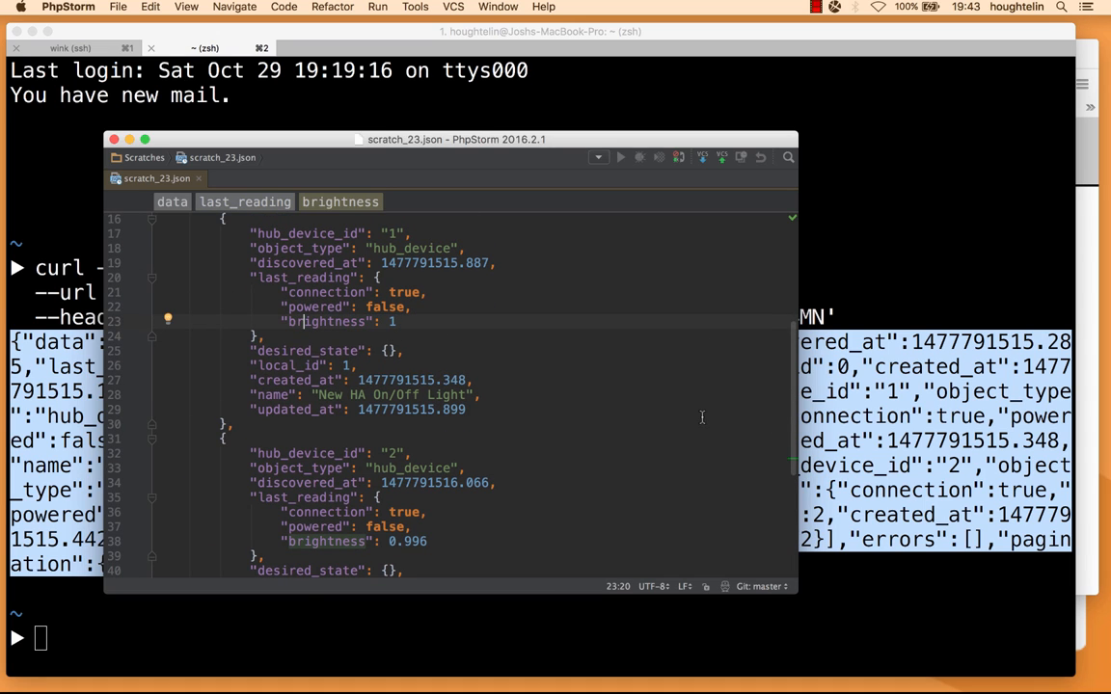
pyautogui.scroll(3)
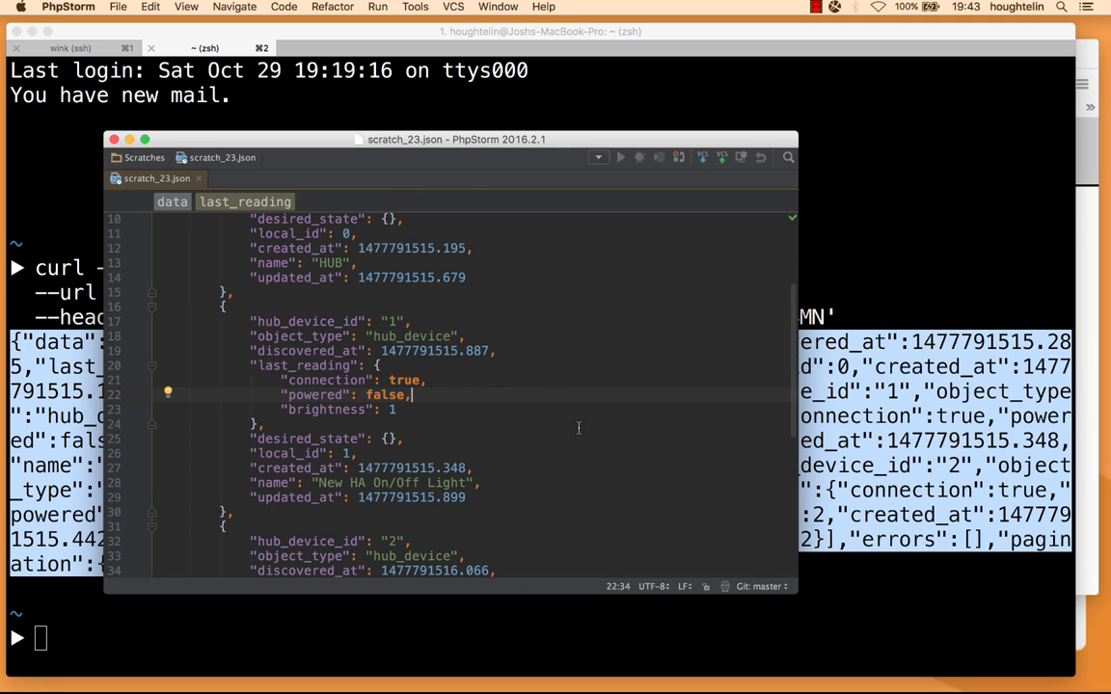
pyautogui.moveTo(525, 428)
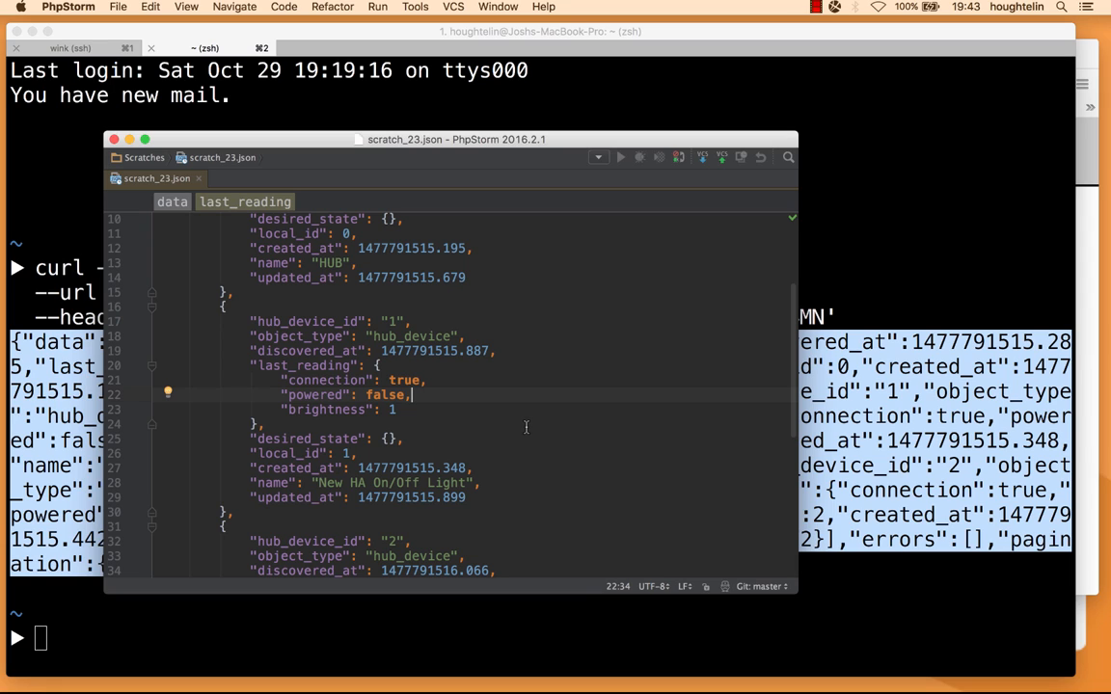
pyautogui.moveTo(594, 409)
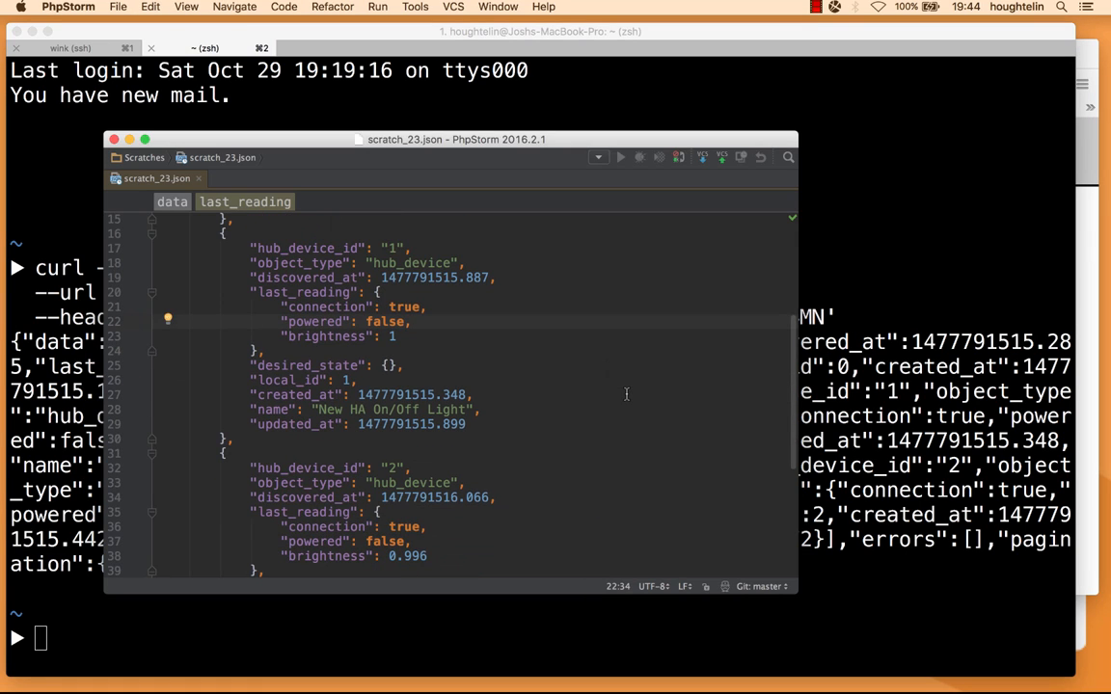
pyautogui.moveTo(883, 432)
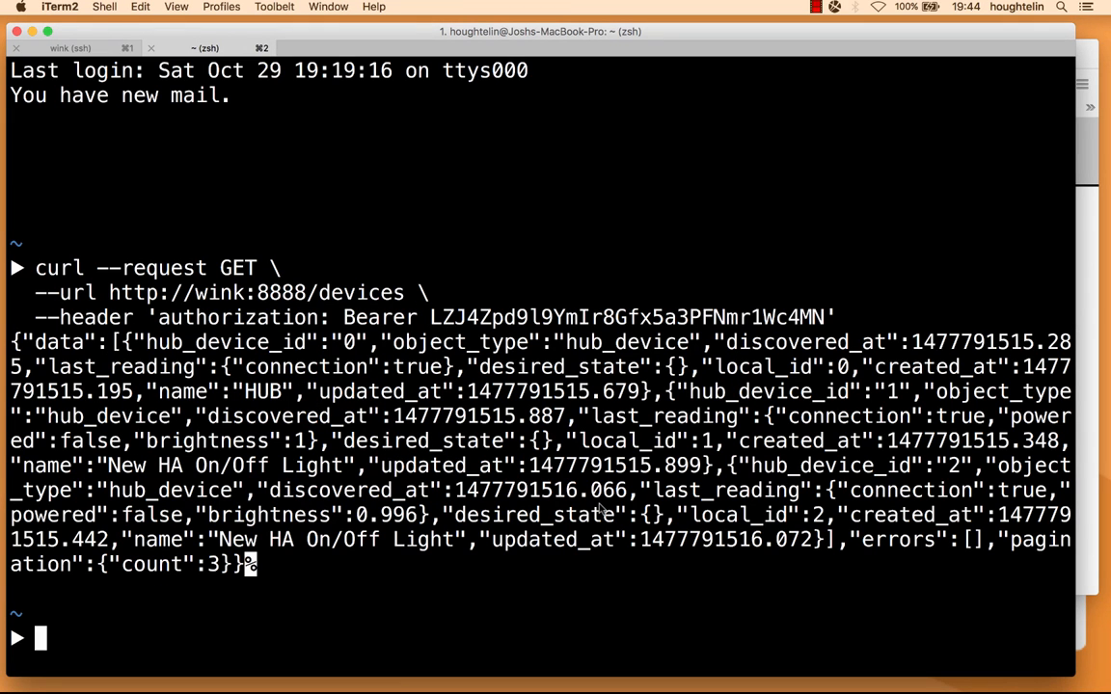
pyautogui.write('curl --request')
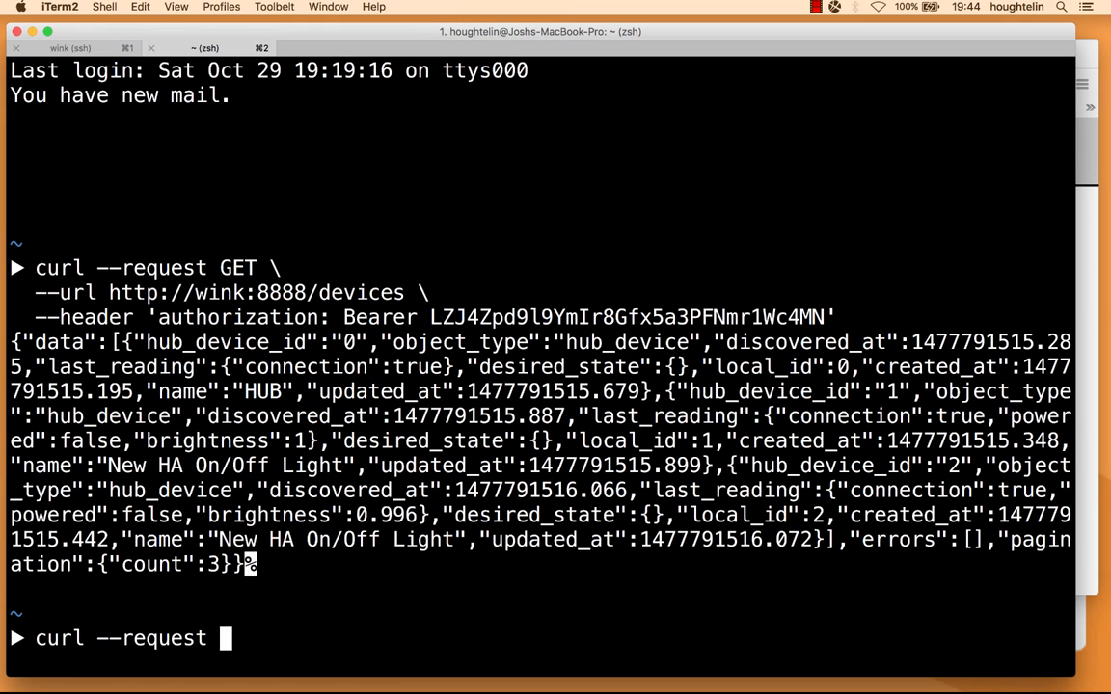
pyautogui.write('PUT \\')
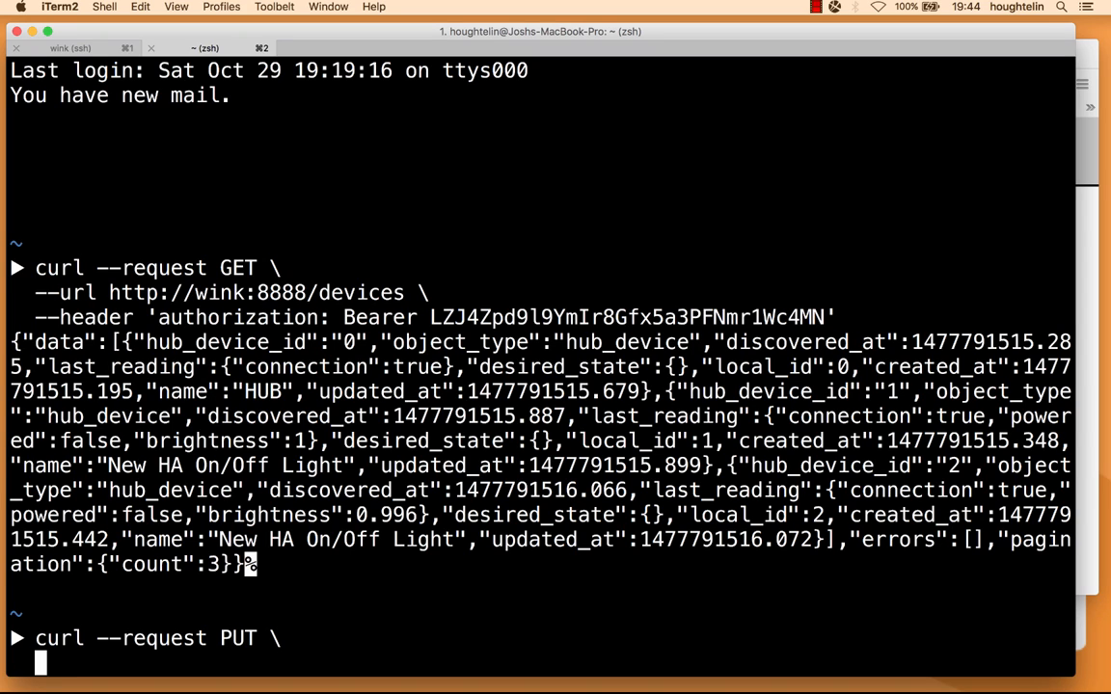
pyautogui.write('--url http:/')
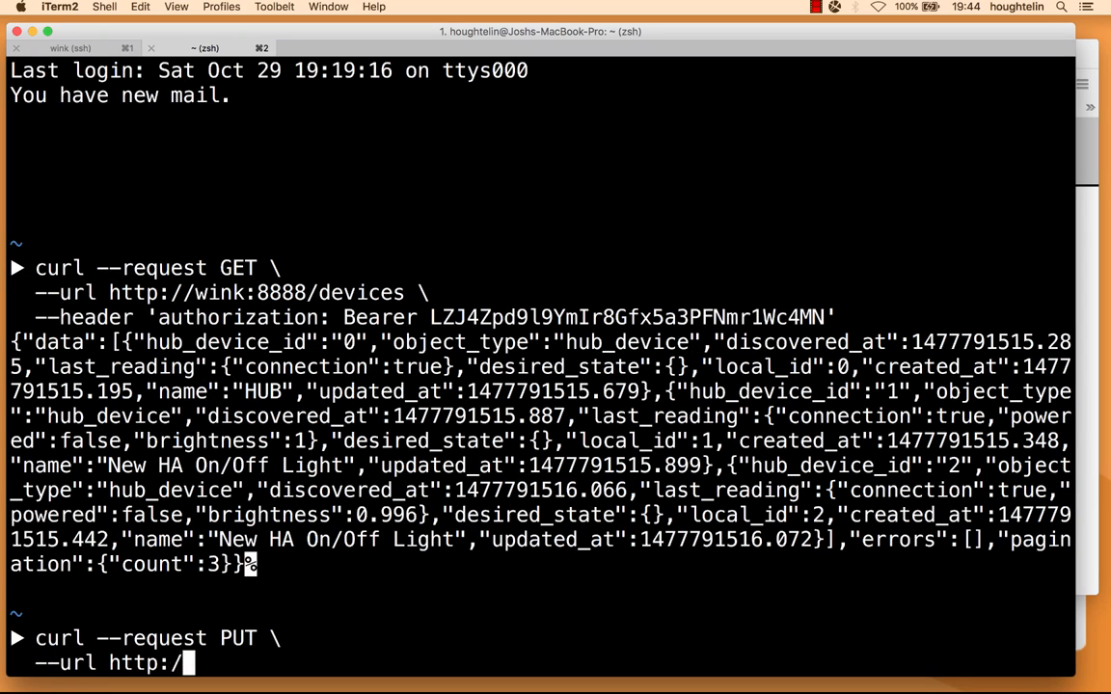
pyautogui.write('/wink:88')
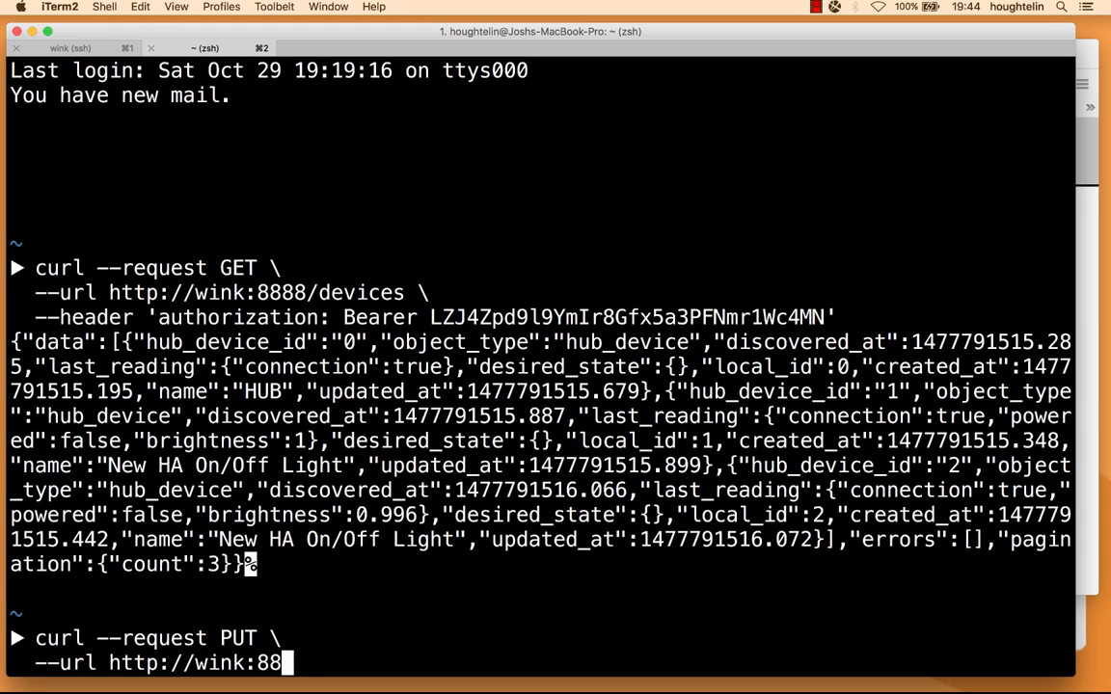
pyautogui.write('/lig')
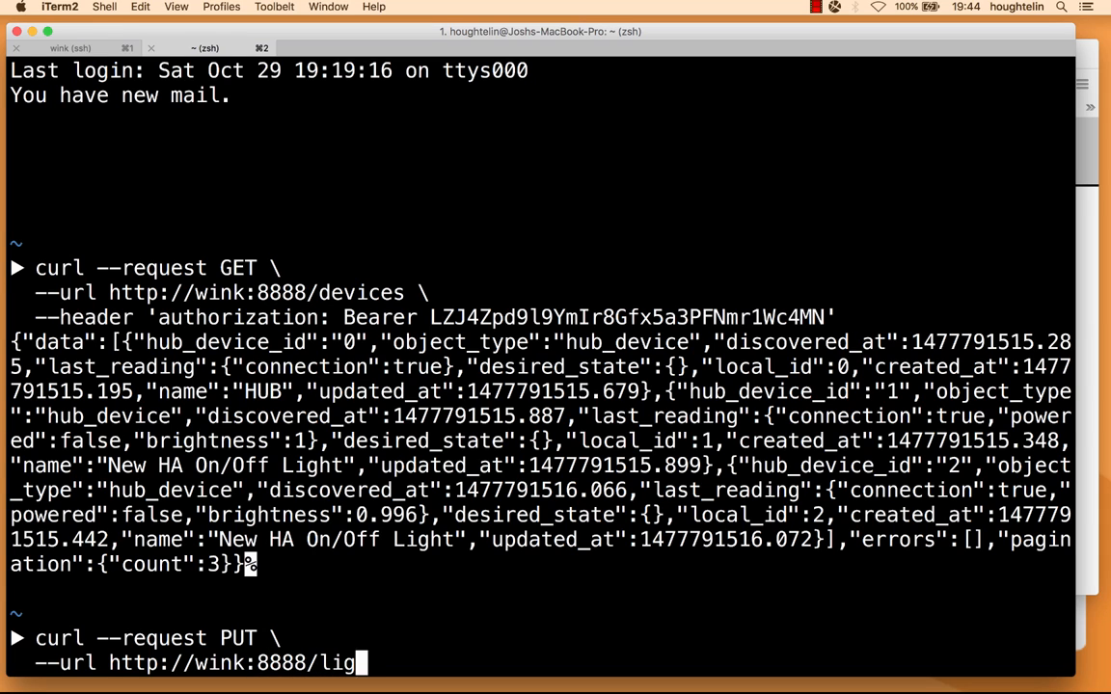
pyautogui.write('hts/1 \\')
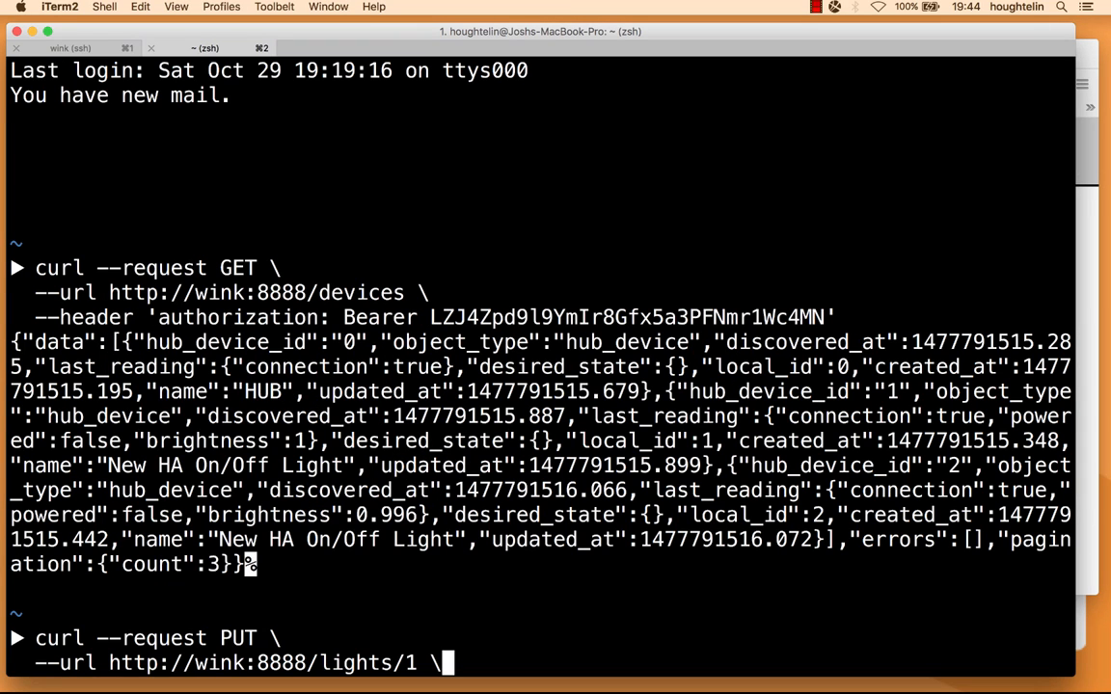
pyautogui.write('--header')
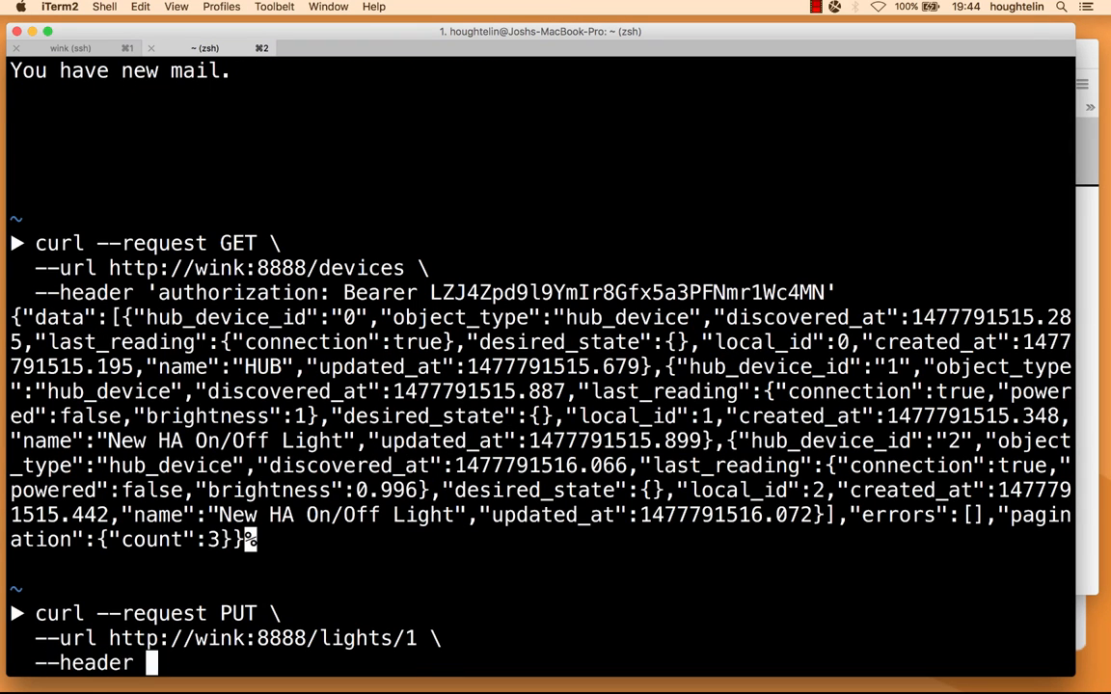
pyautogui.write("'authorization:")
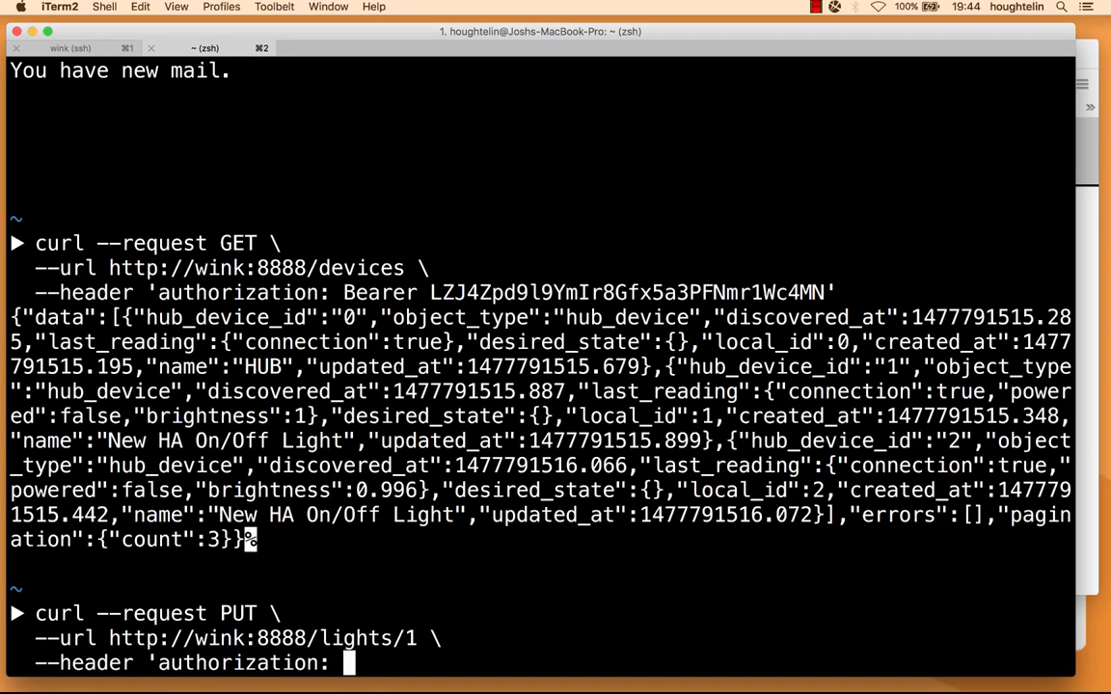
pyautogui.write('Bearer')
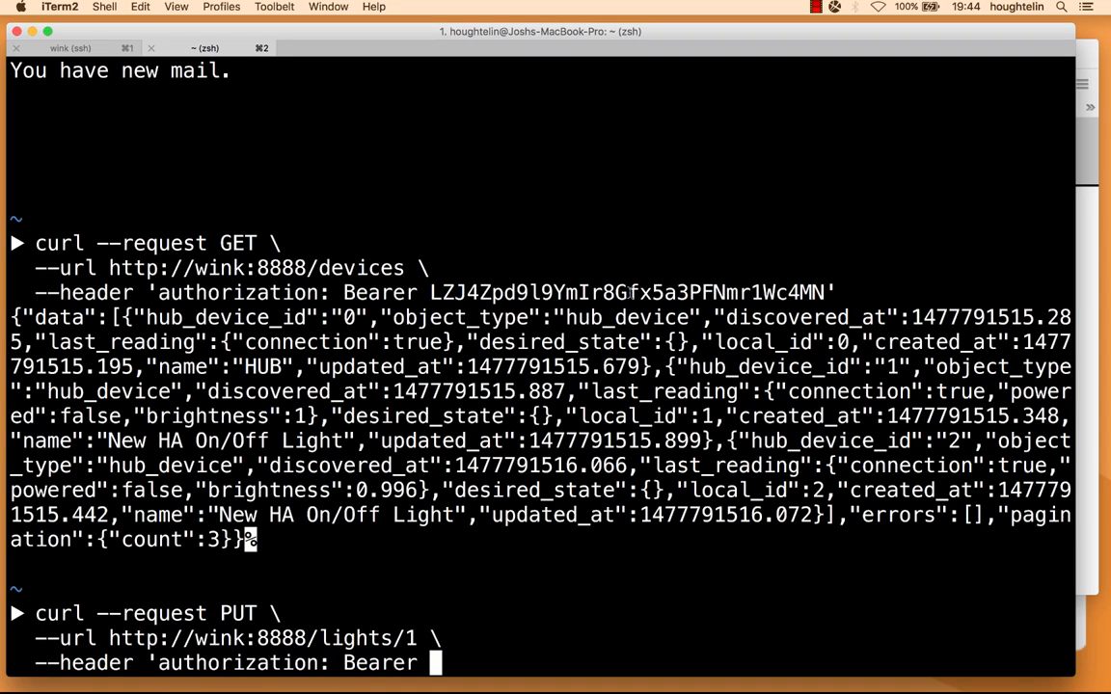
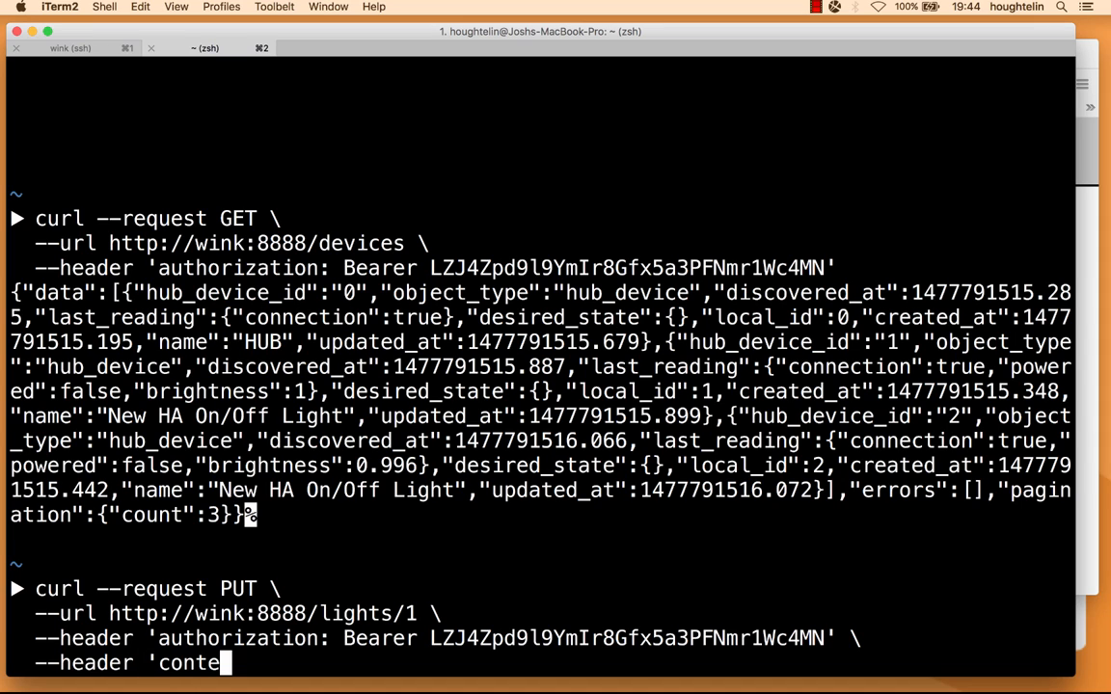
# Add the content-type: application/json header and begin --data '{"desired_state":{'
pyautogui.write('nt')
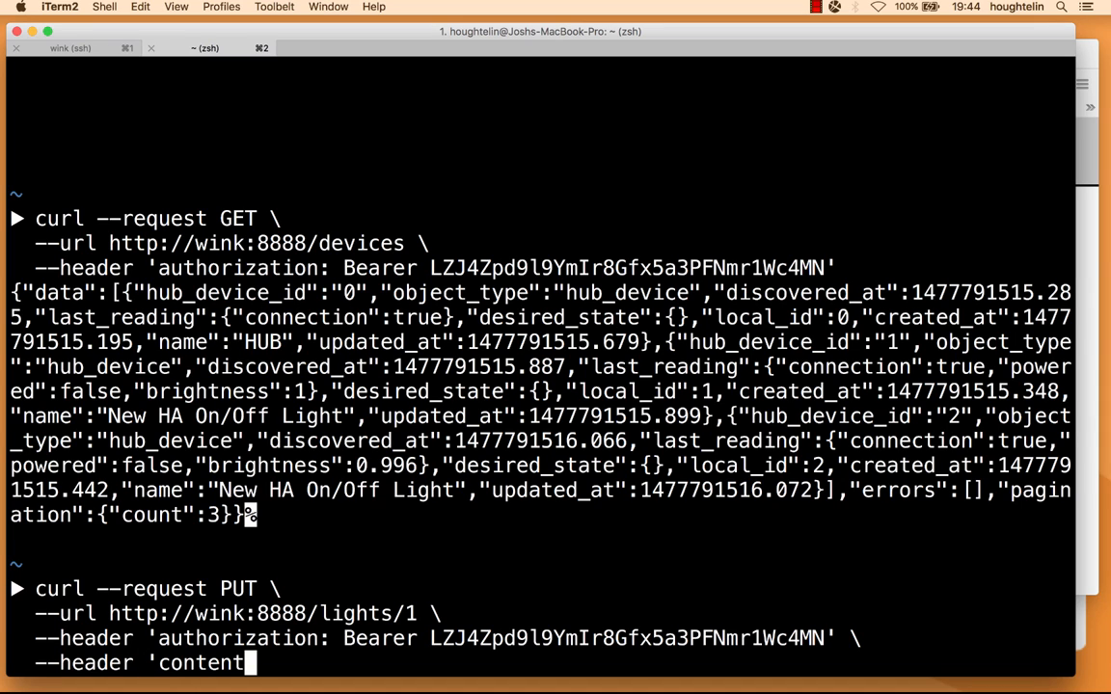
pyautogui.write('-header')
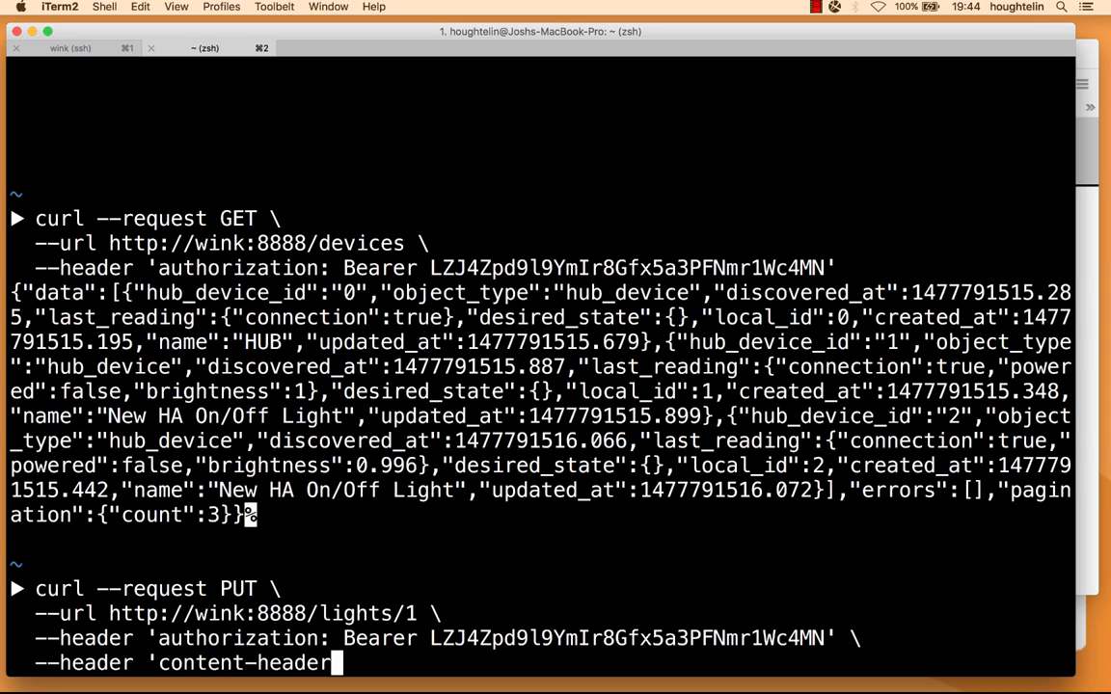
pyautogui.press('backspace')
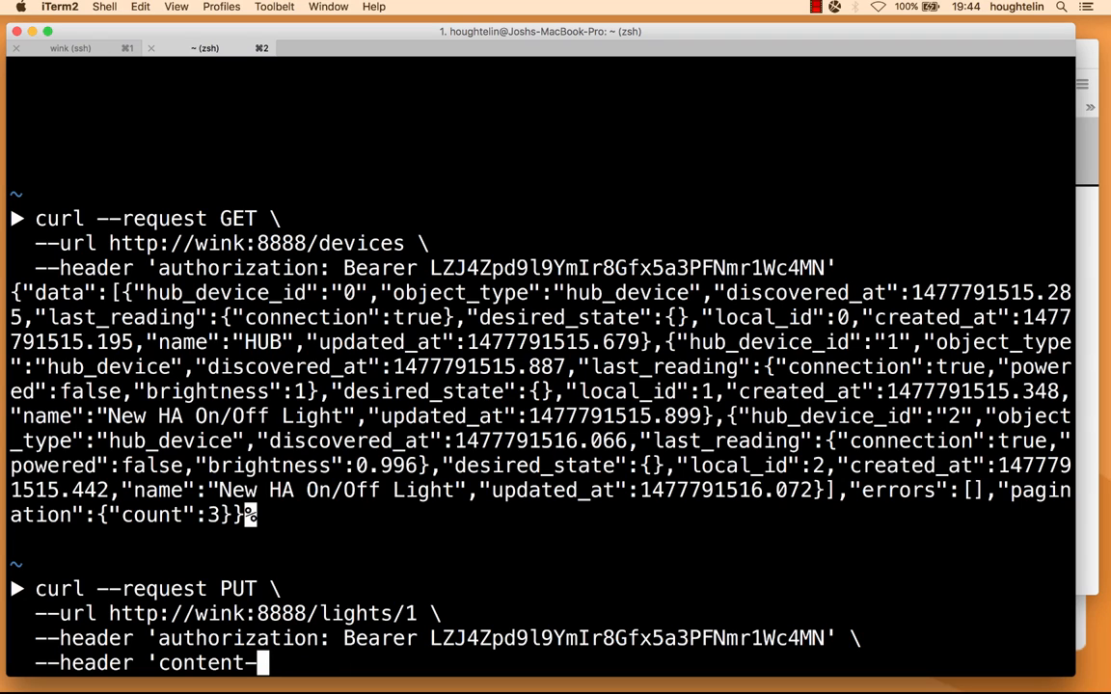
pyautogui.write('type')
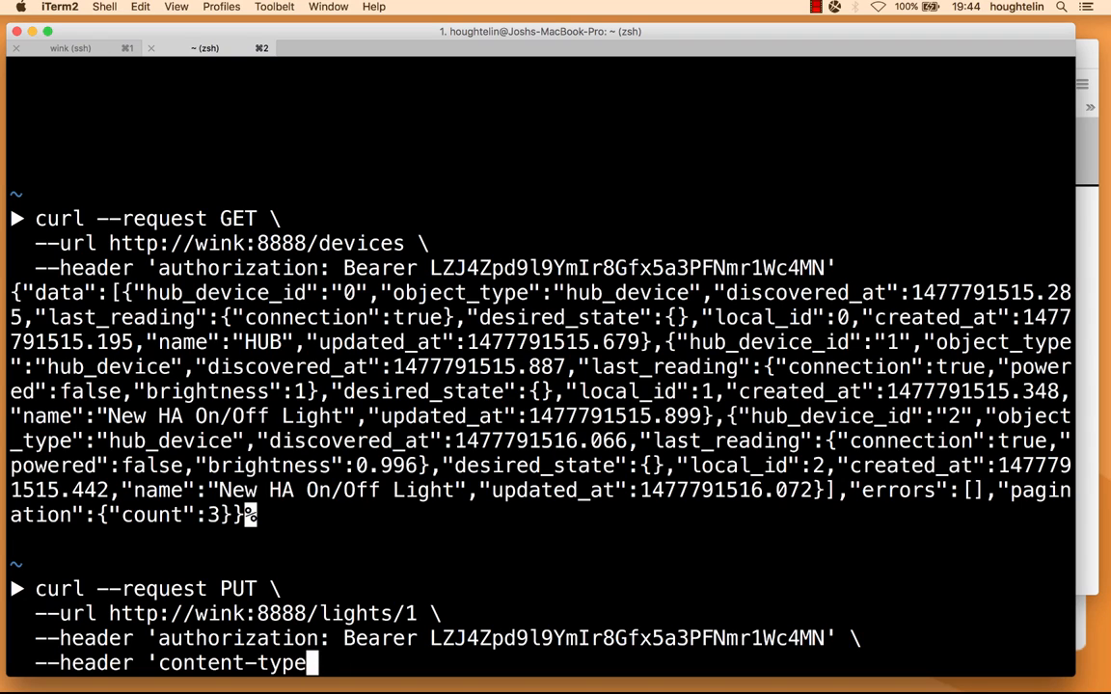
pyautogui.write(': ap')
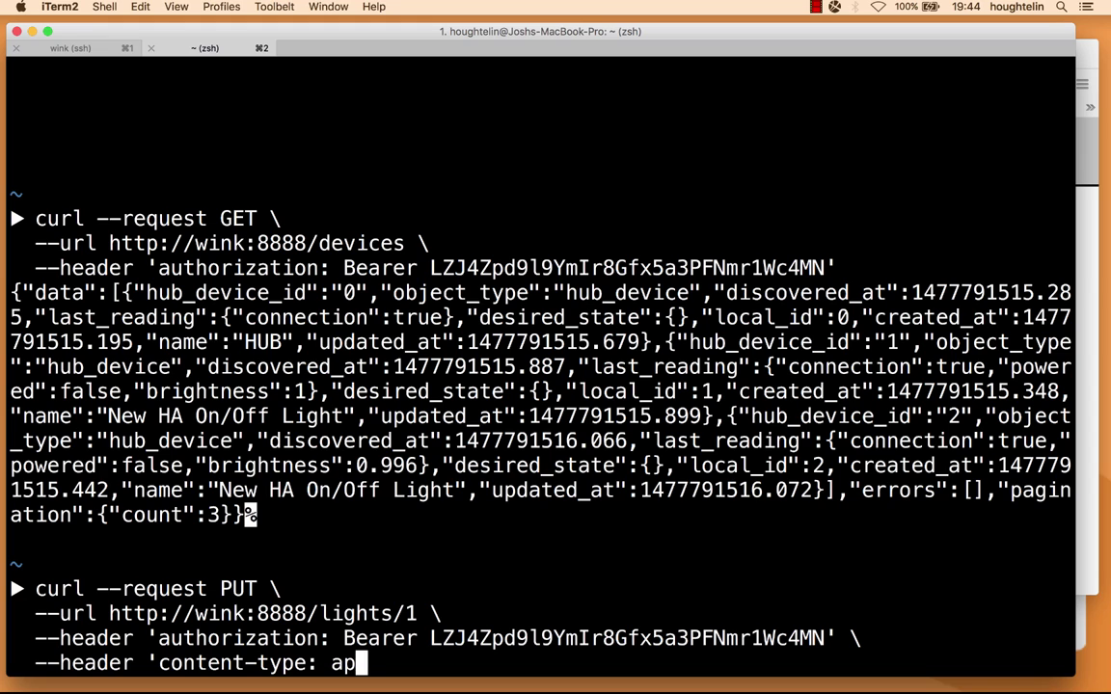
pyautogui.write("plication/json'")
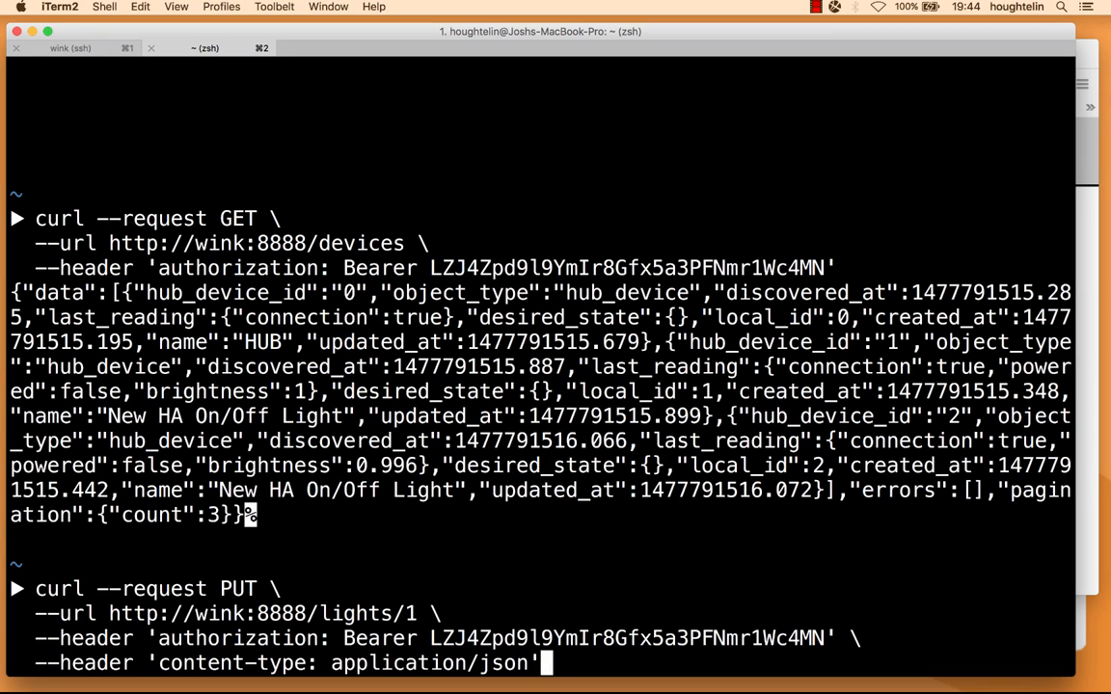
pyautogui.press('return')
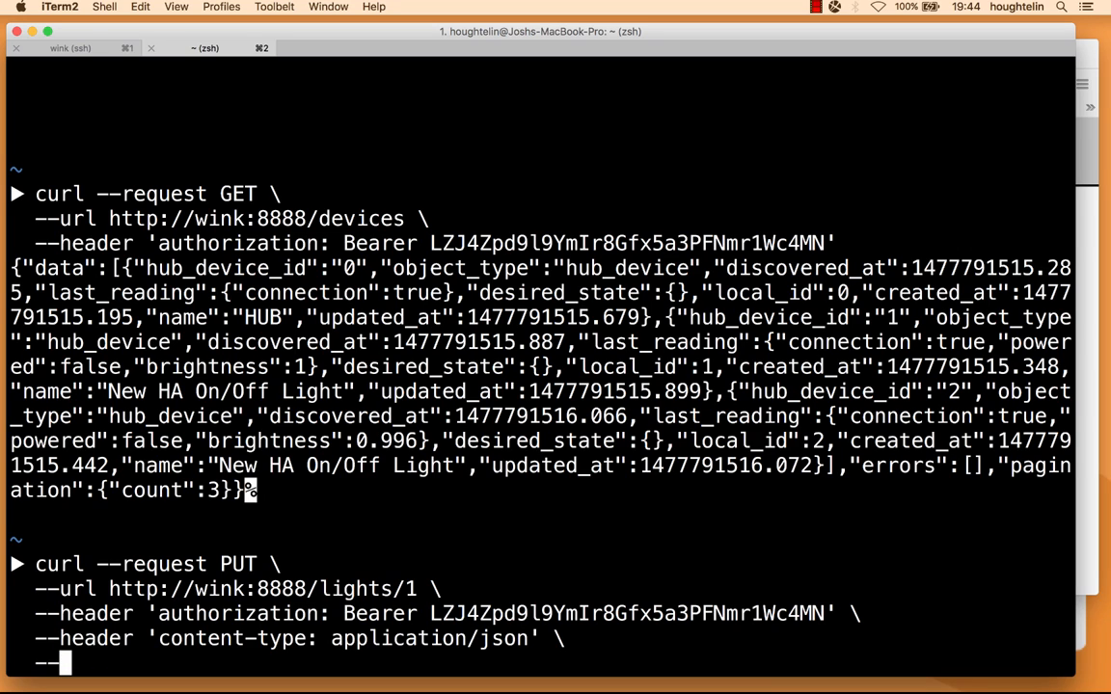
pyautogui.write("data '{")
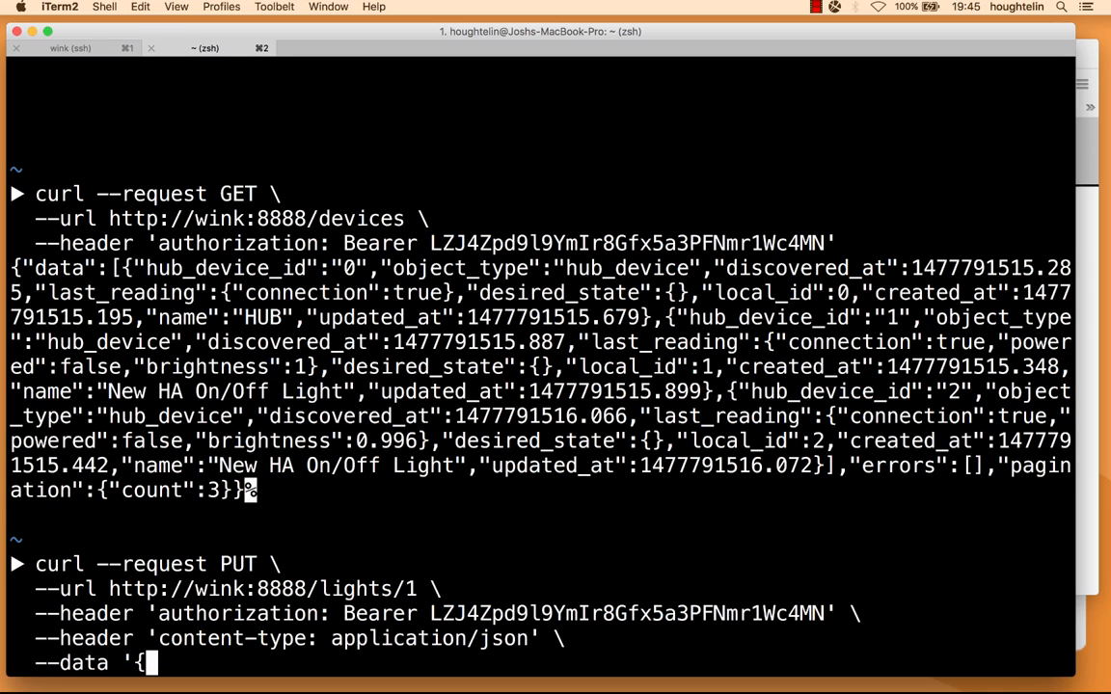
pyautogui.write('"desired_st')
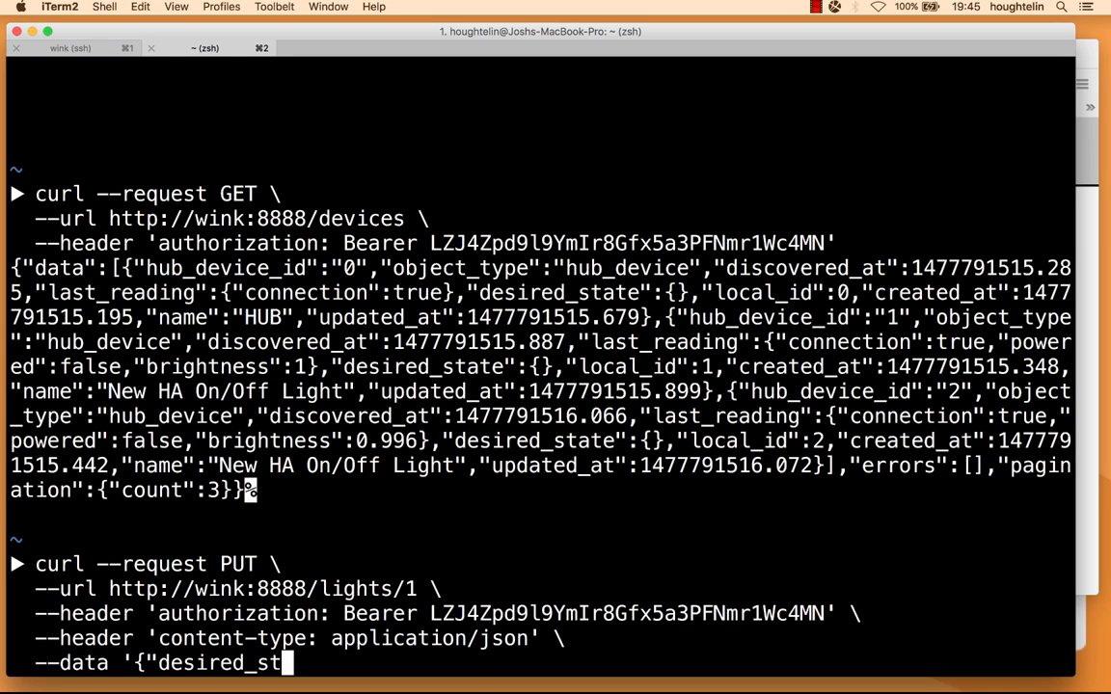
pyautogui.write('ate":')
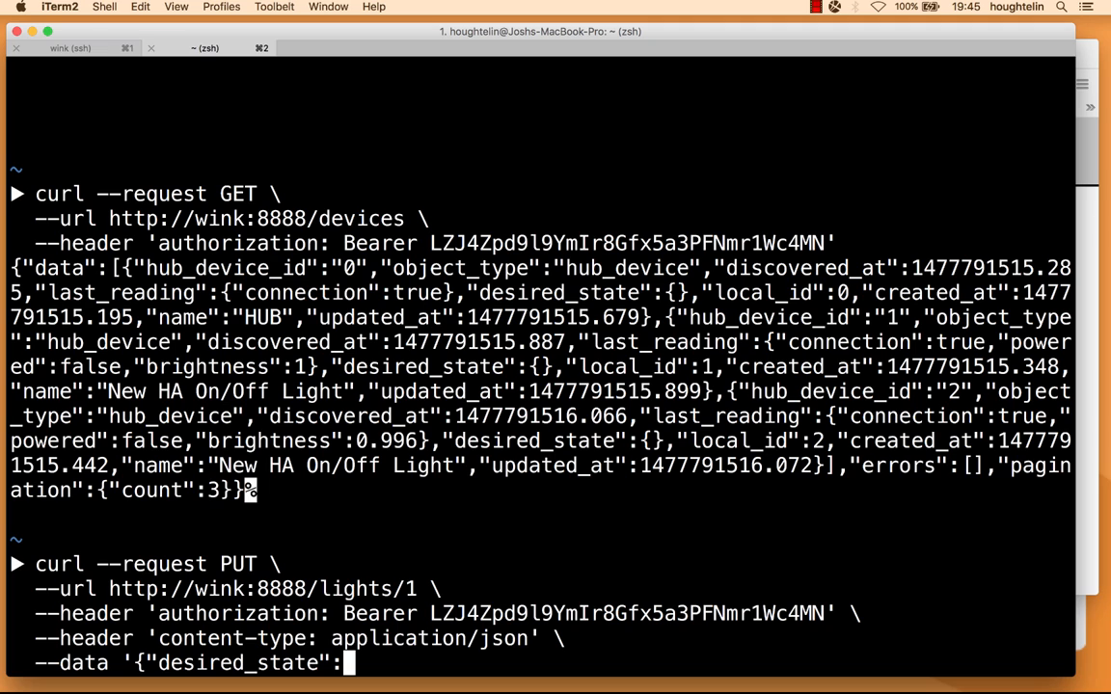
pyautogui.write('{')
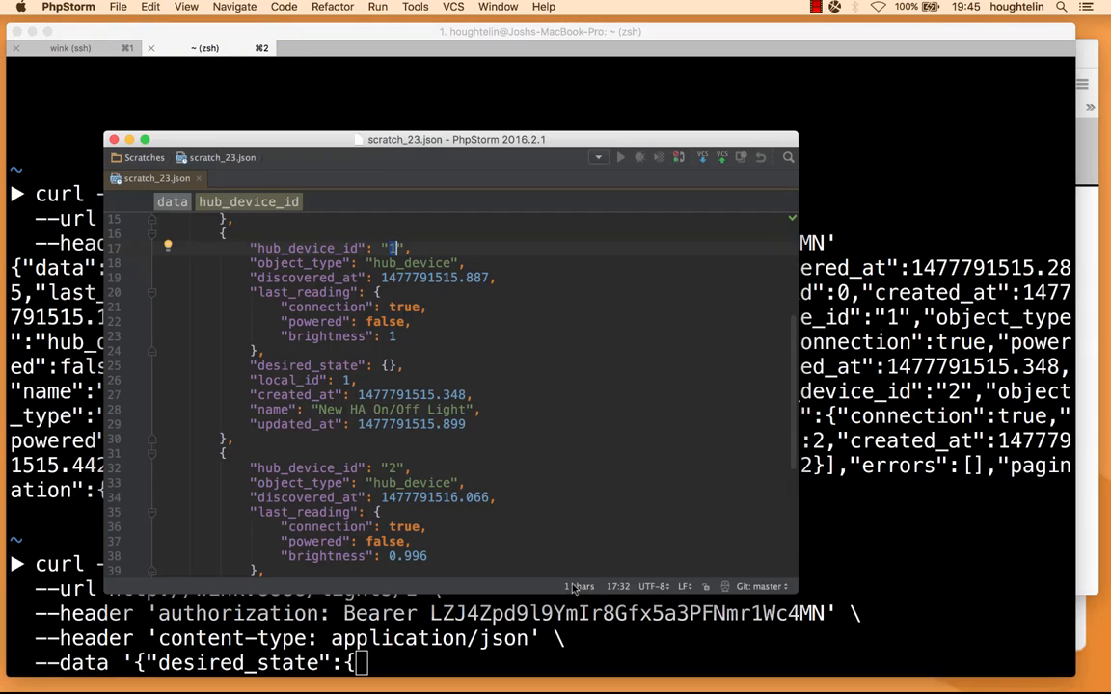
# Check light 1's hub_device_id and powered field in scratch_23.json
pyautogui.doubleClick(314, 320)
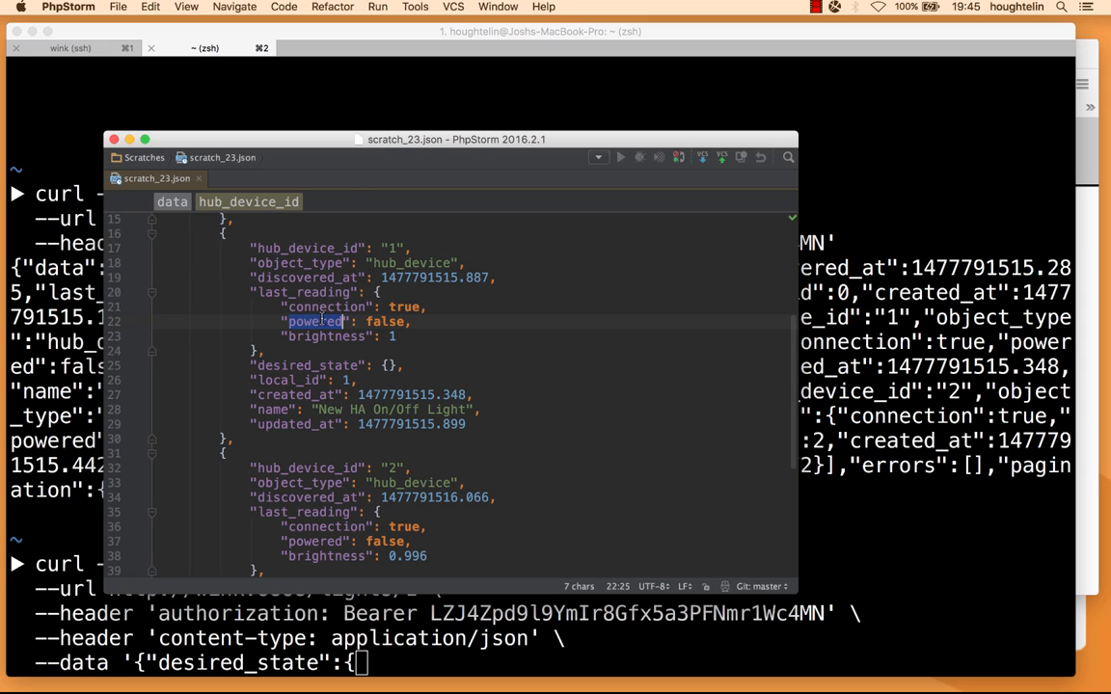
pyautogui.click(316, 320)
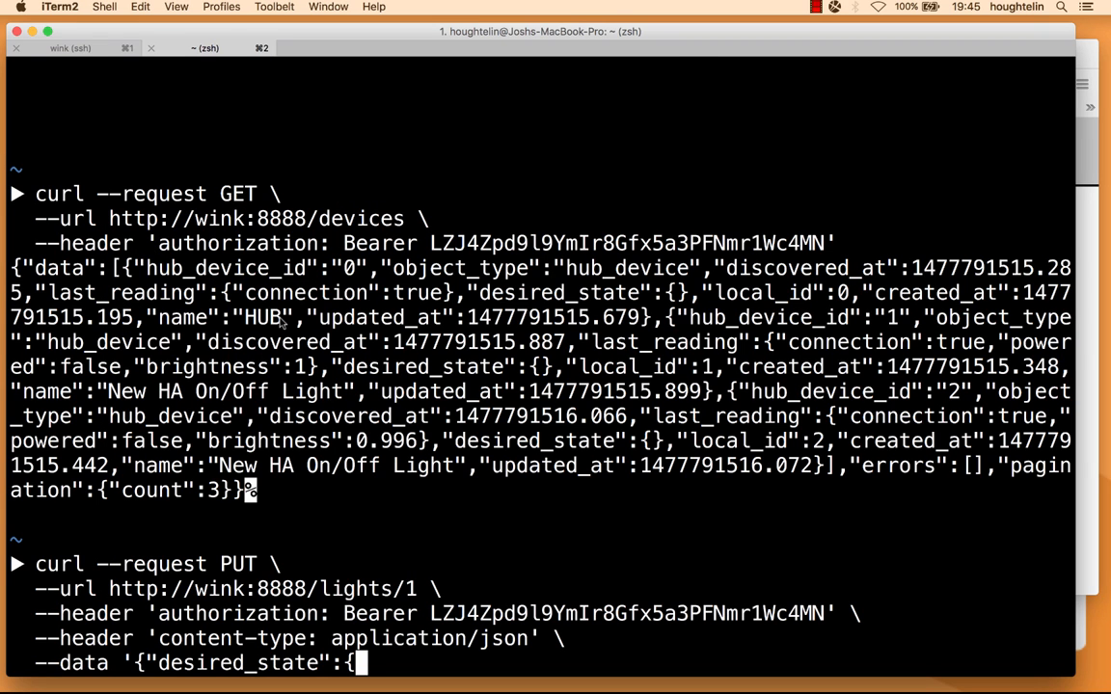
# Finish the body as "powered":true and send the PUT request turning light 1 on
pyautogui.write('"powered":true}}')
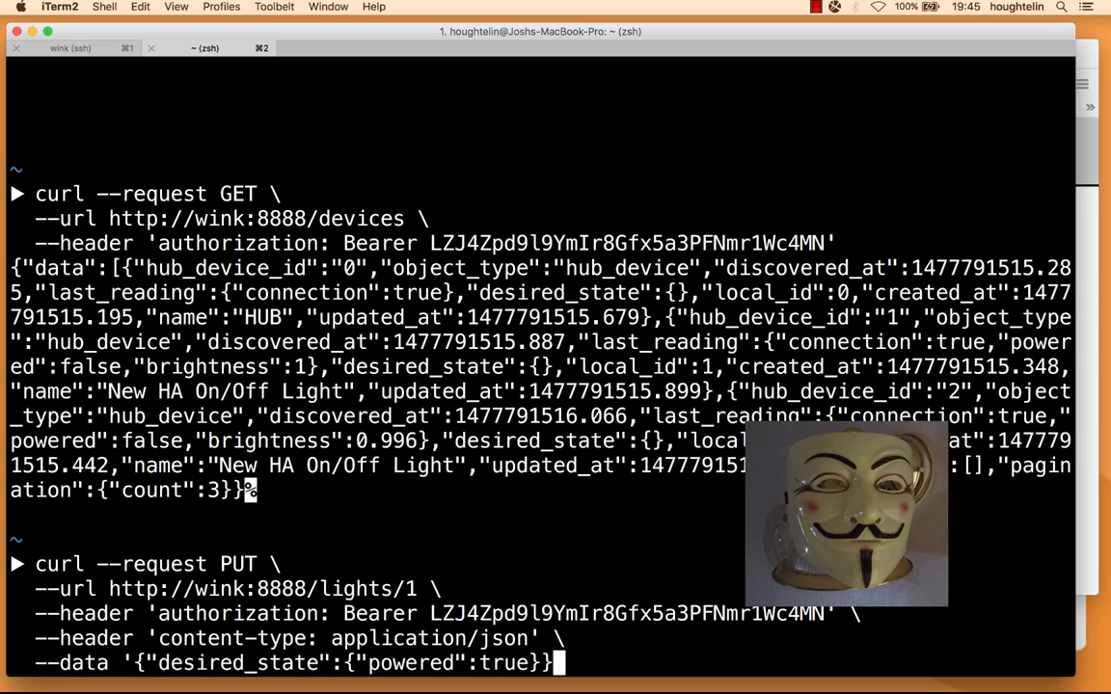
pyautogui.write("'")
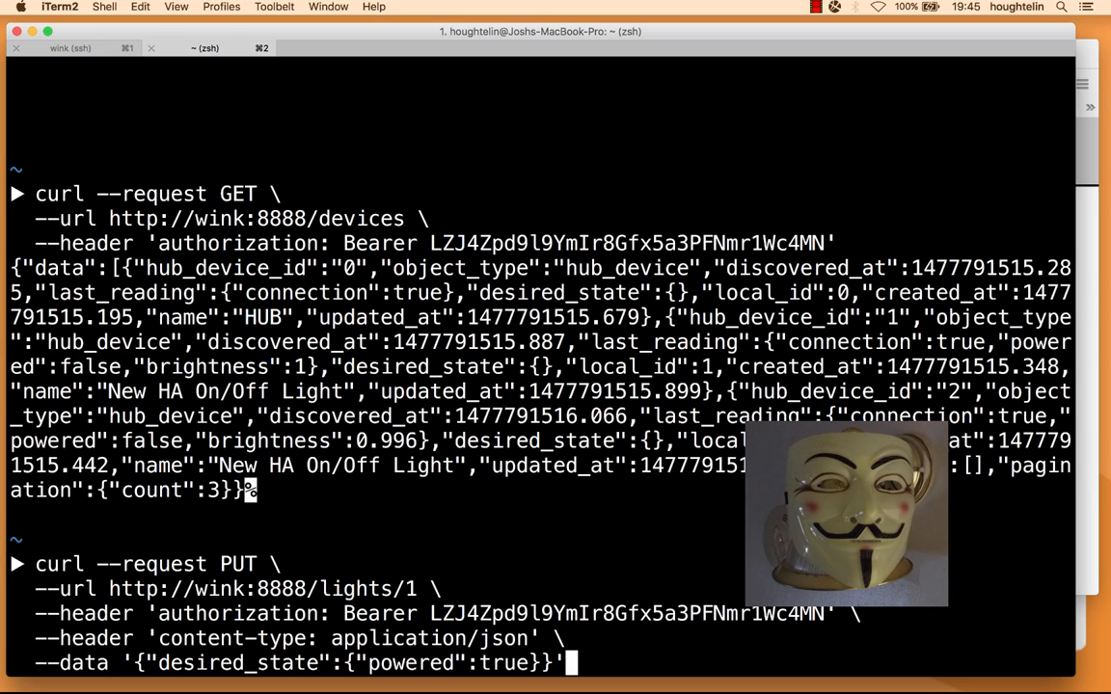
pyautogui.press('Return')
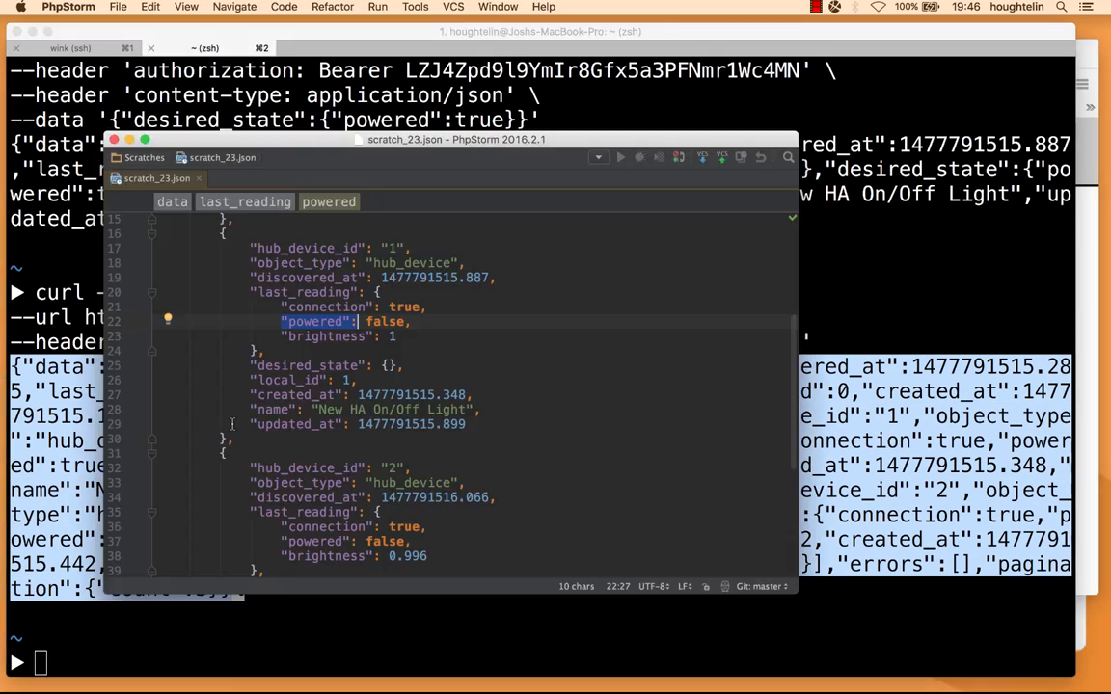
# Scroll the device JSON to confirm light 1's last_reading shows powered true
pyautogui.scroll(-3)
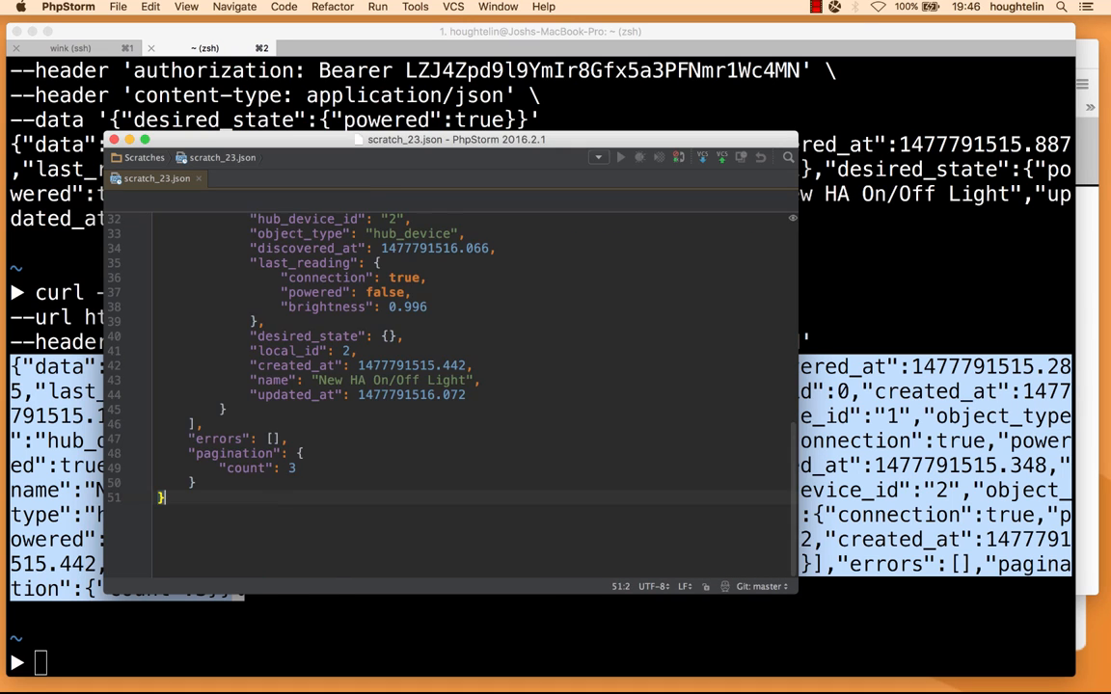
pyautogui.scroll(3)
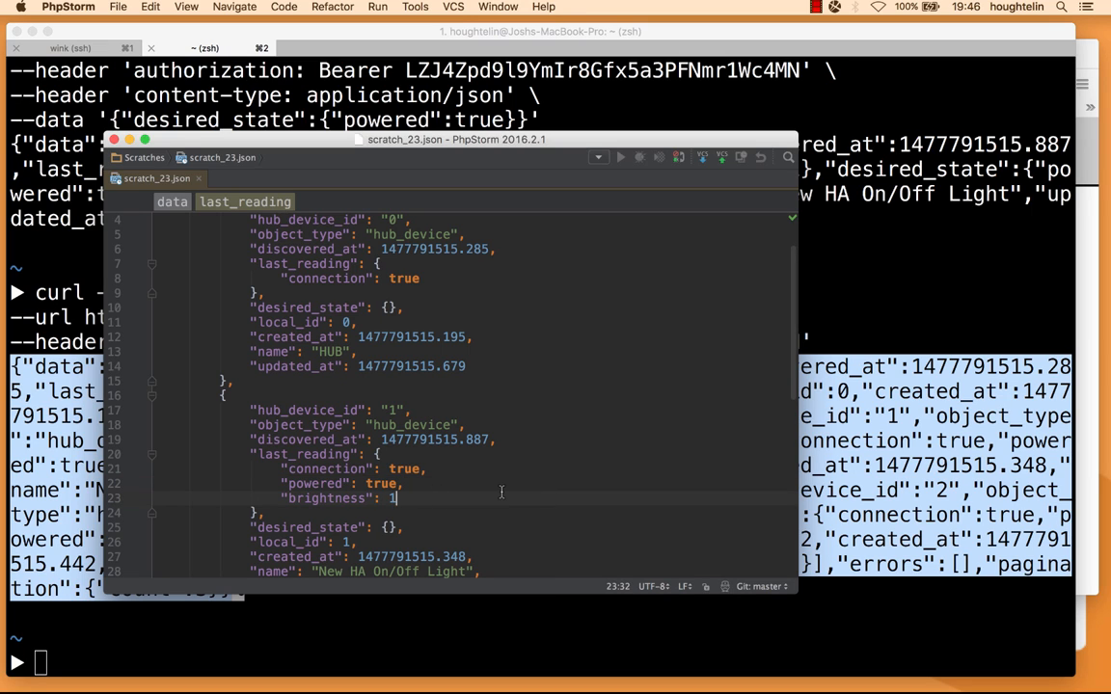
pyautogui.moveTo(621, 449)
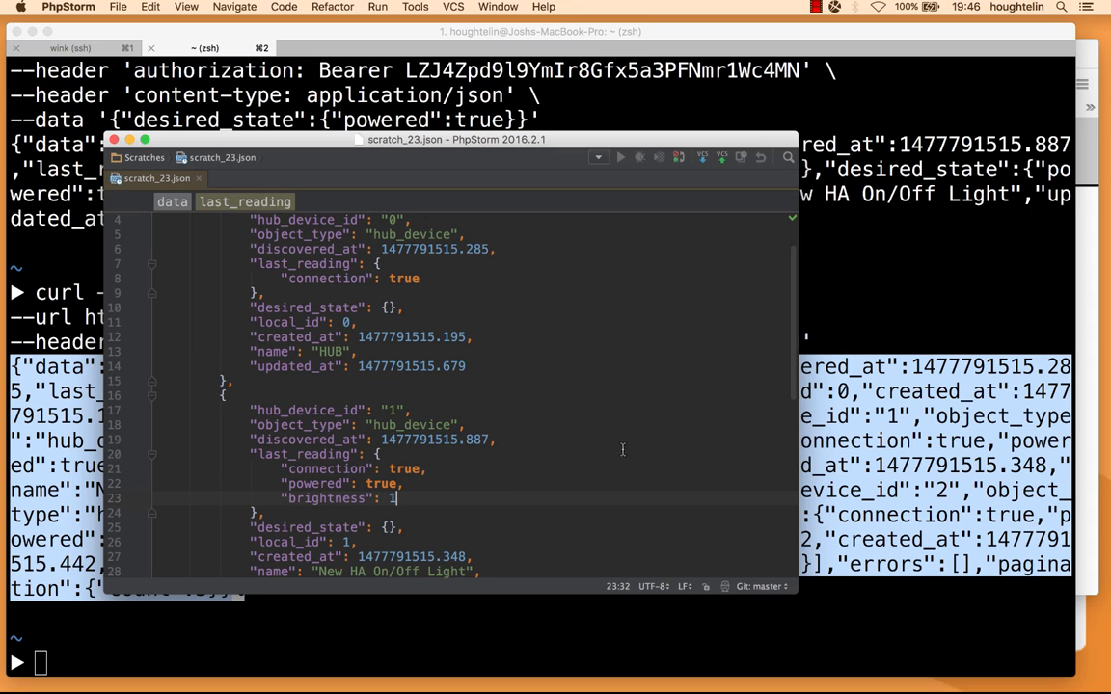
pyautogui.moveTo(706, 426)
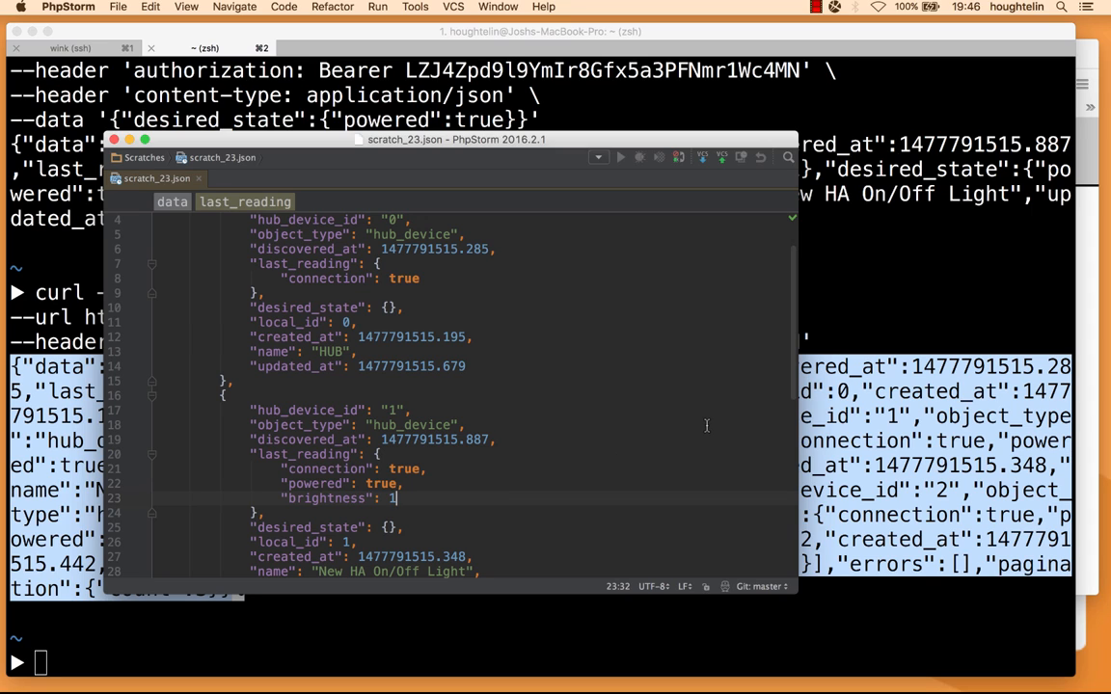
pyautogui.moveTo(690, 390)
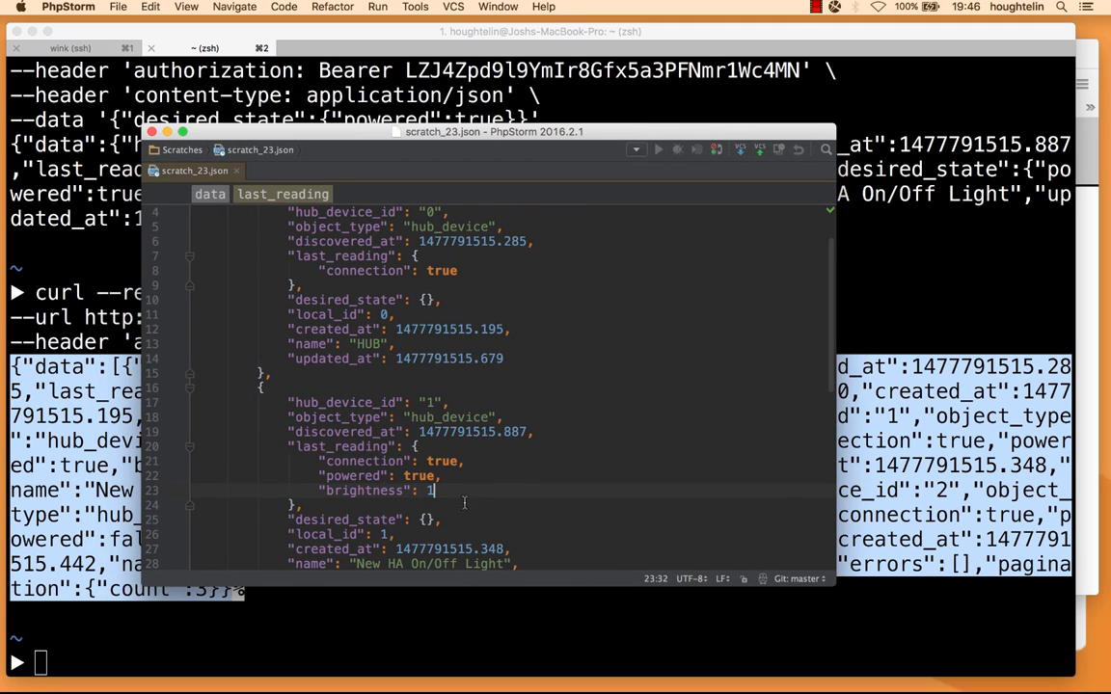
pyautogui.moveTo(554, 480)
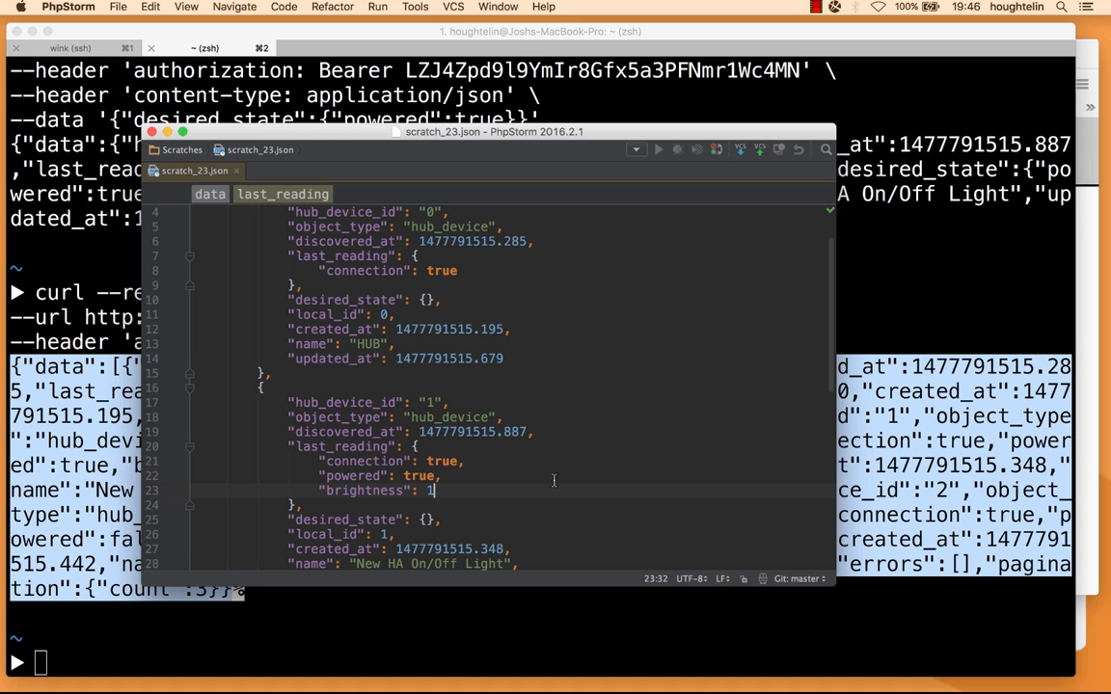
pyautogui.moveTo(1049, 266)
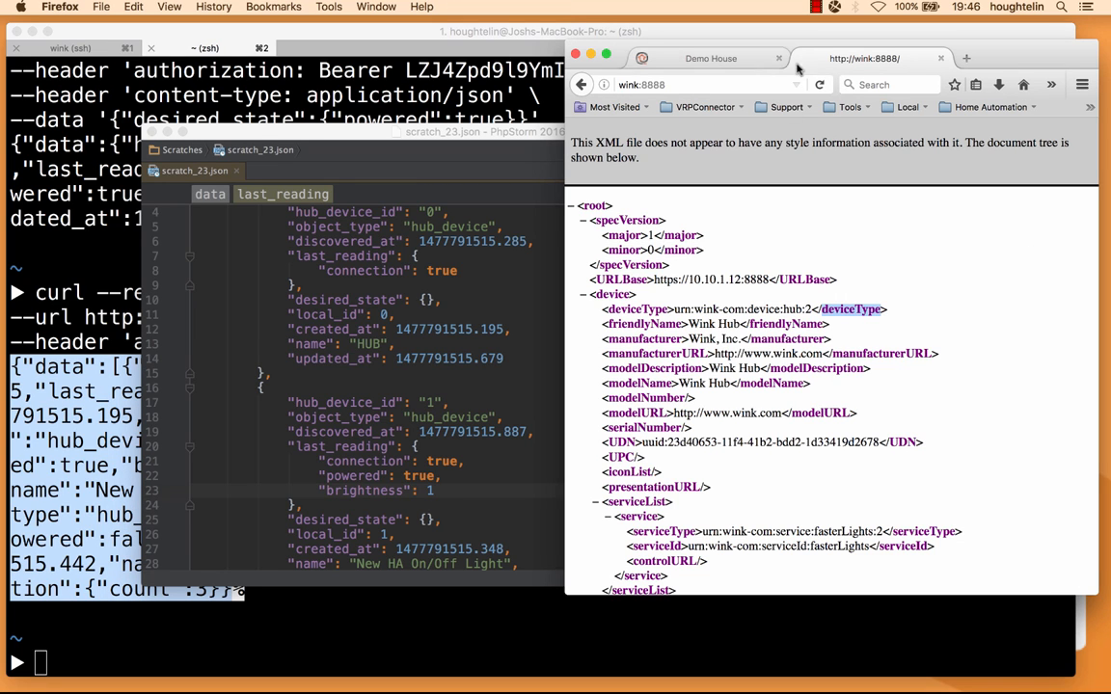
# Navigate Demo House > First Floor > Office in openHAB and toggle the Ceiling light
pyautogui.click(710, 57)
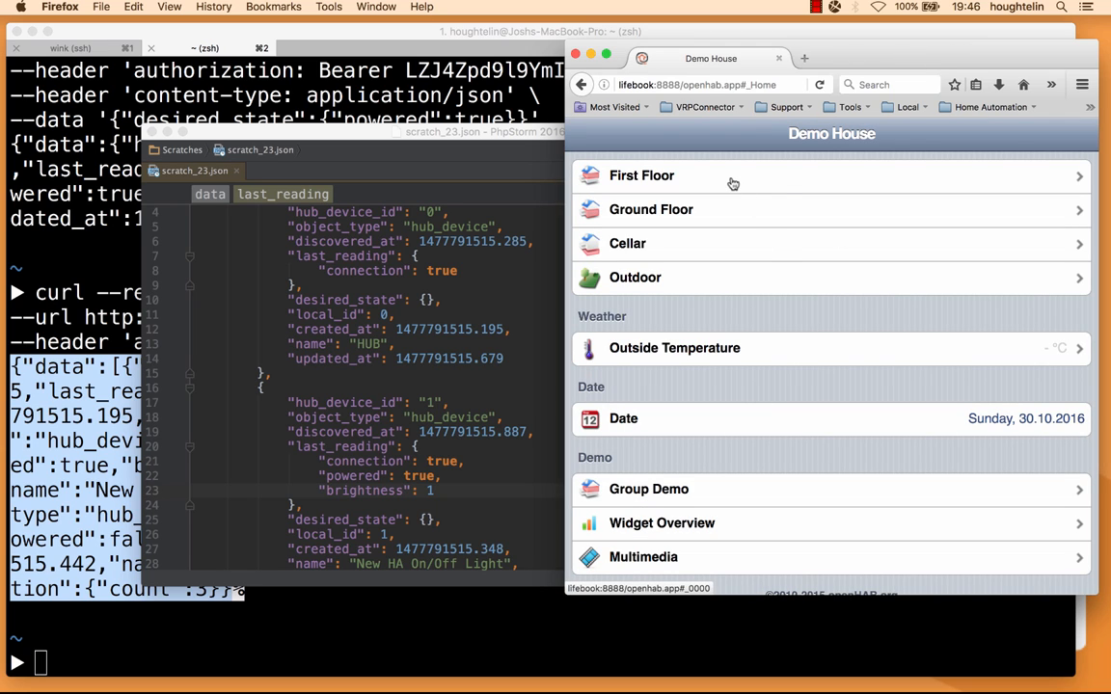
pyautogui.moveTo(652, 182)
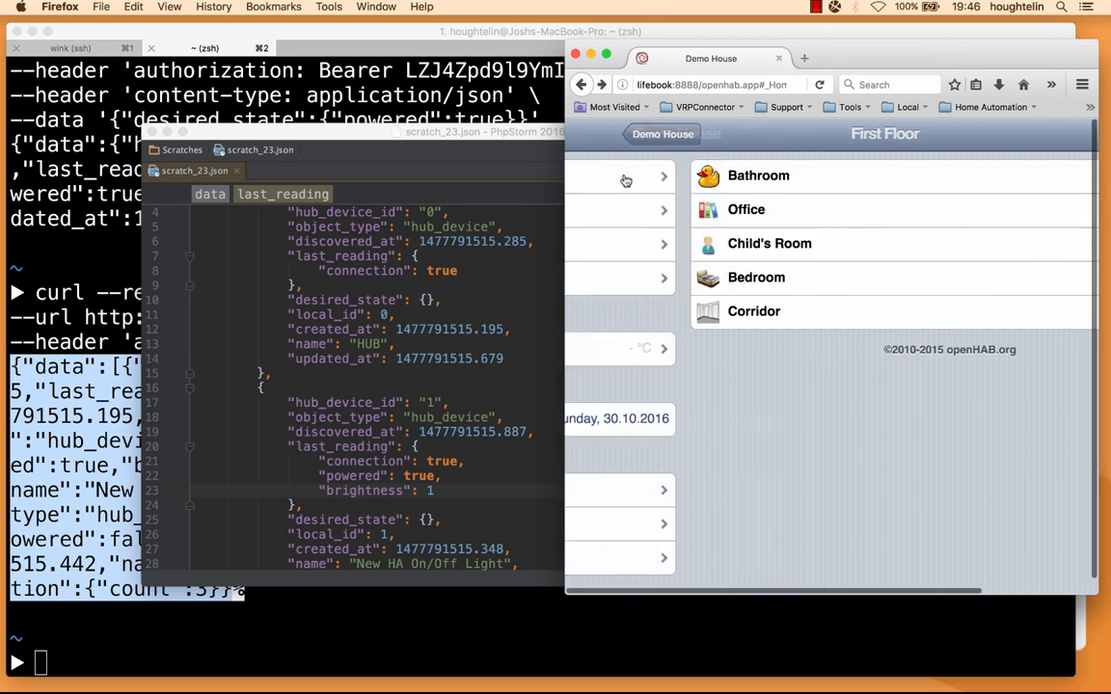
pyautogui.click(663, 135)
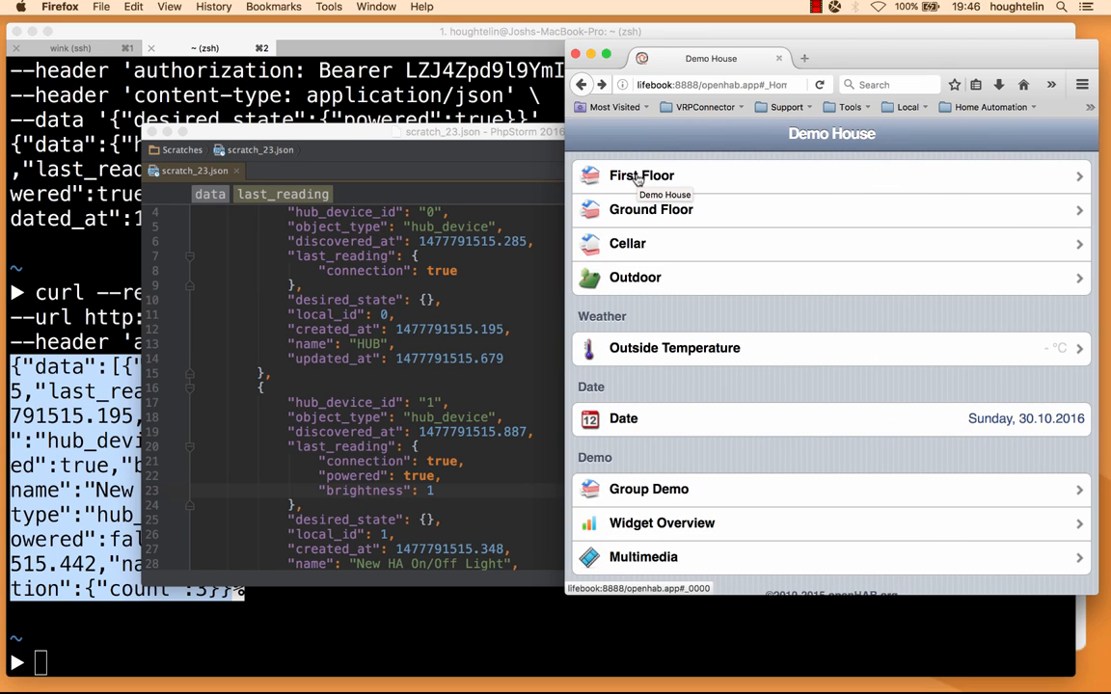
pyautogui.click(640, 175)
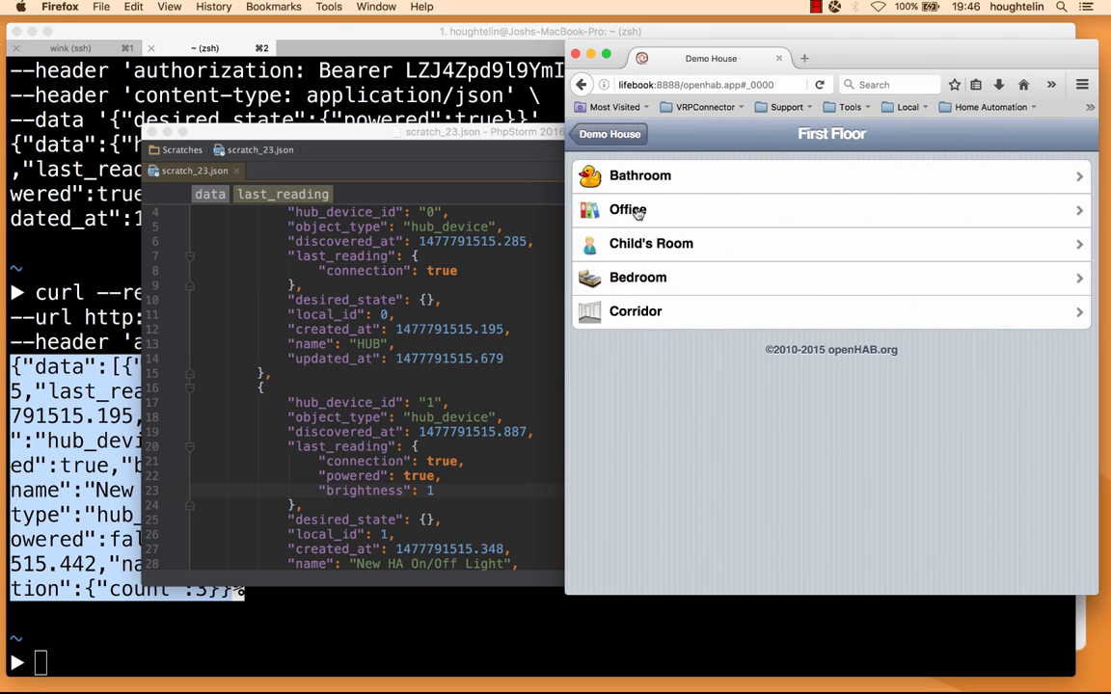
pyautogui.click(628, 209)
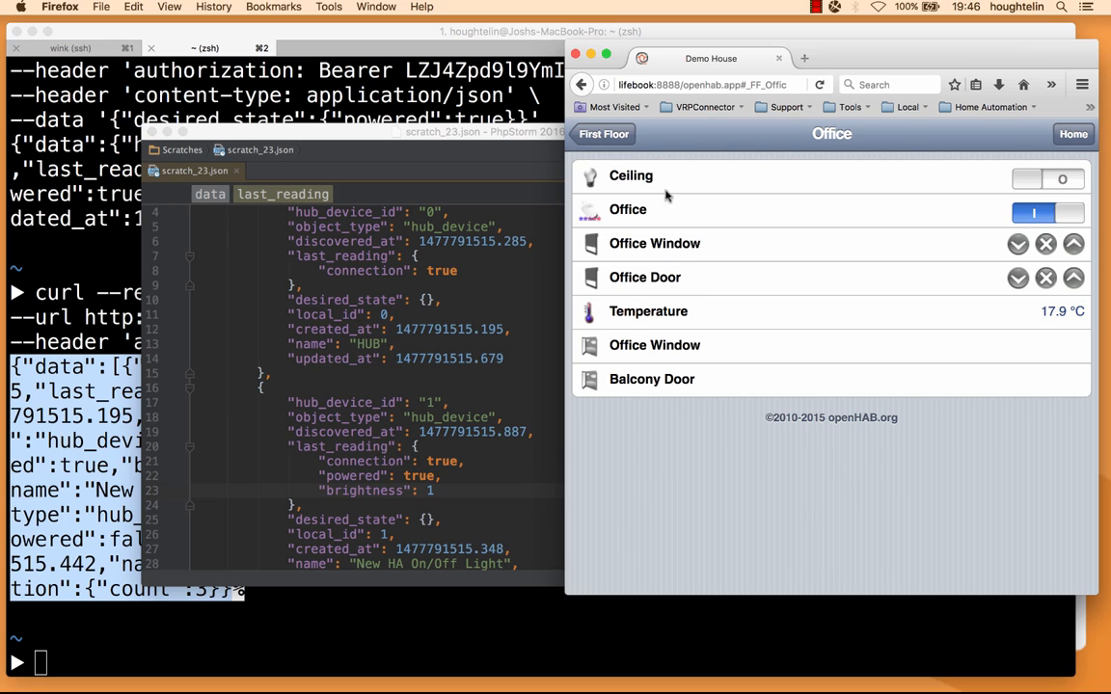
pyautogui.moveTo(1030, 189)
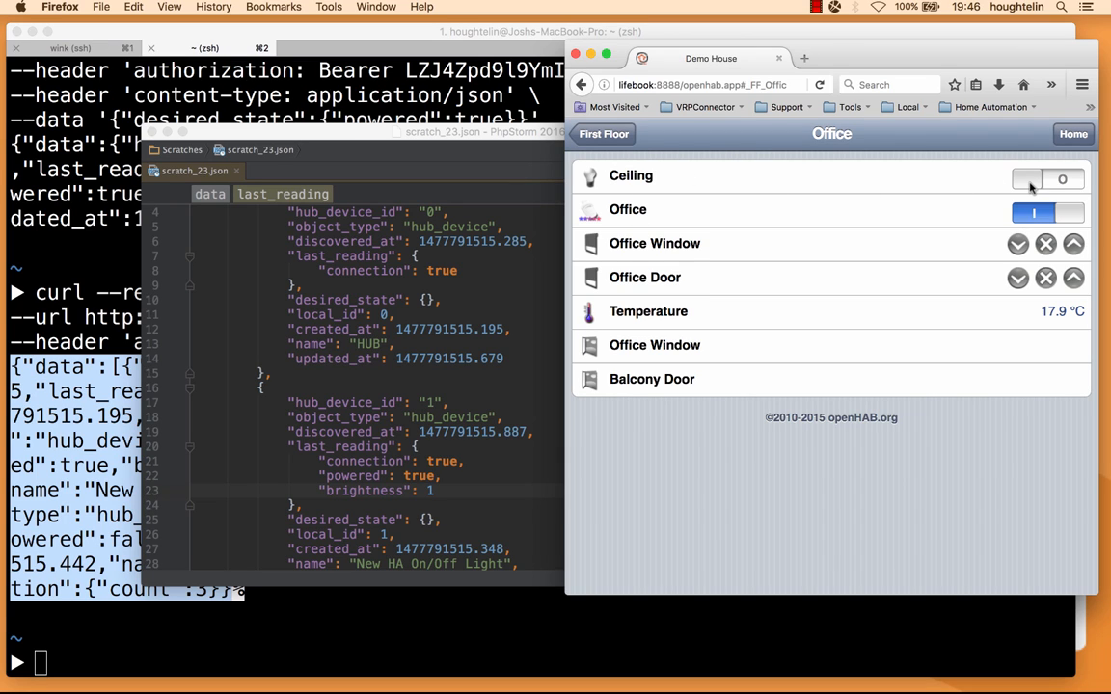
pyautogui.click(1046, 180)
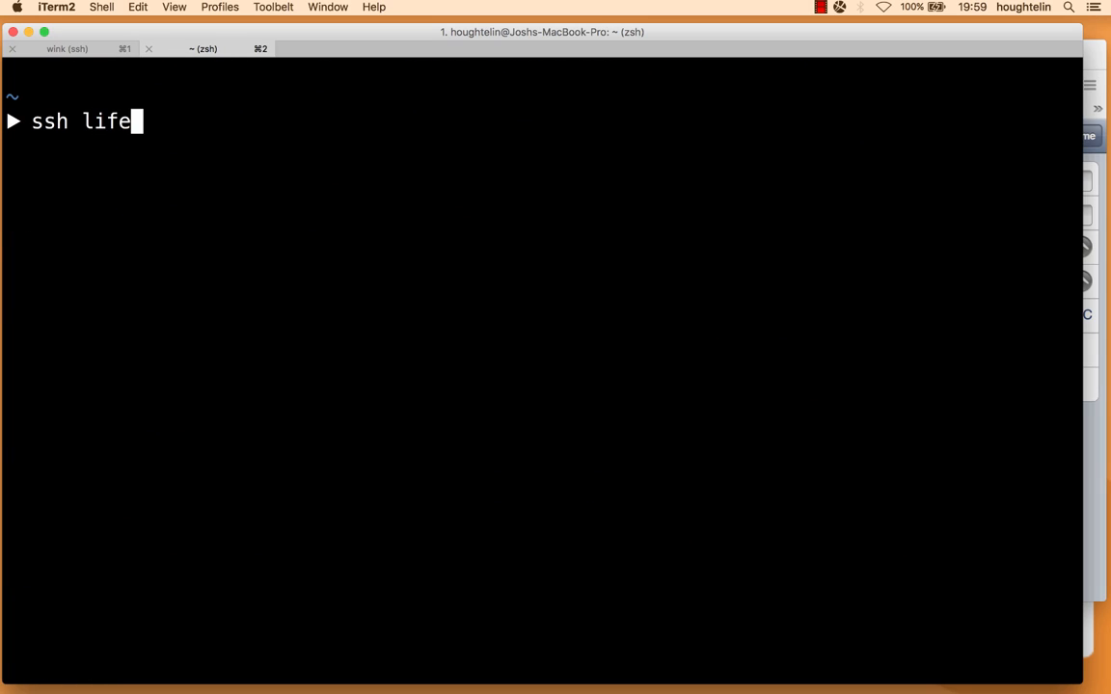
# Connect to lifebook over ssh, go into /opt/openhab configurations and view demo.rules
pyautogui.press('Return')
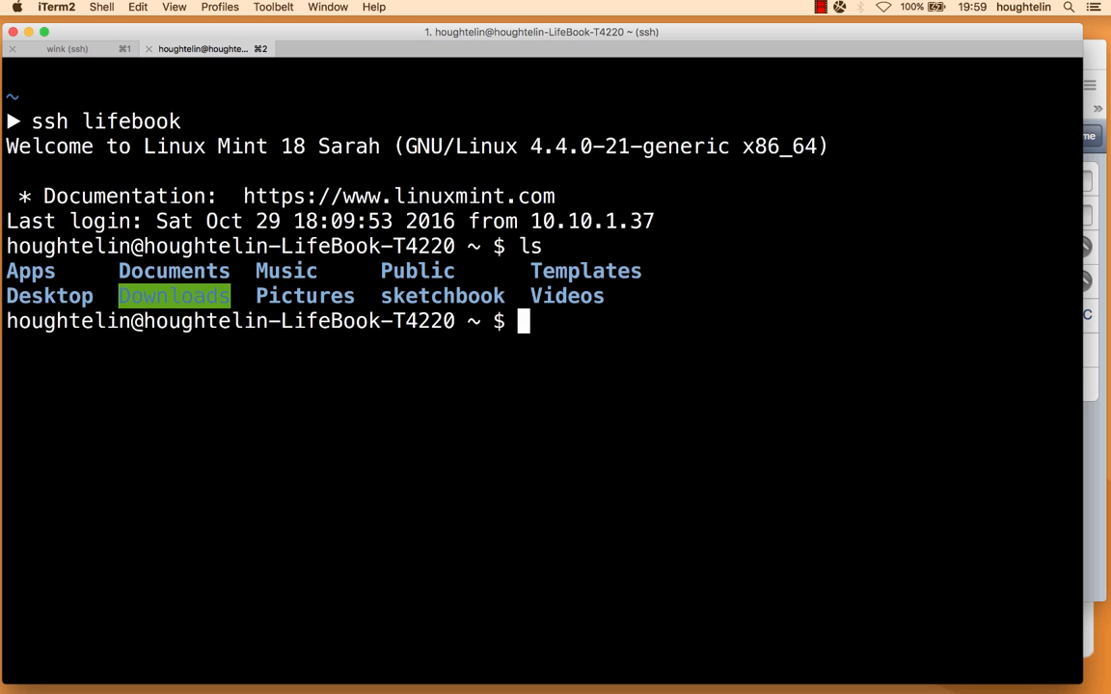
pyautogui.write('cd /opt')
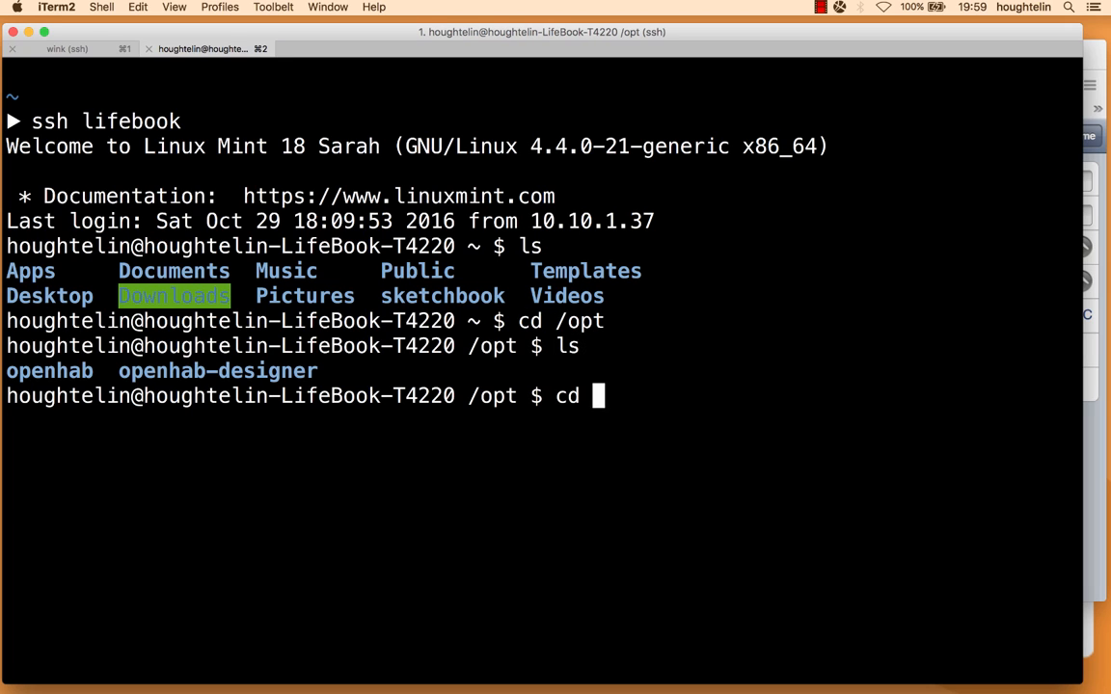
pyautogui.write('openhab/configurations/')
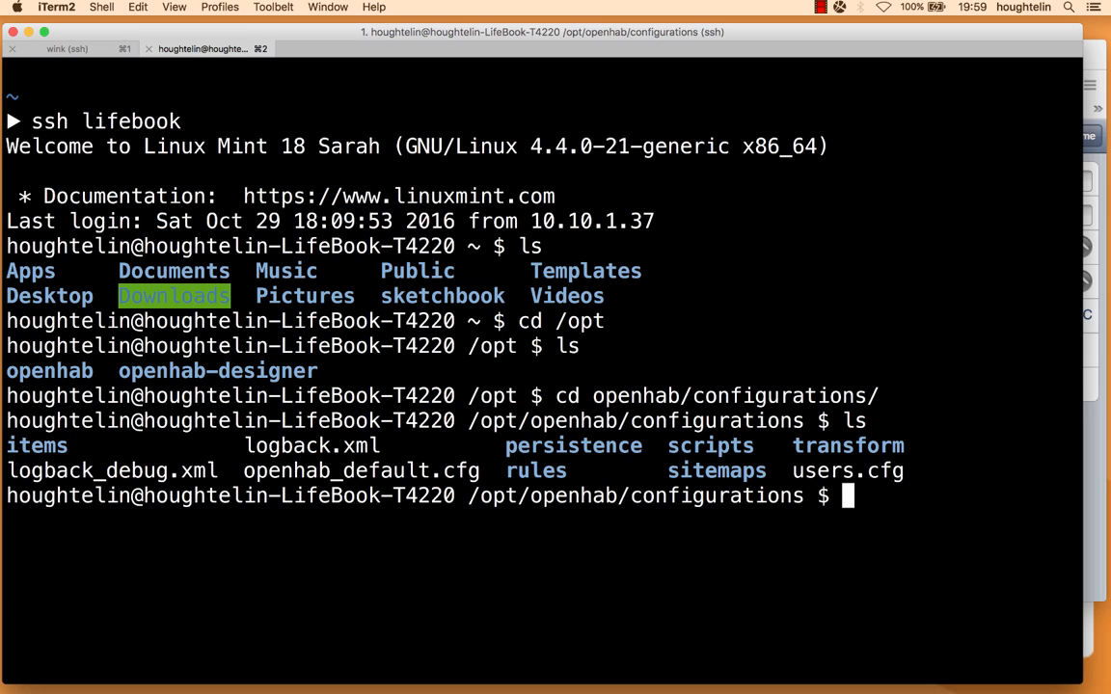
pyautogui.write('cd rules/')
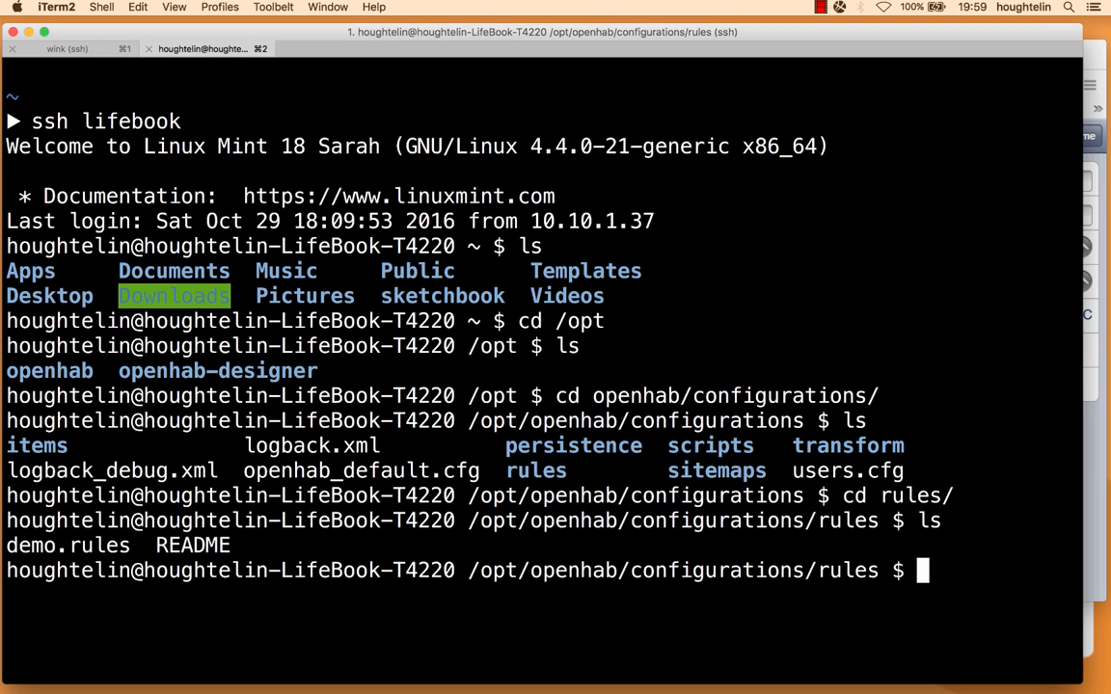
pyautogui.write('vi demo.rules')
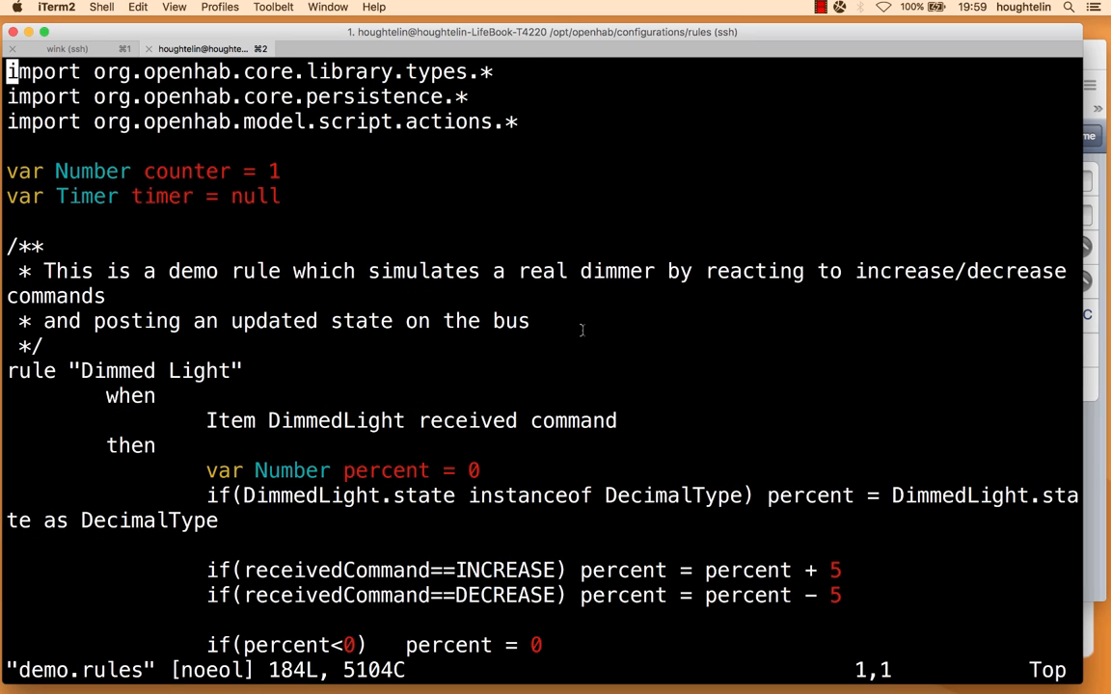
pyautogui.moveTo(536, 347)
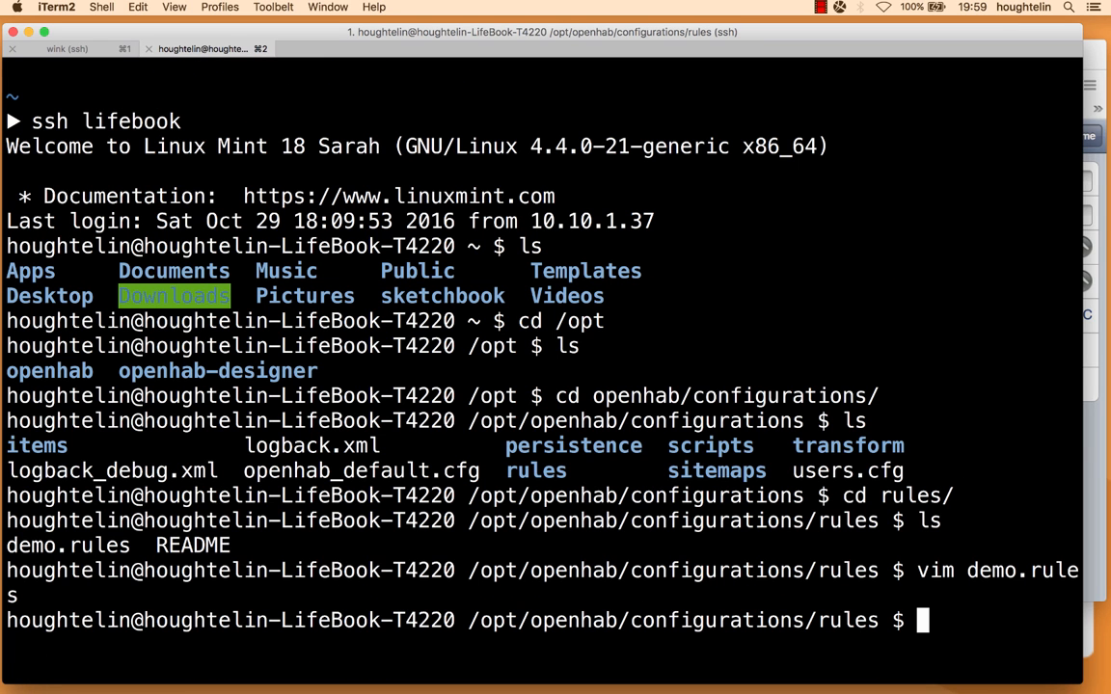
# Move to the items folder and open demo.items in vim
pyautogui.write('cd .')
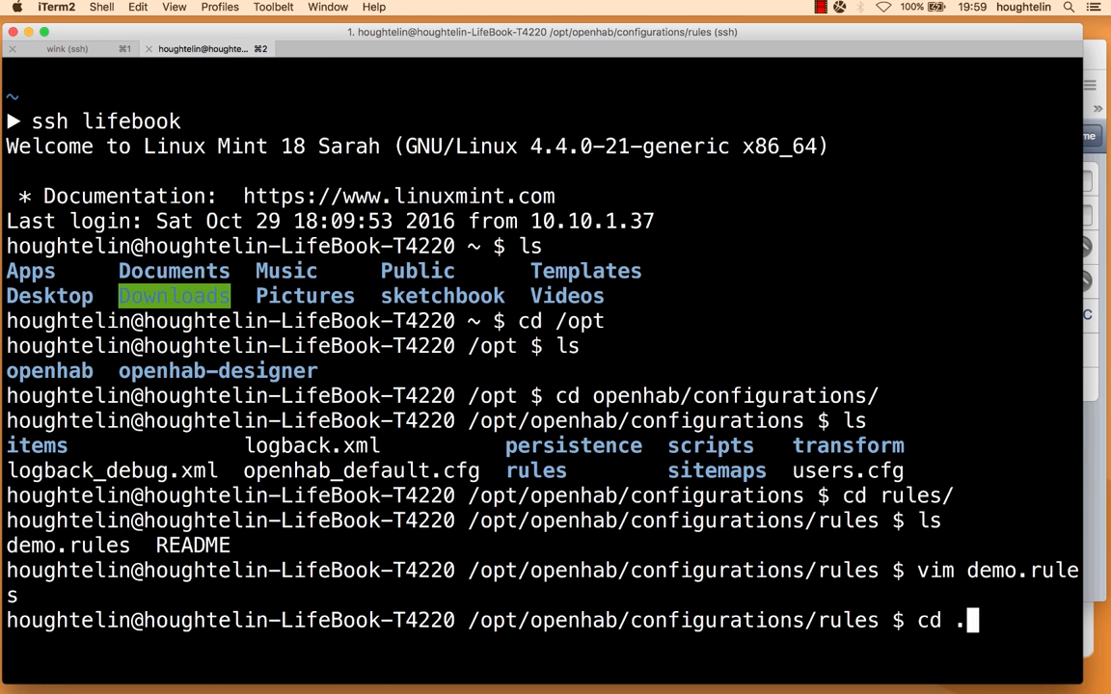
pyautogui.press('Return')
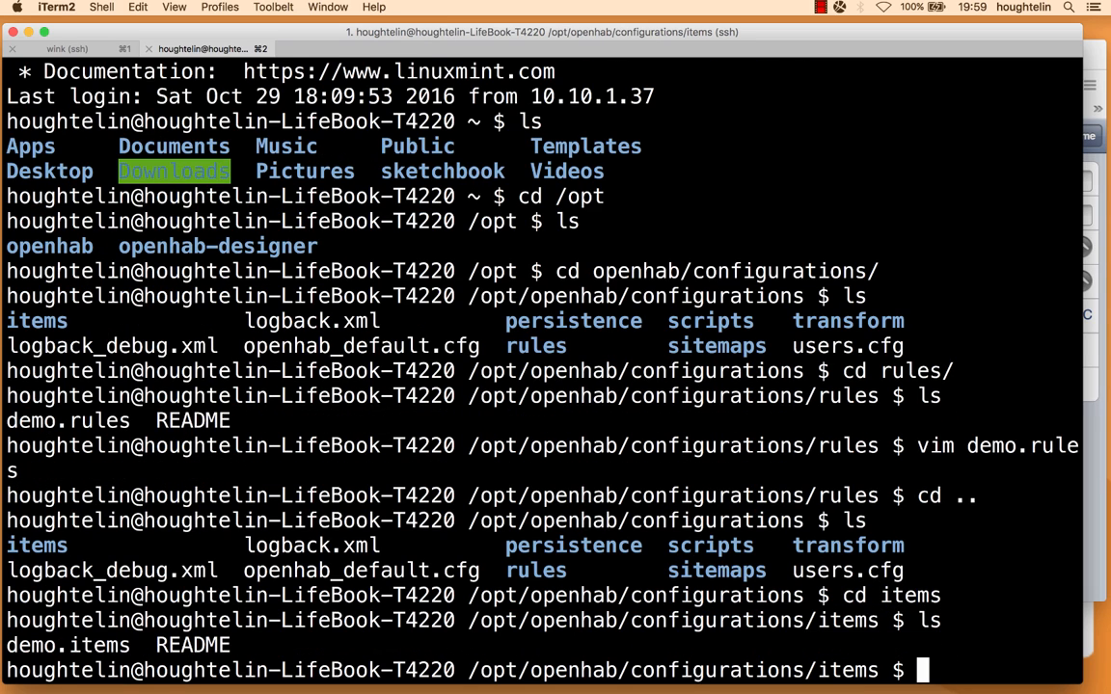
pyautogui.write('c')
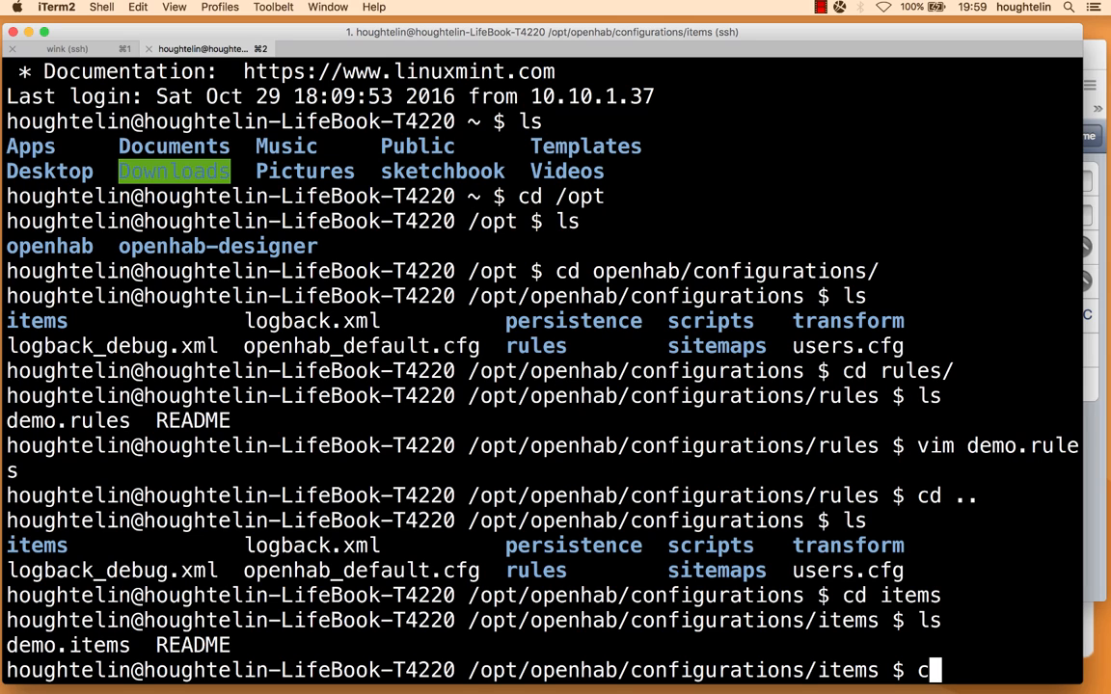
pyautogui.write('d demo')
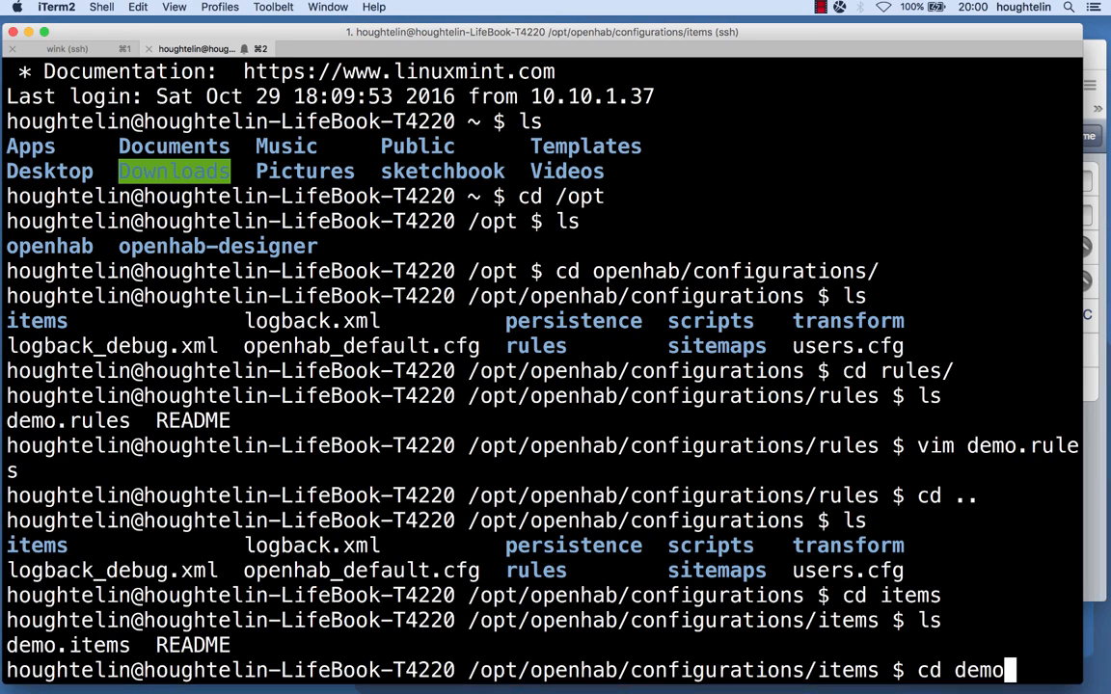
pyautogui.write('.ite')
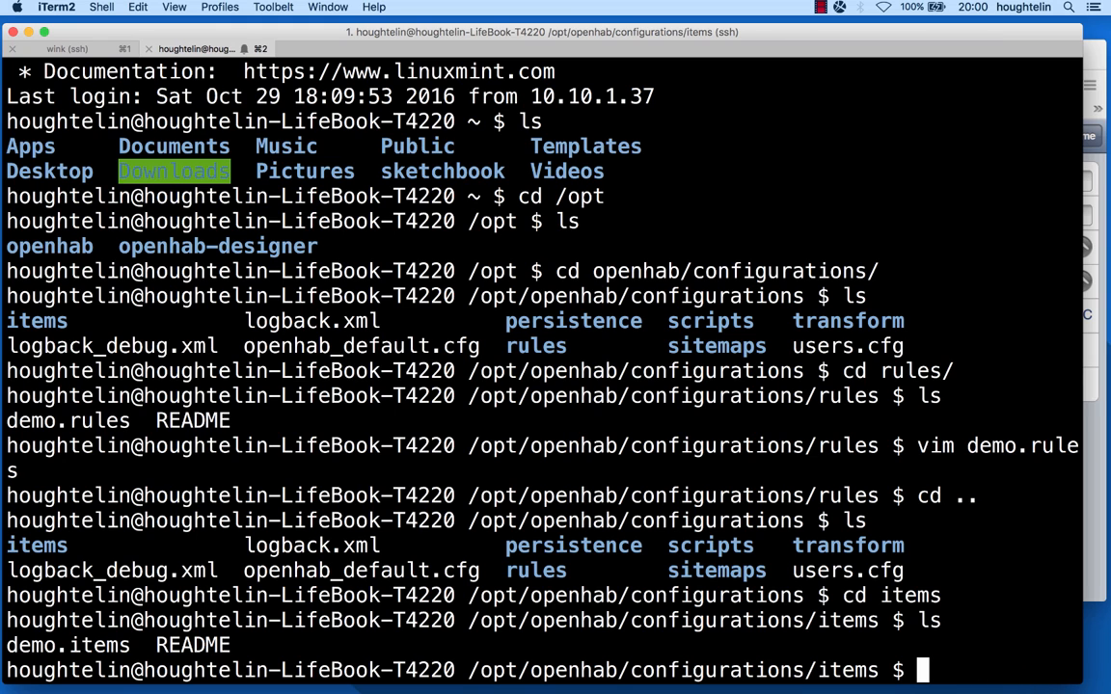
pyautogui.write('vim demo.items')
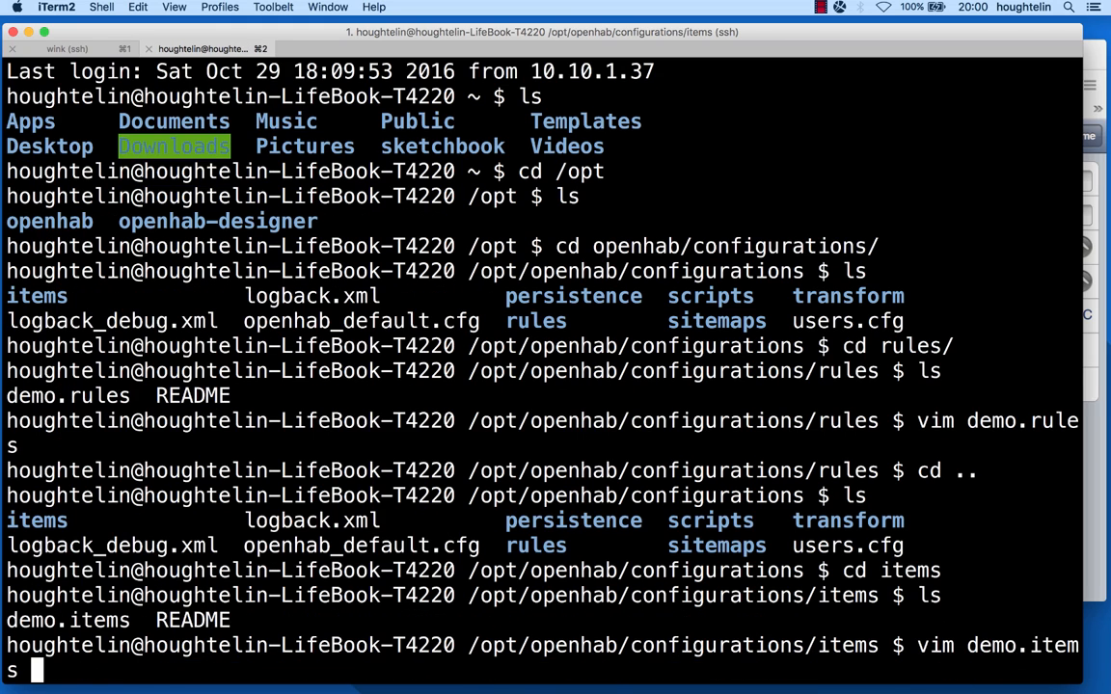
pyautogui.press('Return')
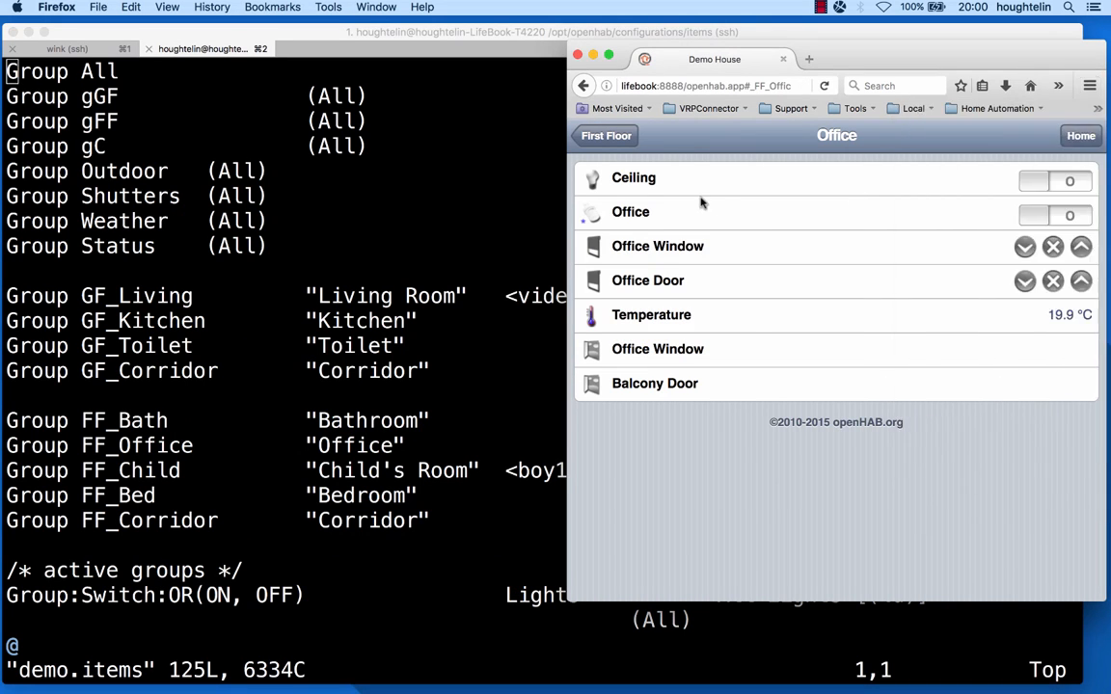
pyautogui.moveTo(837, 135)
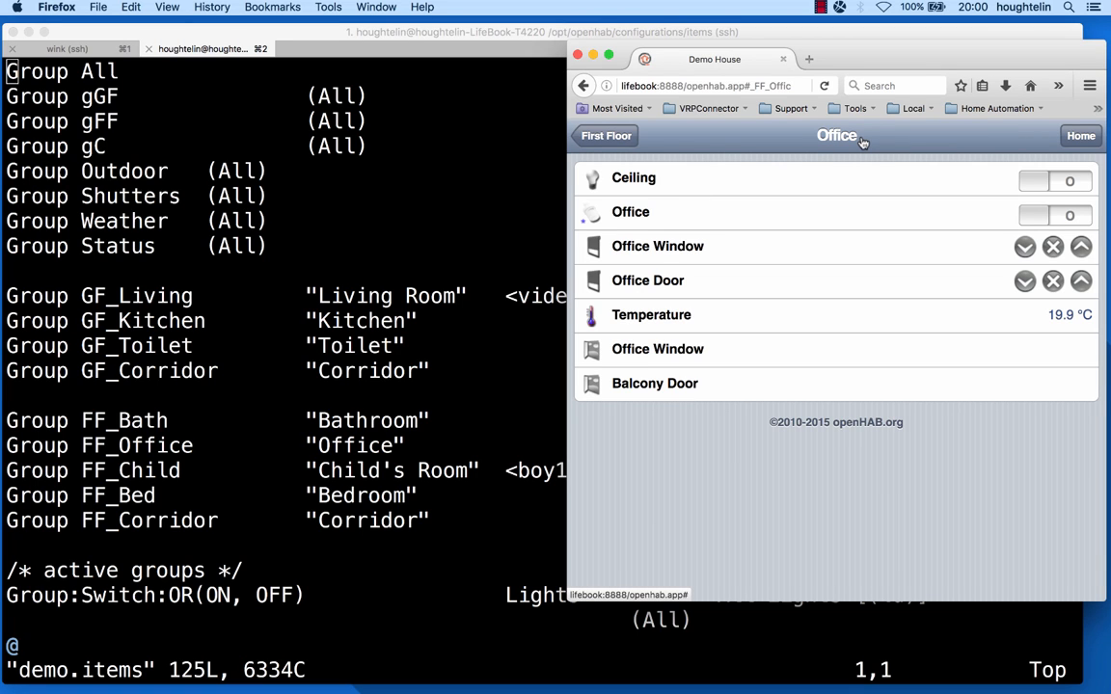
# Back out of Office through First Floor to the Demo House home page, then refocus the terminal
pyautogui.click(605, 135)
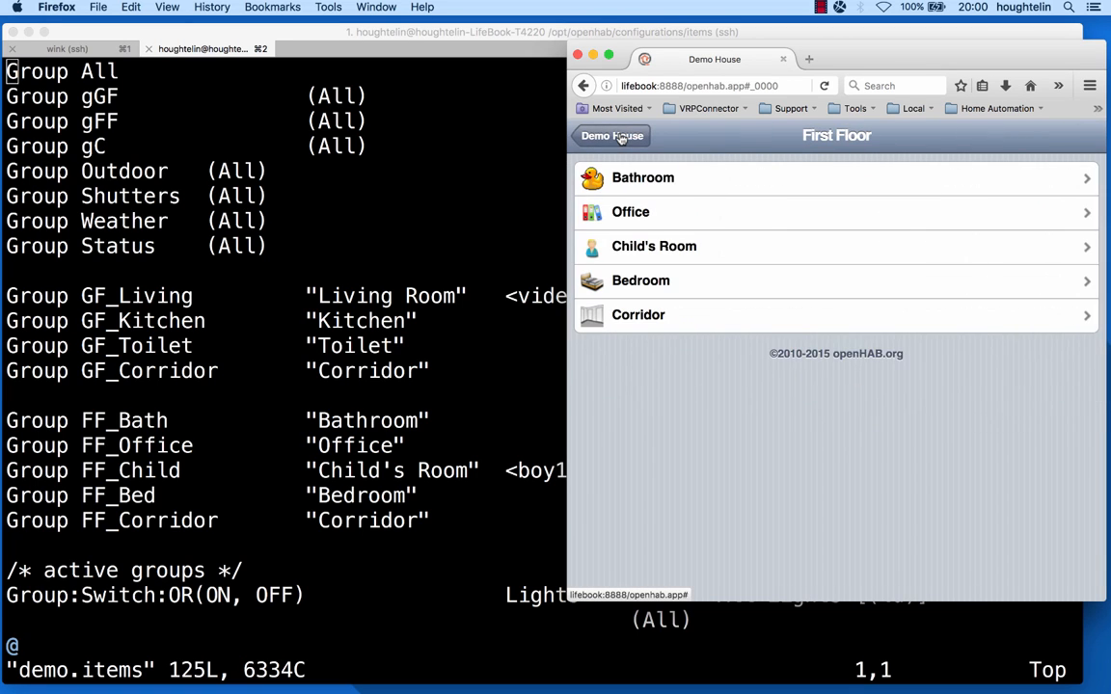
pyautogui.click(614, 135)
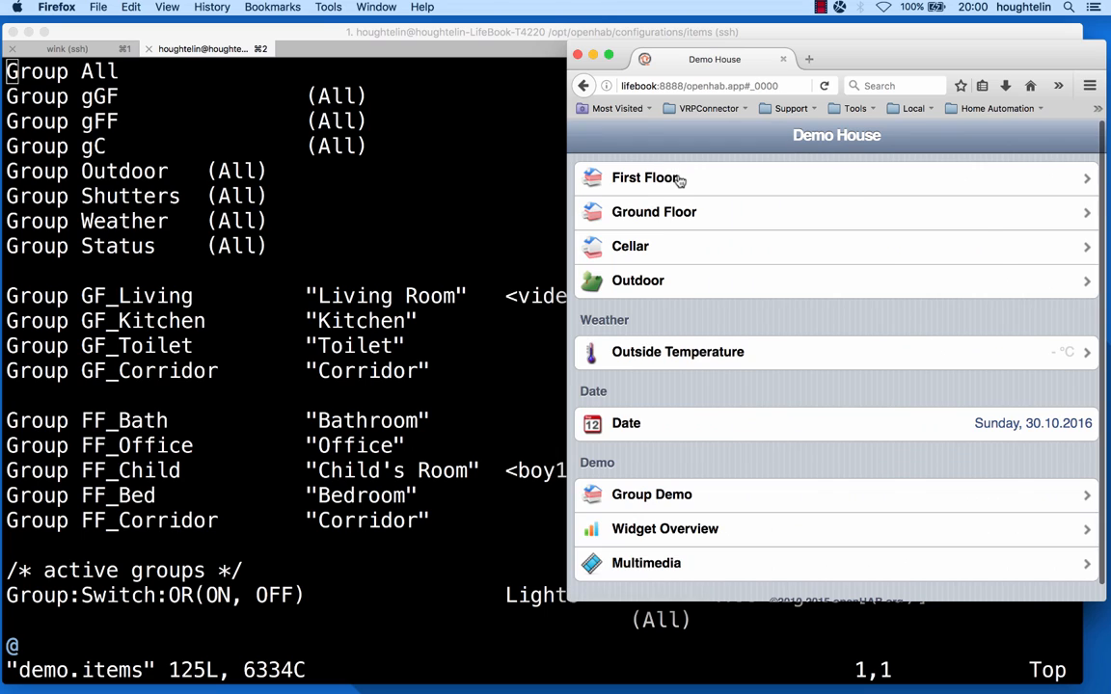
pyautogui.click(644, 177)
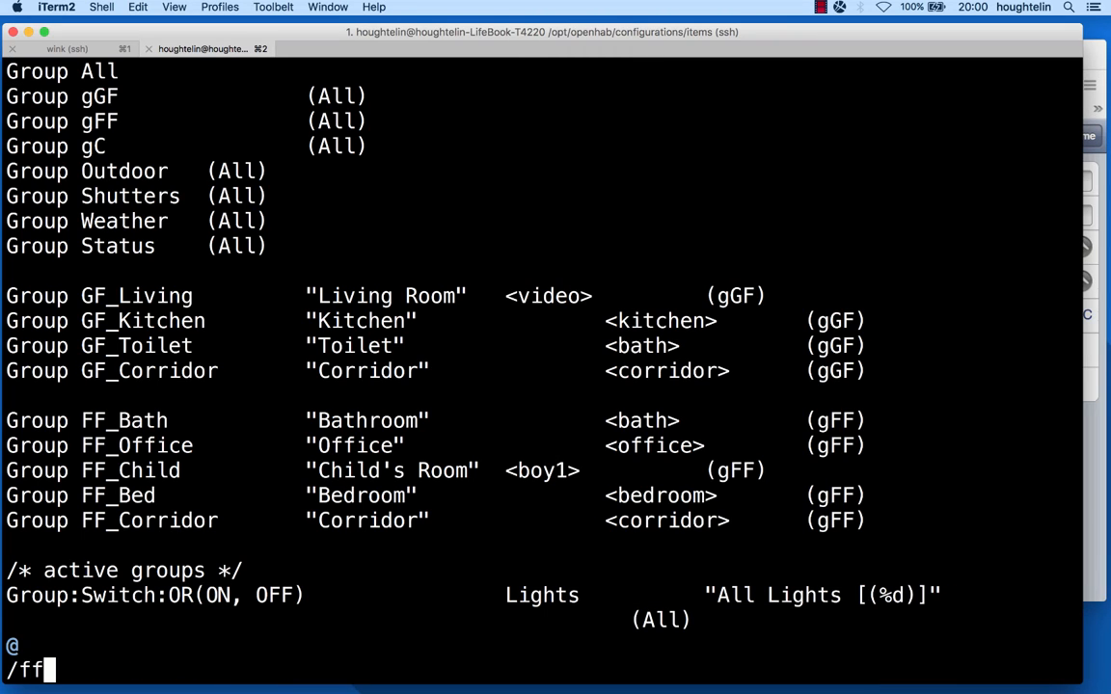
# Find the Light_FF_Office_Ceiling line and begin appending {http="<[ at its end
pyautogui.write('FF_Office')
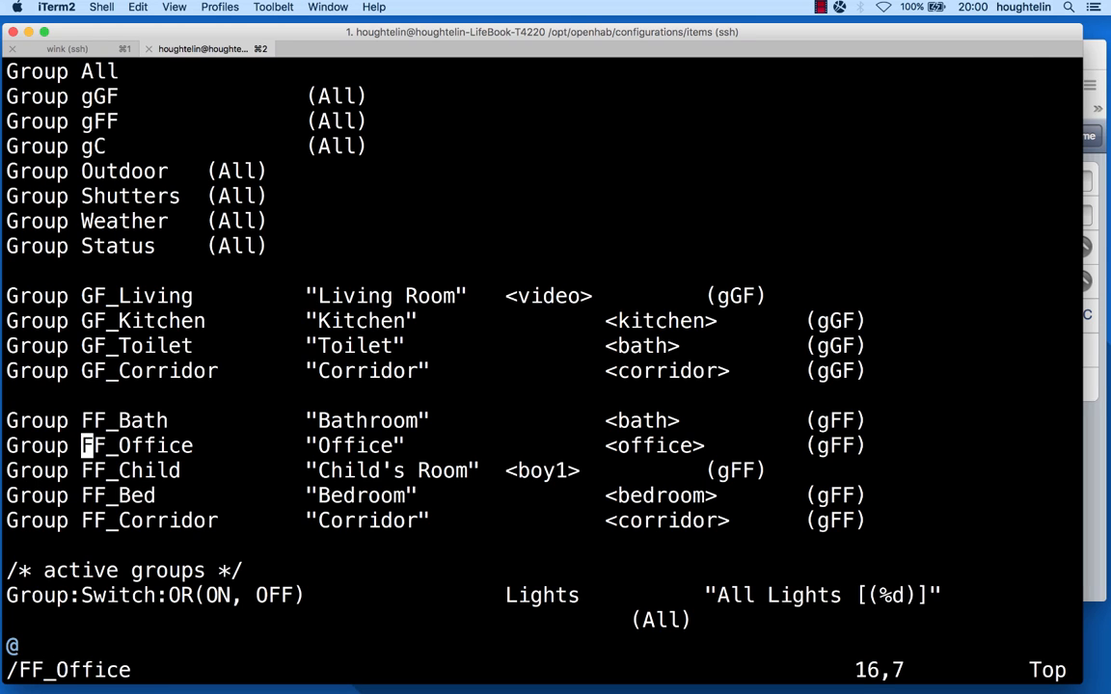
pyautogui.scroll(-3)
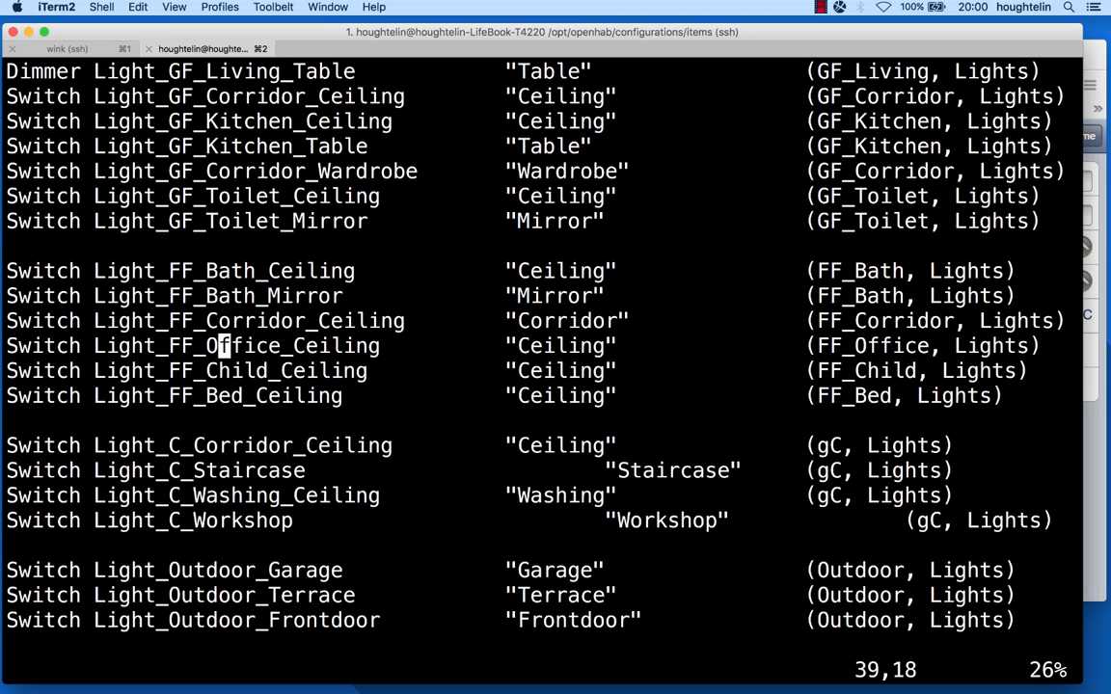
pyautogui.press('i')
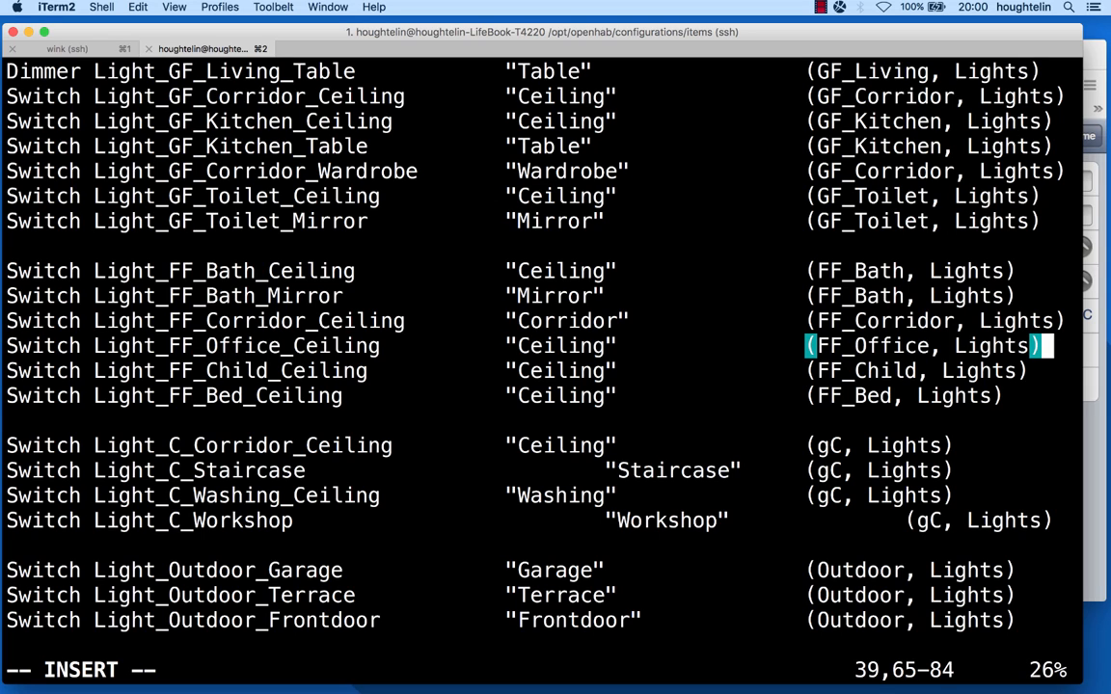
pyautogui.press('Right')
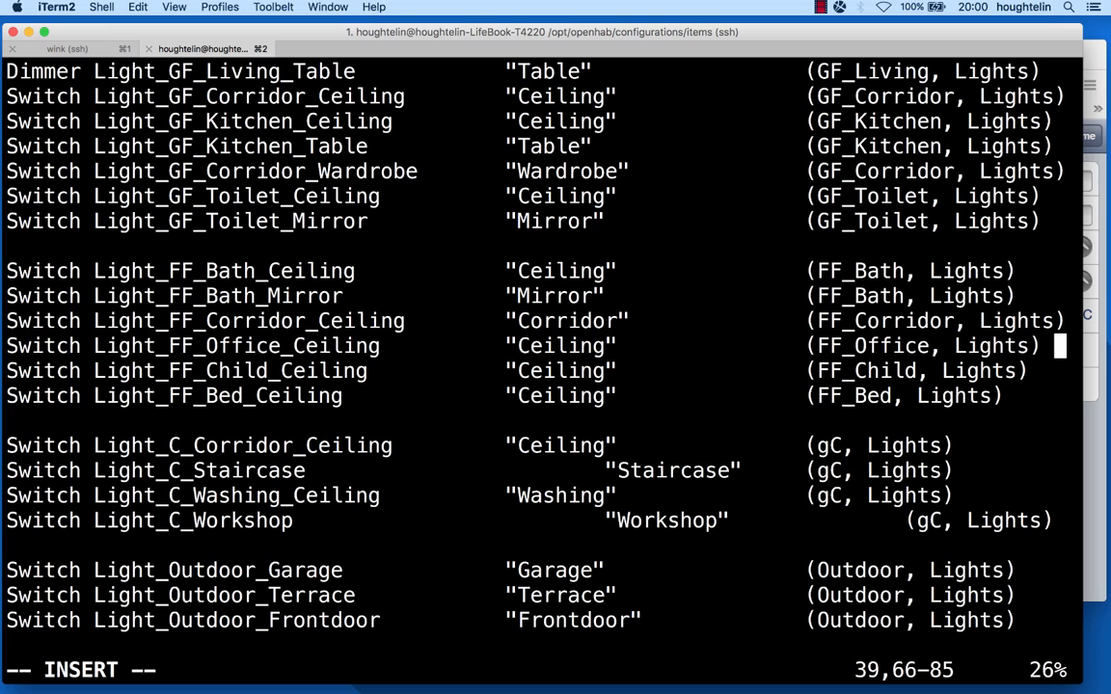
pyautogui.write('{')
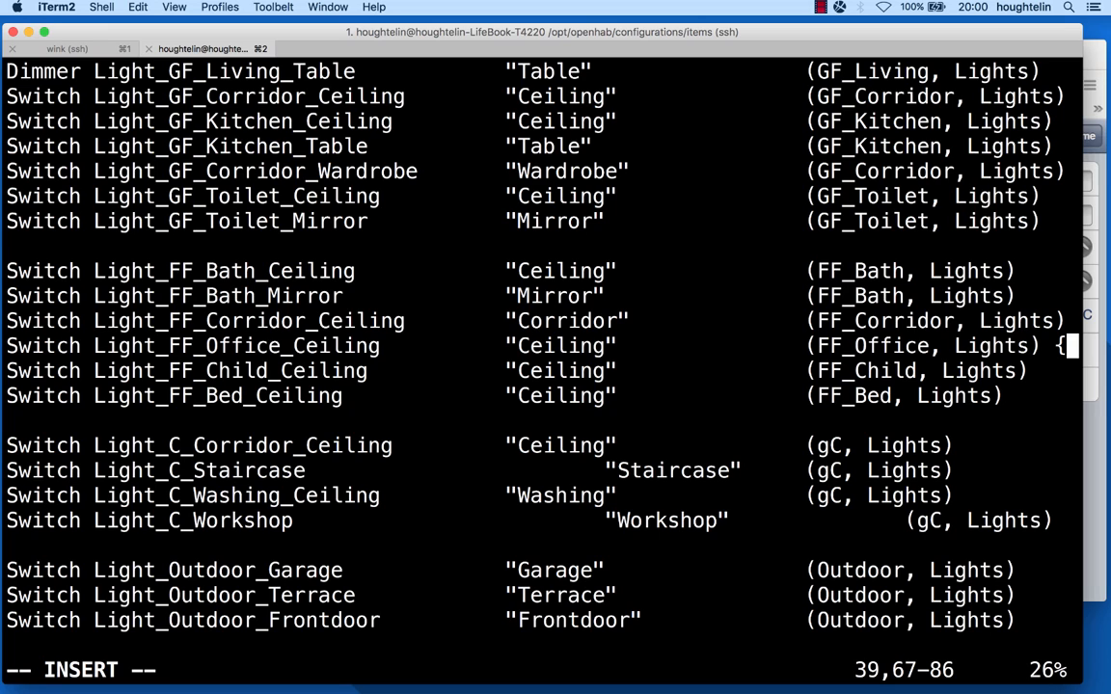
pyautogui.write('http:')
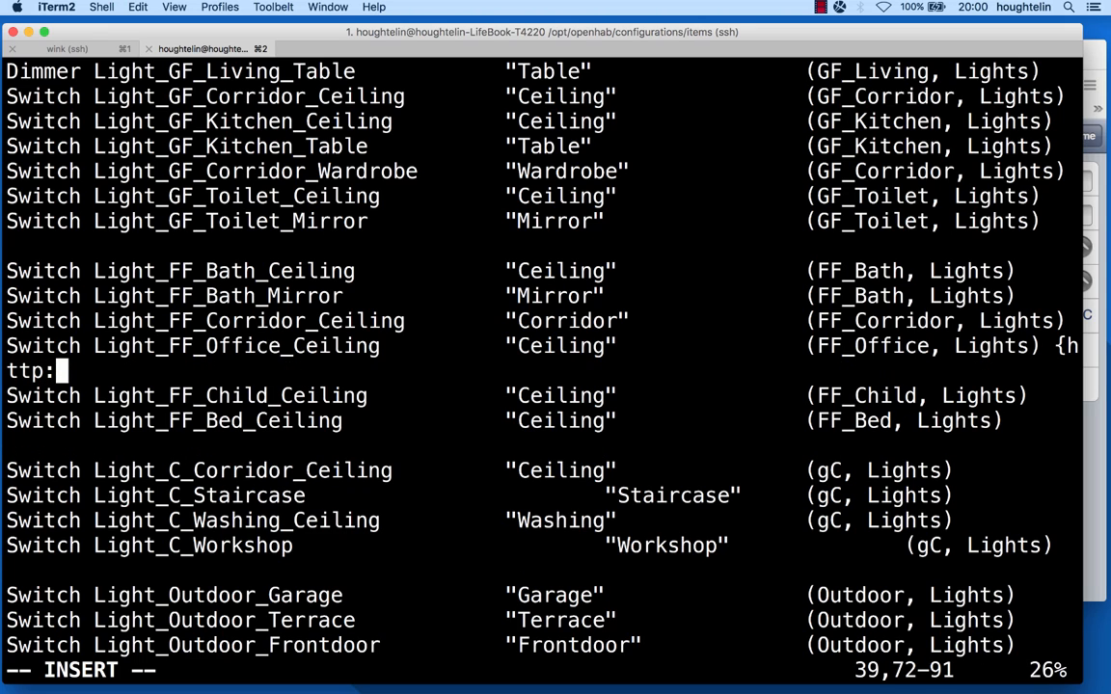
pyautogui.press('backspace')
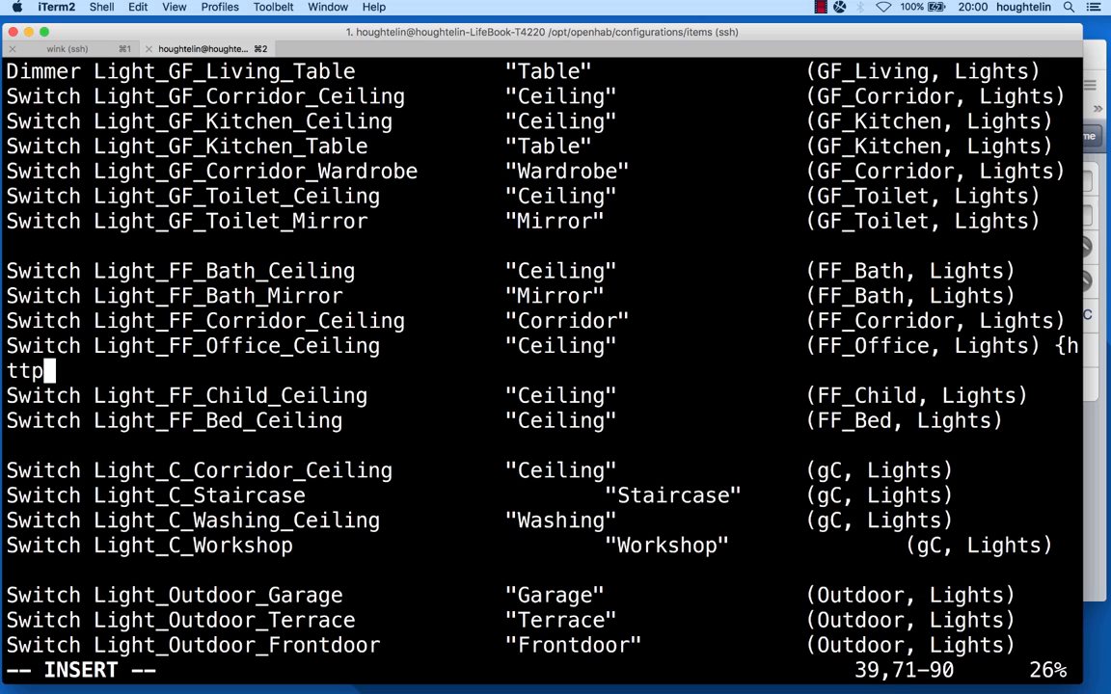
pyautogui.write('="')
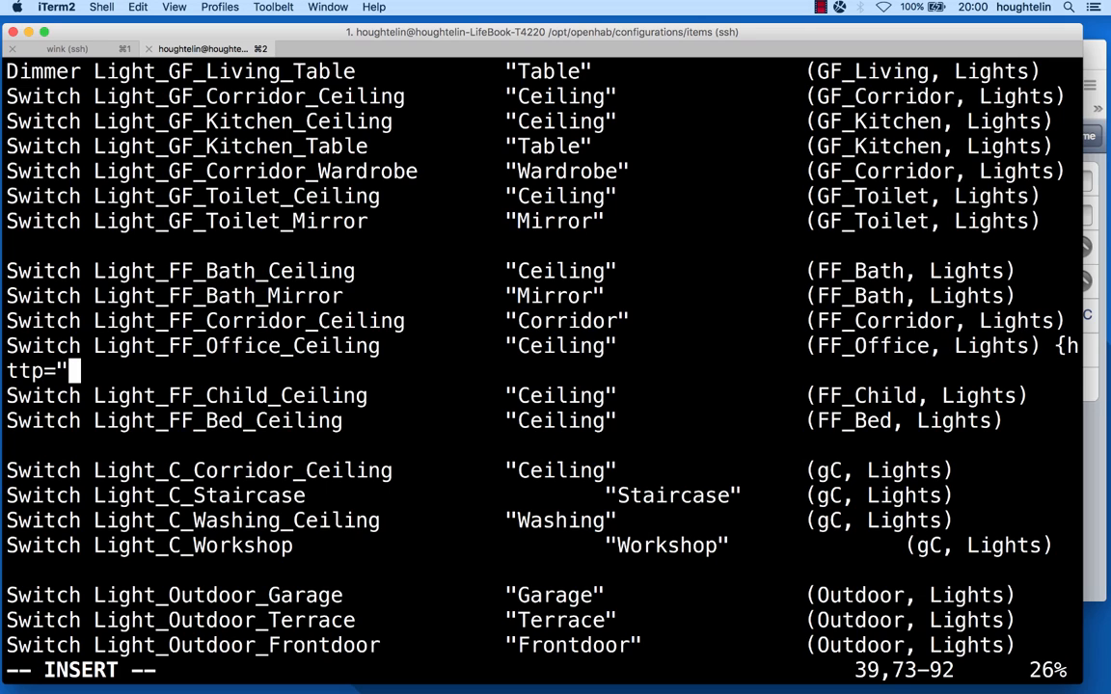
pyautogui.write('<')
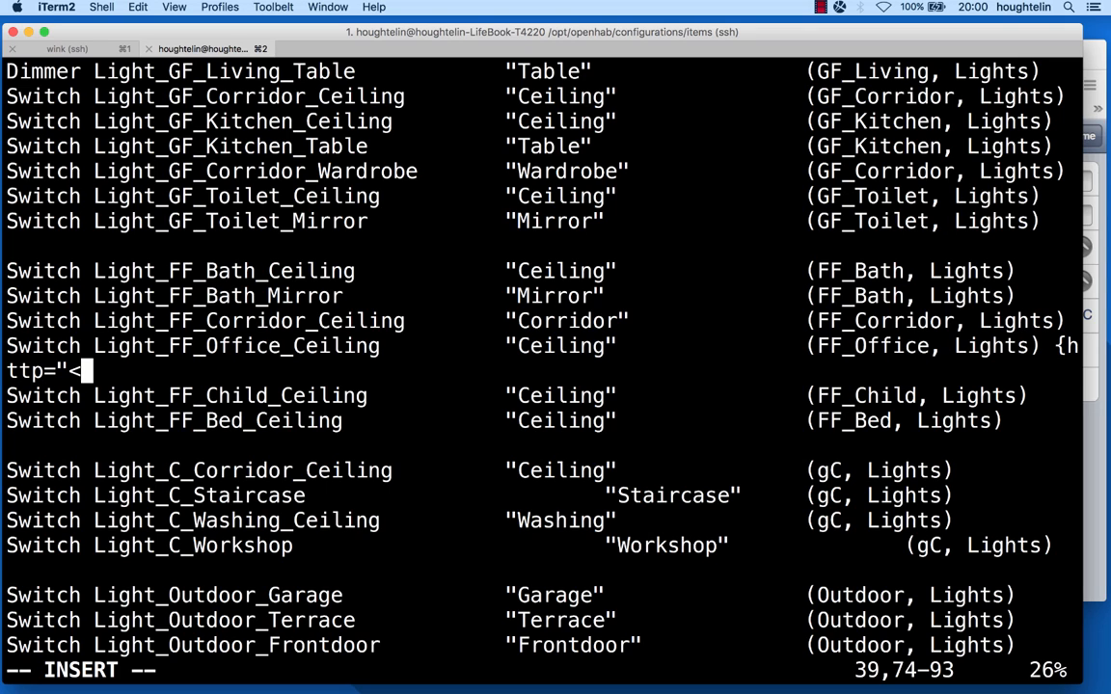
pyautogui.write('[')
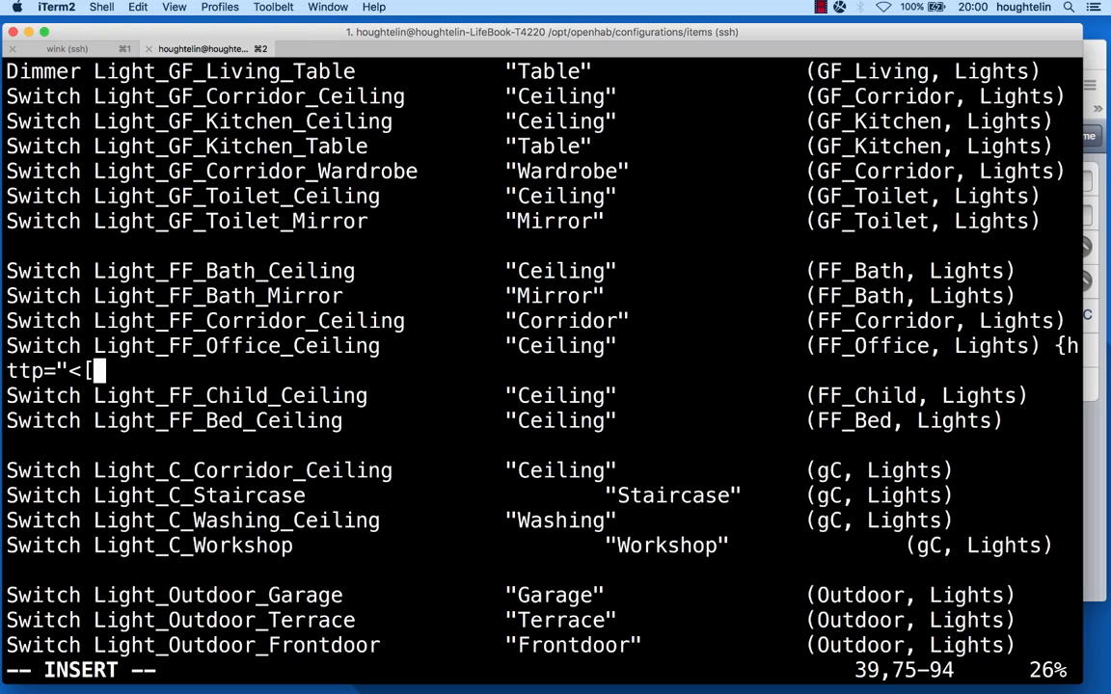
pyautogui.write('http')
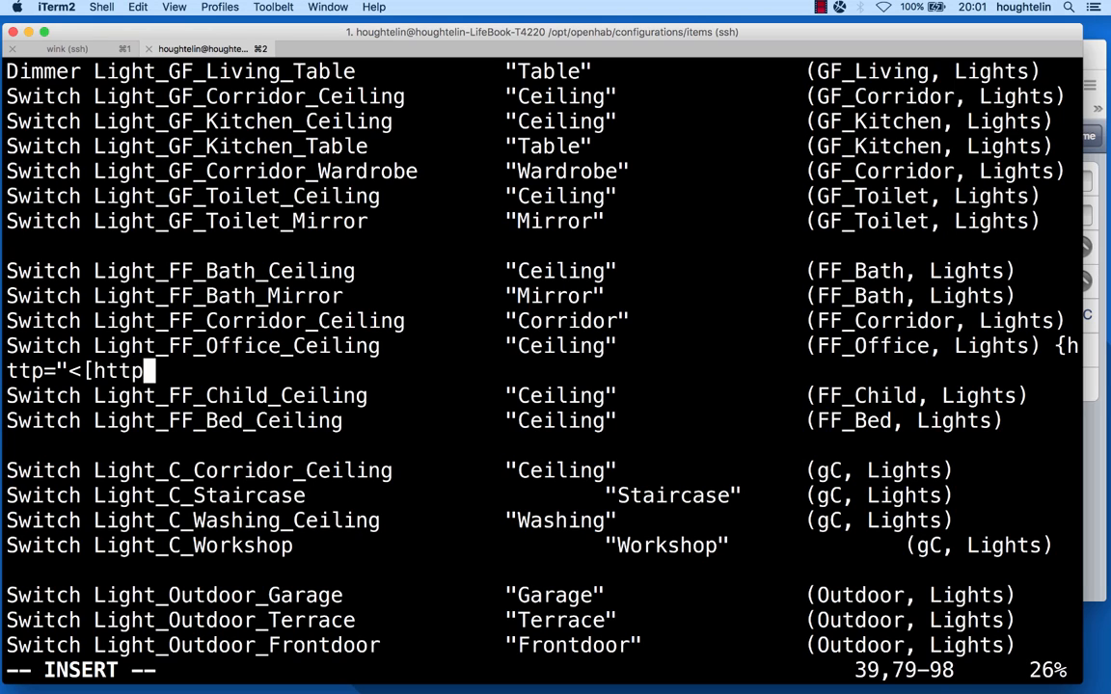
pyautogui.write('://wi')
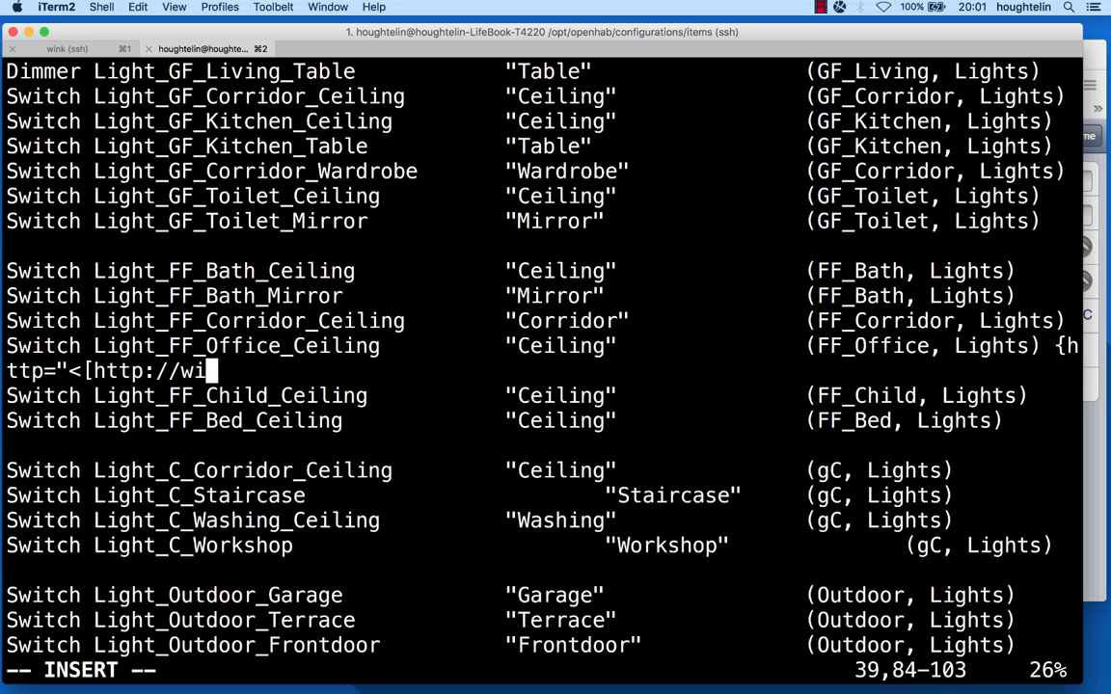
pyautogui.write('nk:888')
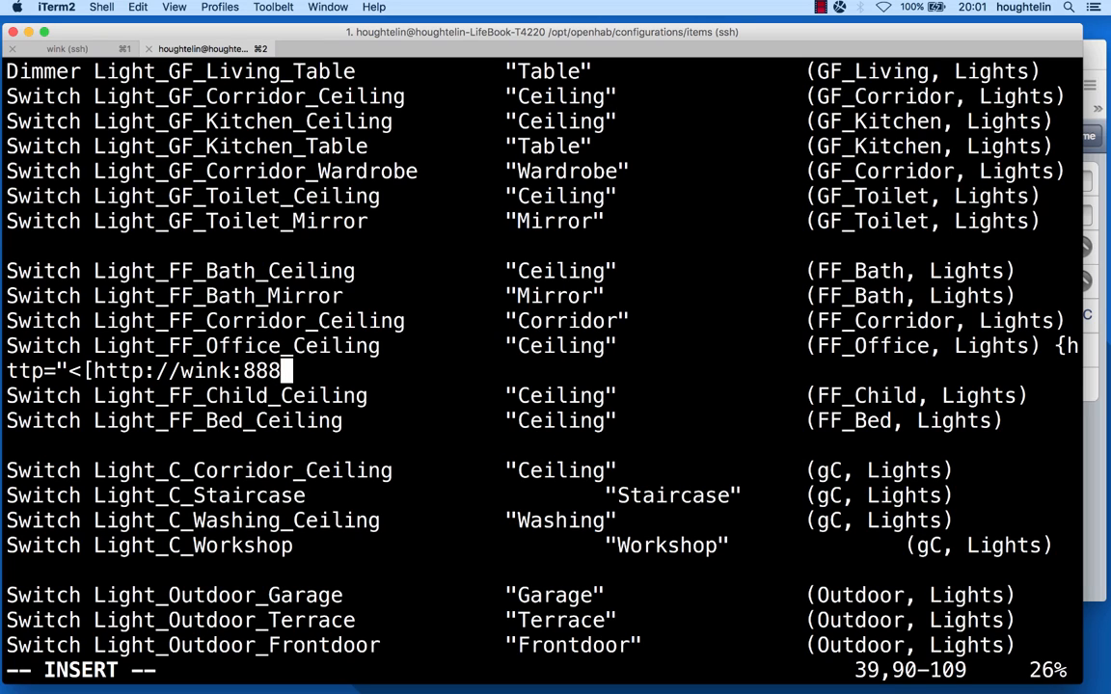
pyautogui.write('8/li')
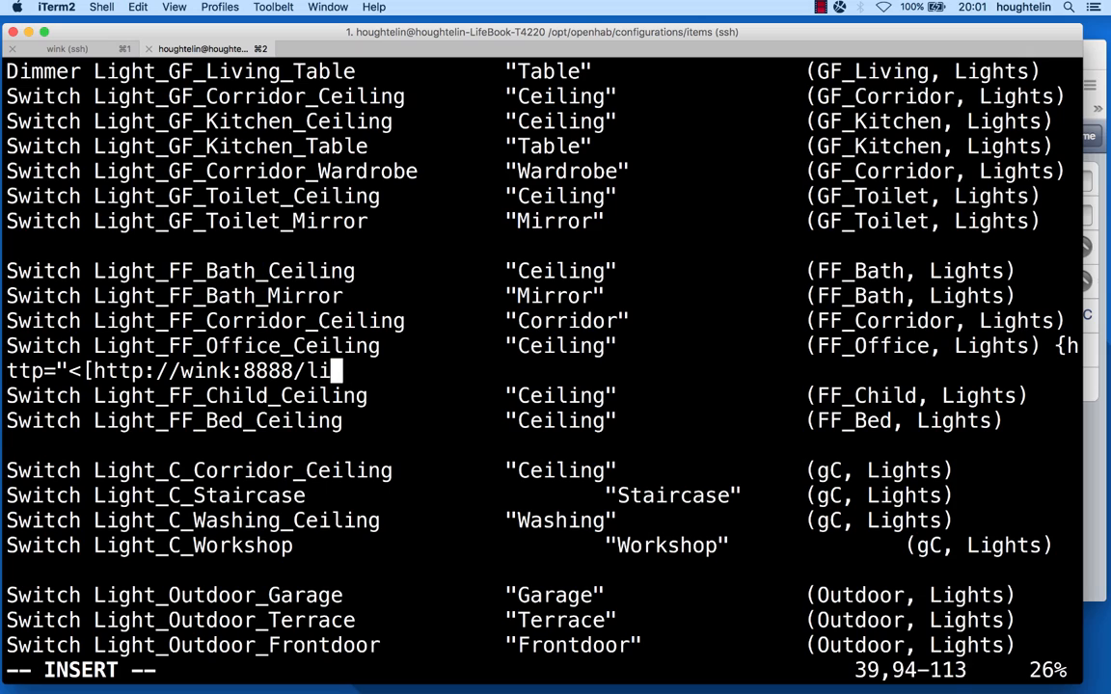
pyautogui.write('ghts/1{')
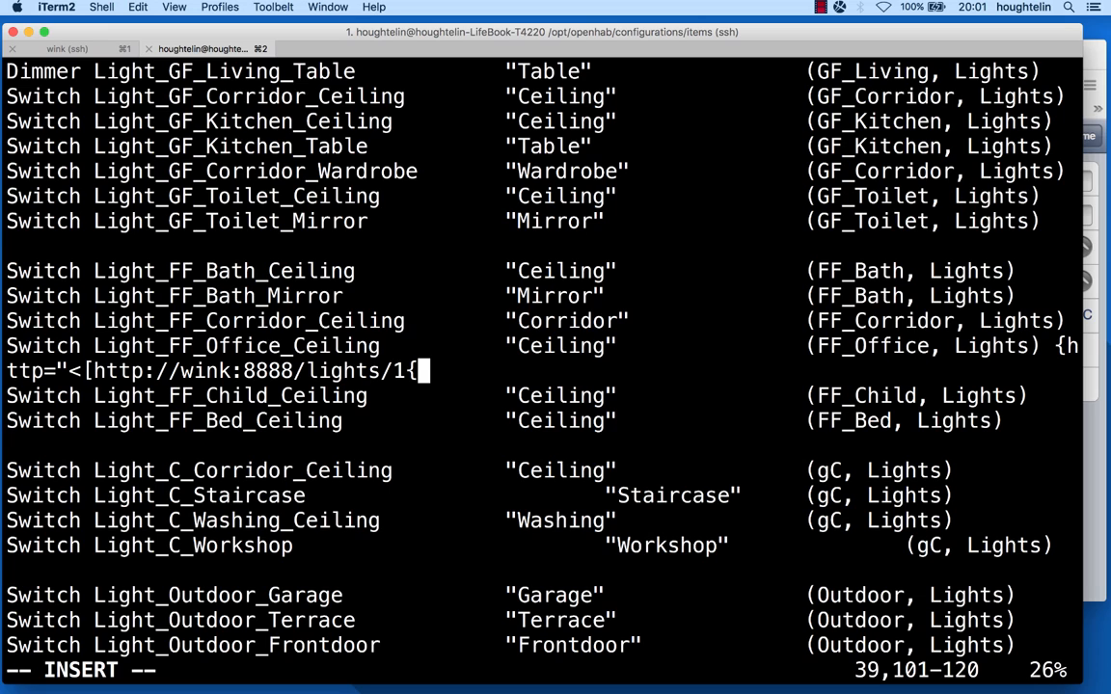
pyautogui.write('Content')
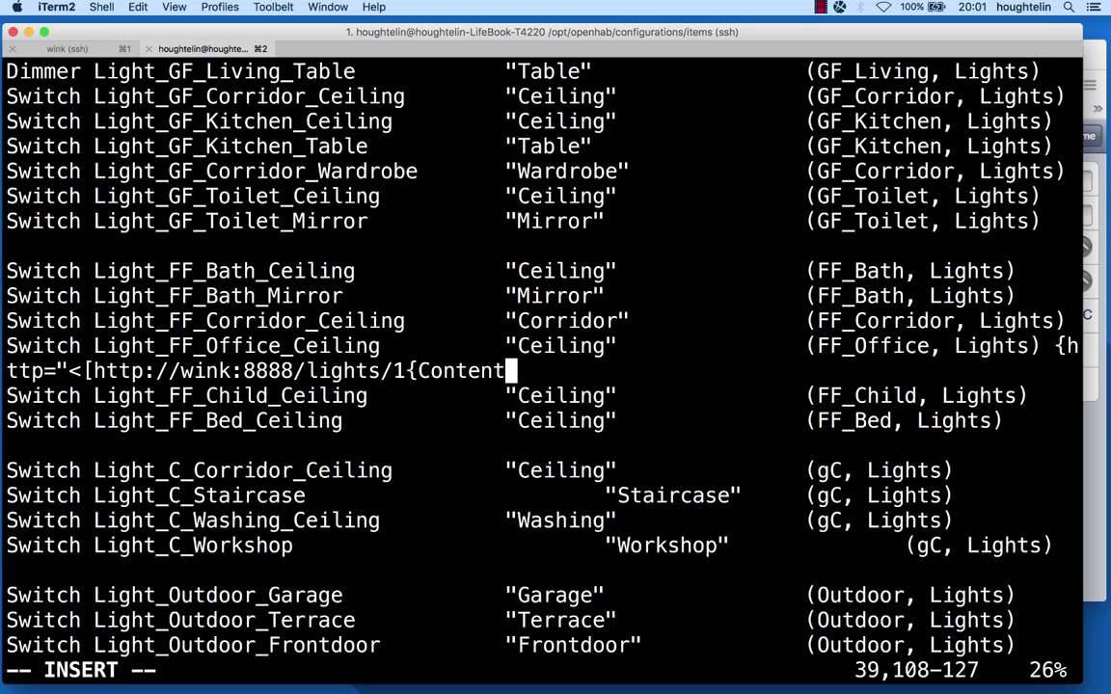
pyautogui.write('-Type=')
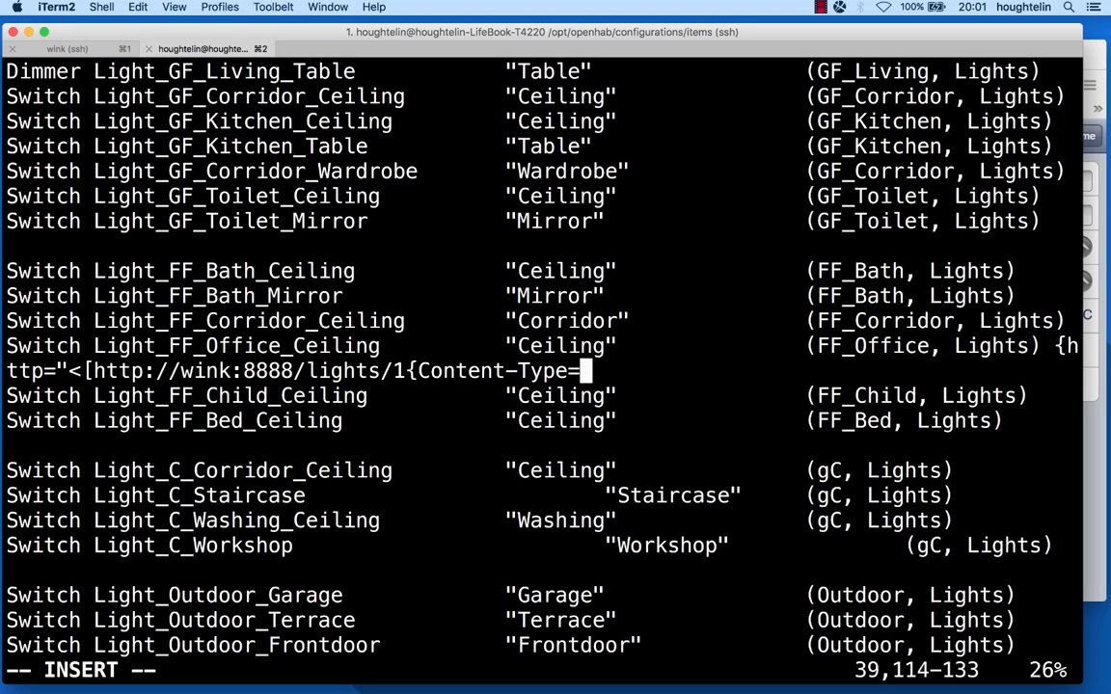
pyautogui.write('application/json')
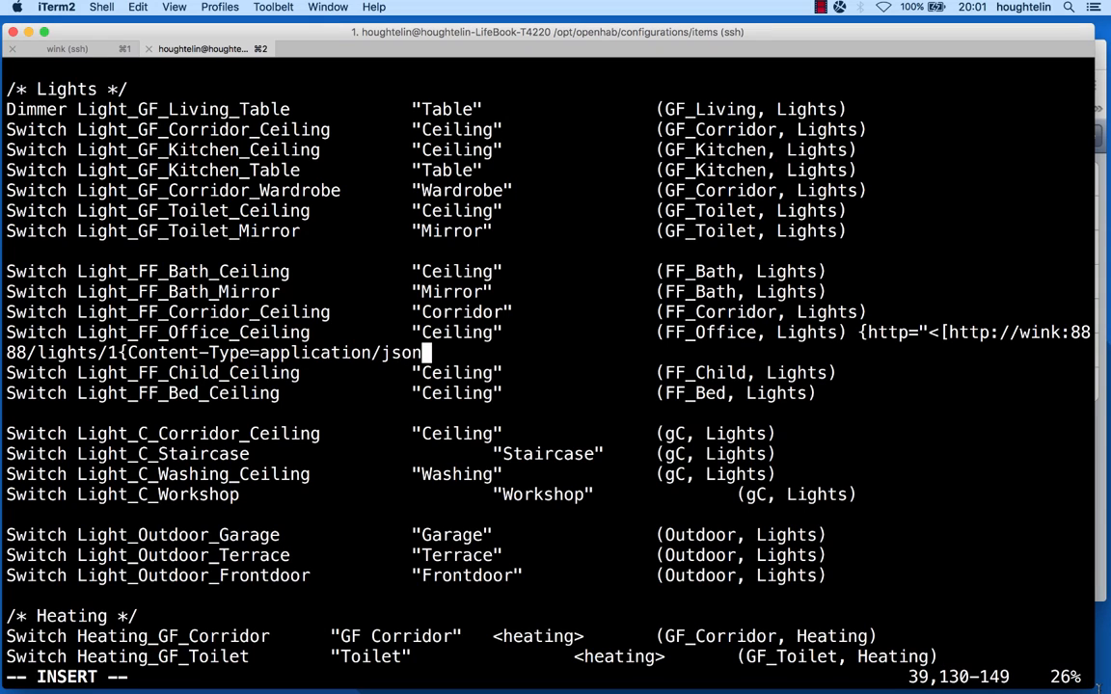
pyautogui.write('&Au')
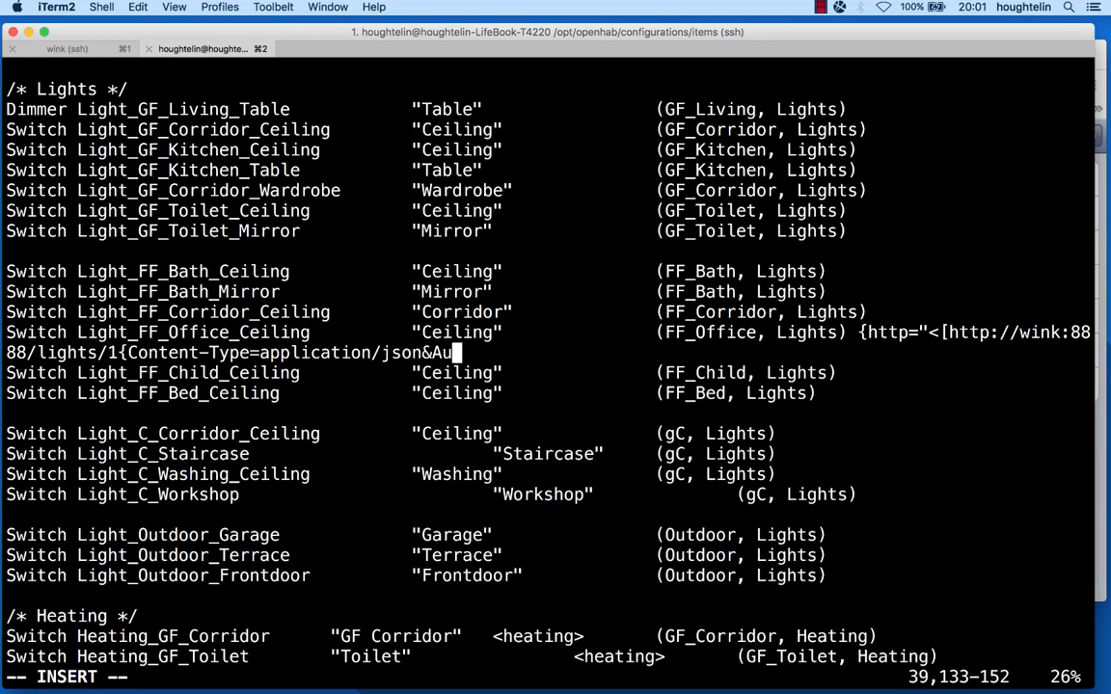
pyautogui.write('thor')
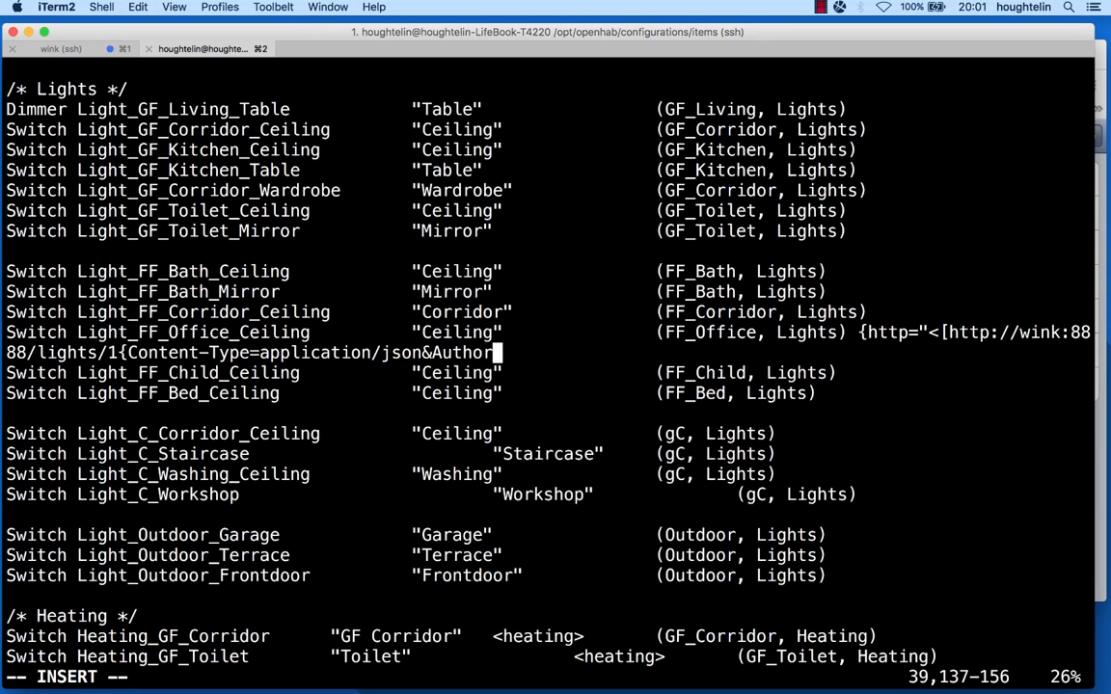
pyautogui.write('ization=Bear')
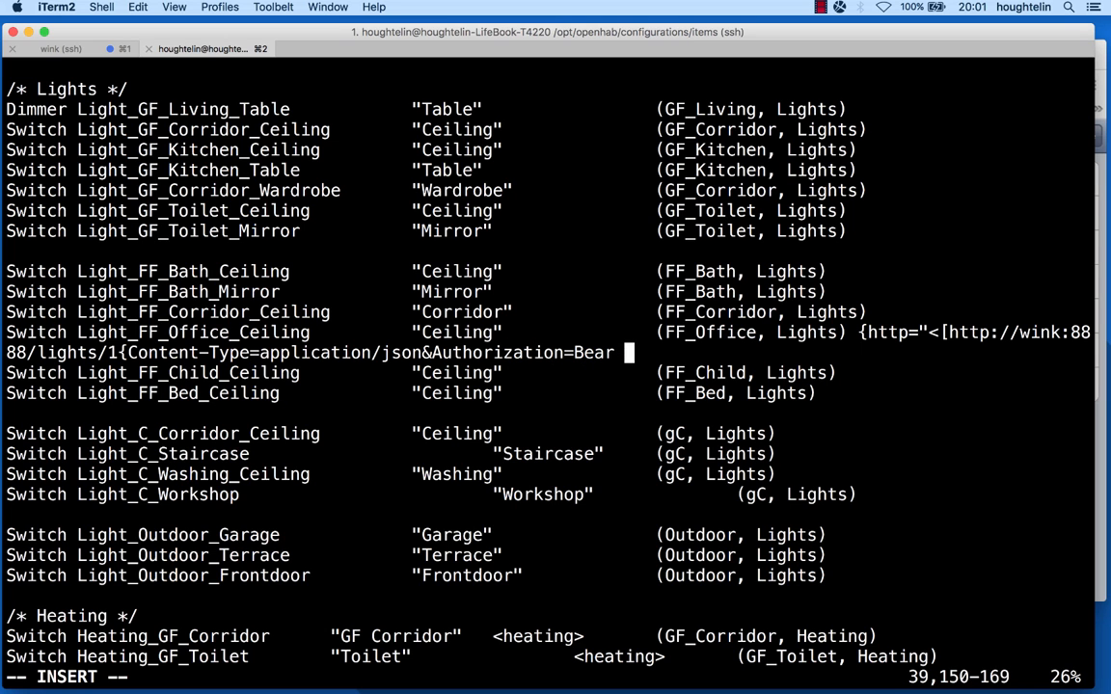
pyautogui.click(61, 50)
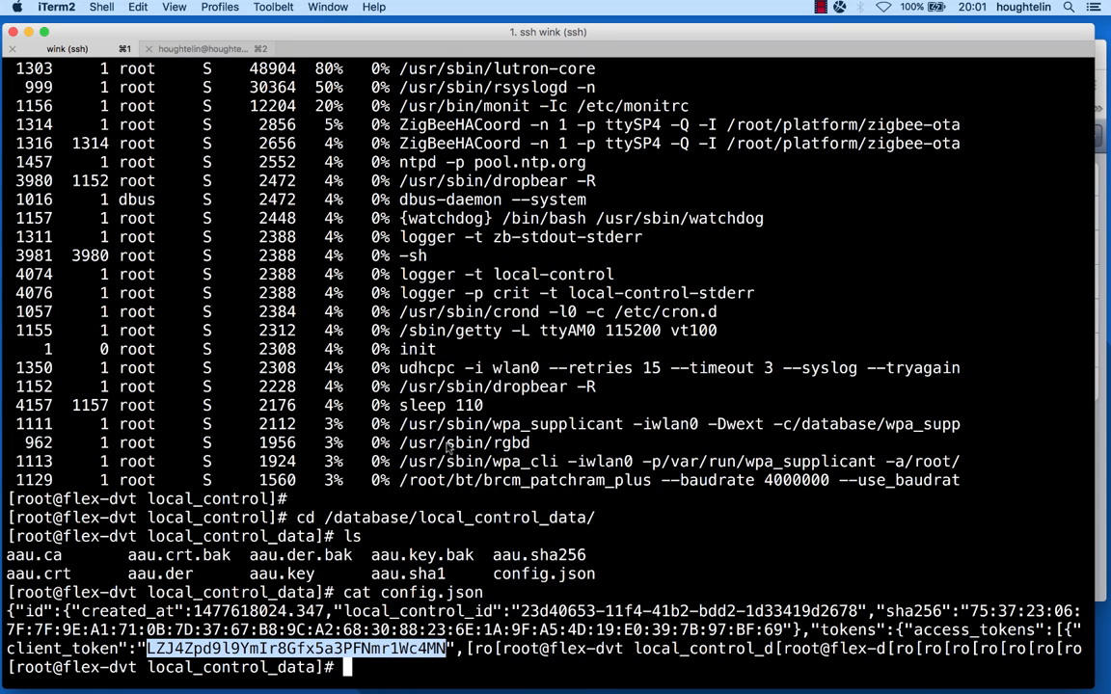
pyautogui.click(204, 48)
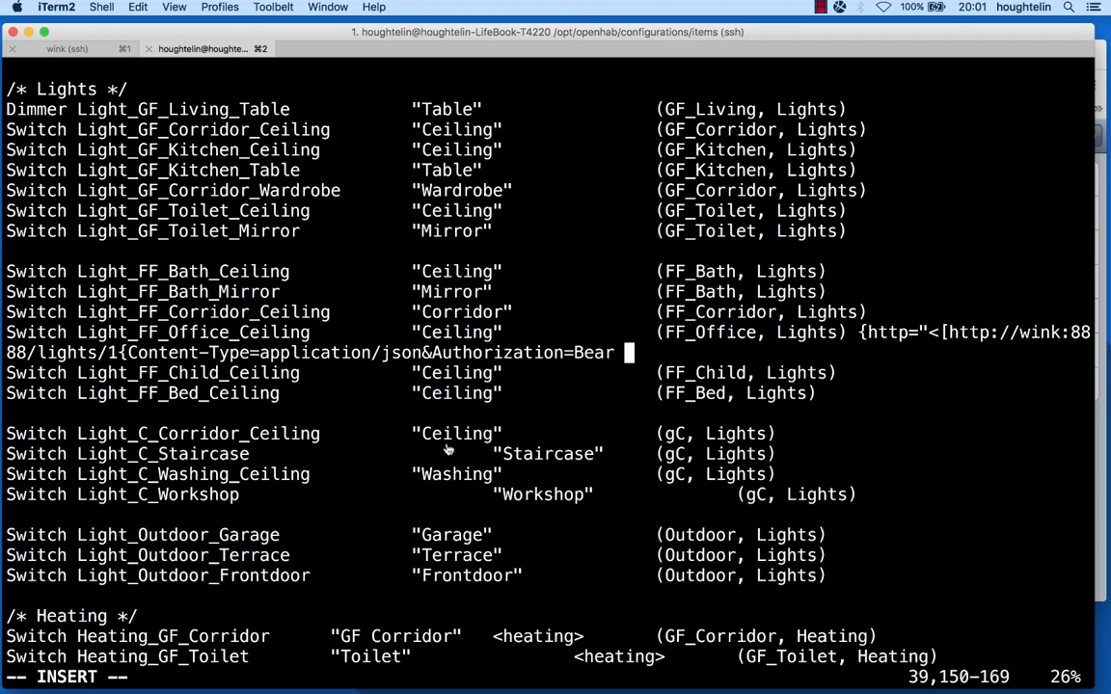
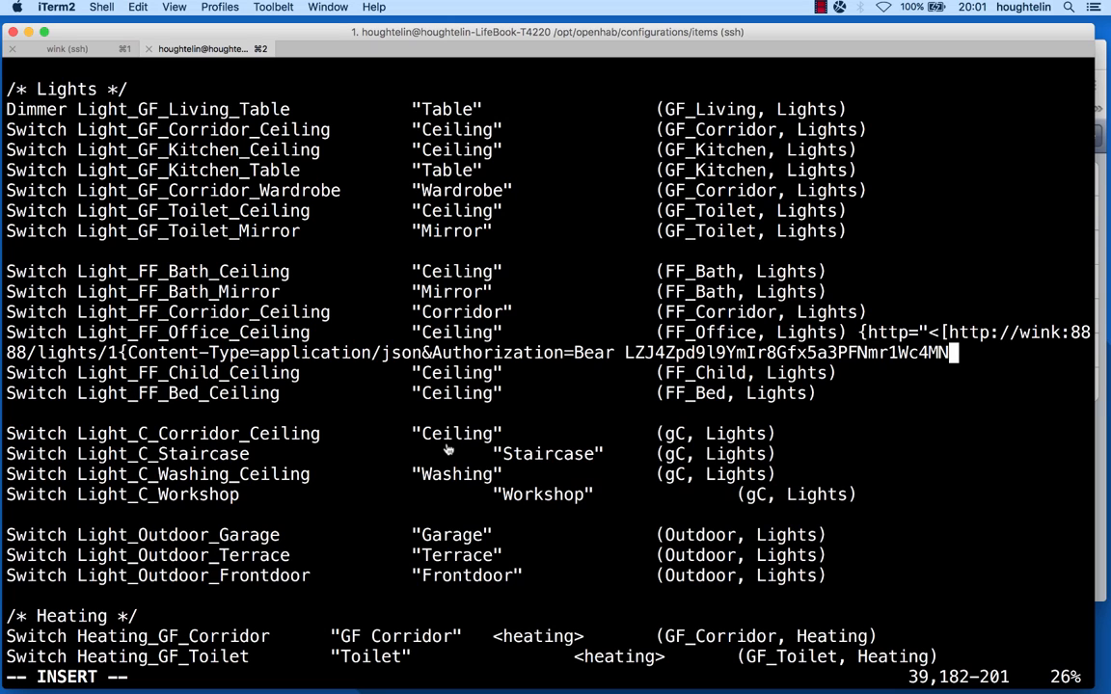
pyautogui.write(':5')
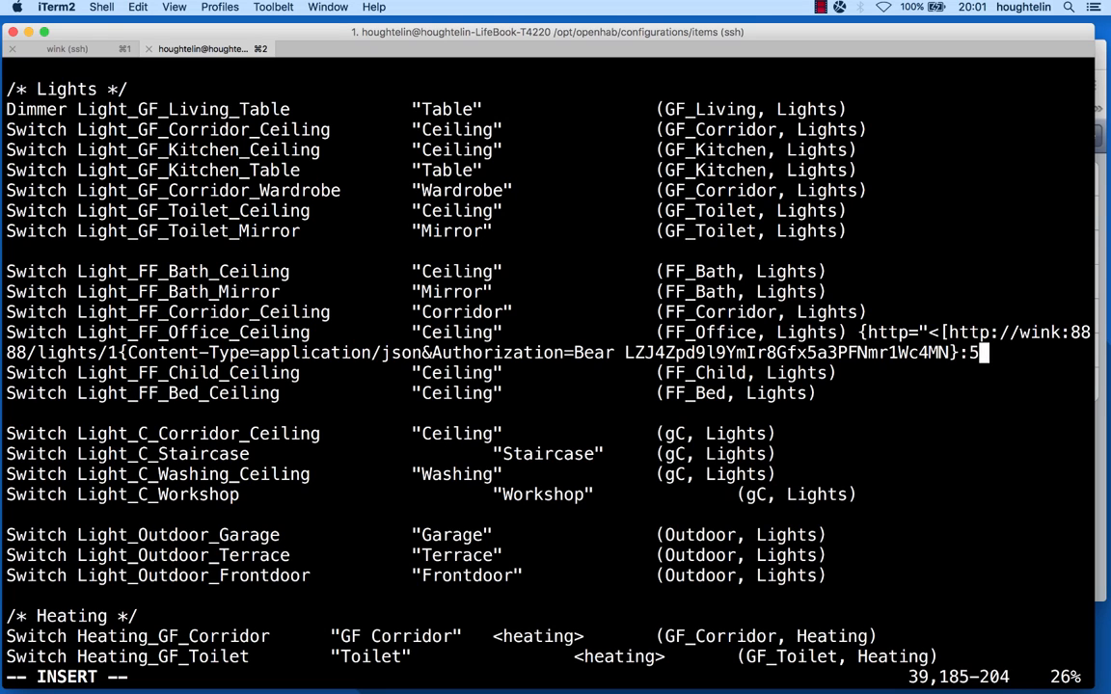
pyautogui.write('000')
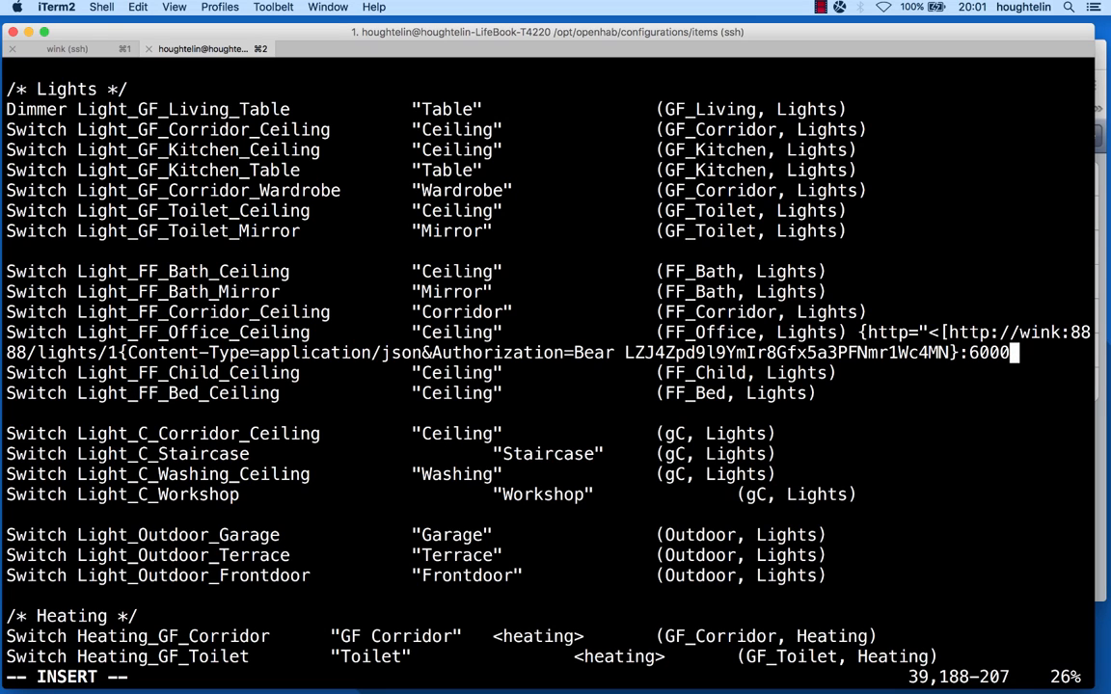
# Add the JS(getWinkBulb.js) transform to the binding, save demo.items and return to the configurations folder
pyautogui.write('J')
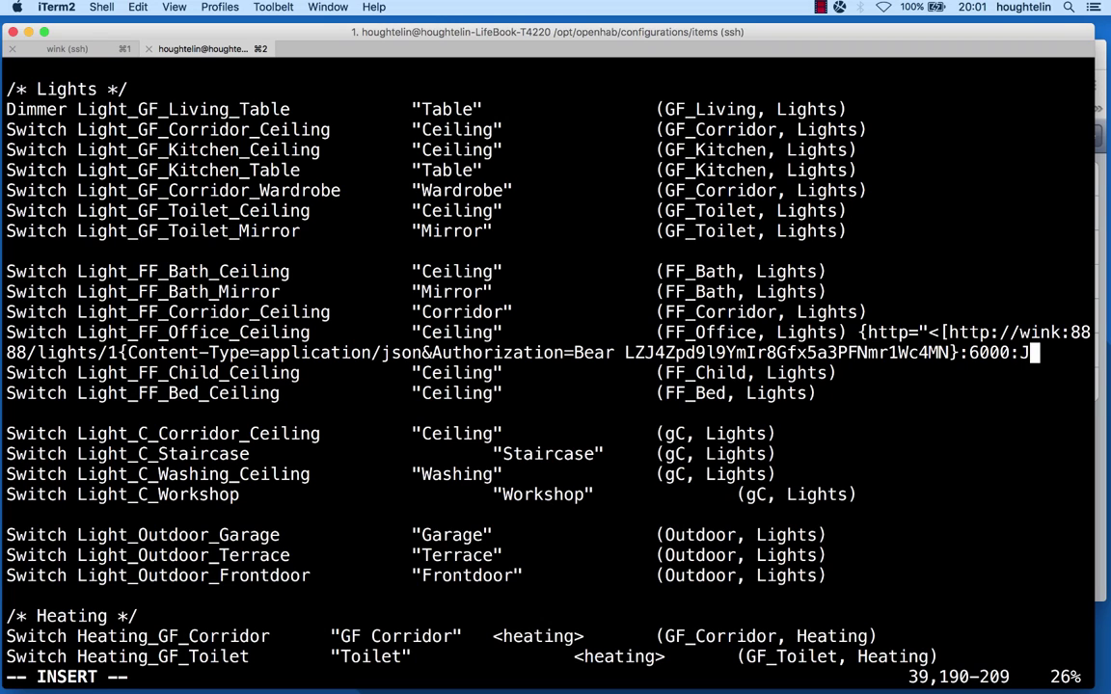
pyautogui.write('S(')
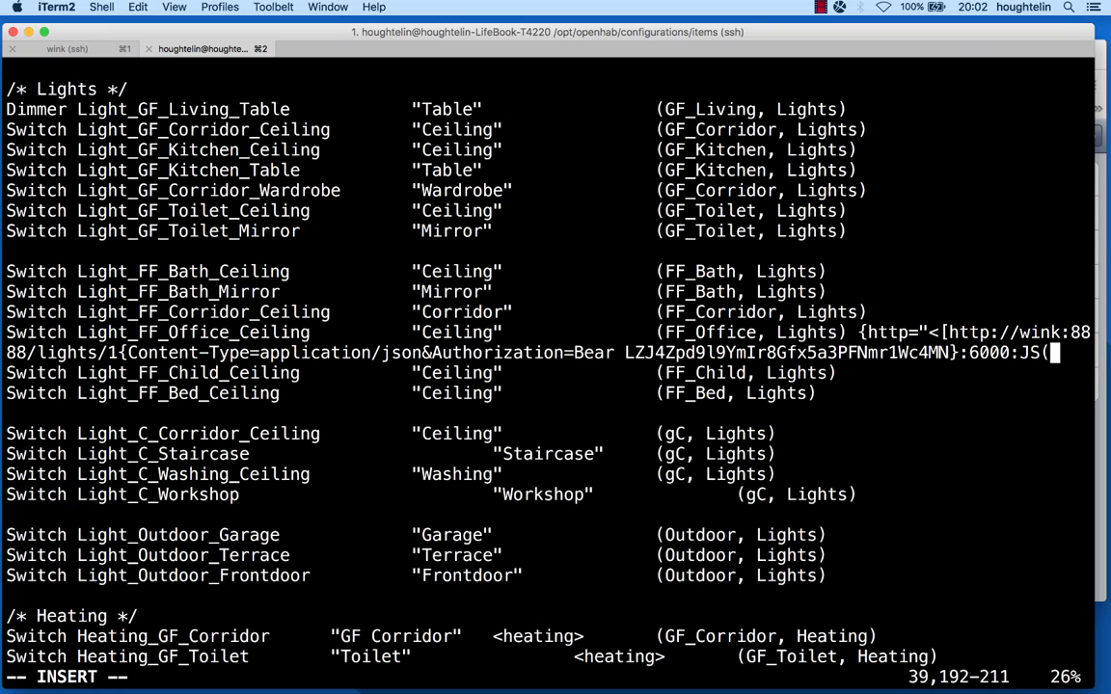
pyautogui.write('get')
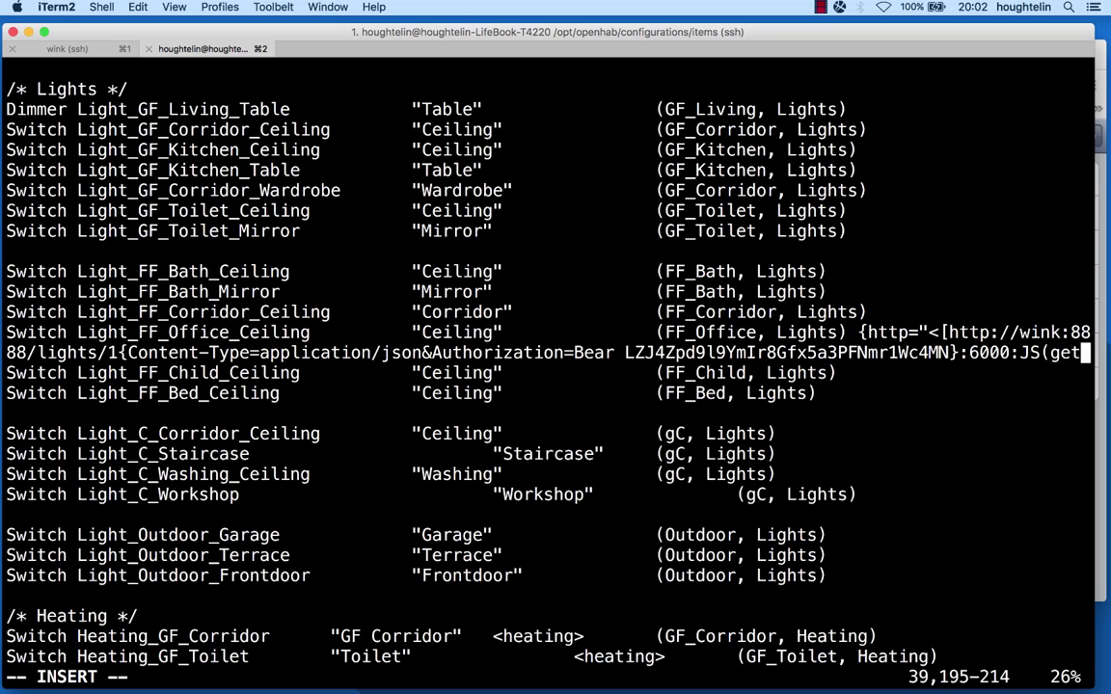
pyautogui.write('WinkBulb.')
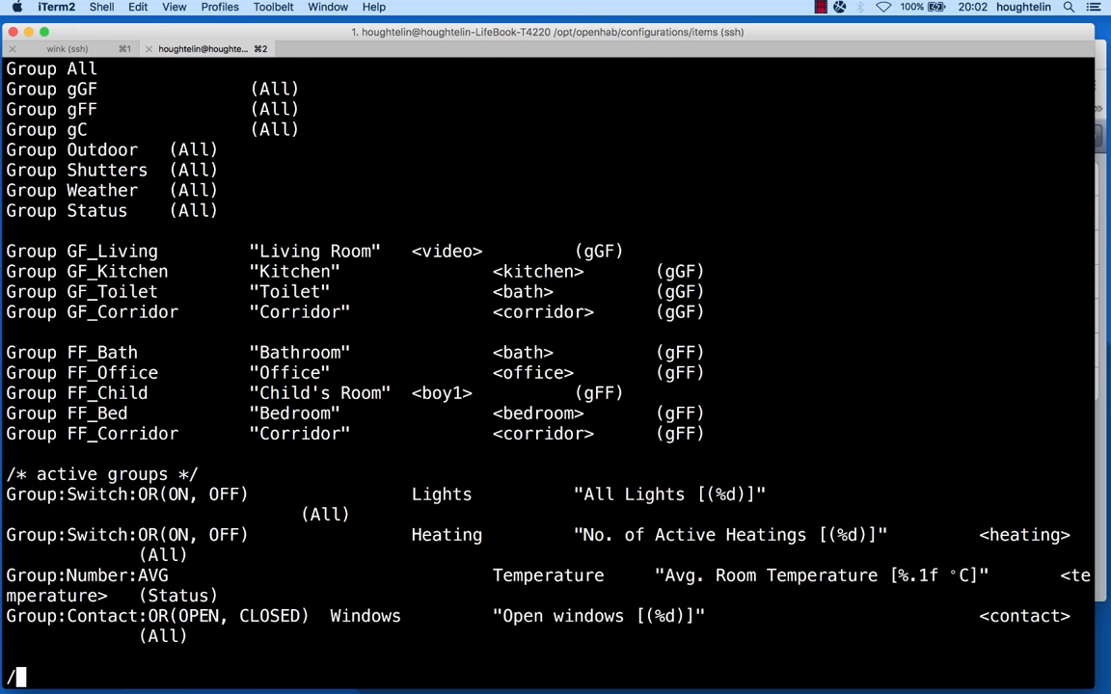
pyautogui.write('FF_Office')
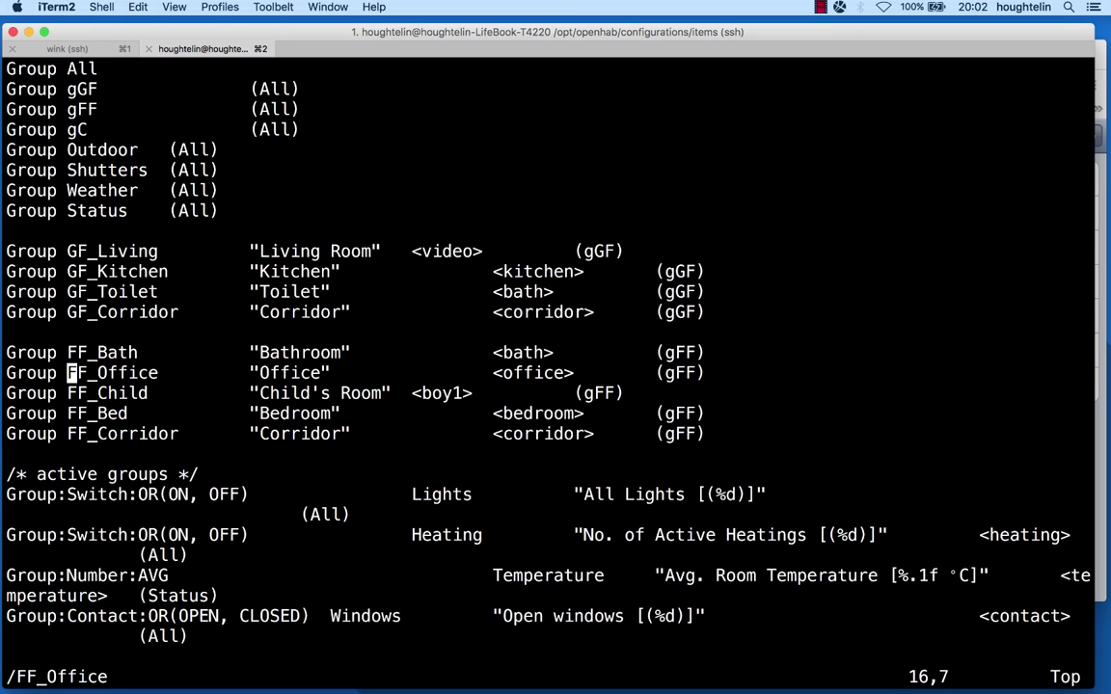
pyautogui.scroll(-3)
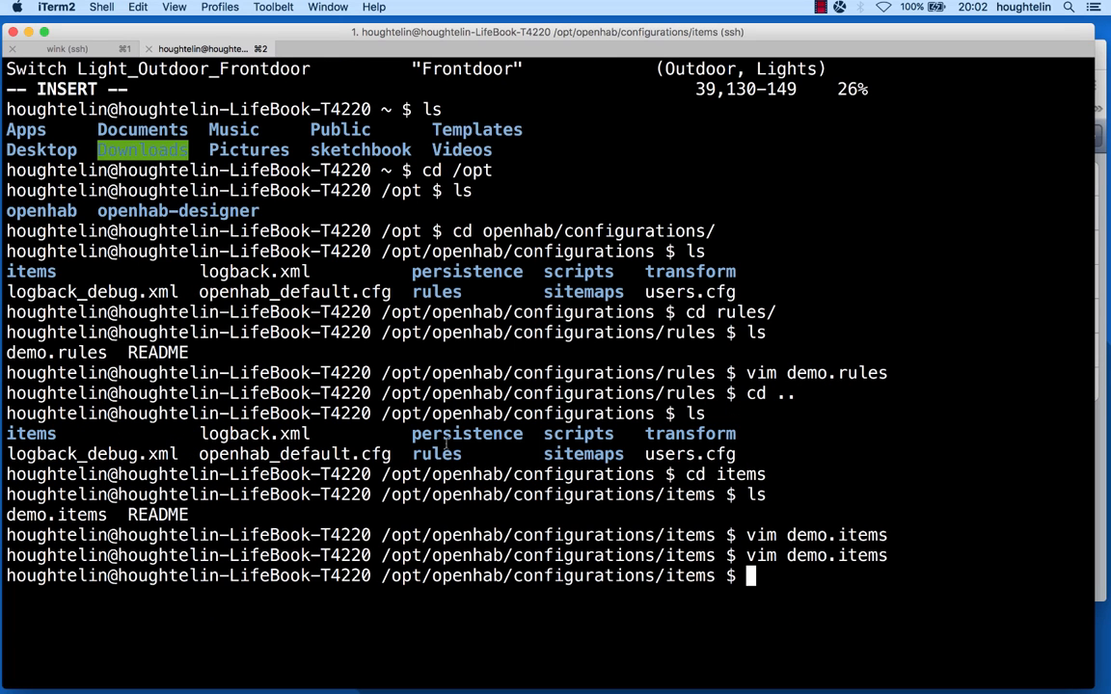
pyautogui.moveTo(830, 517)
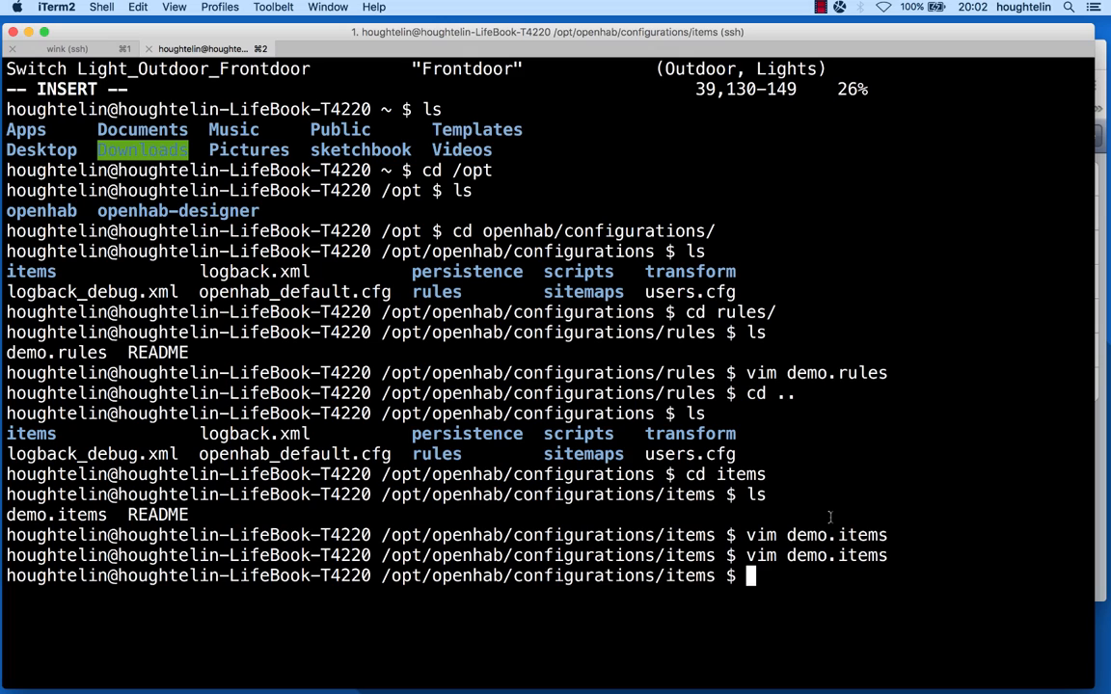
pyautogui.moveTo(837, 497)
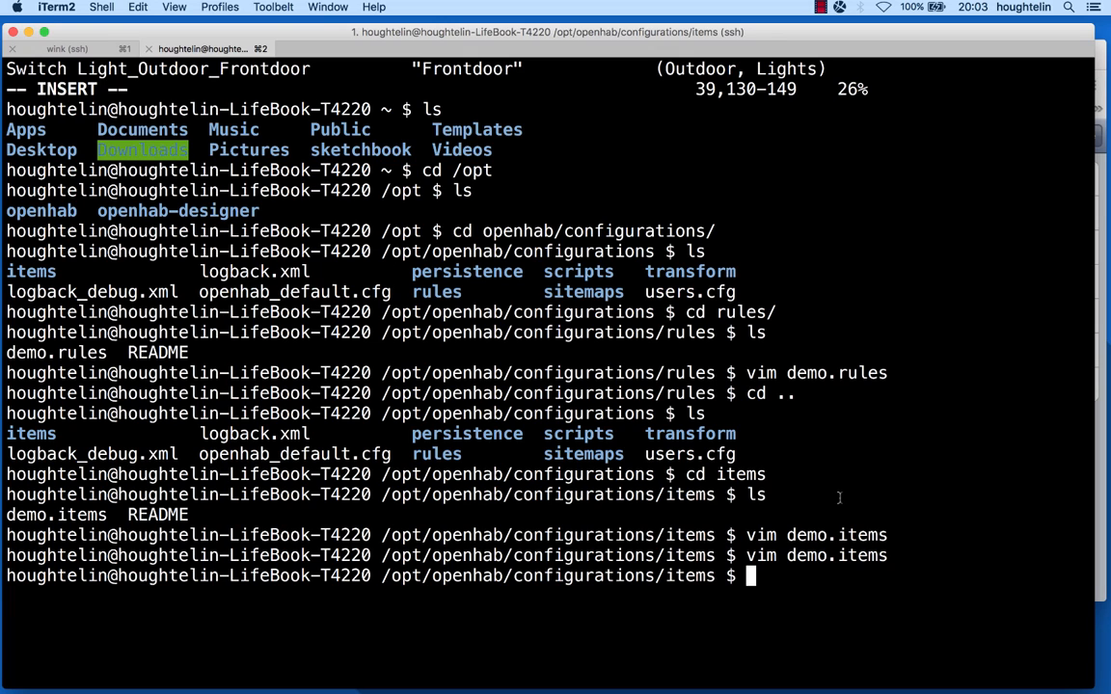
pyautogui.moveTo(752, 532)
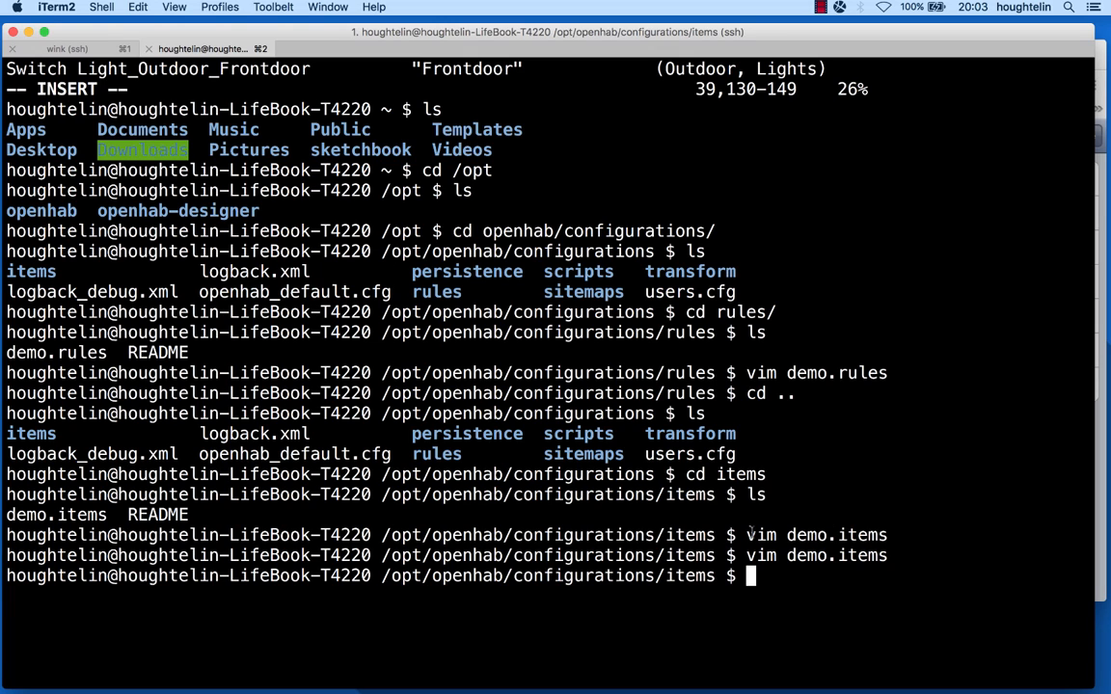
pyautogui.moveTo(887, 520)
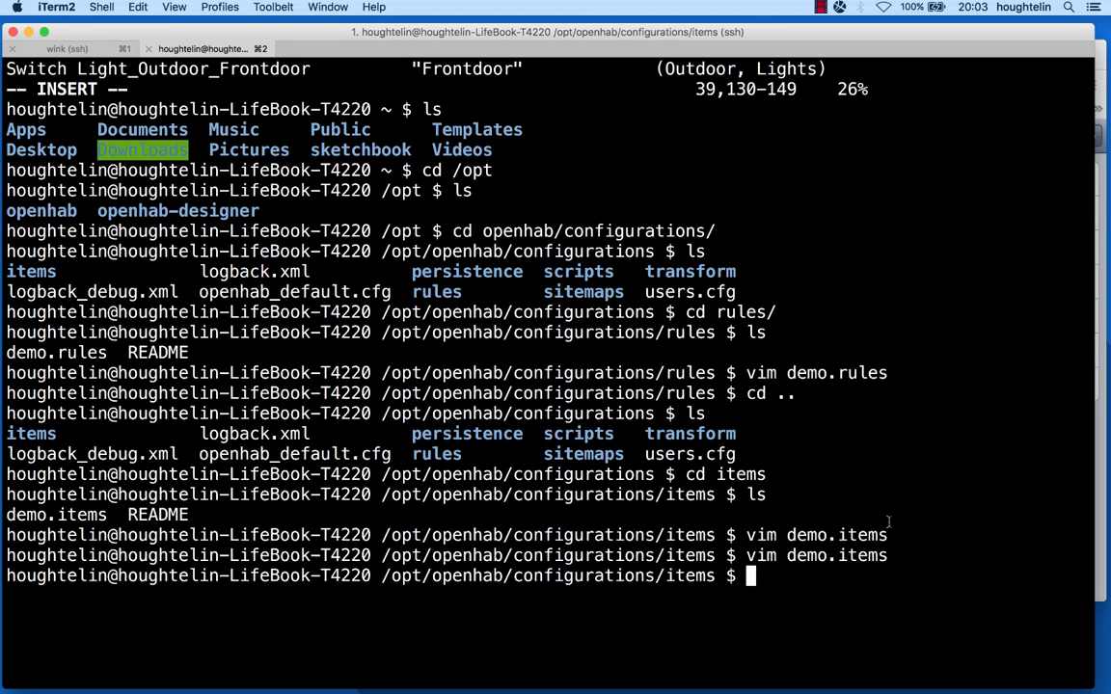
pyautogui.write('cd ..')
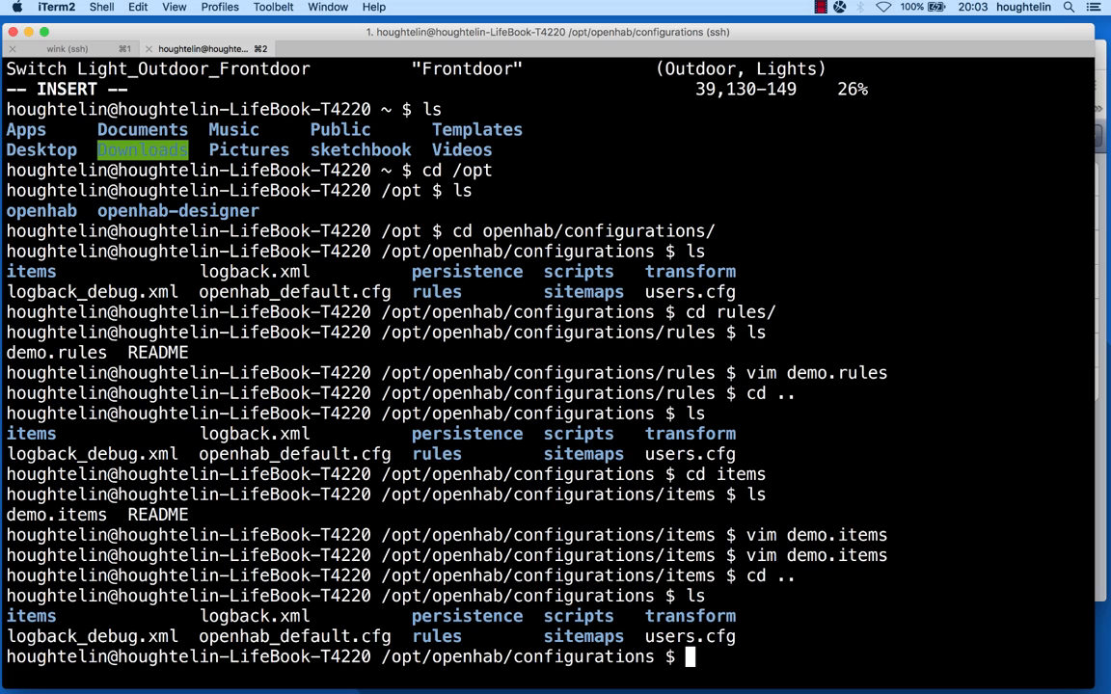
# Run grep -r Wink . to confirm the only reference is the office ceiling binding in demo.items
pyautogui.write('grep -lr')
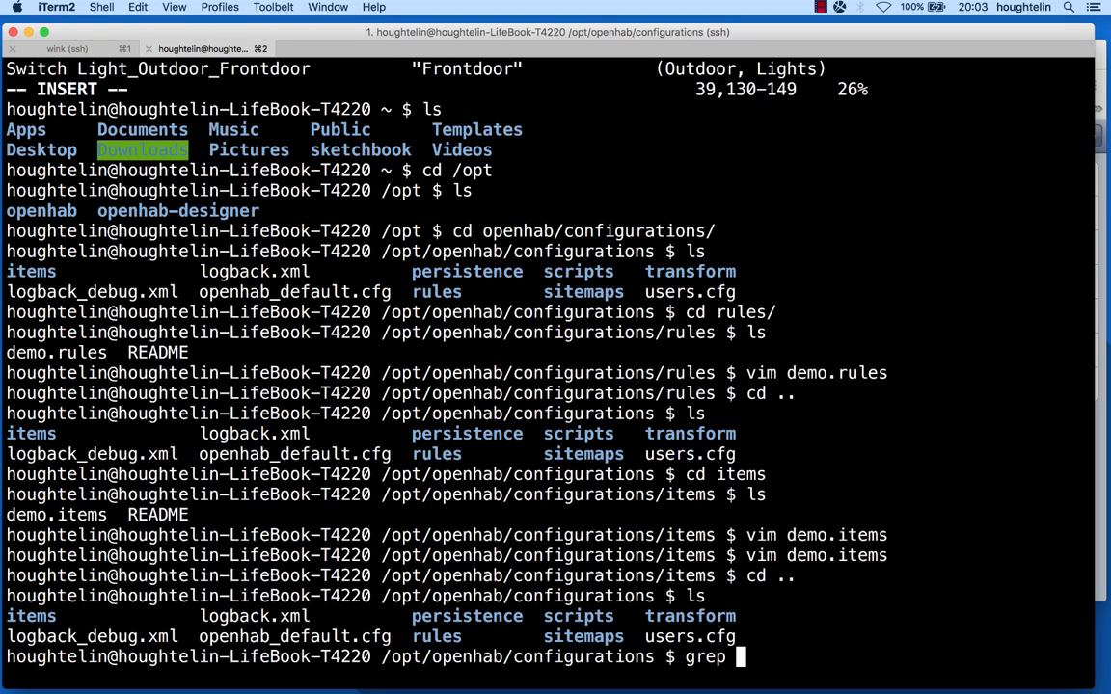
pyautogui.write('-r')
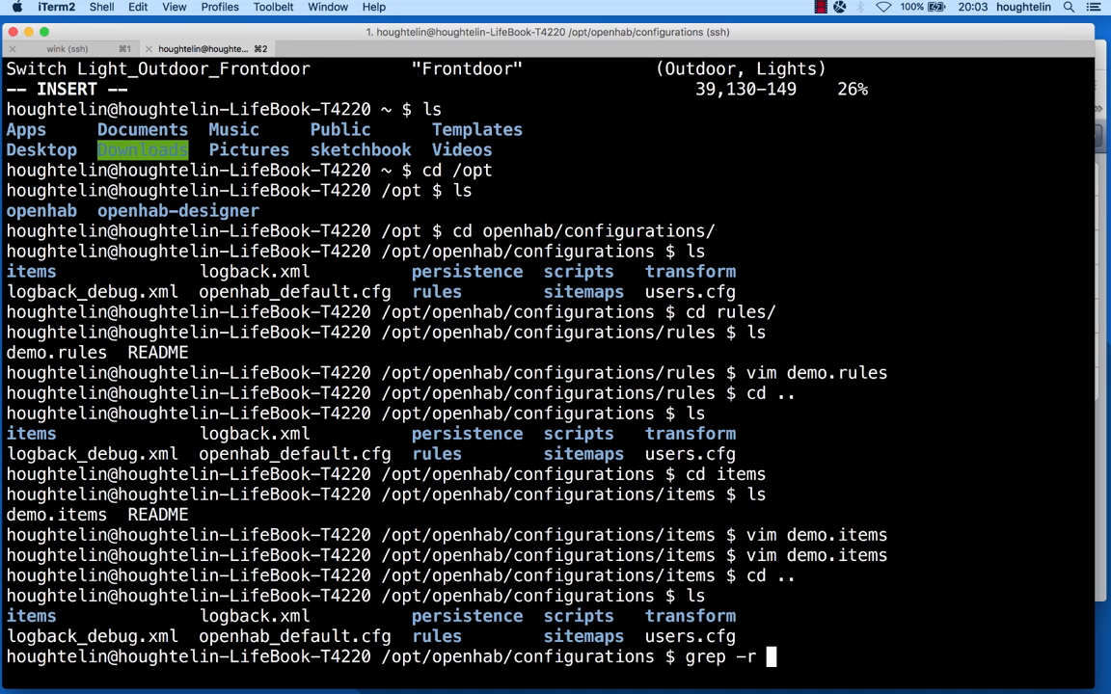
pyautogui.write('Wink .')
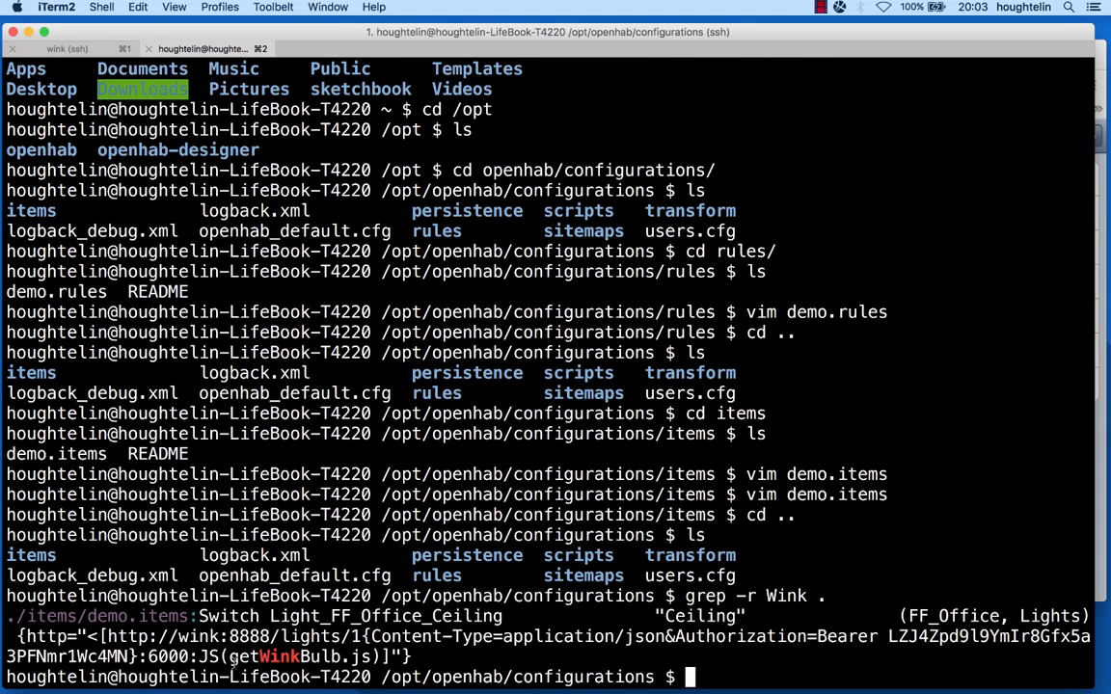
pyautogui.doubleClick(280, 656)
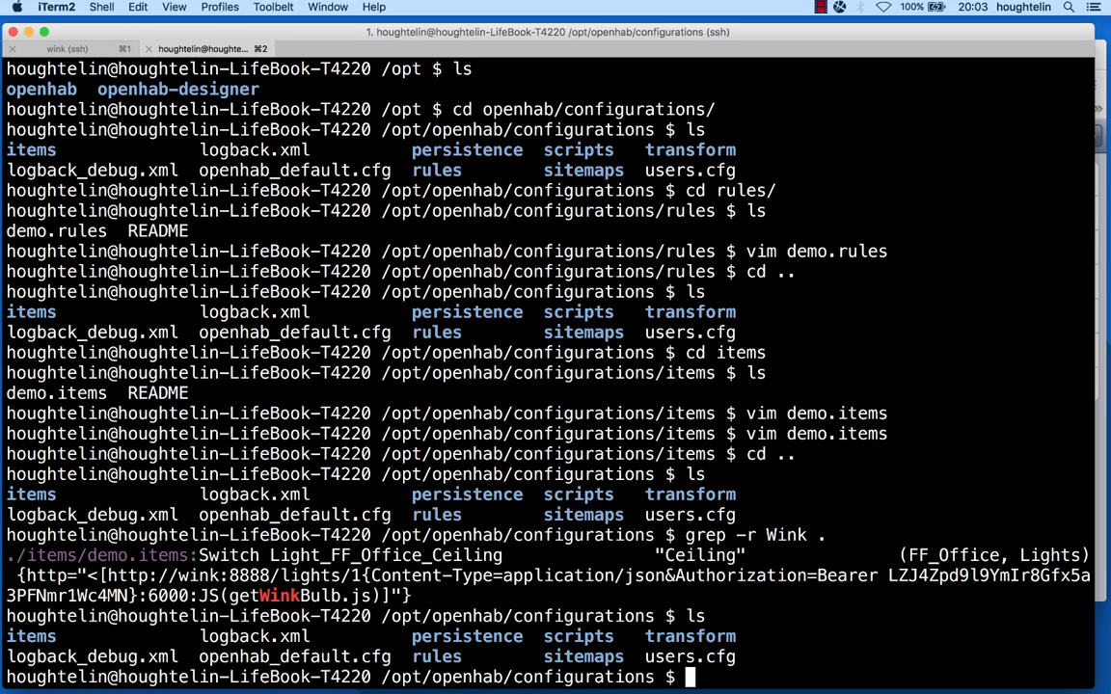
# Enter the command vim transform/getWinkBulb.js at the prompt
pyautogui.write('c')
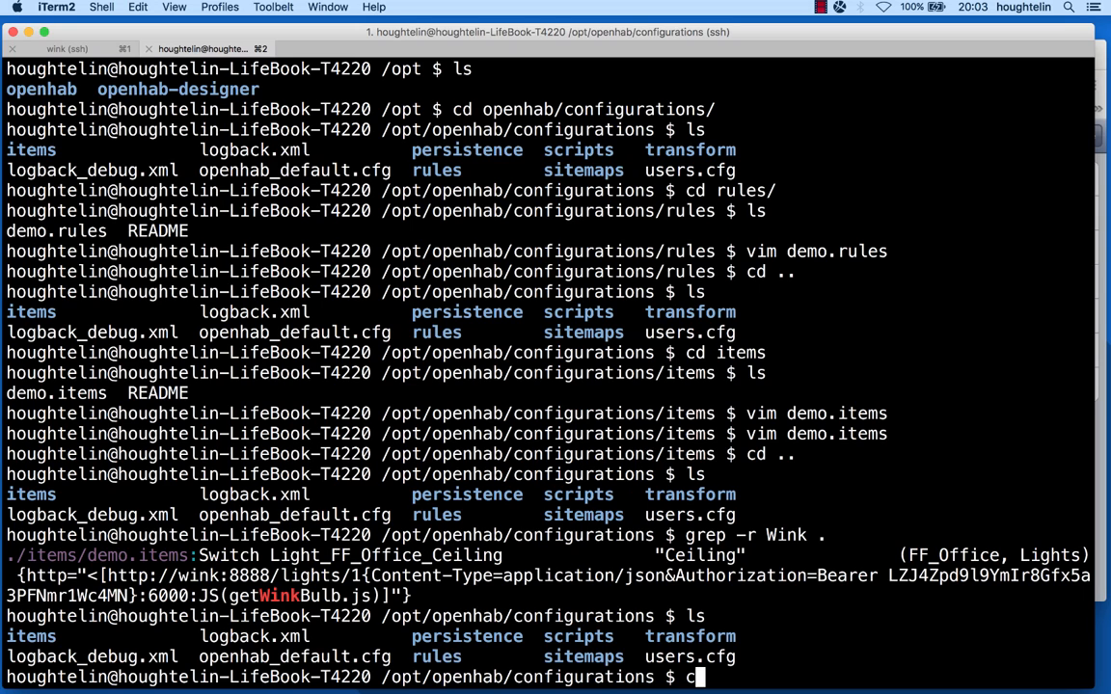
pyautogui.write('vim transform/')
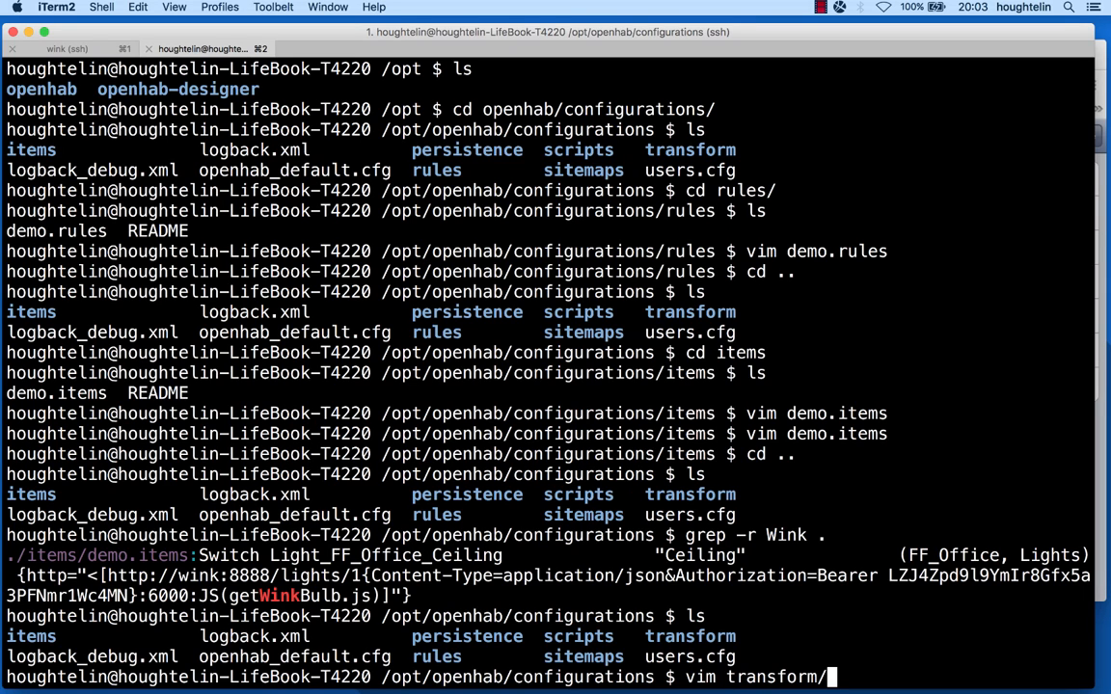
pyautogui.write('getWinkBulb.js')
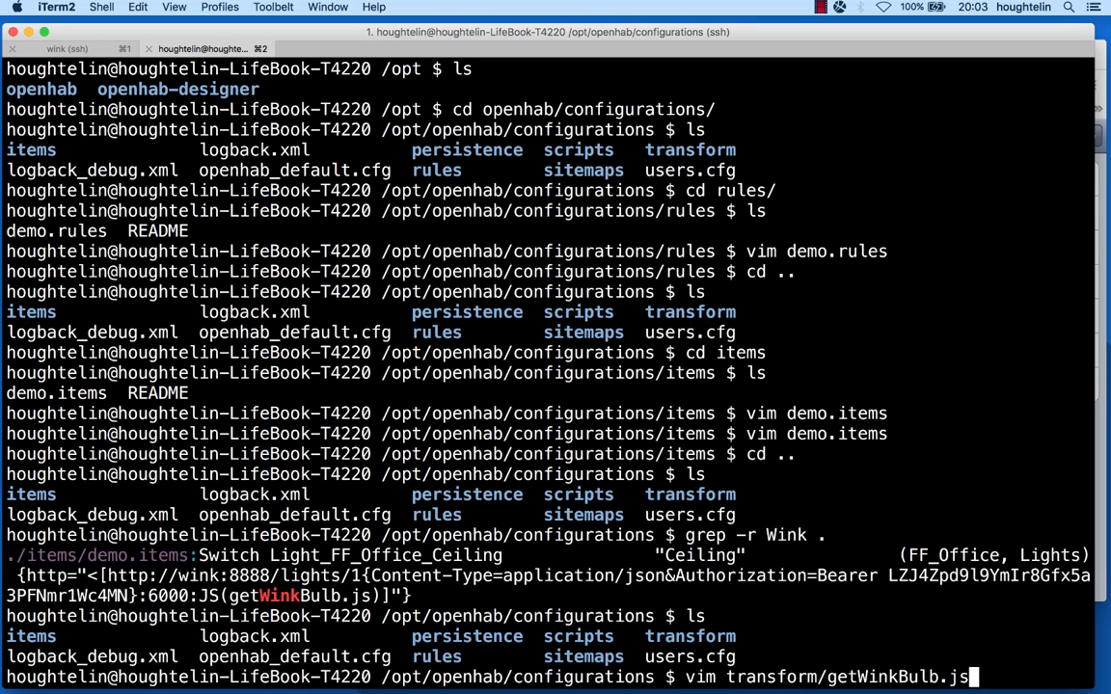
# Create getWinkBulb.js and write the (function(input){ })(input) wrapper
pyautogui.press('Return')
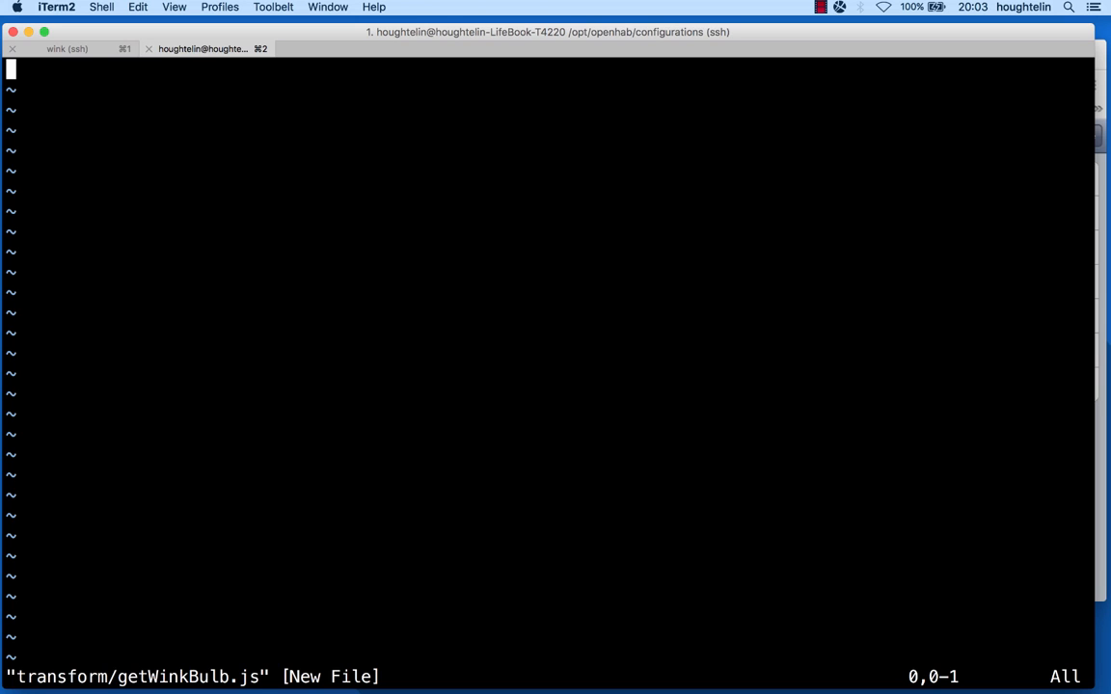
pyautogui.moveTo(825, 54)
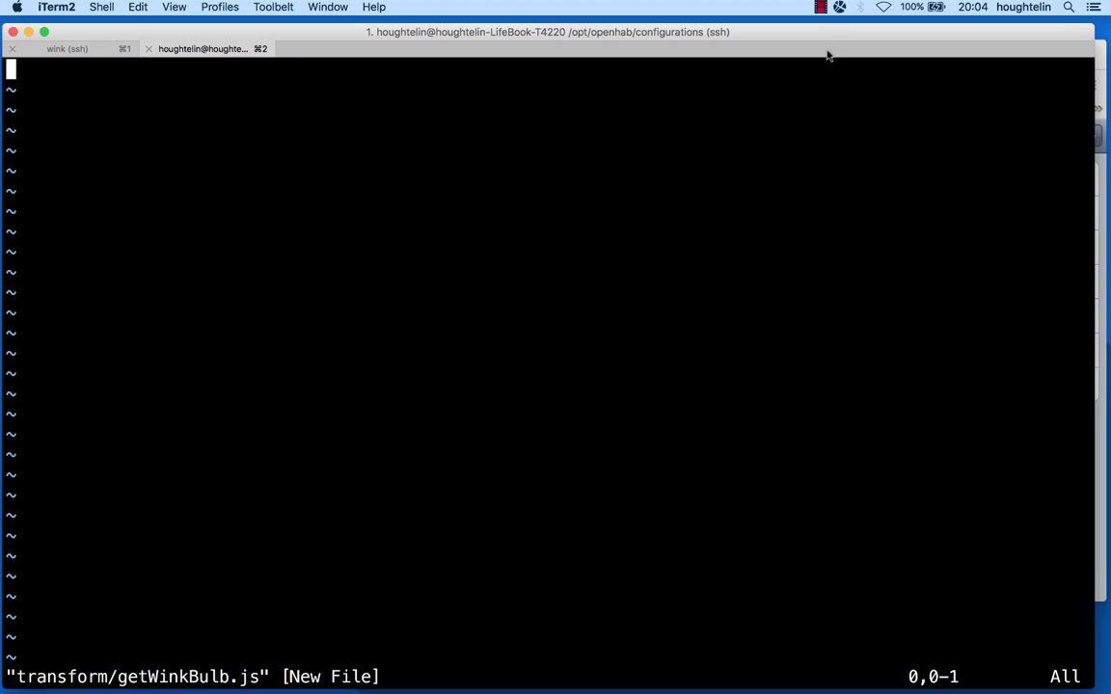
pyautogui.click(822, 7)
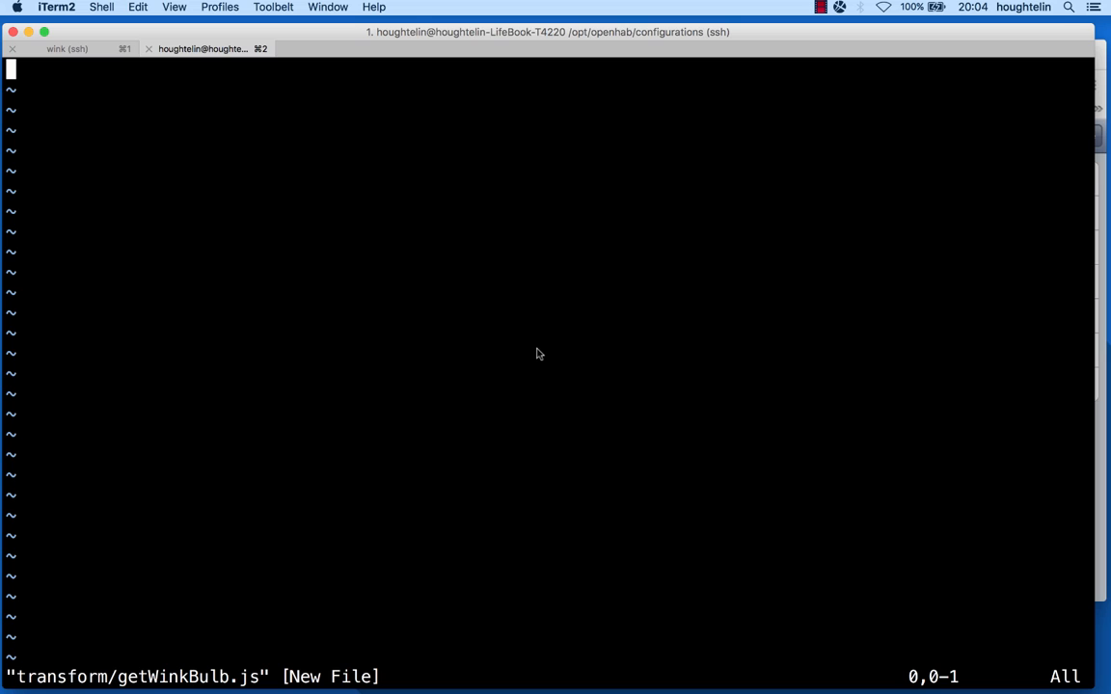
pyautogui.press('i')
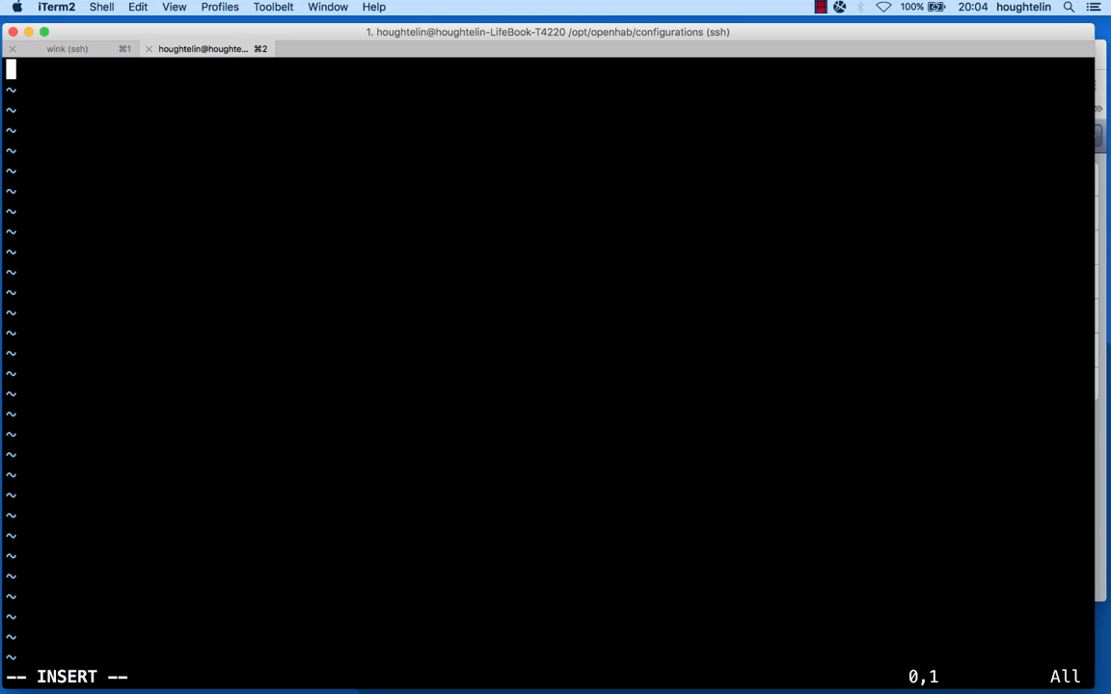
pyautogui.write('(')
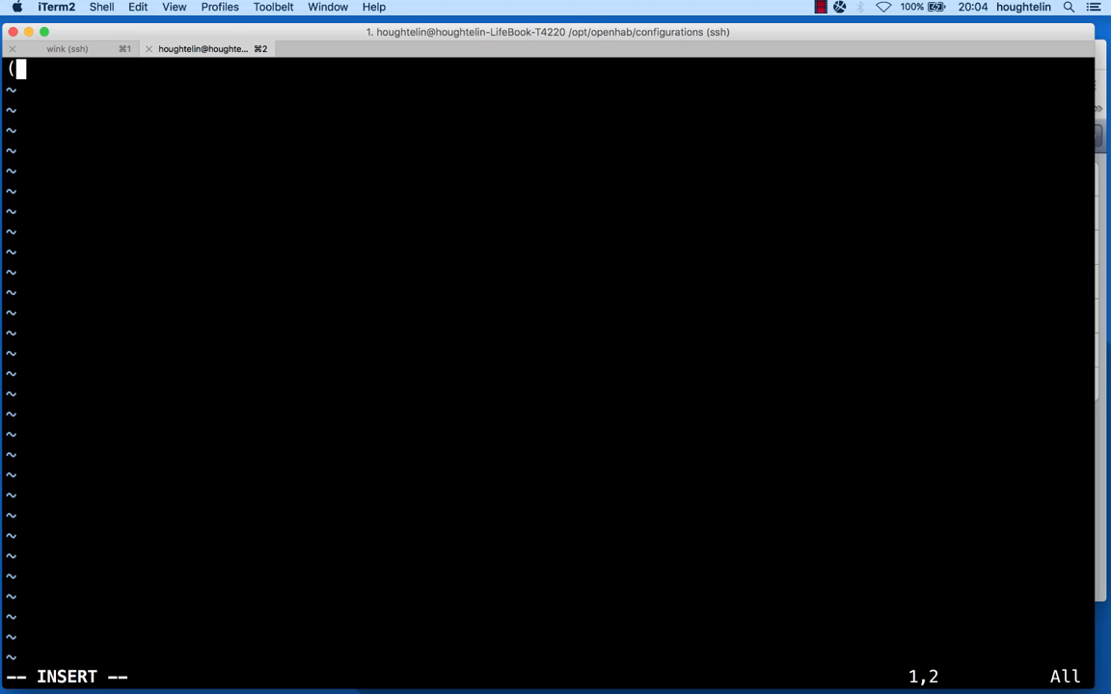
pyautogui.write('function')
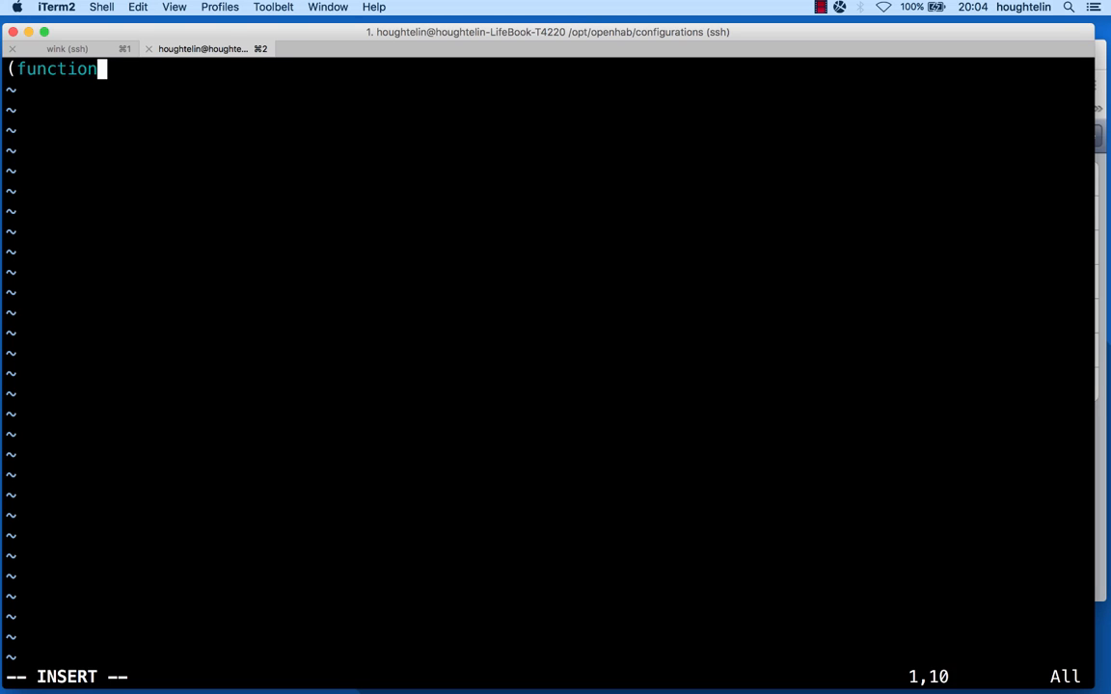
pyautogui.write('(input) {')
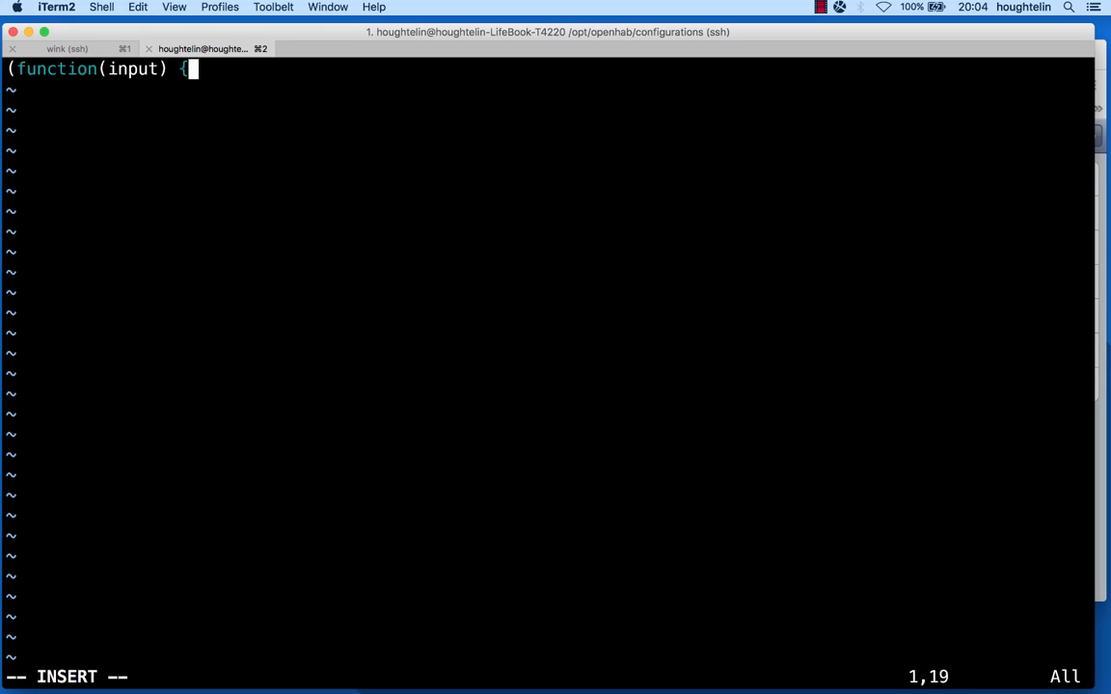
pyautogui.press('Return')
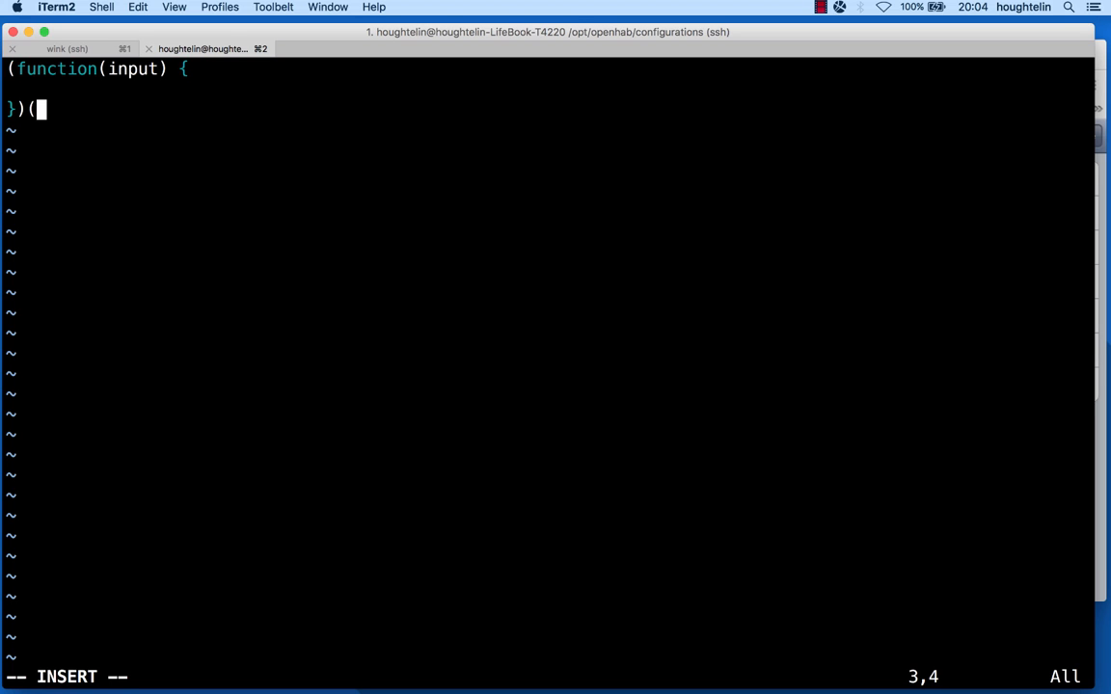
pyautogui.write('input)')
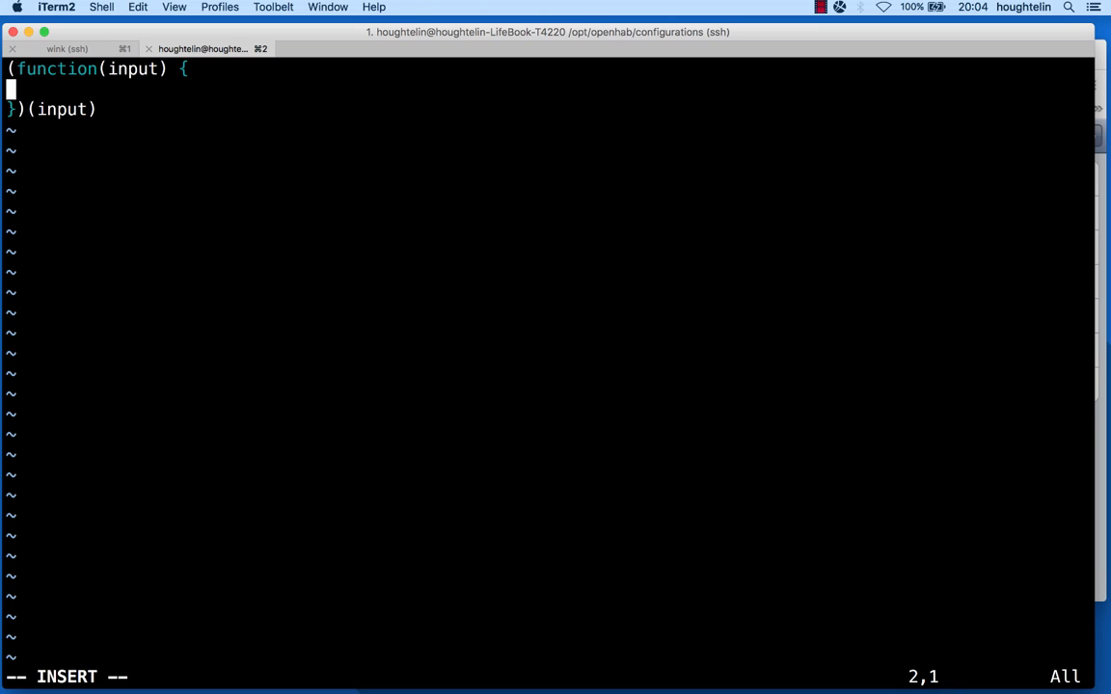
pyautogui.press('End')
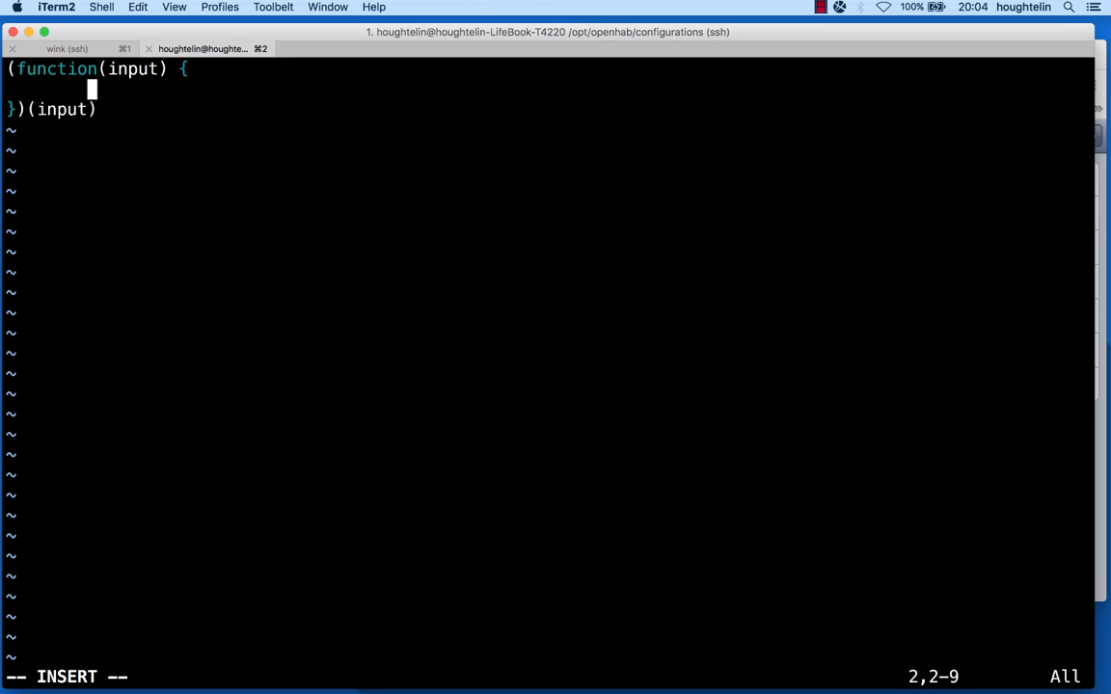
# Start the function body with if(JSON.parse(input).data.last_reading
pyautogui.write('if(')
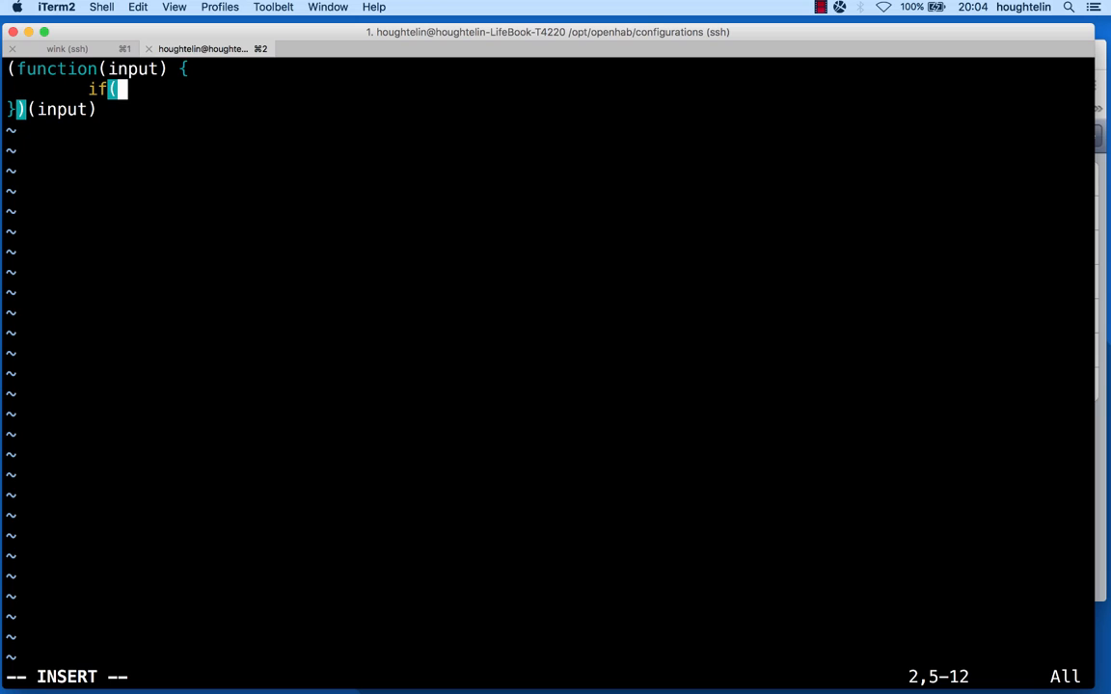
pyautogui.write('JSON')
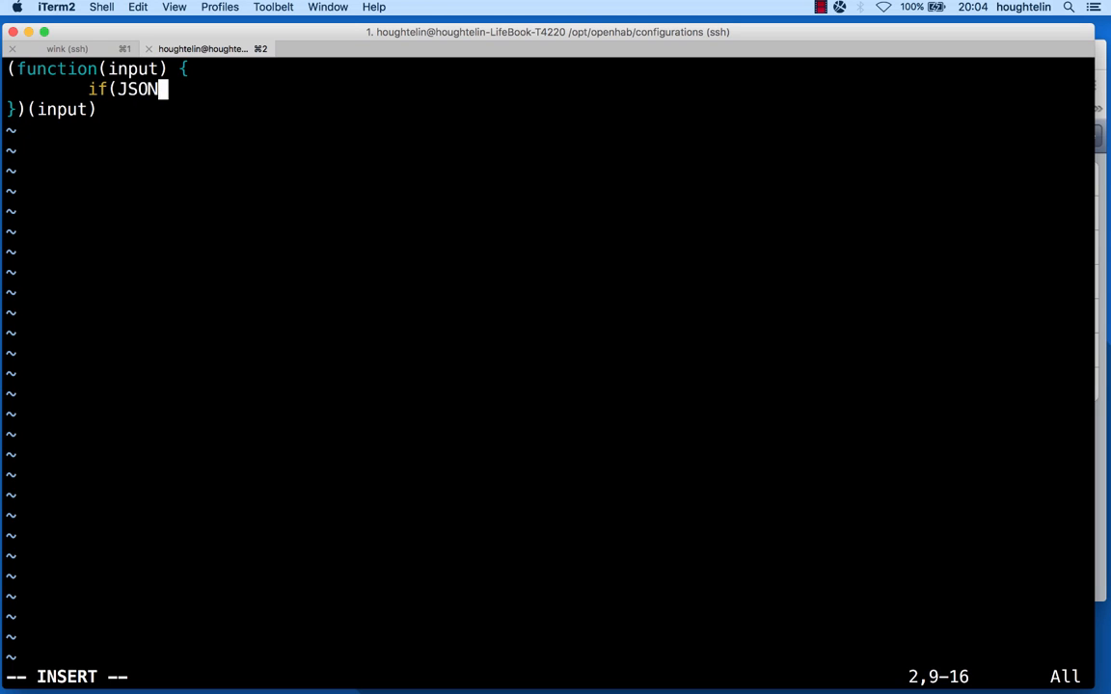
pyautogui.write('.par')
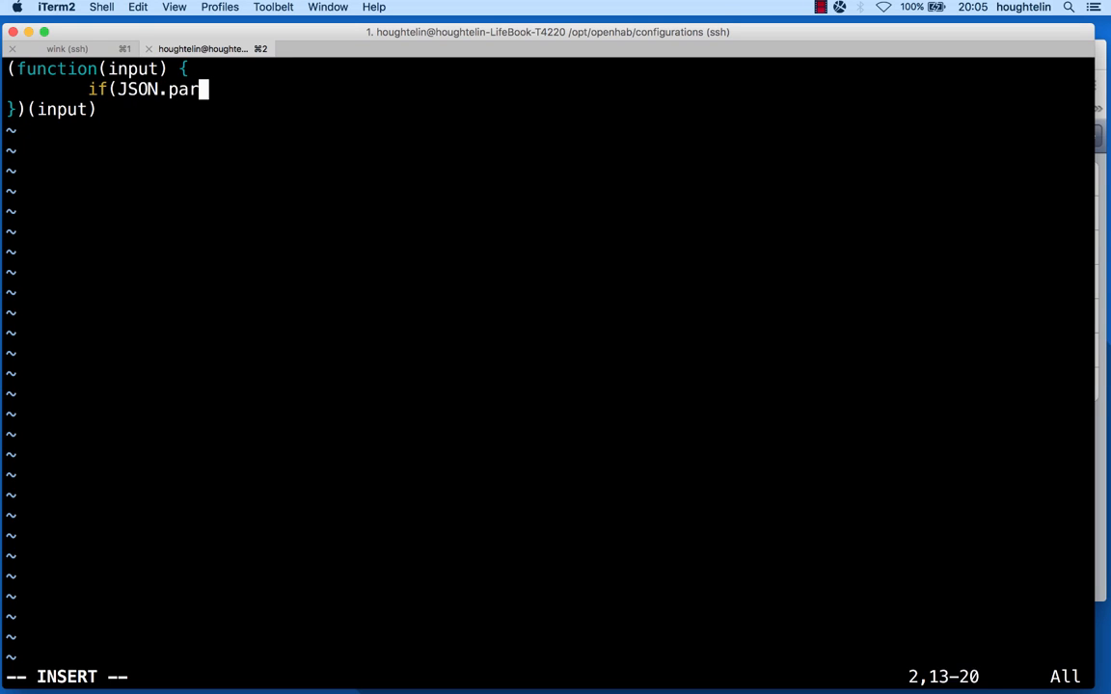
pyautogui.write('se(input)')
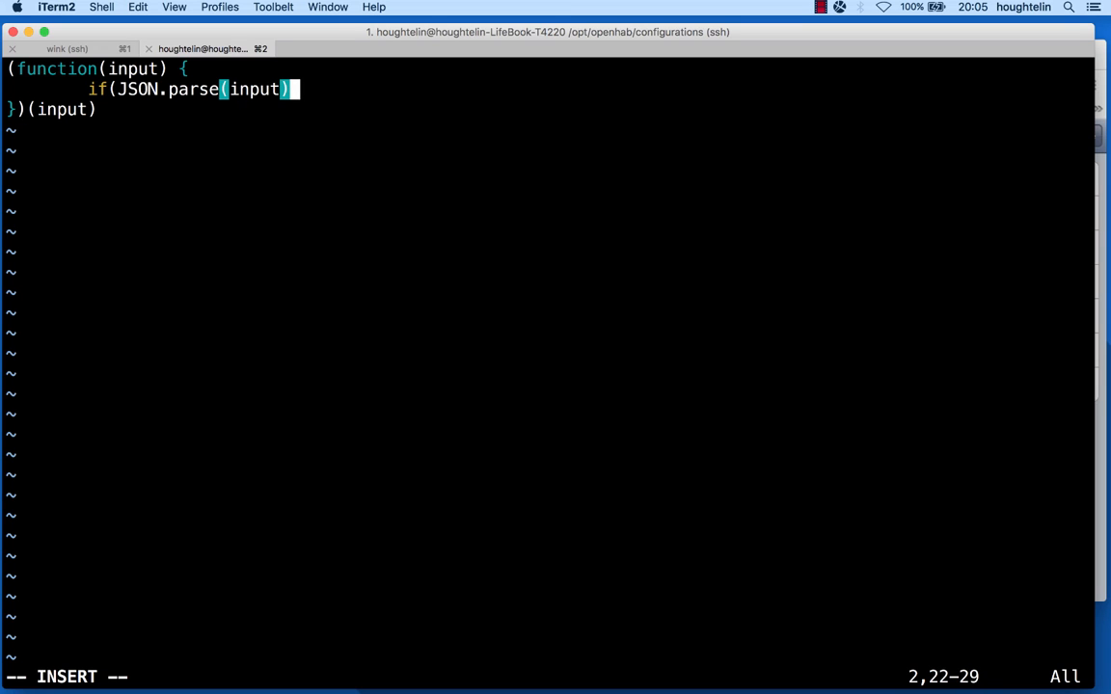
pyautogui.write('.data.')
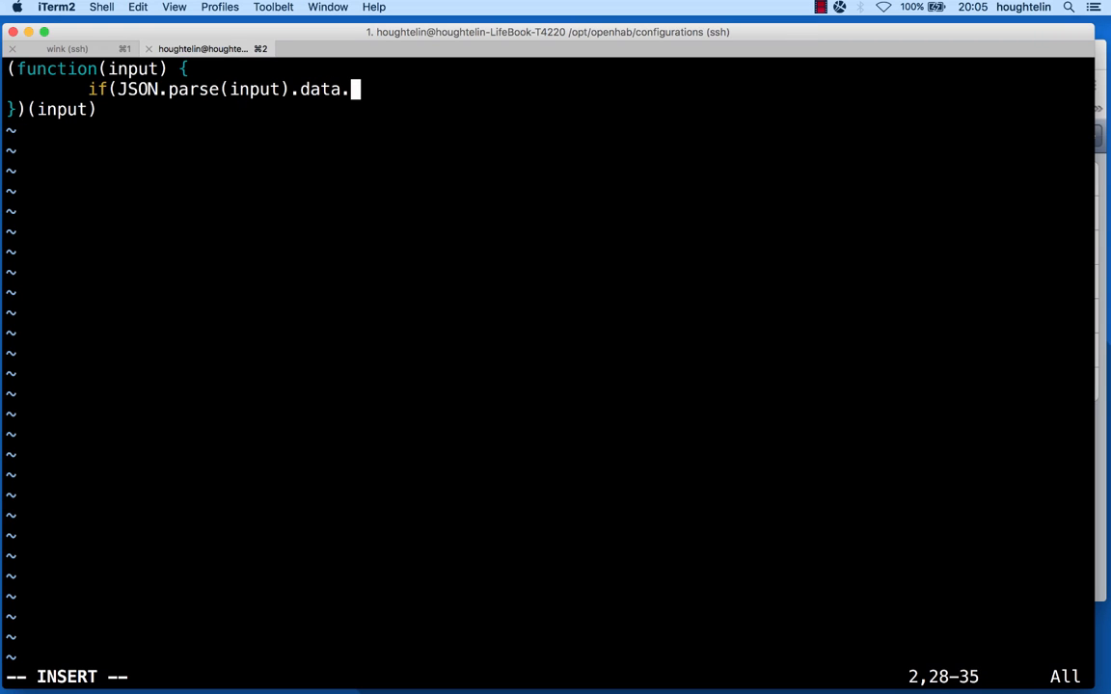
pyautogui.write('l')
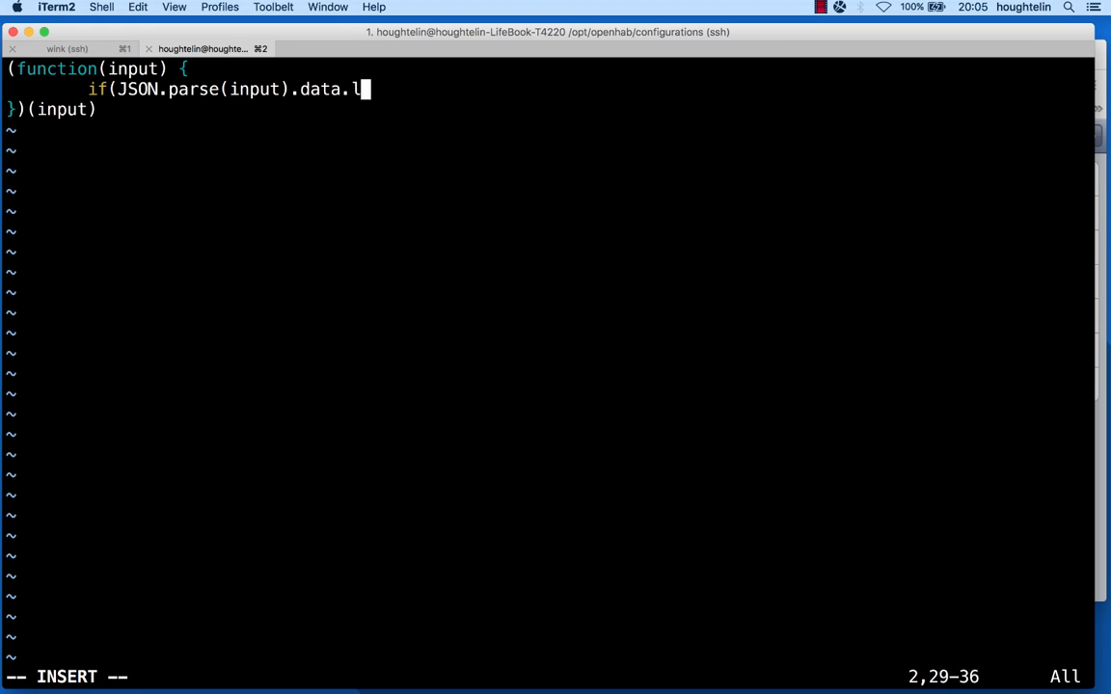
pyautogui.write('ast_reading.powered')
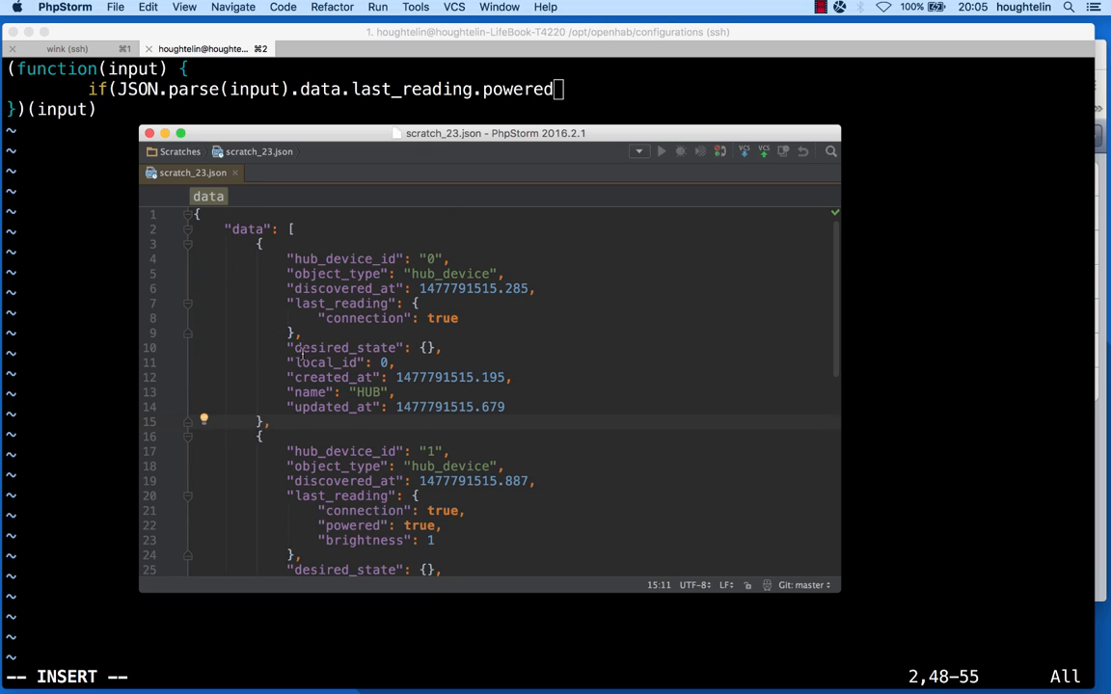
pyautogui.moveTo(377, 318)
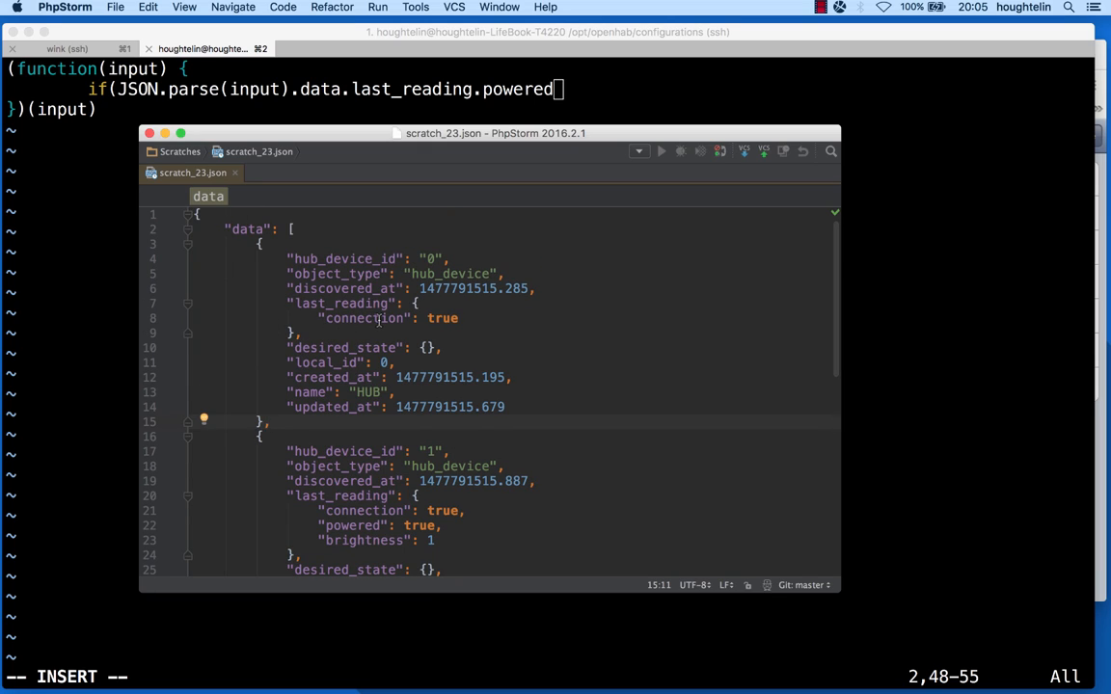
# Scroll PhpStorm's sample JSON to the second device's last_reading.powered field
pyautogui.scroll(-3)
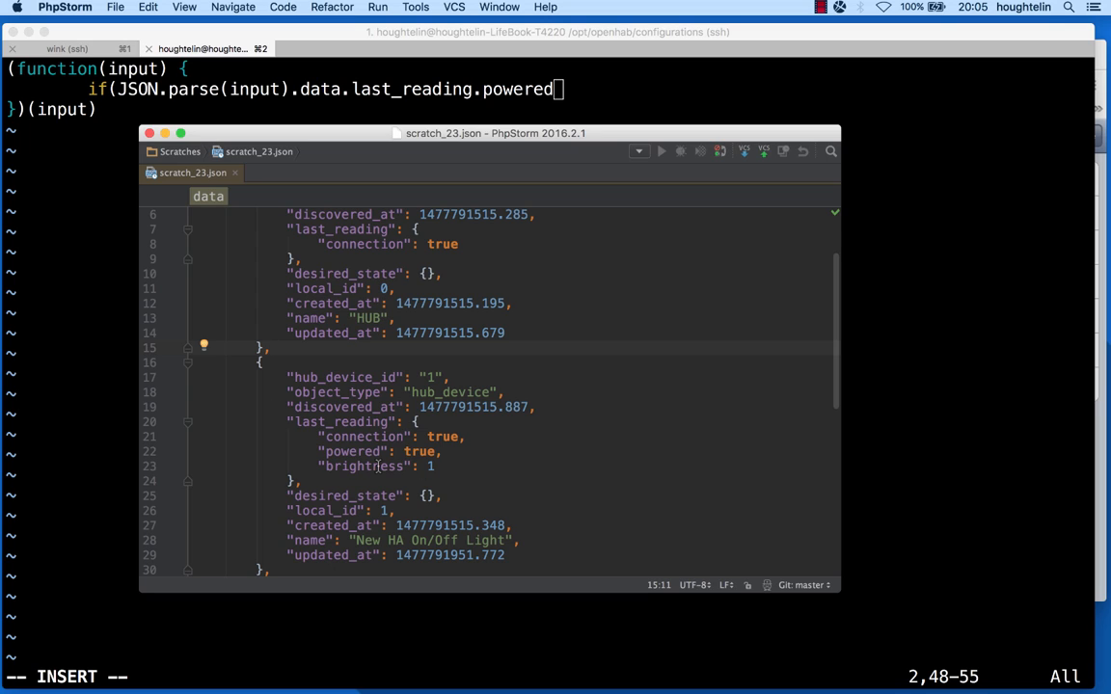
pyautogui.moveTo(578, 114)
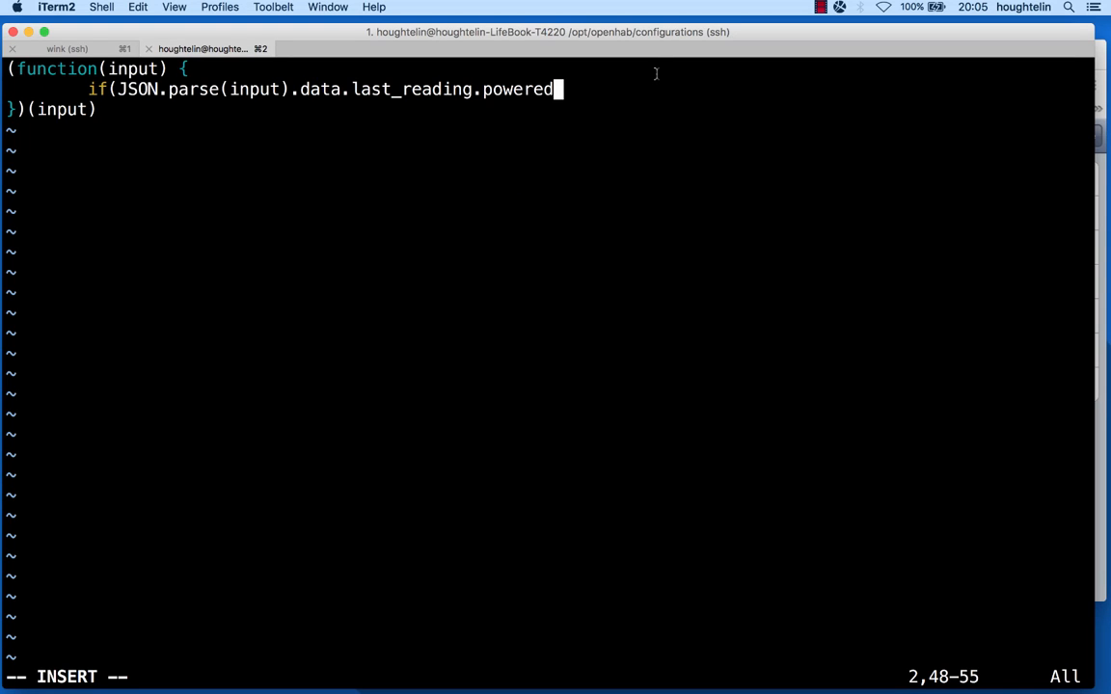
# Complete the transform to return "ON" when powered and "OFF" otherwise, then save and quit vim
pyautogui.write(')')
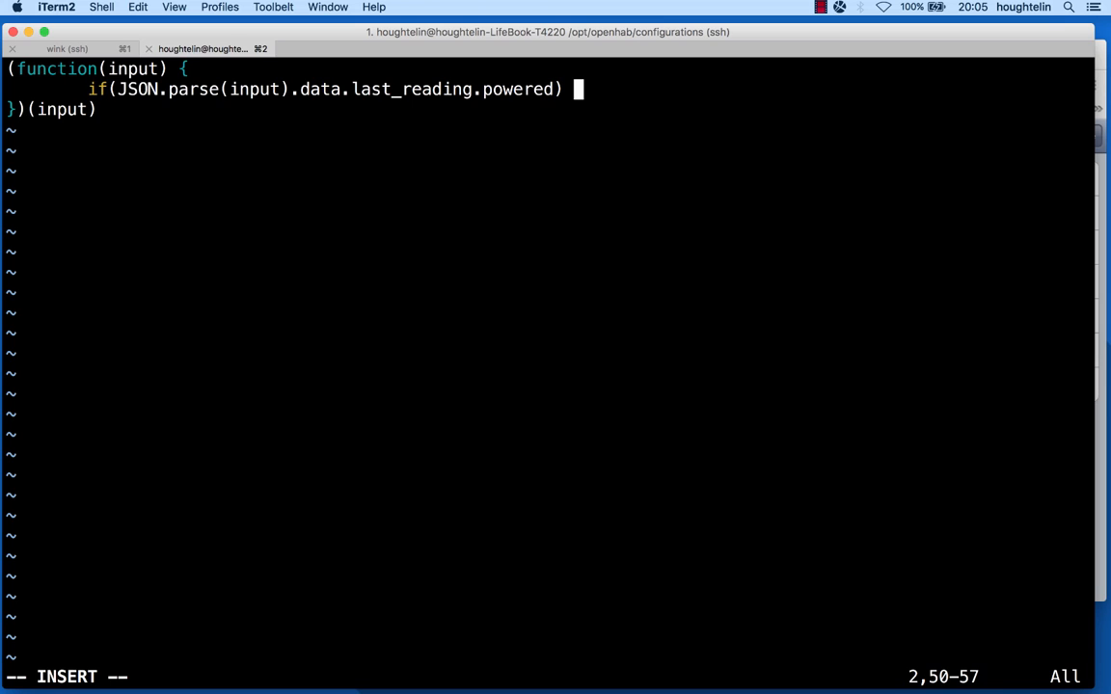
pyautogui.press('Return')
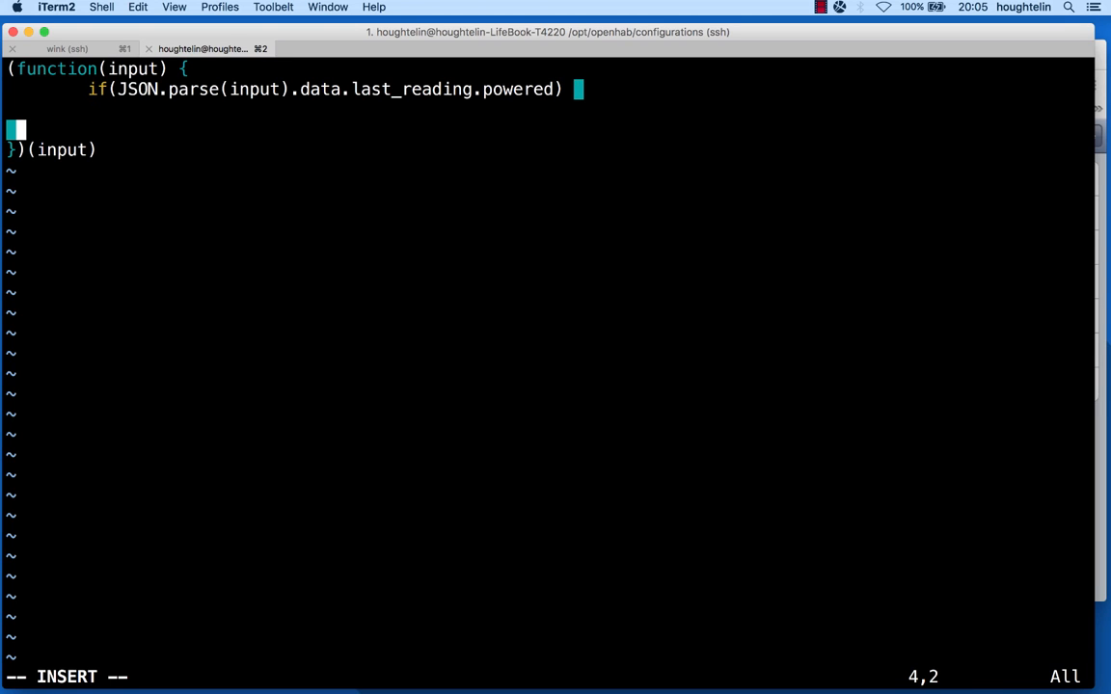
pyautogui.write('k}')
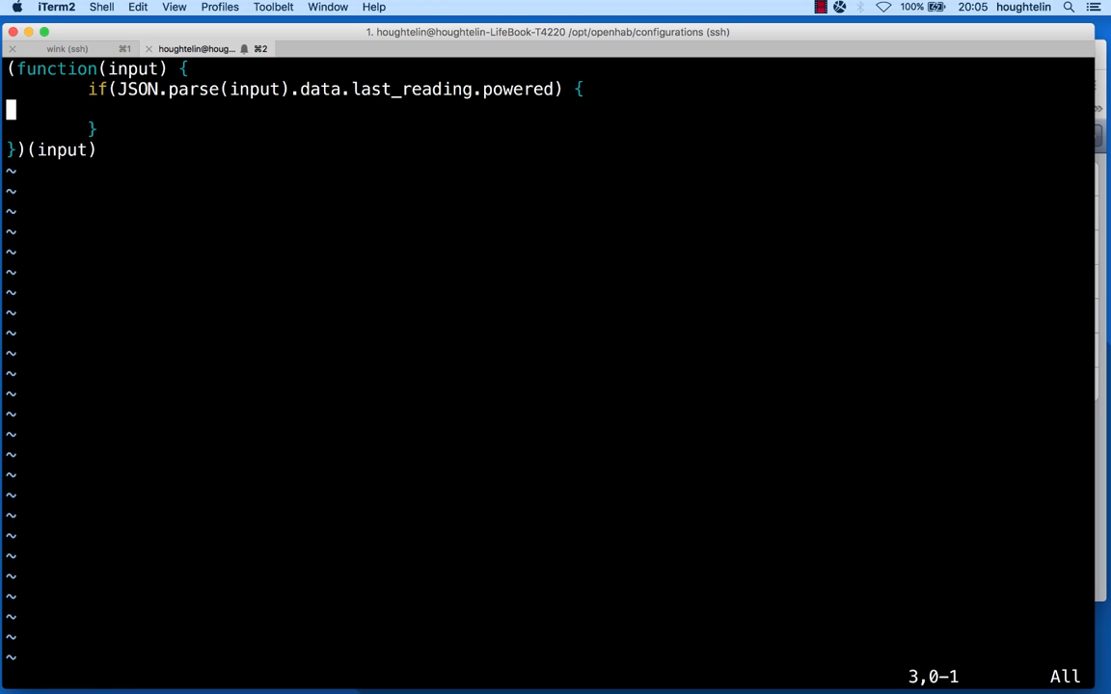
pyautogui.press('i')
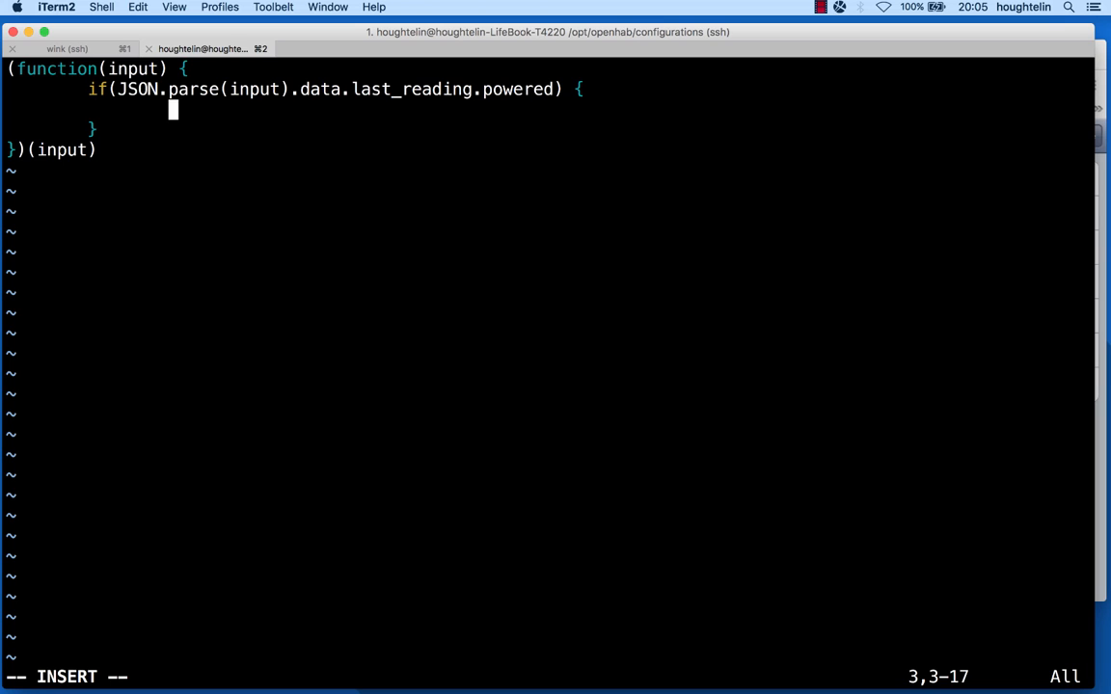
pyautogui.write('return "ON";')
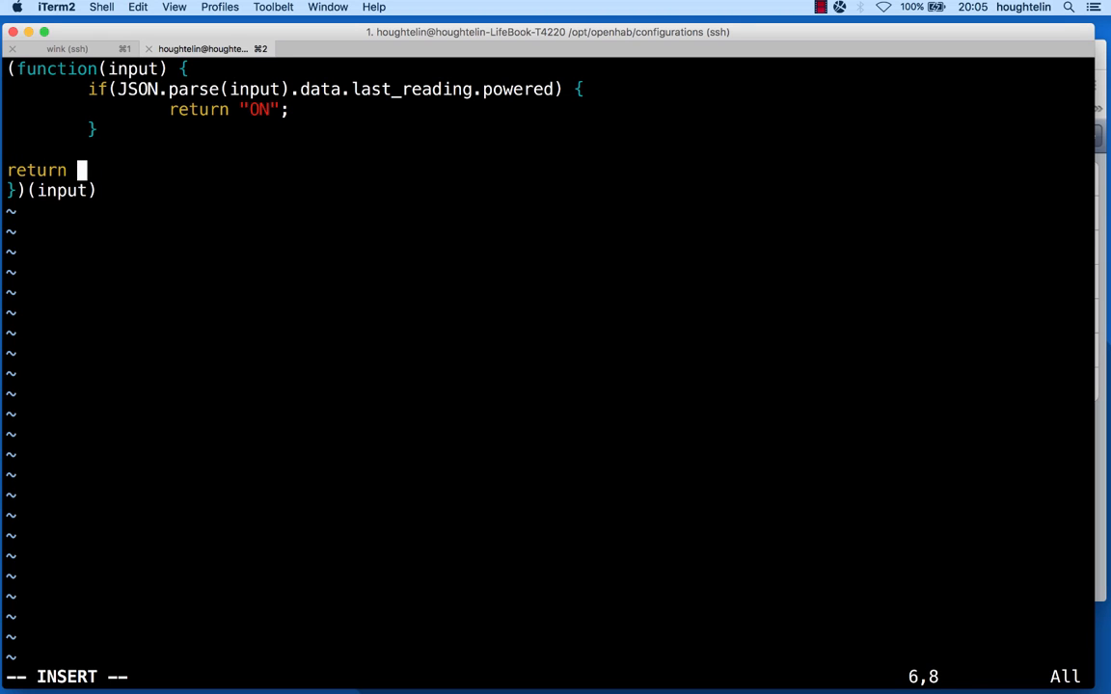
pyautogui.write('"OFF";')
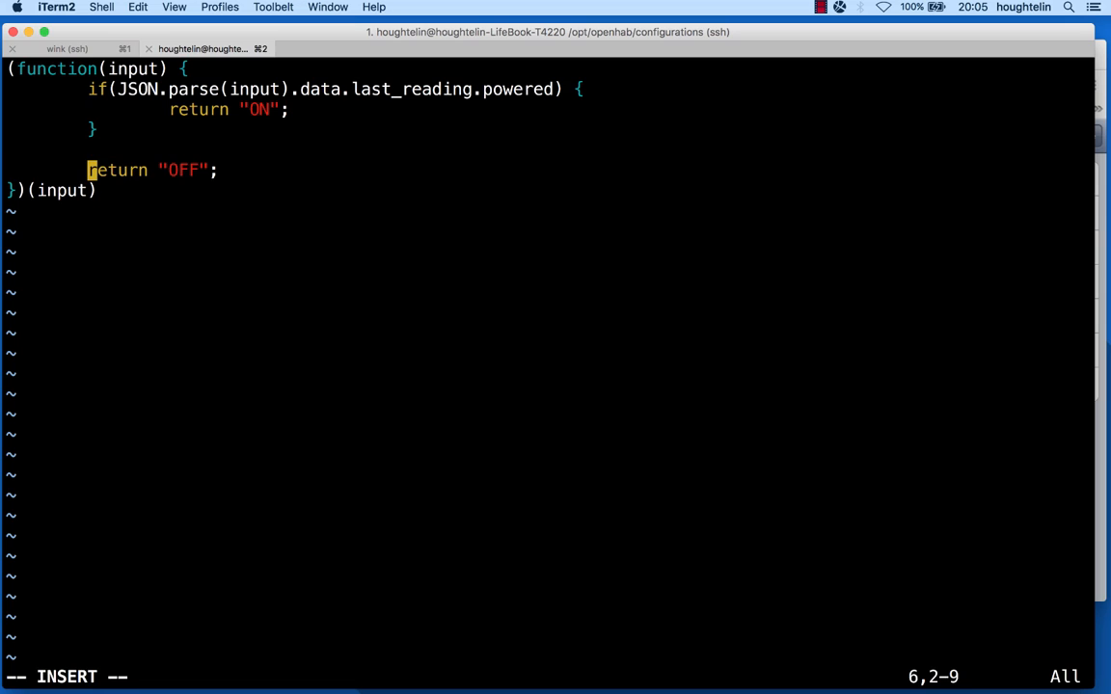
pyautogui.press('Left')
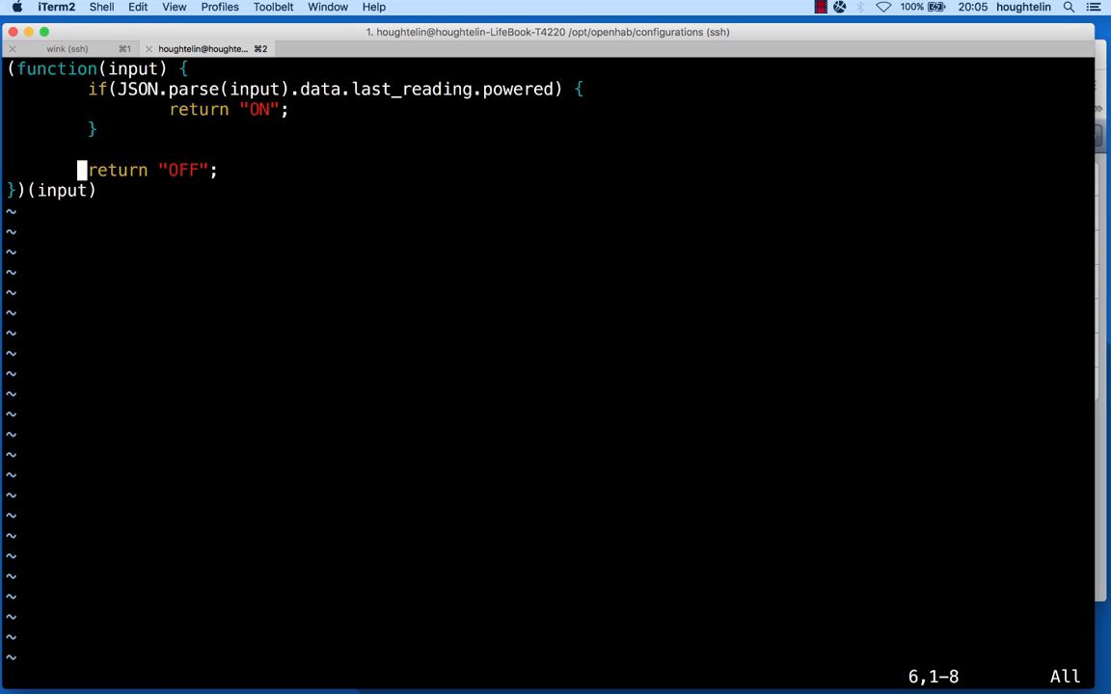
pyautogui.write(':wq')
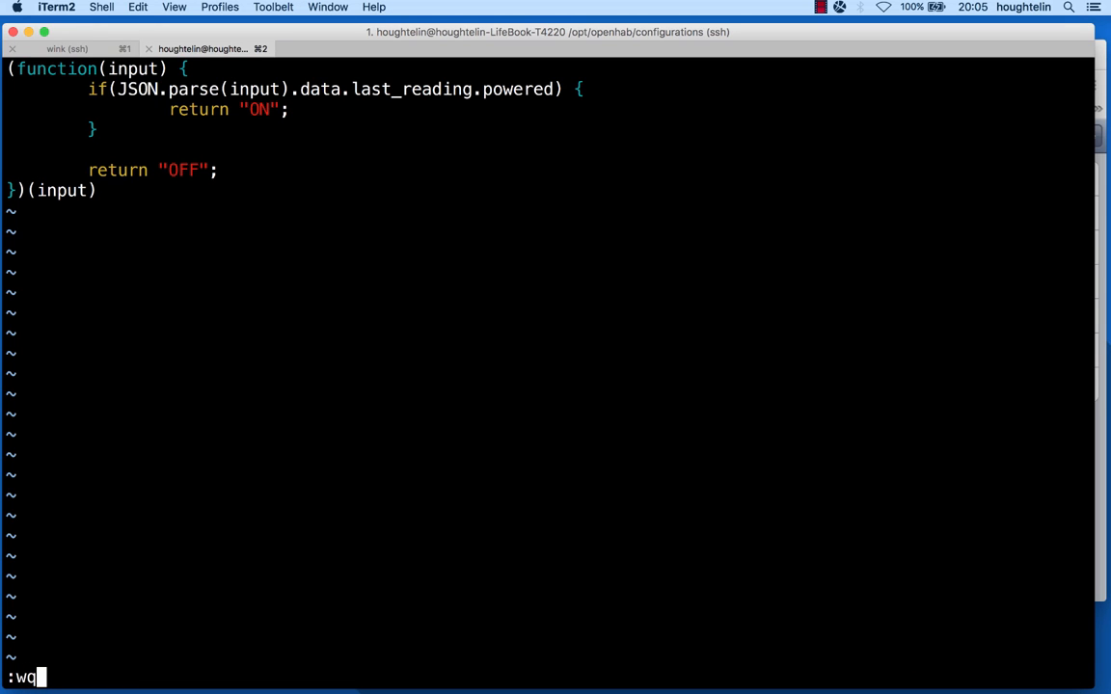
pyautogui.press('Return')
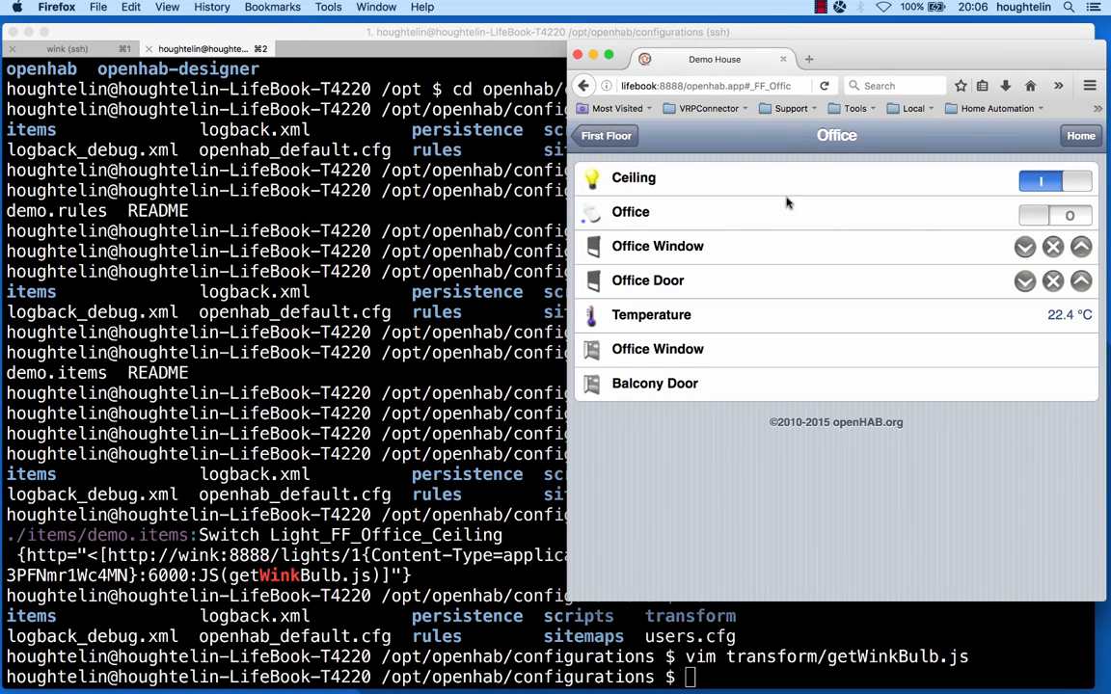
# Switch the Office Ceiling light off and then back on in openHAB
pyautogui.click(1068, 181)
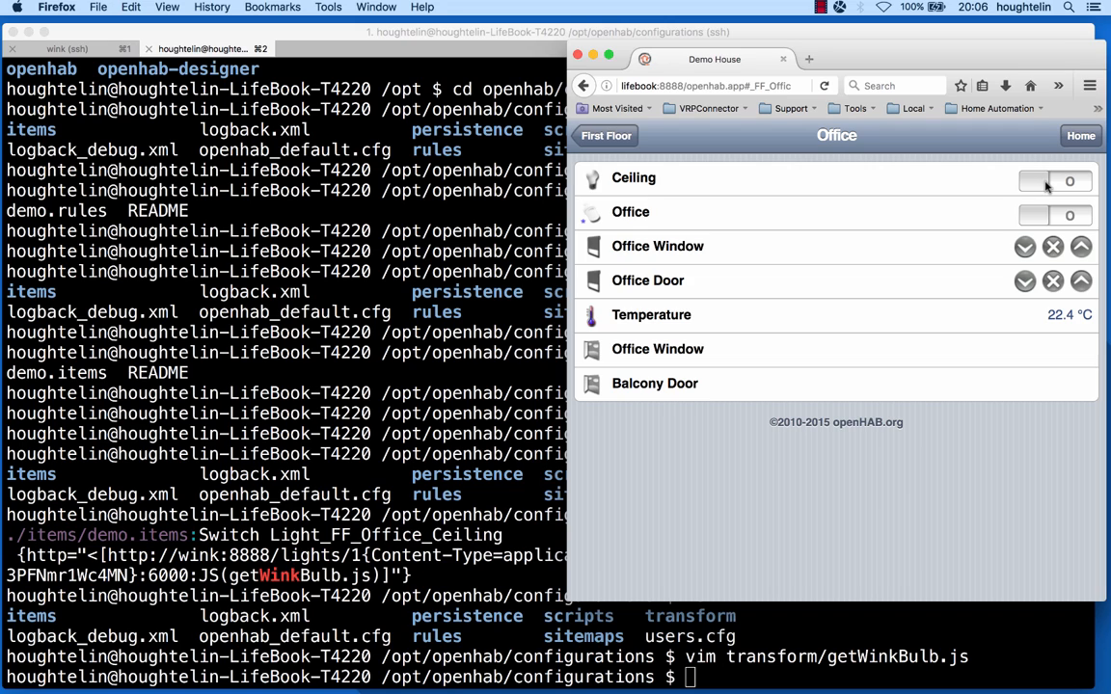
pyautogui.moveTo(760, 192)
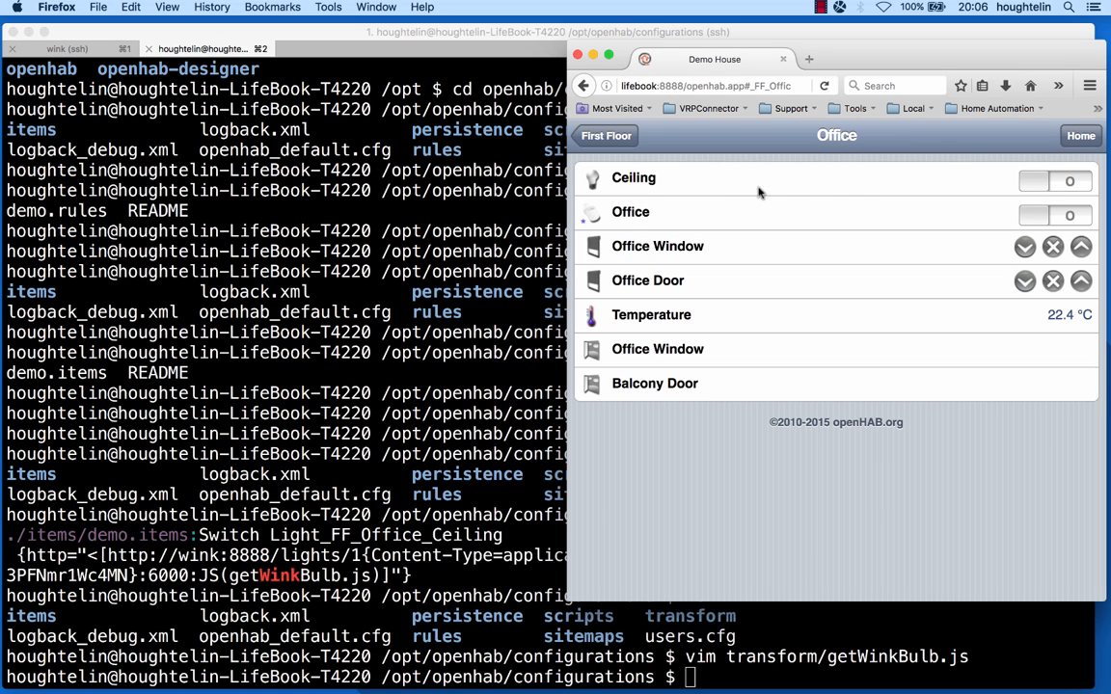
pyautogui.moveTo(933, 173)
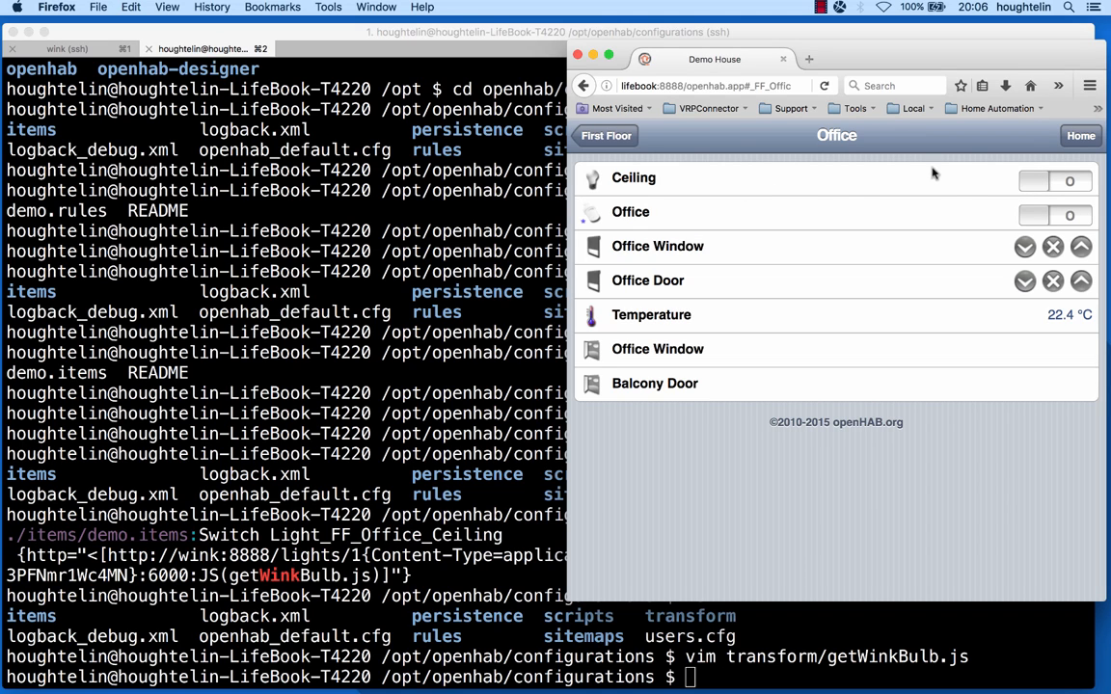
pyautogui.click(1039, 182)
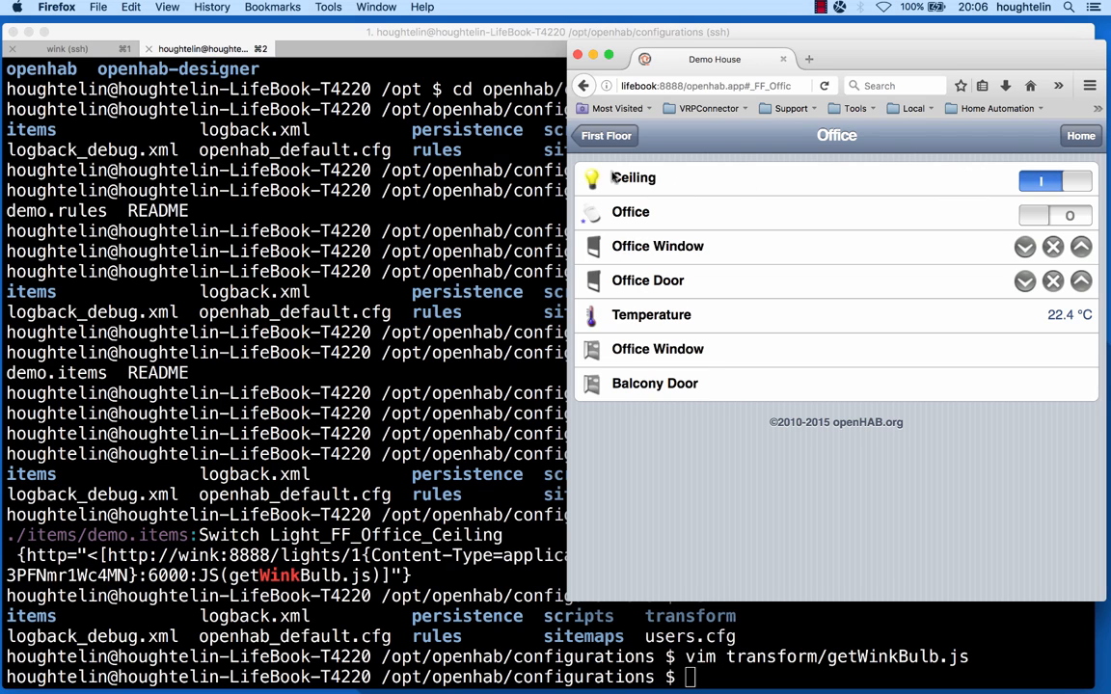
pyautogui.moveTo(403, 436)
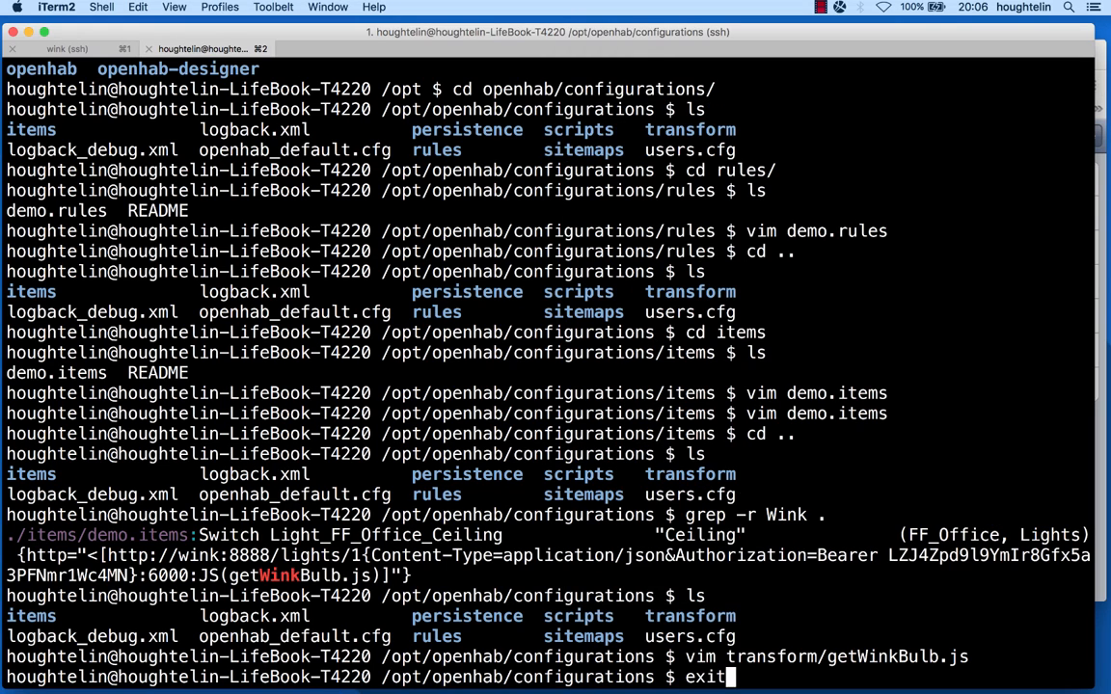
# Exit the lifebook ssh session and curl PUT light 1's desired_state powered to false
pyautogui.press('Return')
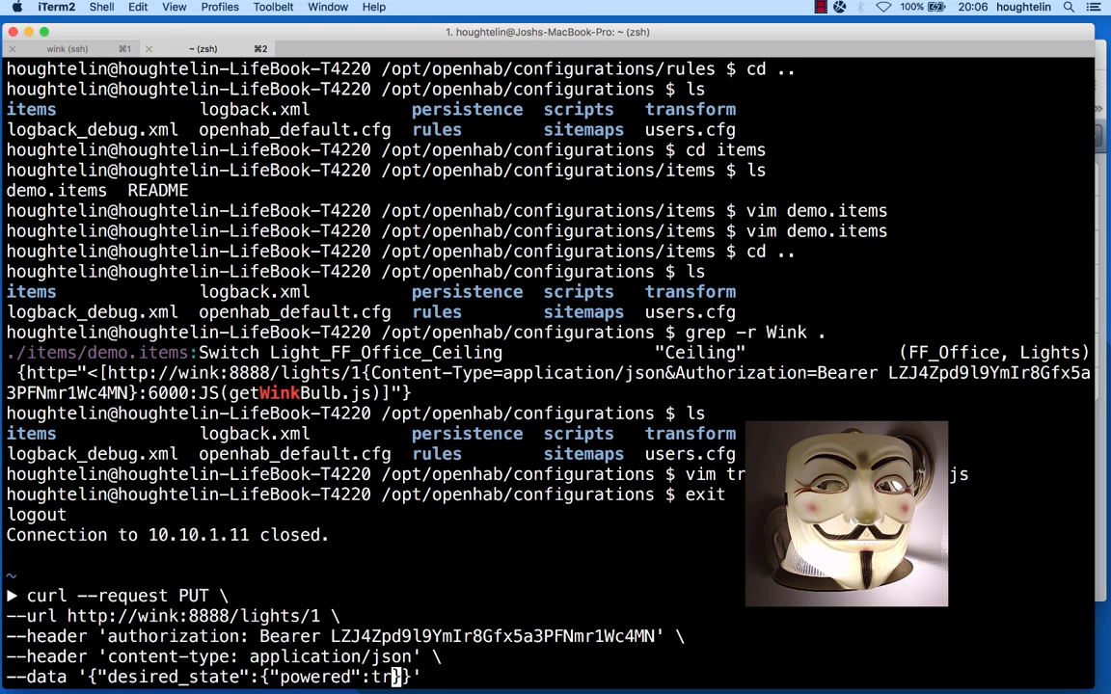
pyautogui.write('alse')
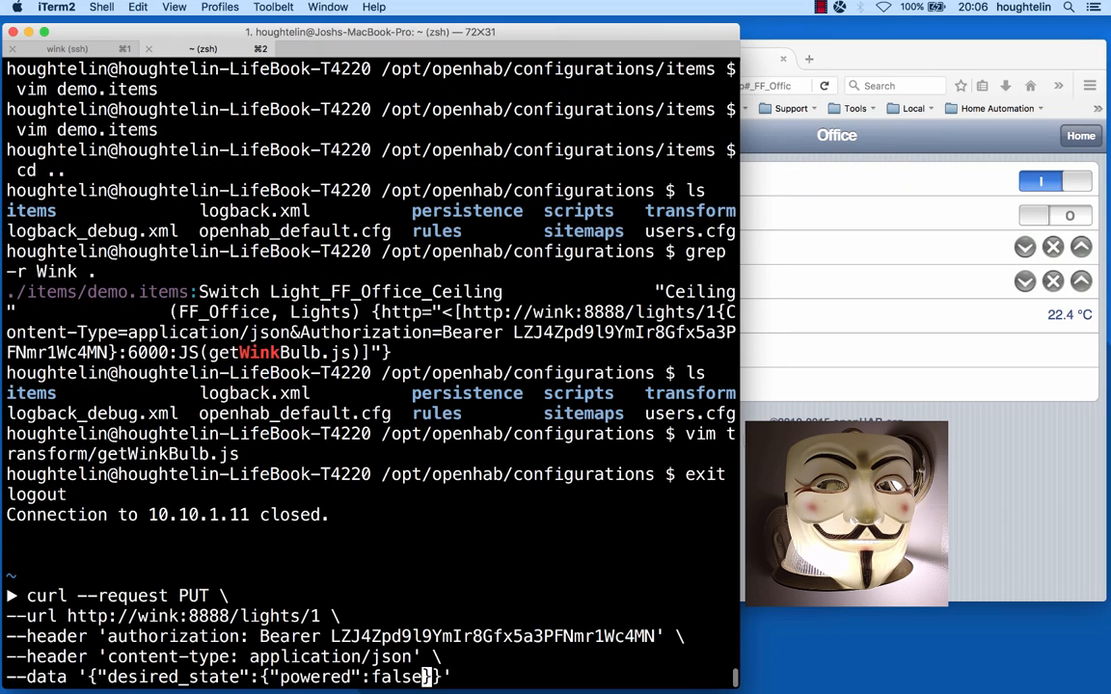
pyautogui.press('Return')
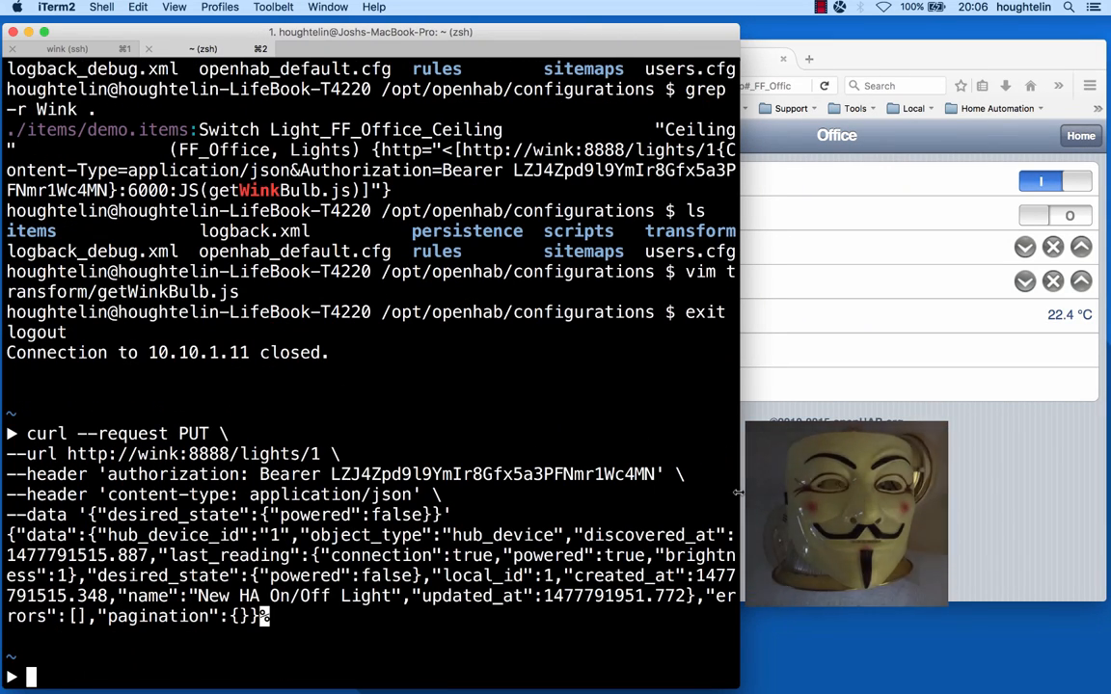
pyautogui.moveTo(971, 502)
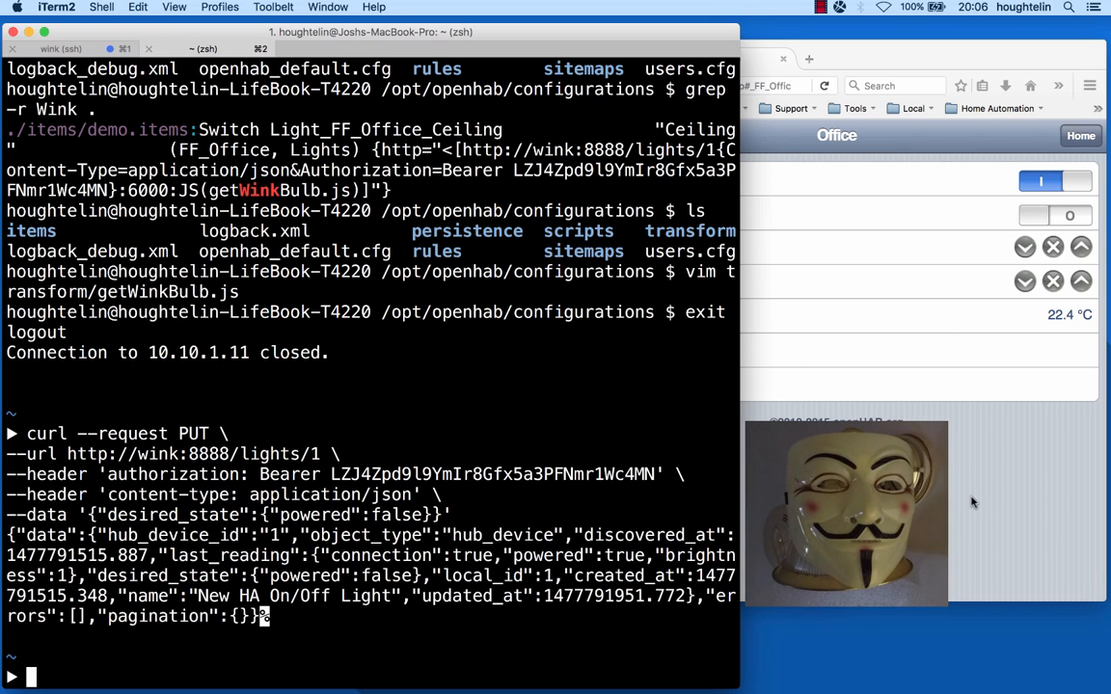
# Toggle the Ceiling switch in openHAB off and back so light 1 ends powered true
pyautogui.click(1042, 181)
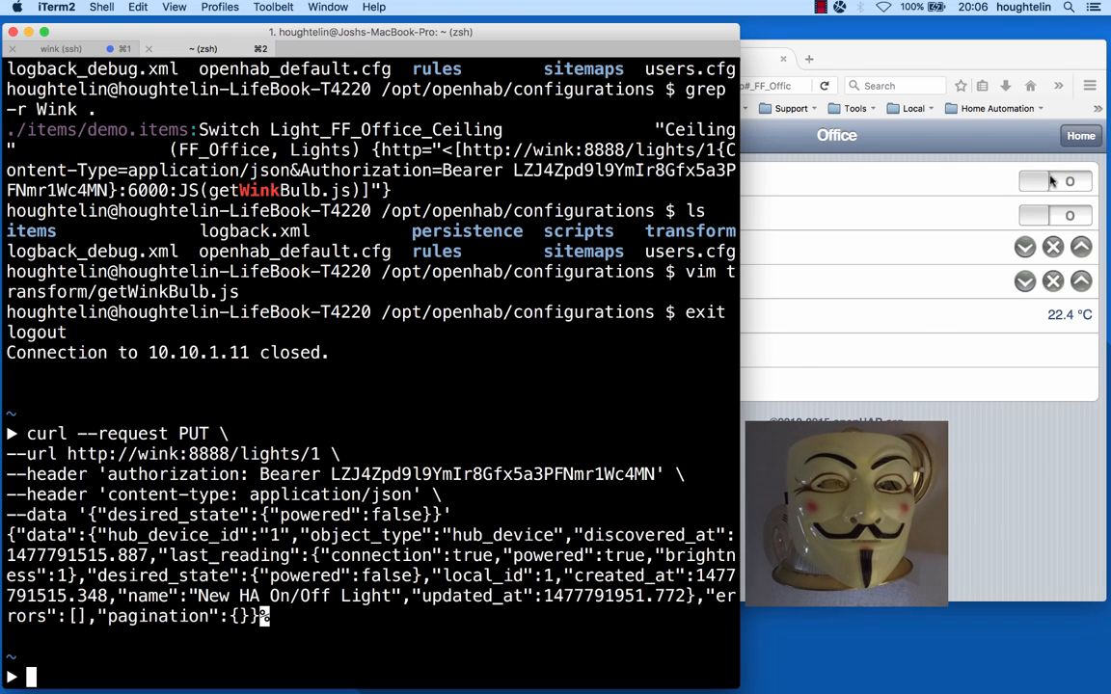
pyautogui.moveTo(675, 494)
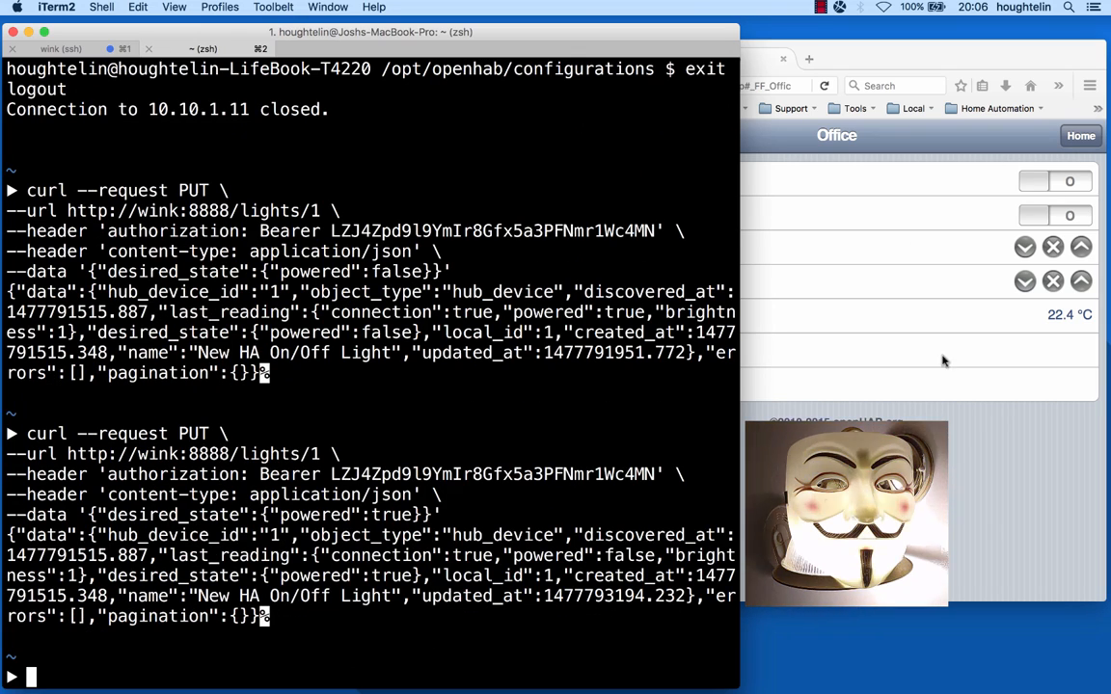
pyautogui.moveTo(1001, 513)
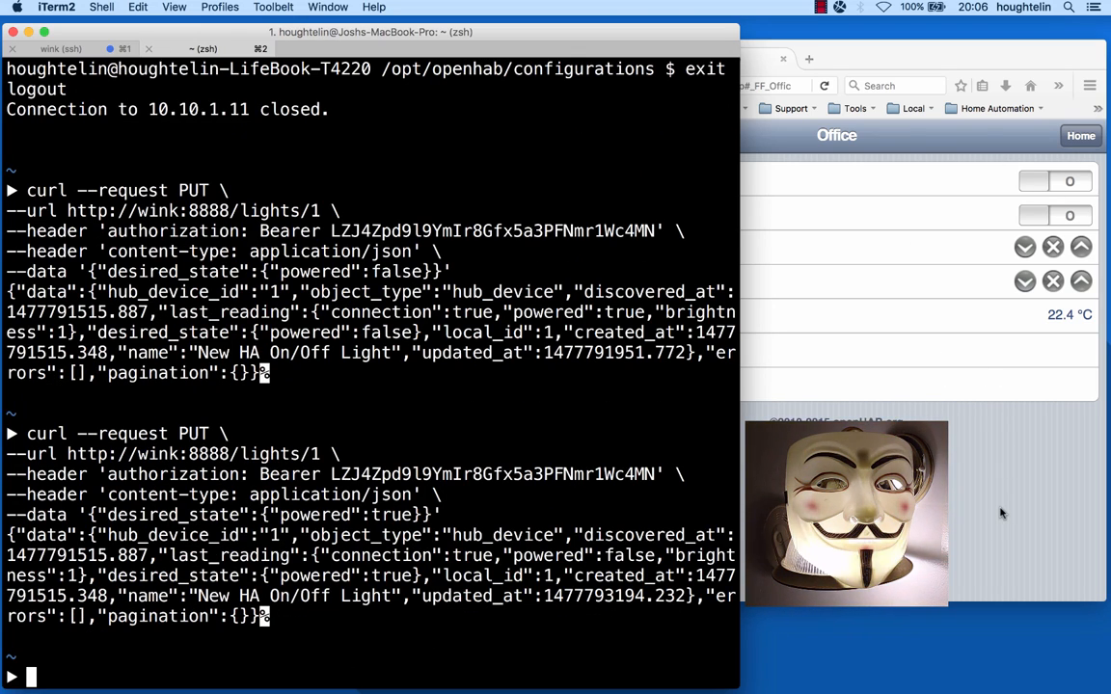
pyautogui.click(1041, 181)
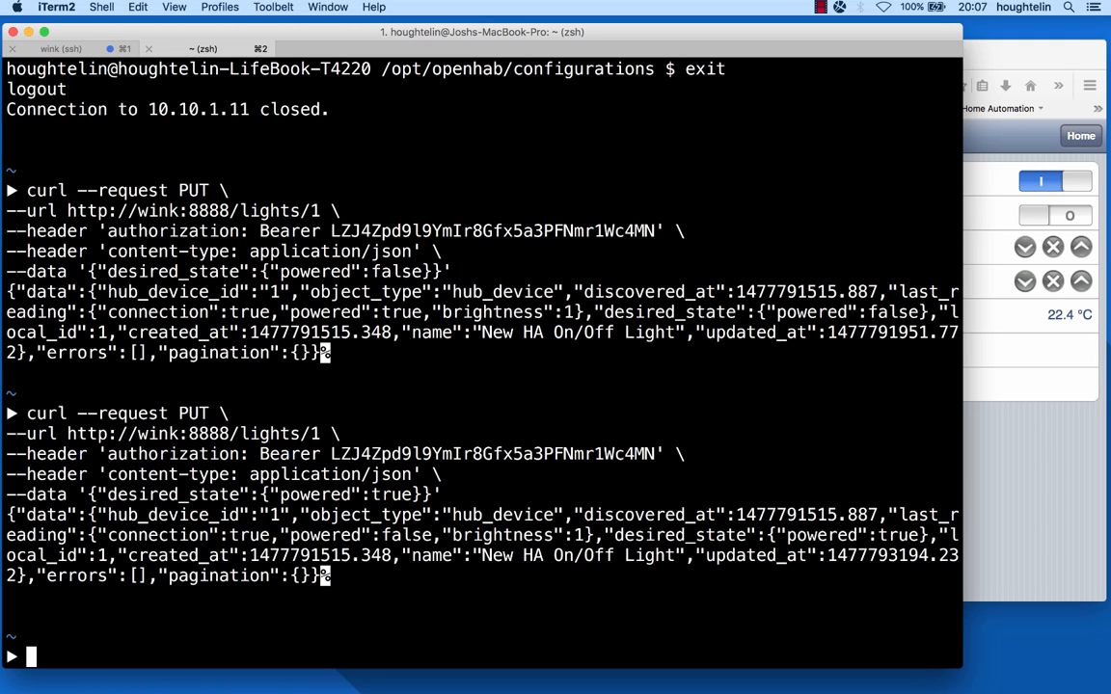
pyautogui.moveTo(733, 137)
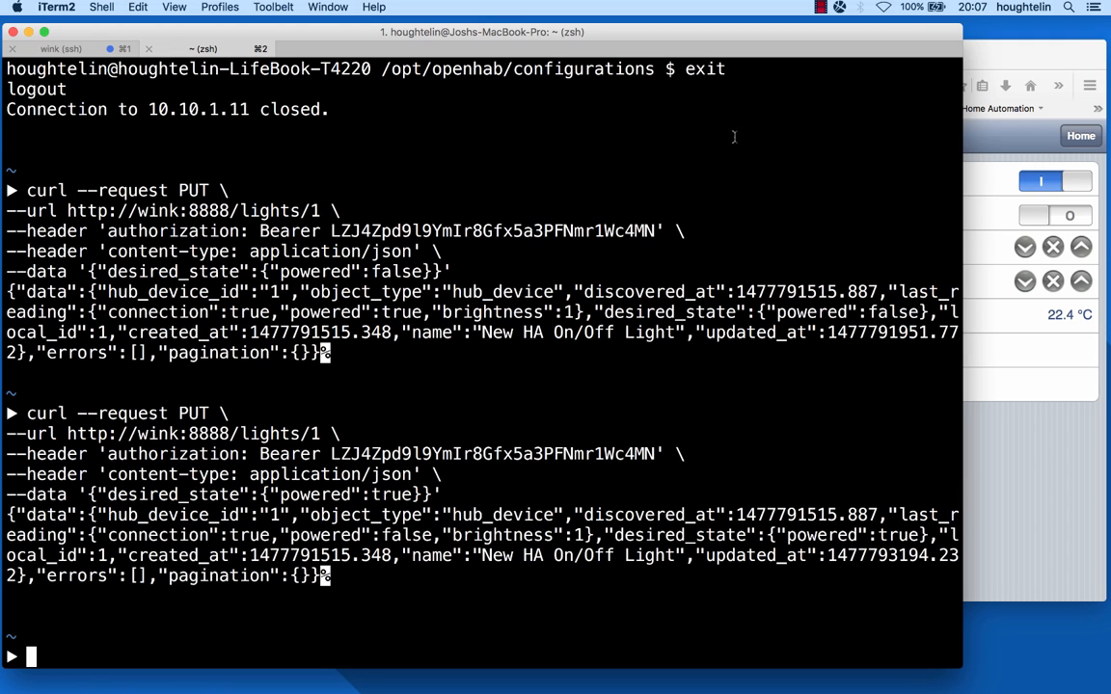
pyautogui.moveTo(646, 440)
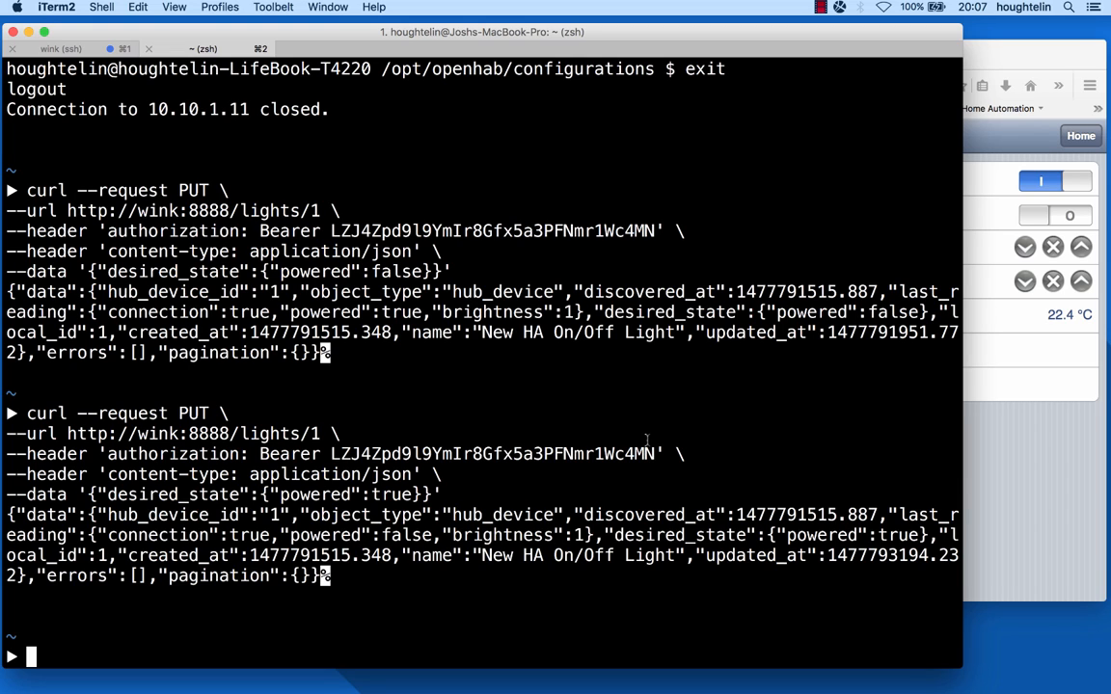
pyautogui.moveTo(686, 399)
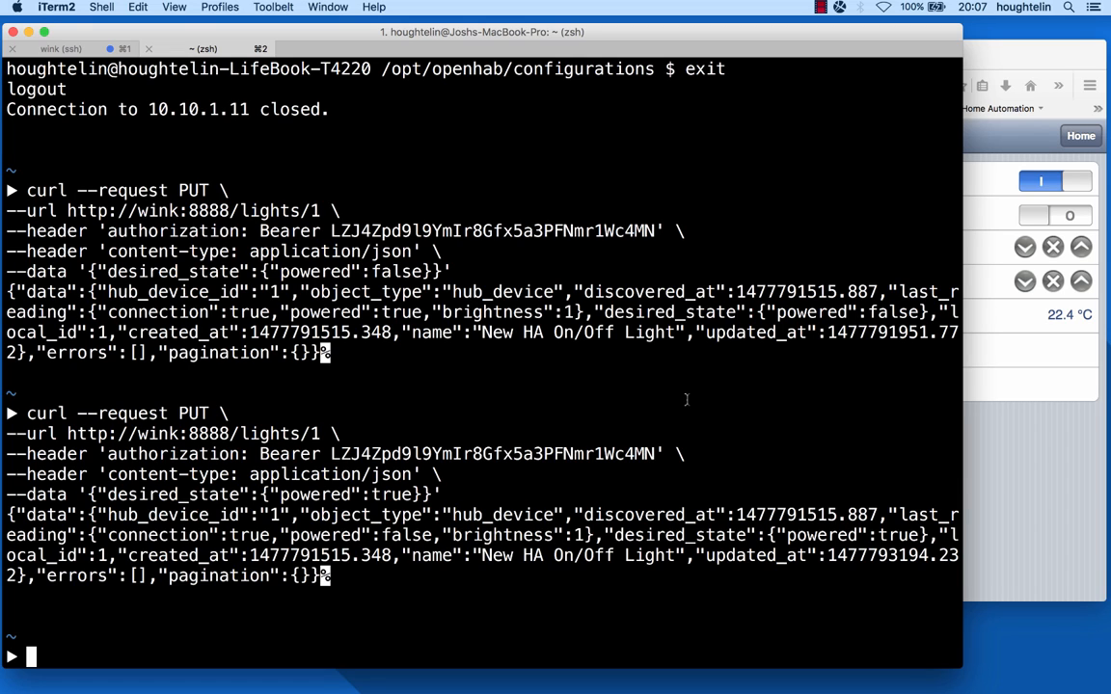
# ssh into lifebook and move into /opt/openhab/configurations/scripts, listing each folder
pyautogui.write('ssh lifeba')
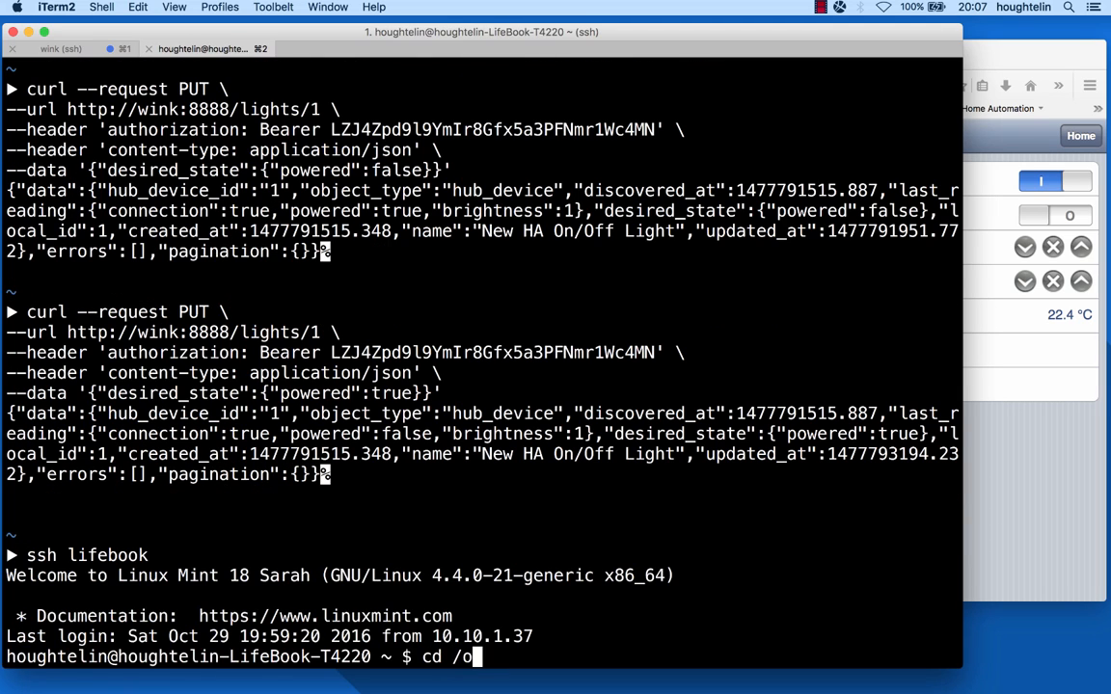
pyautogui.write('pt/openhab/configurations/')
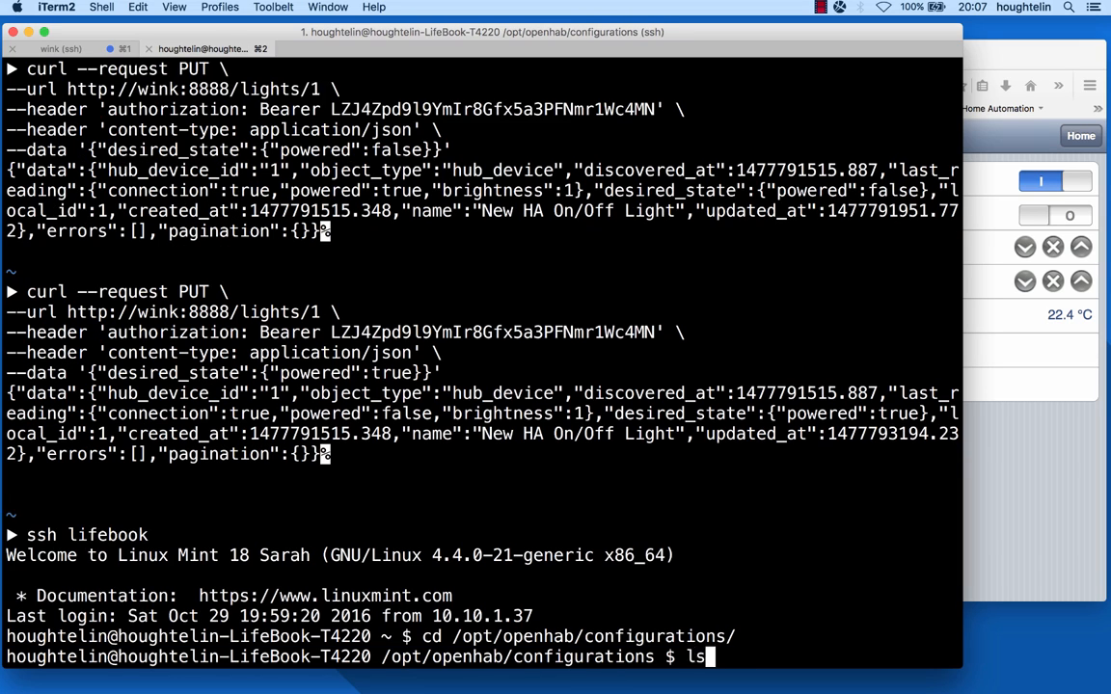
pyautogui.press('Return')
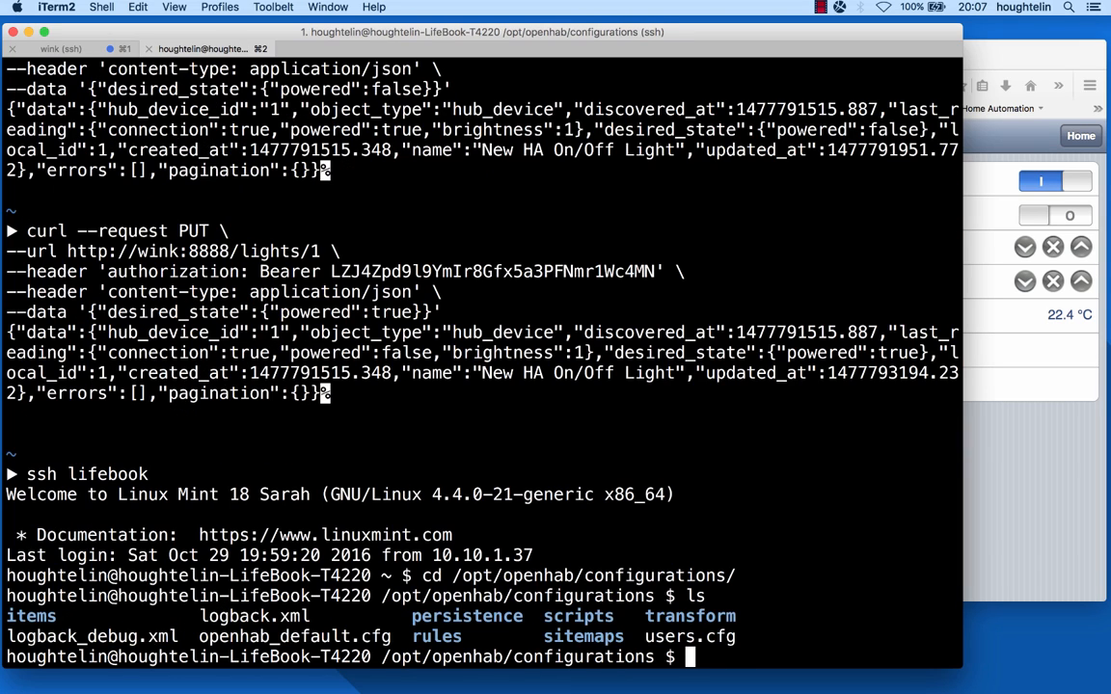
pyautogui.write('cd sci')
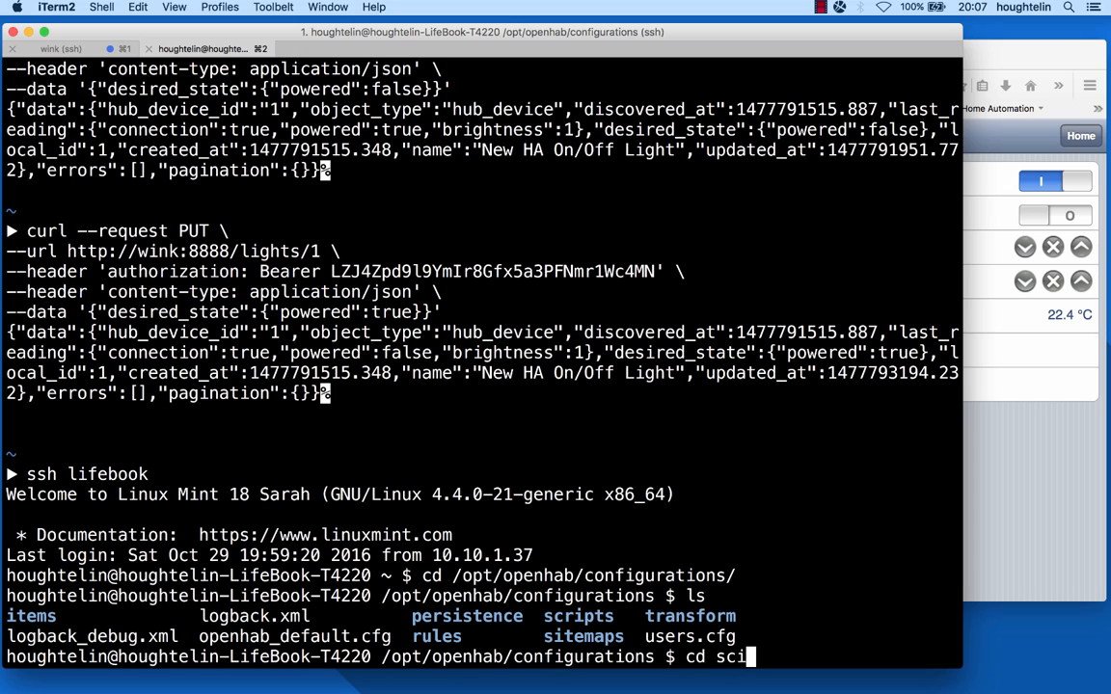
pyautogui.press('Return')
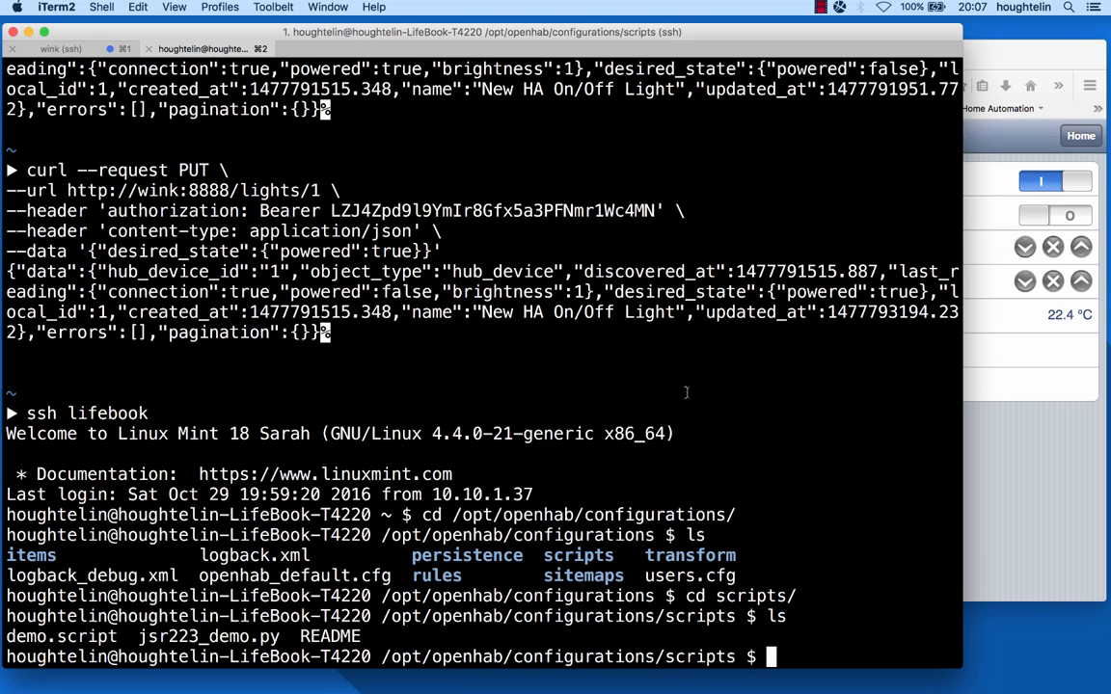
pyautogui.moveTo(633, 331)
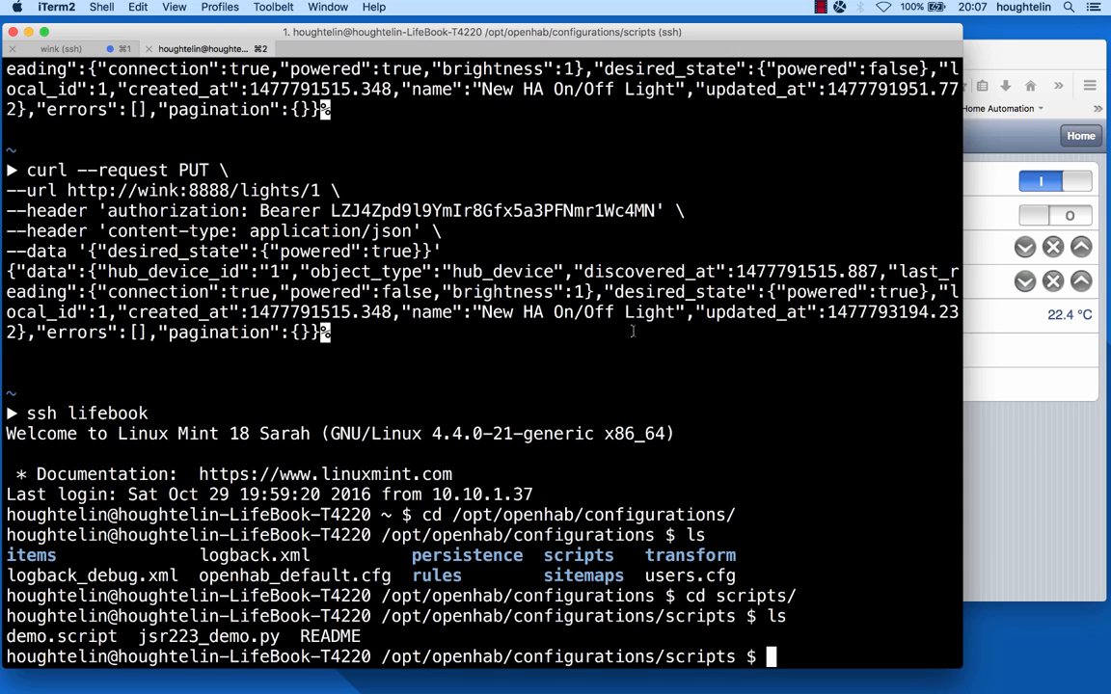
# Create a new controlWinkLight.sh in vim inside the scripts folder
pyautogui.write('vim')
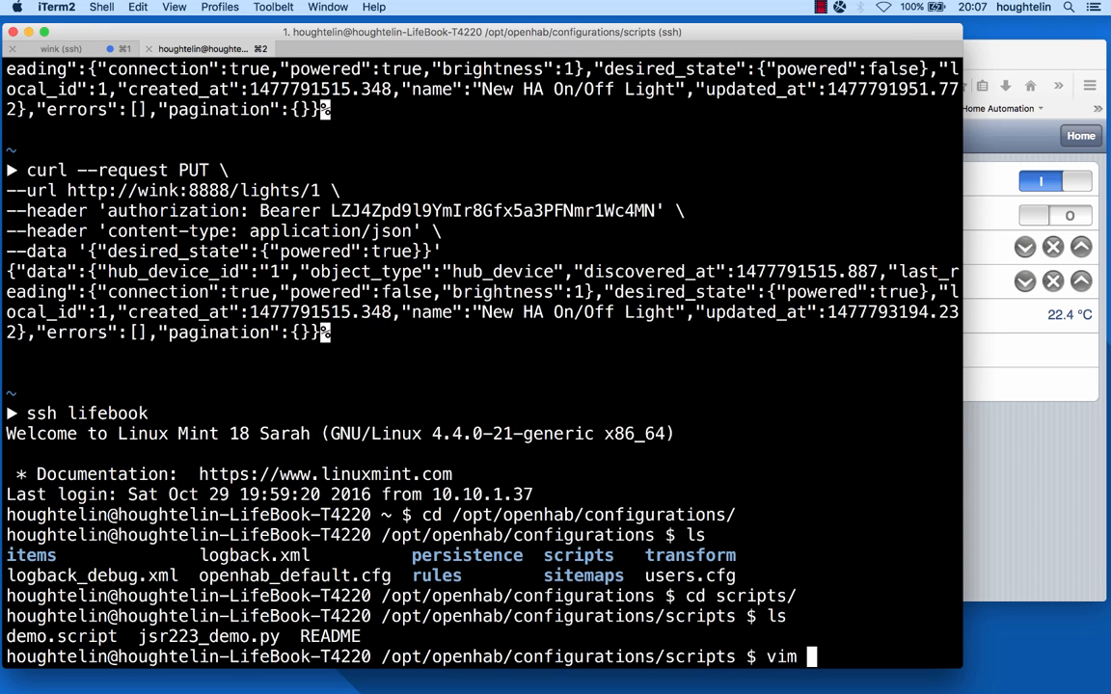
pyautogui.write('controlWin')
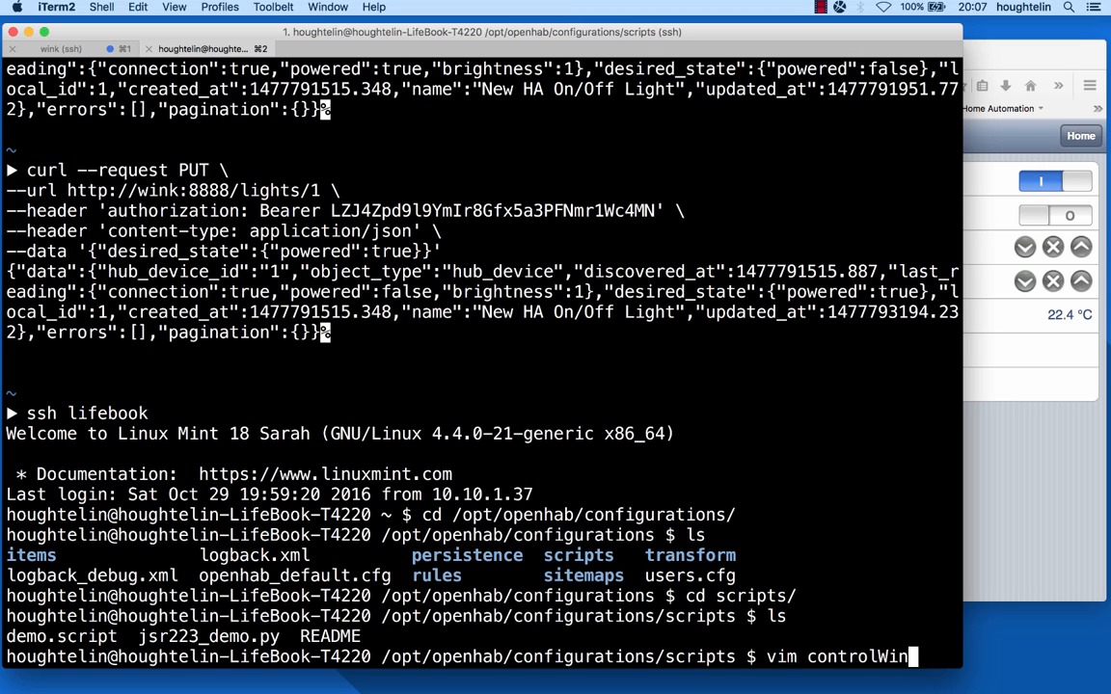
pyautogui.press('Return')
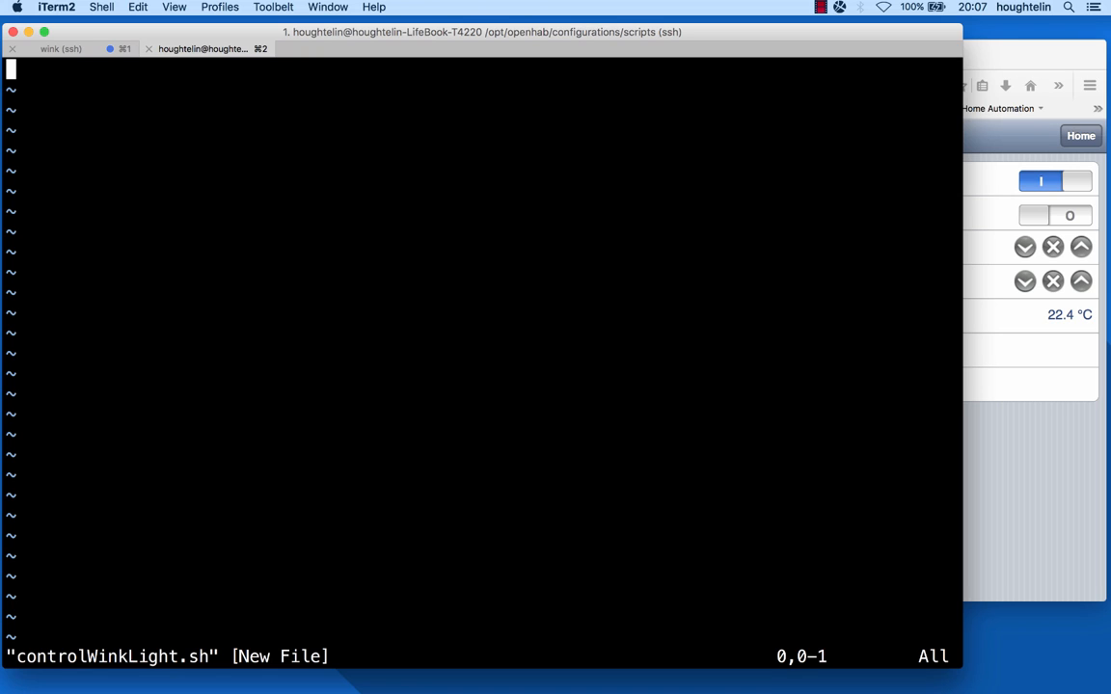
pyautogui.write('#!')
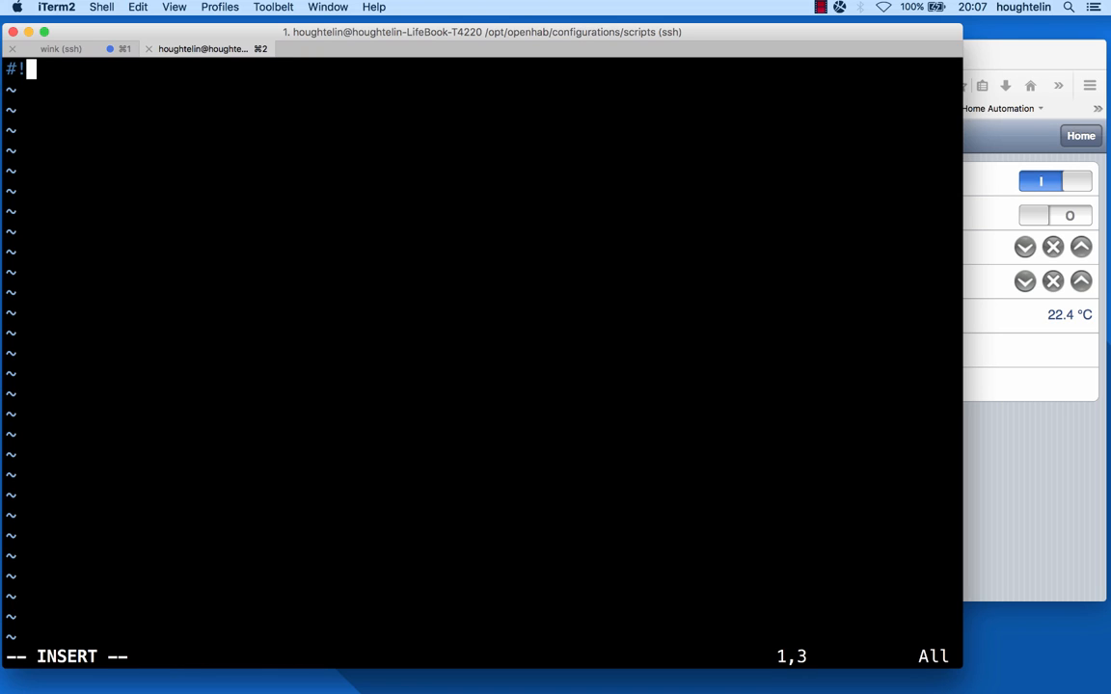
pyautogui.write('/bin/sh')
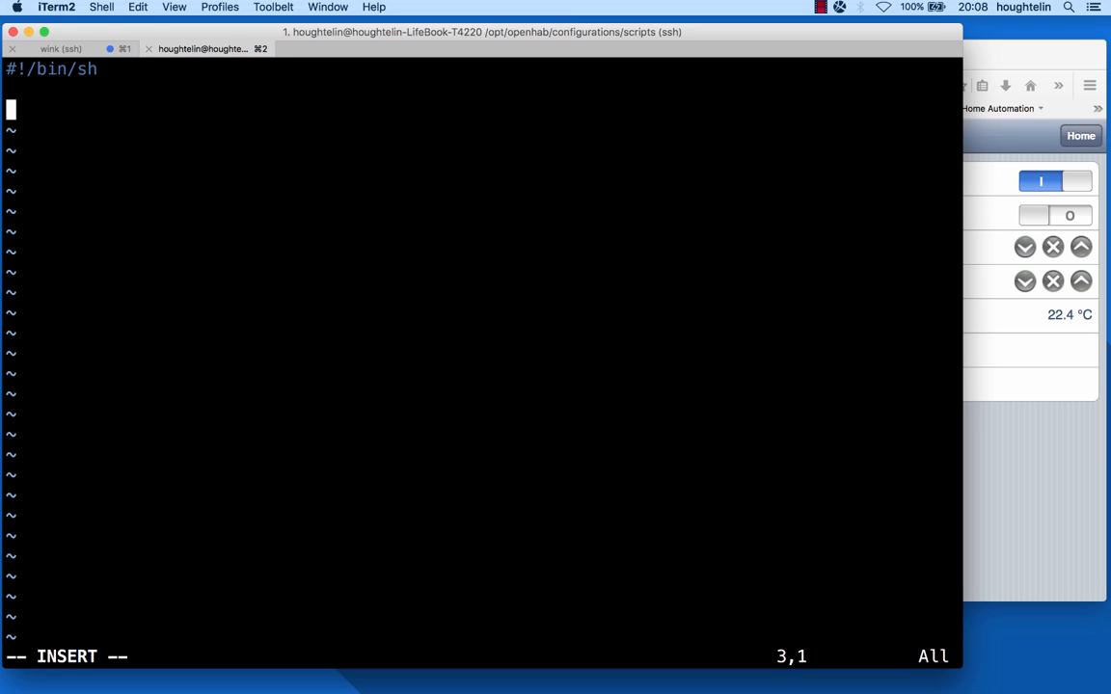
pyautogui.write('curl --requ')
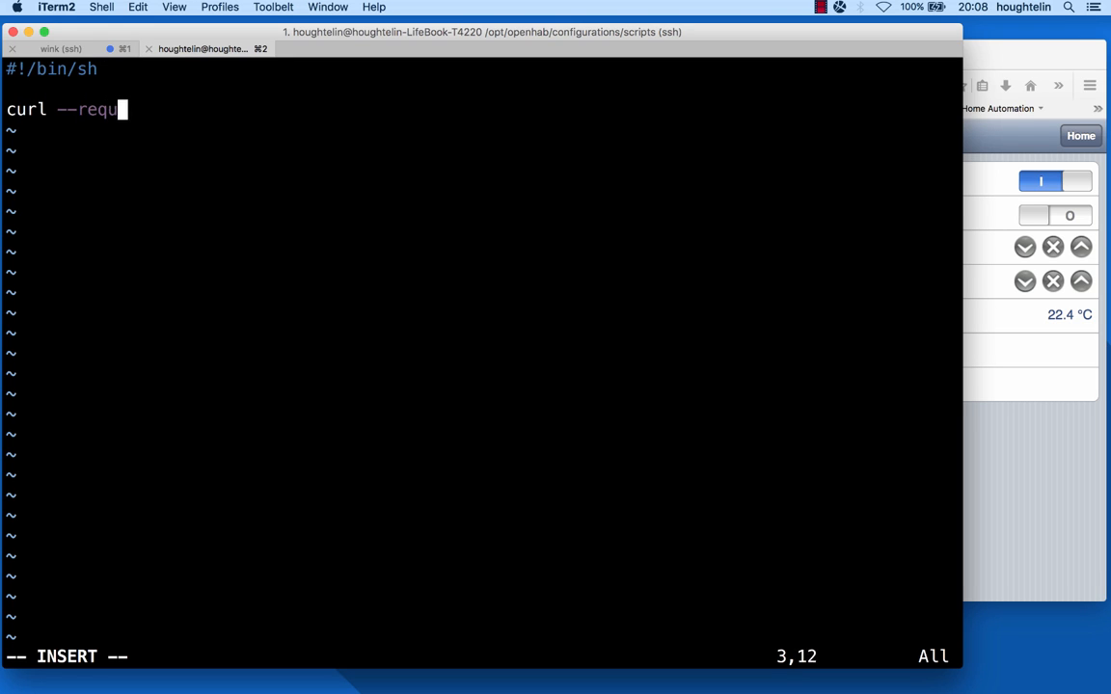
pyautogui.write('est PUT \\')
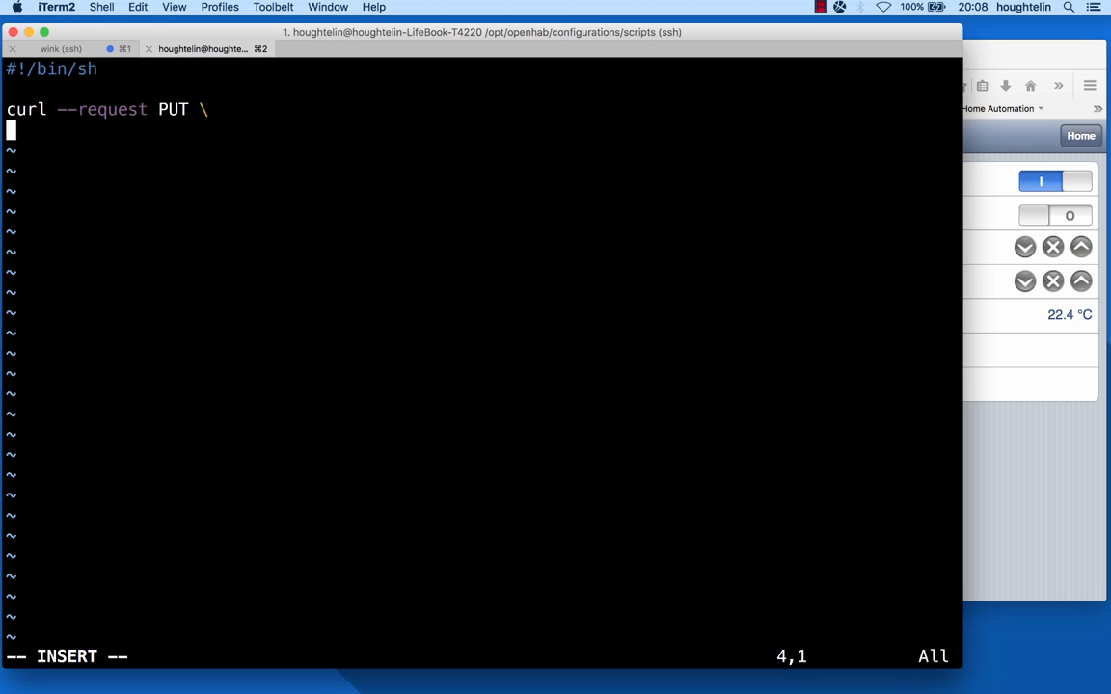
pyautogui.write('--url http:')
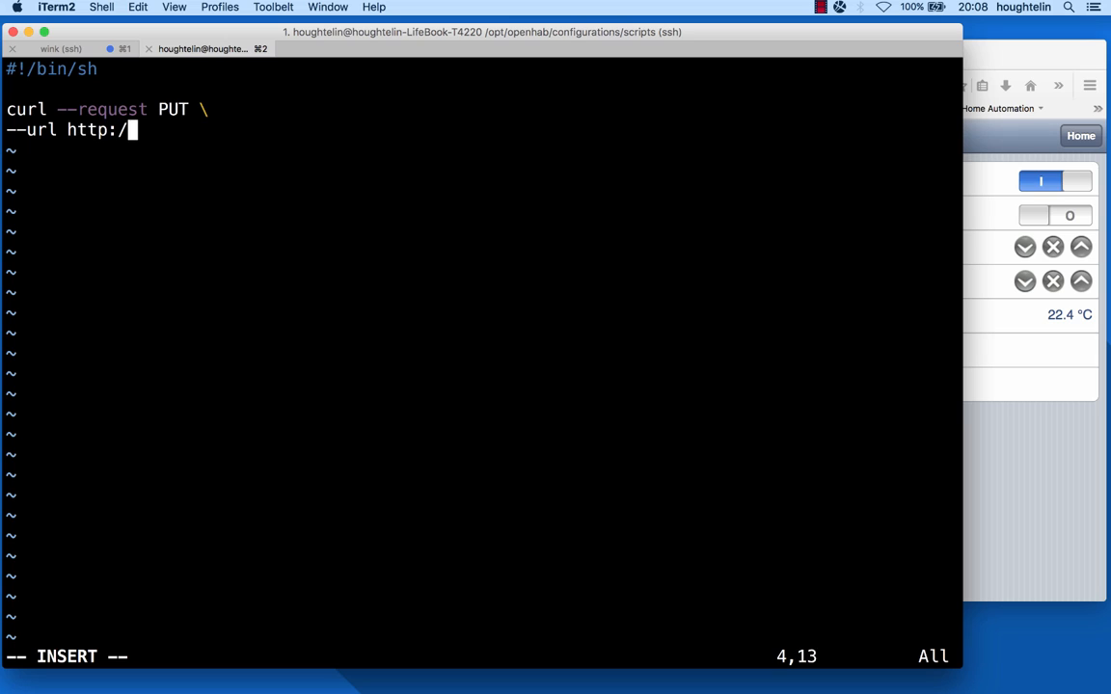
pyautogui.write('/wink')
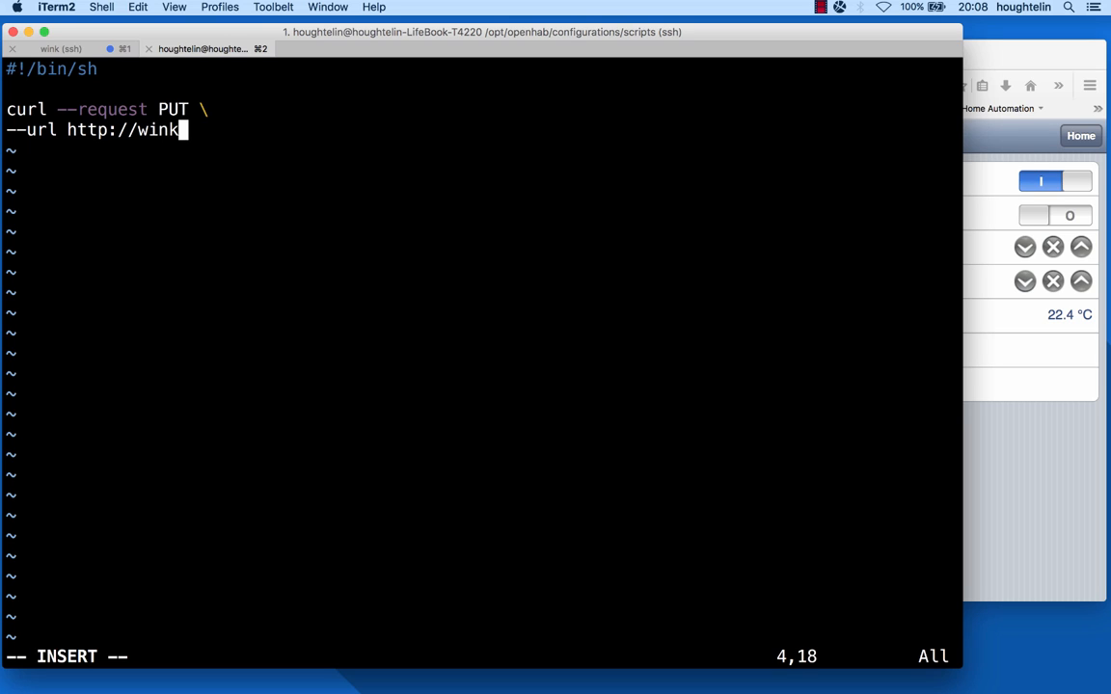
pyautogui.write(':8888')
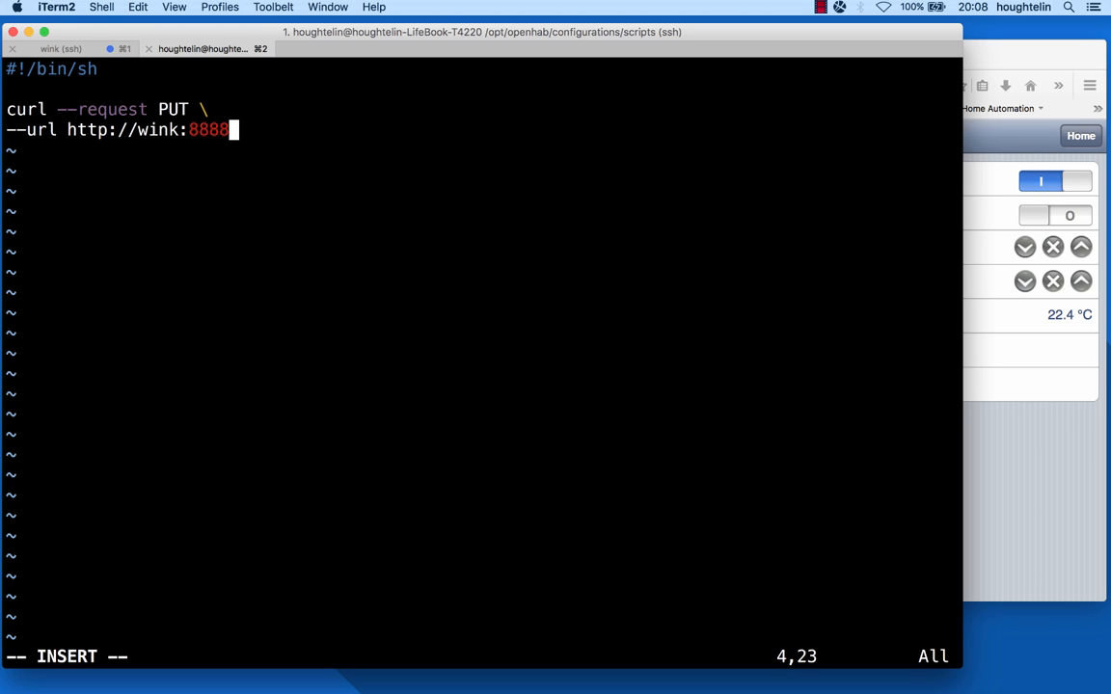
pyautogui.write('/lights/')
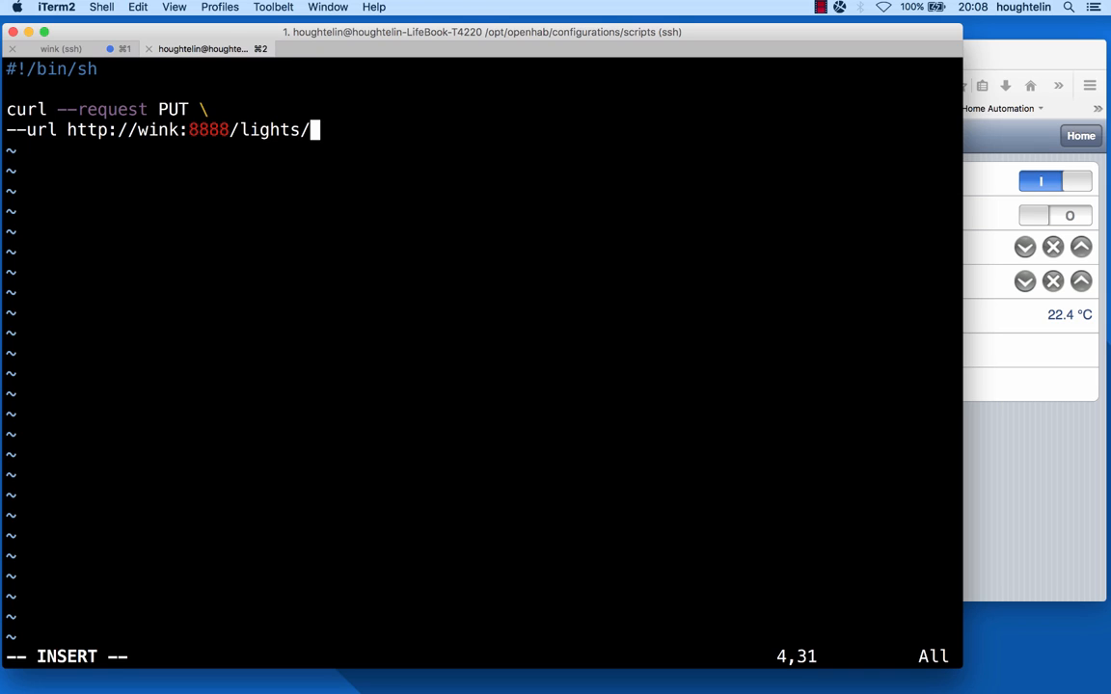
pyautogui.write('$1 \\')
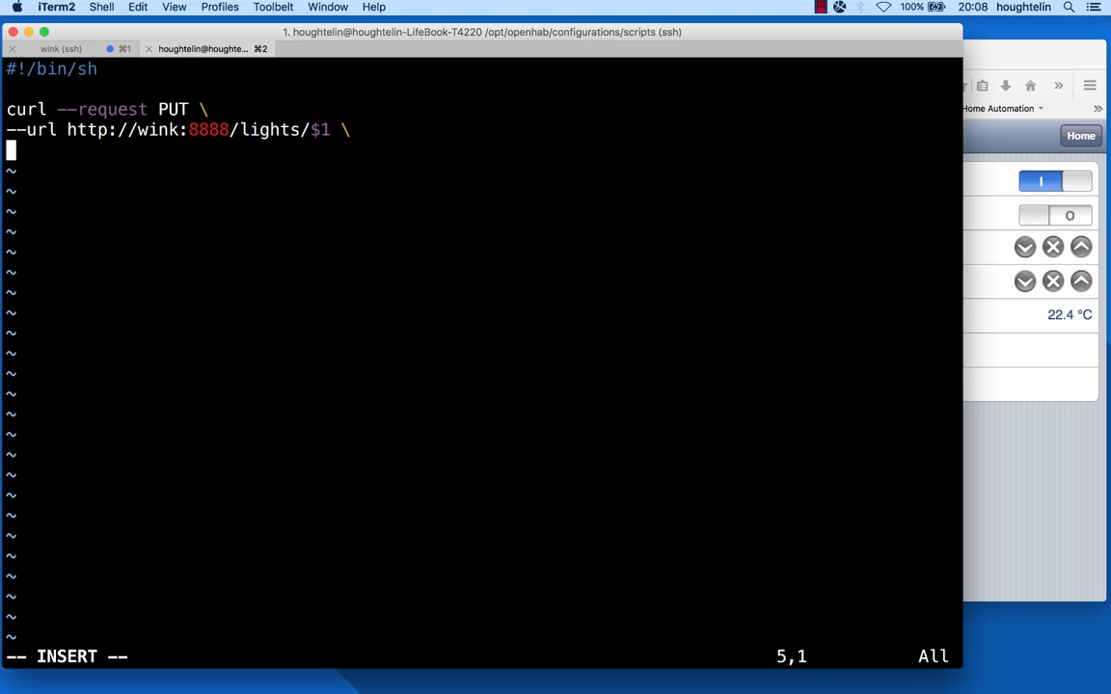
# Add the authorization Bearer token header and content-type application/json header
pyautogui.write('--')
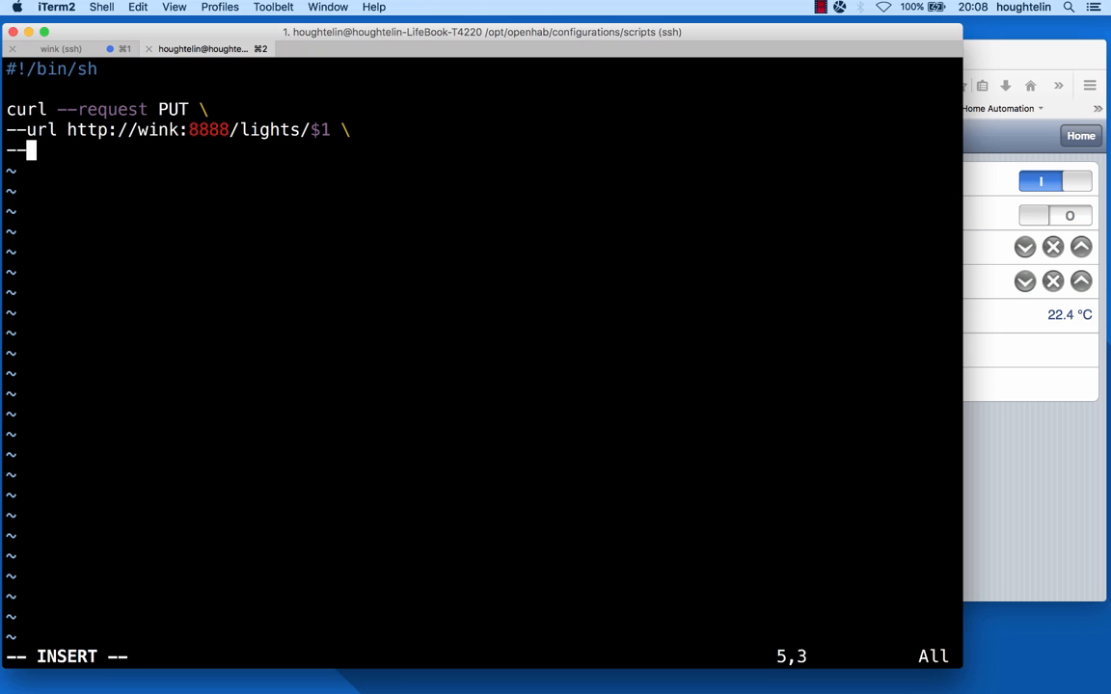
pyautogui.write("header 'autho")
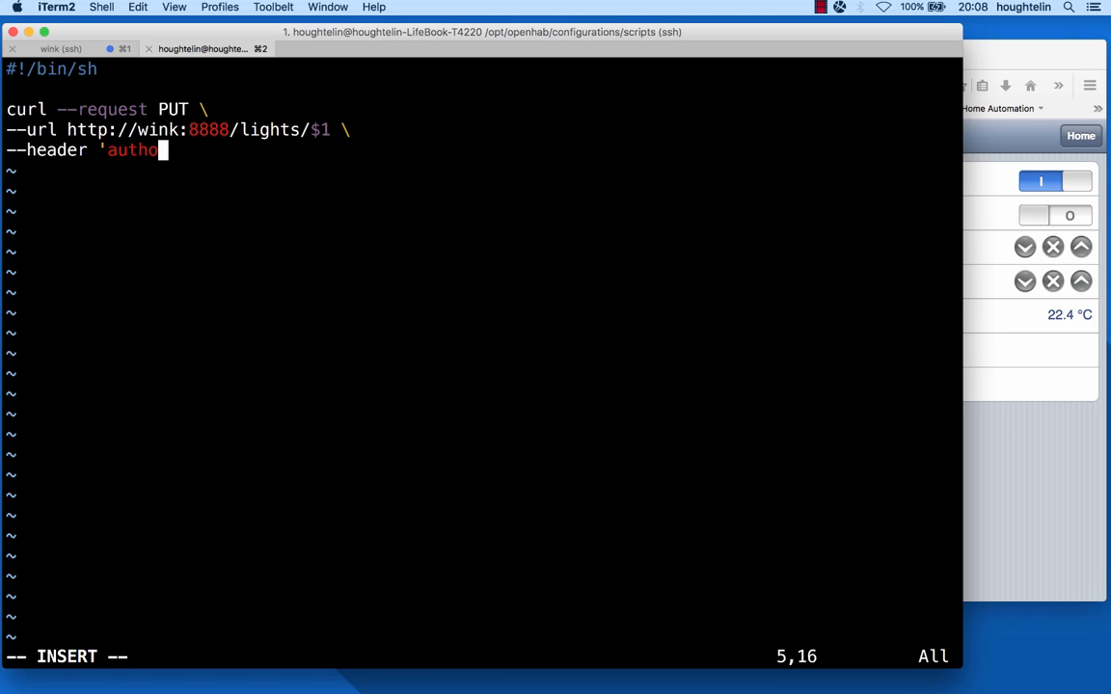
pyautogui.write('rization:')
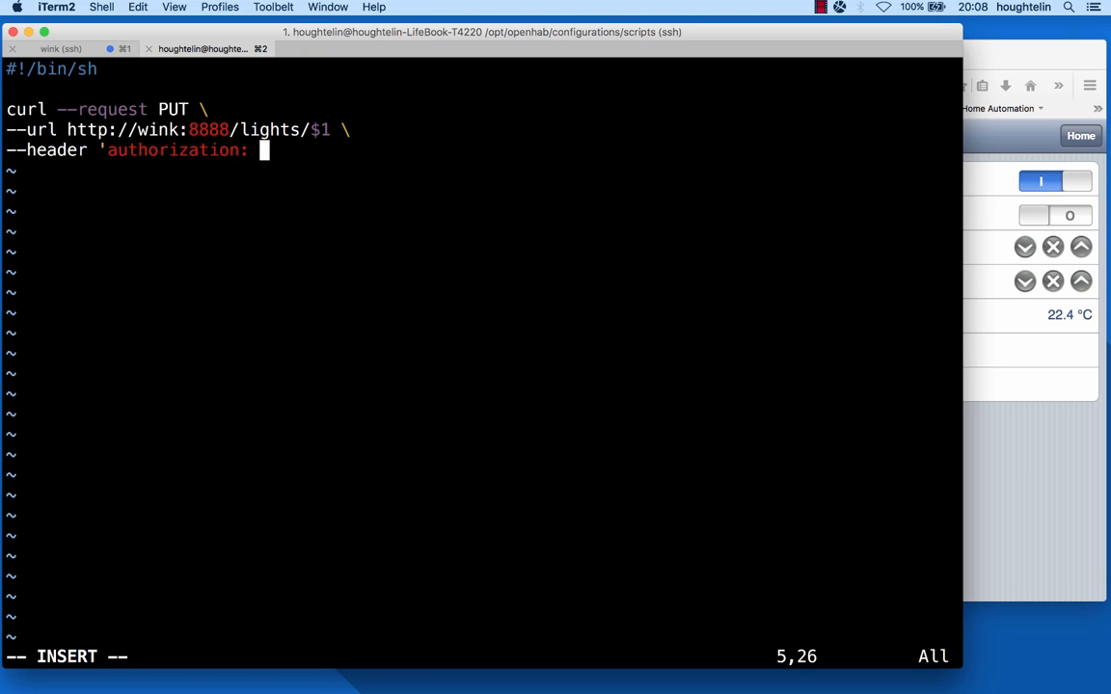
pyautogui.write('Bear')
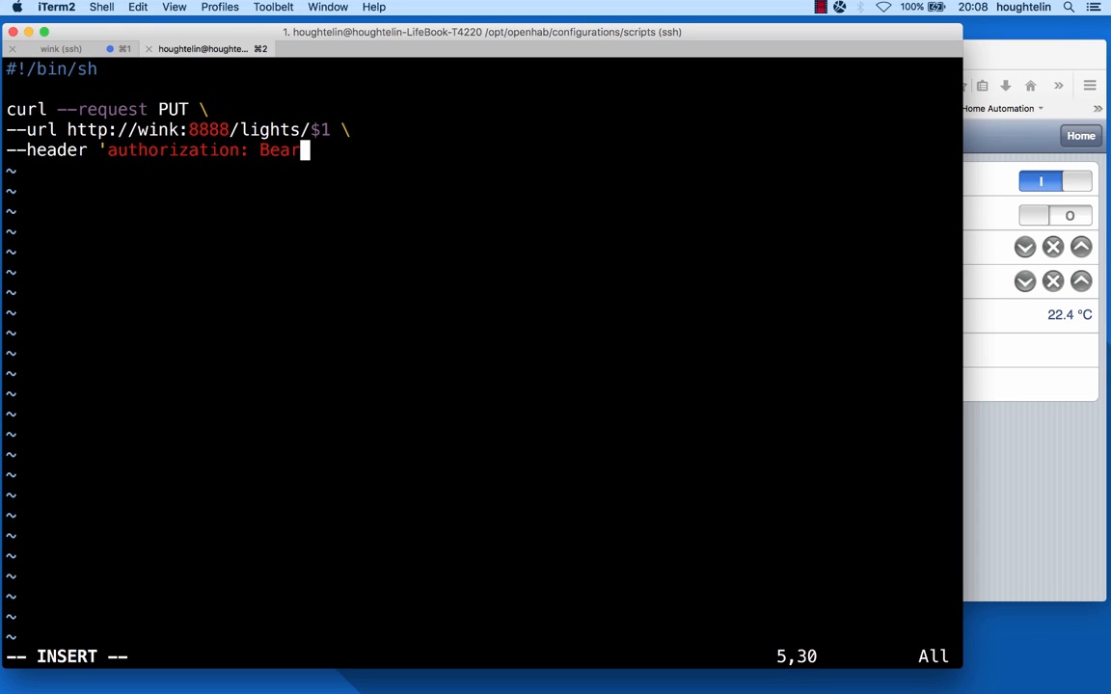
pyautogui.click(62, 49)
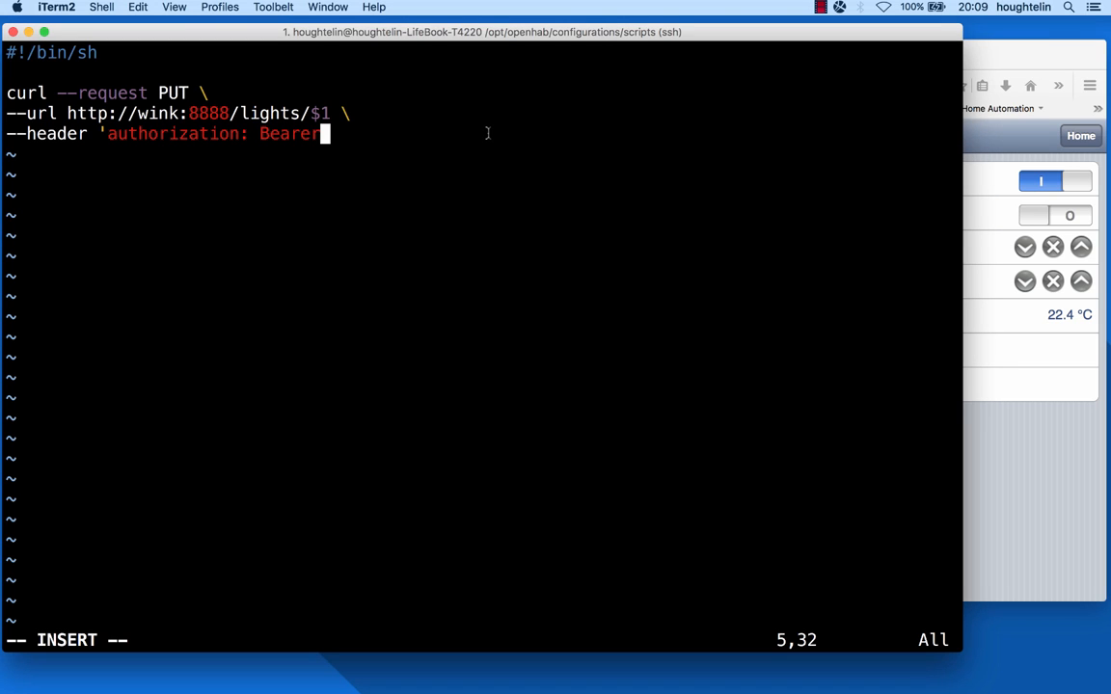
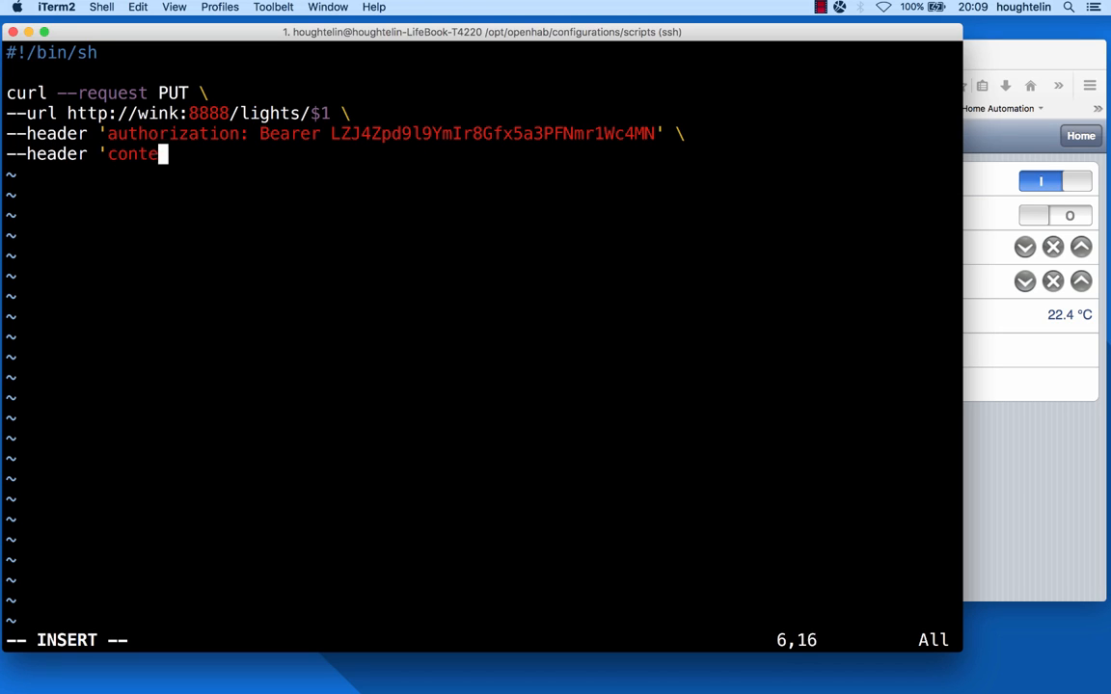
pyautogui.write('nt-type:')
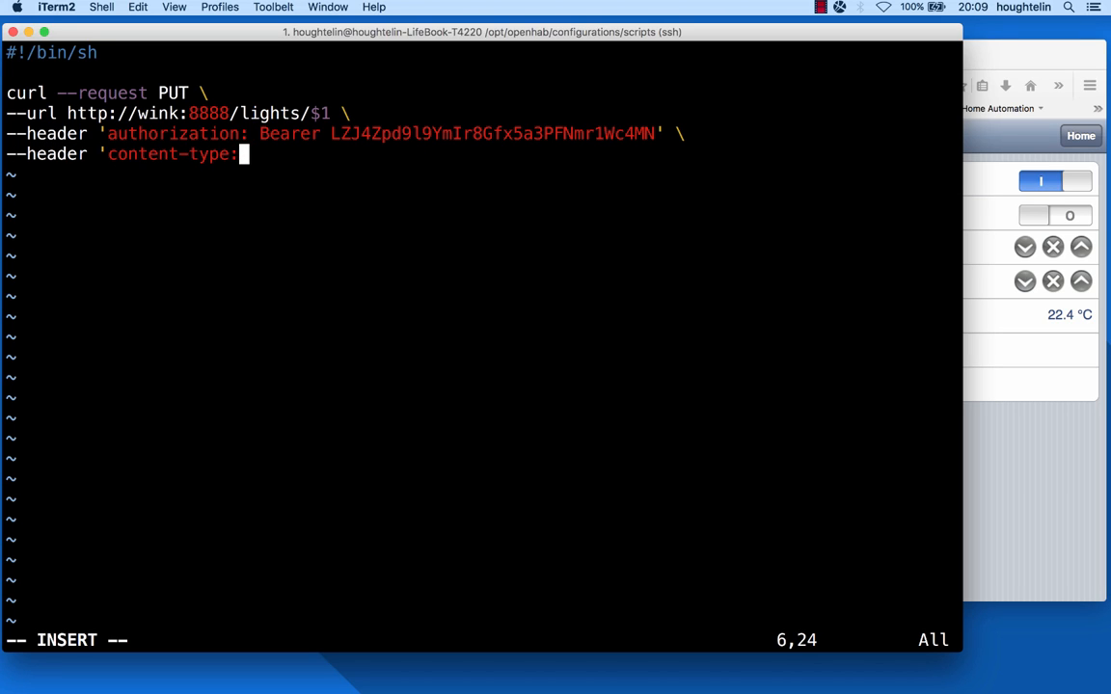
pyautogui.write('application/j')
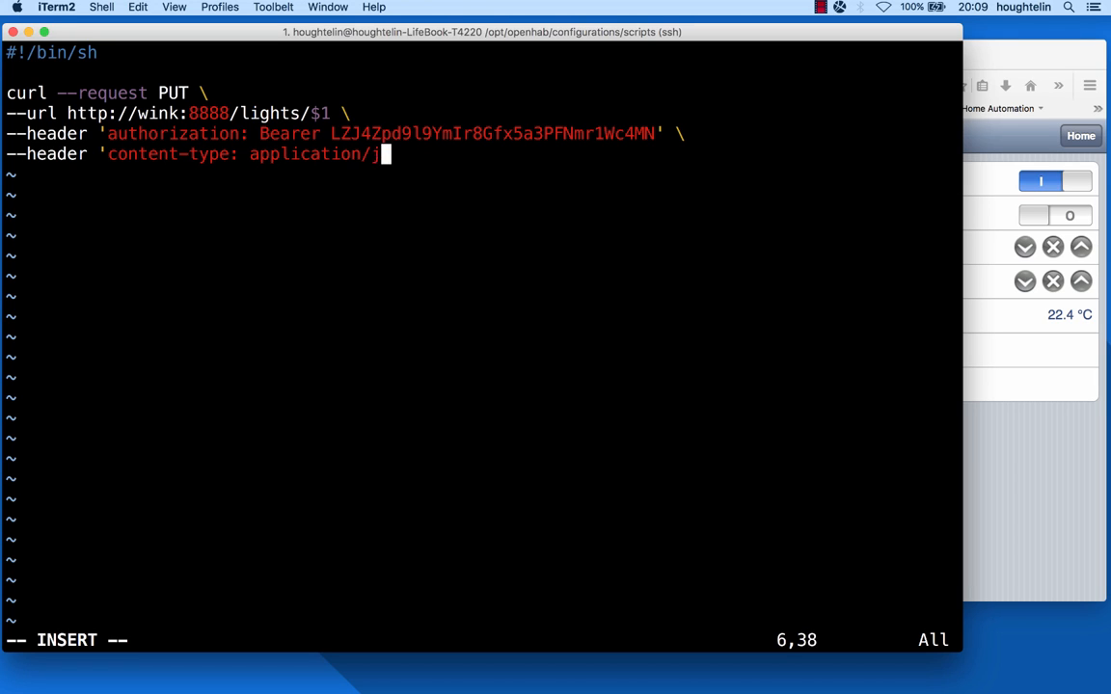
pyautogui.write("on' \\")
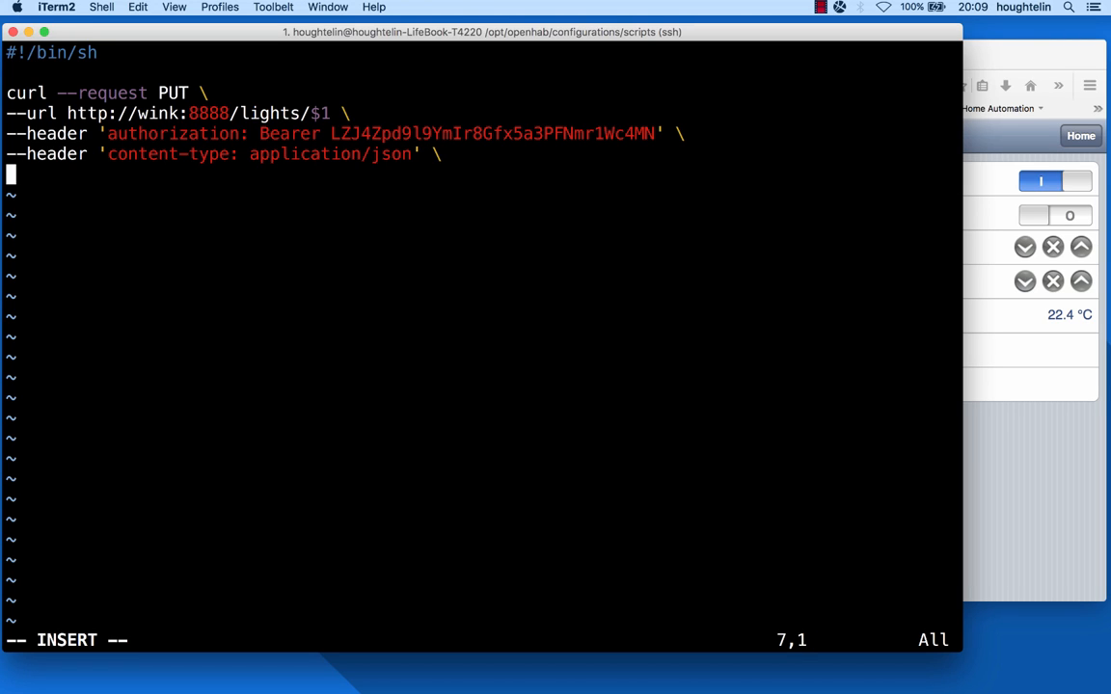
# Add --data '{"desired_state":{"powered":'$2'}}' so the second argument sets power
pyautogui.write('--data \'{"desired_sta')
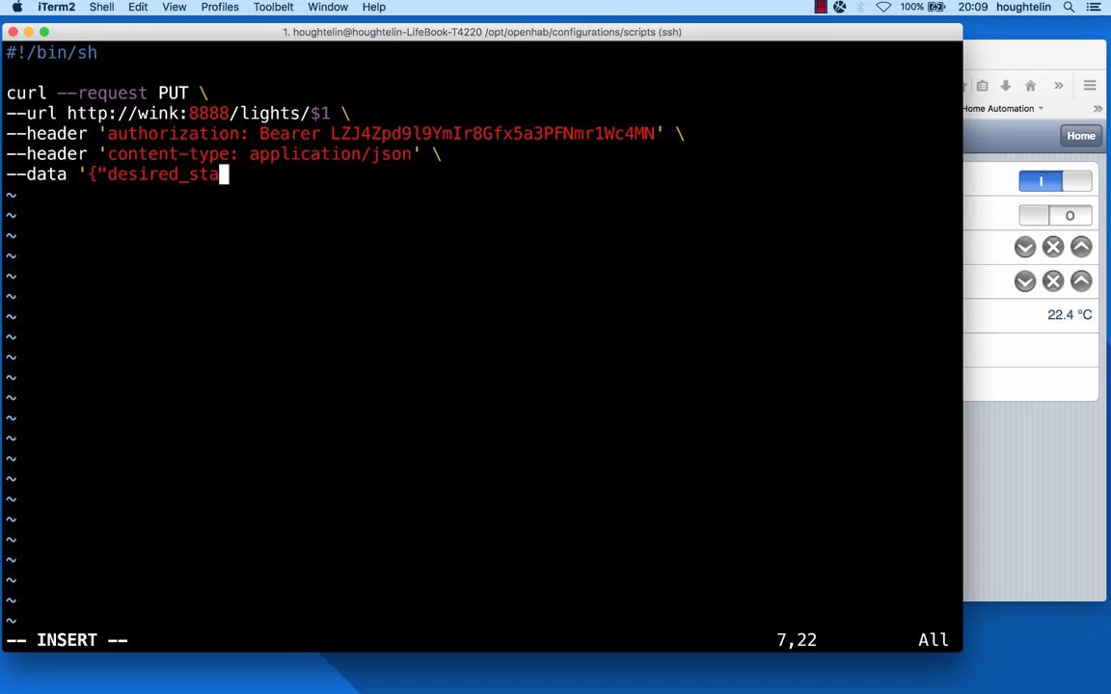
pyautogui.write('te"')
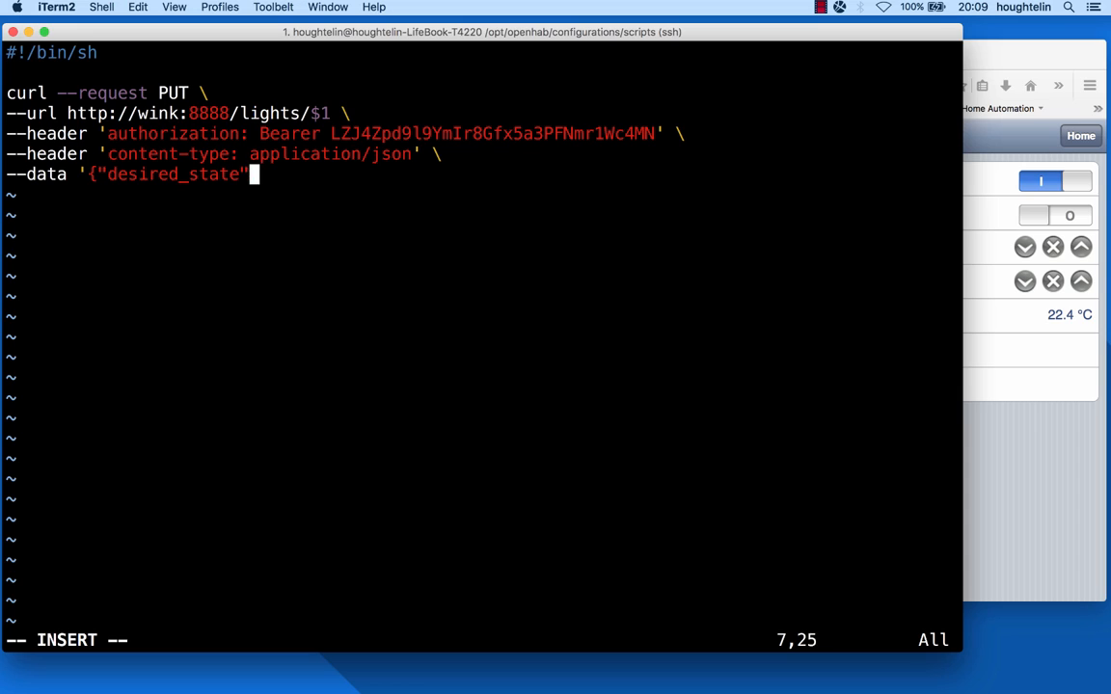
pyautogui.write(':')
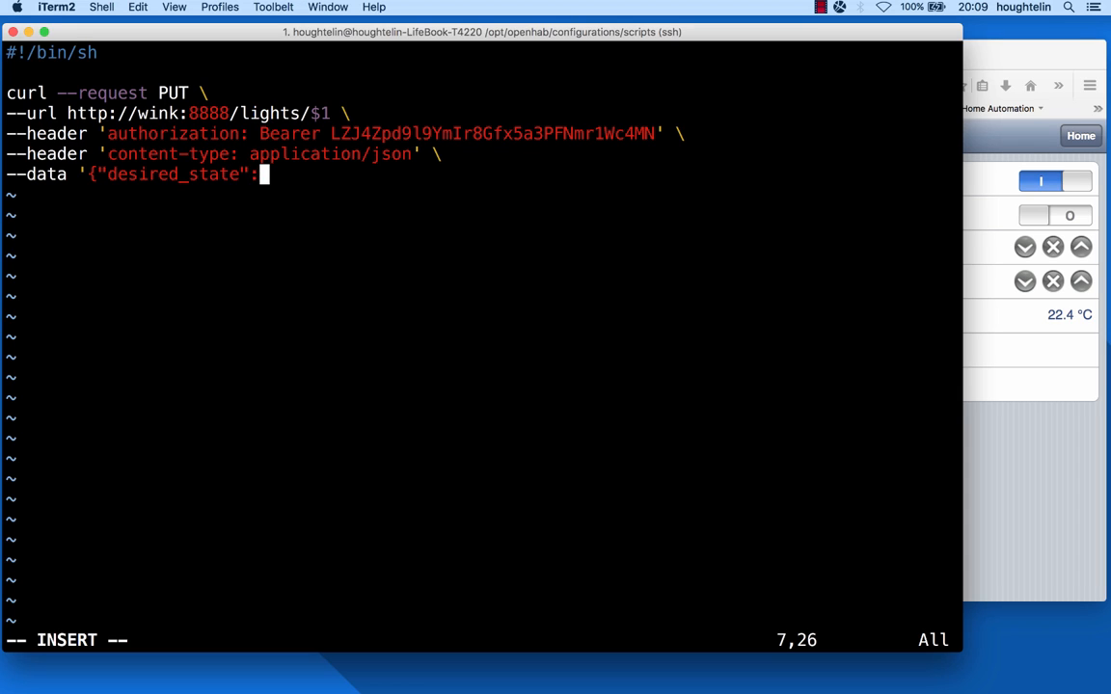
pyautogui.write('{"powere')
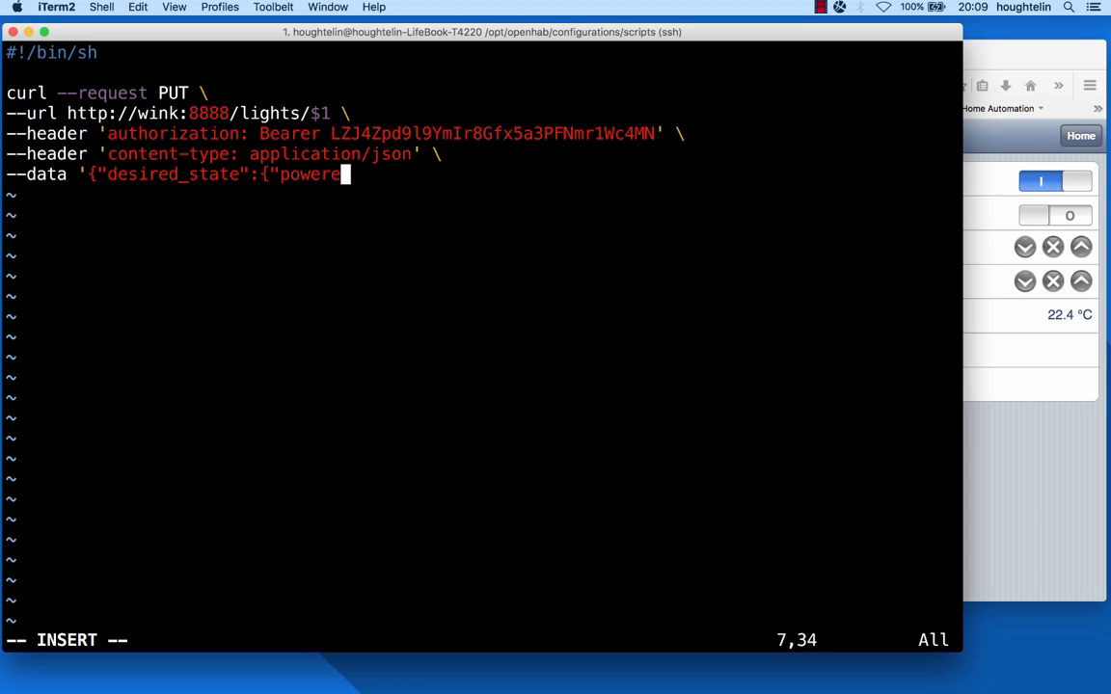
pyautogui.write('d":')
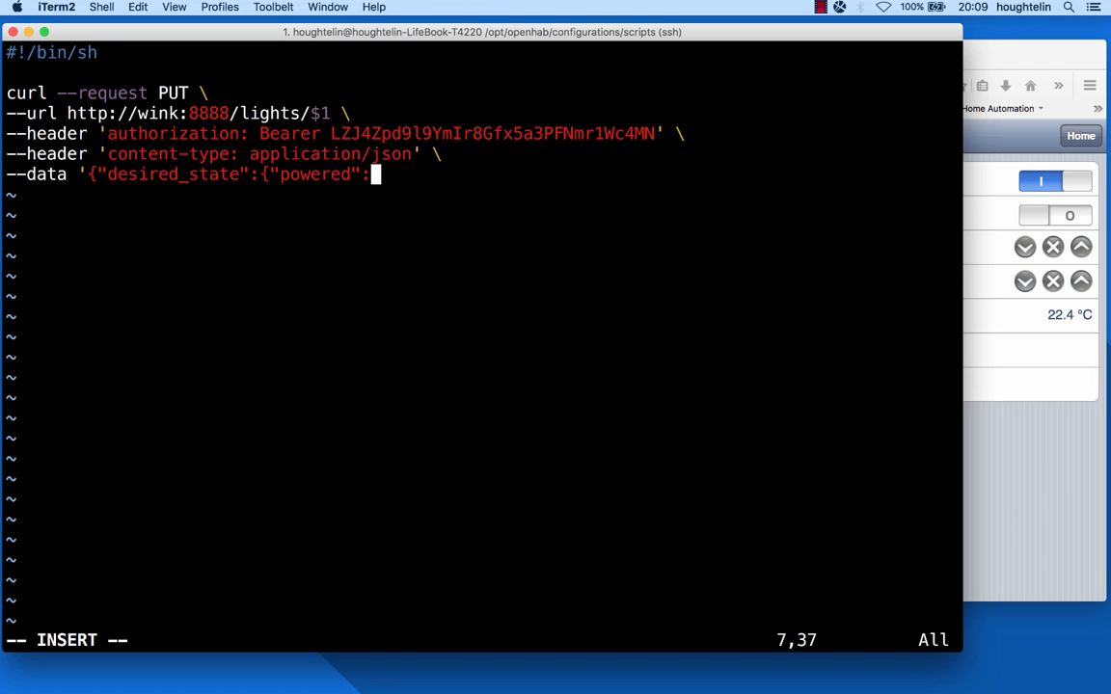
pyautogui.write("'")
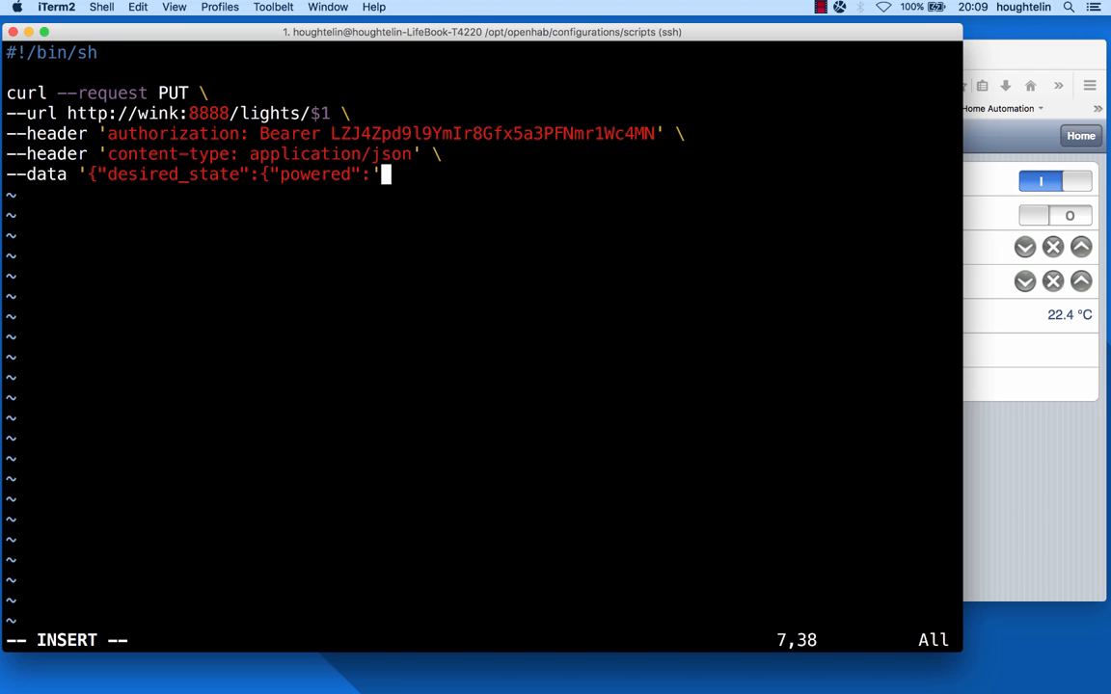
pyautogui.write('$2')
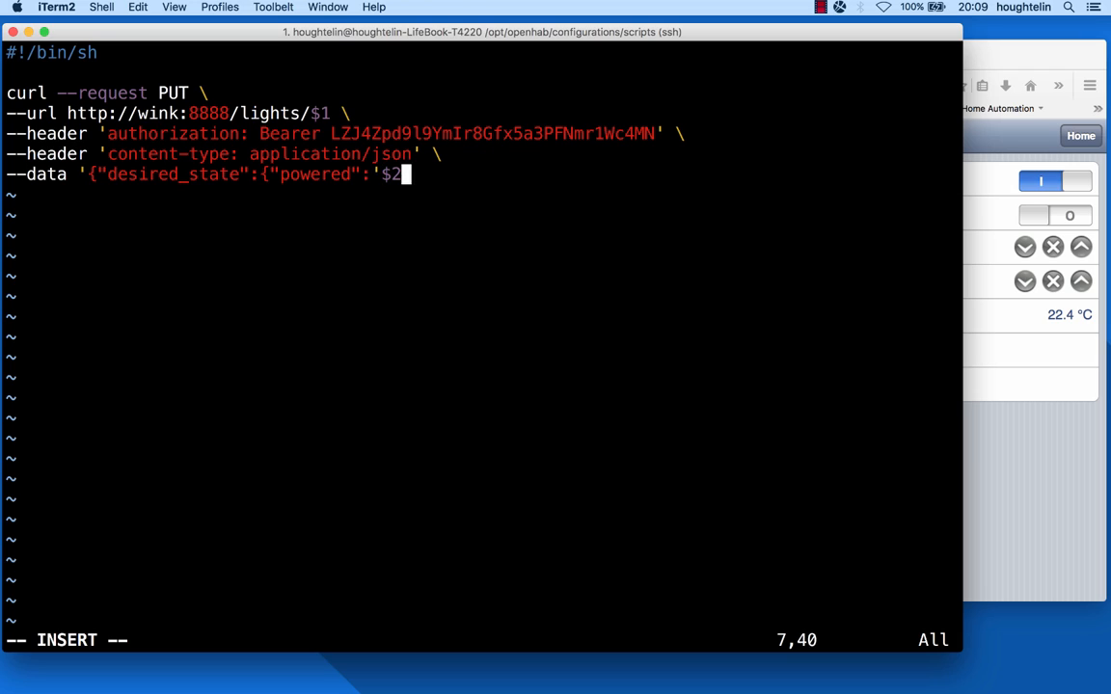
pyautogui.write("'")
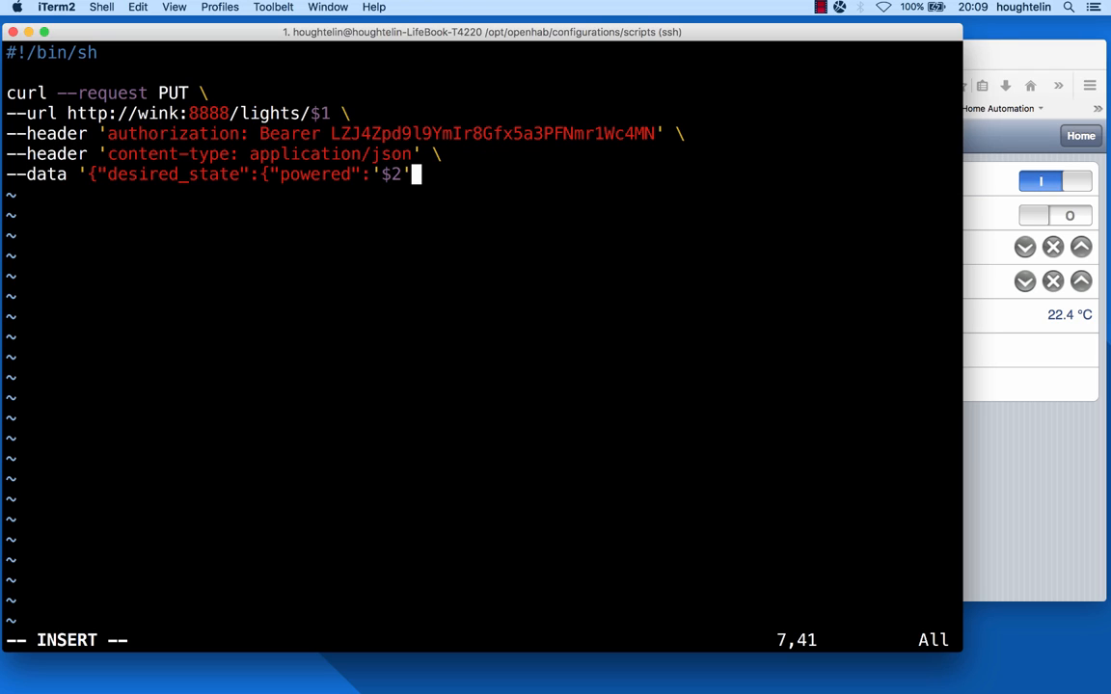
pyautogui.write('}')
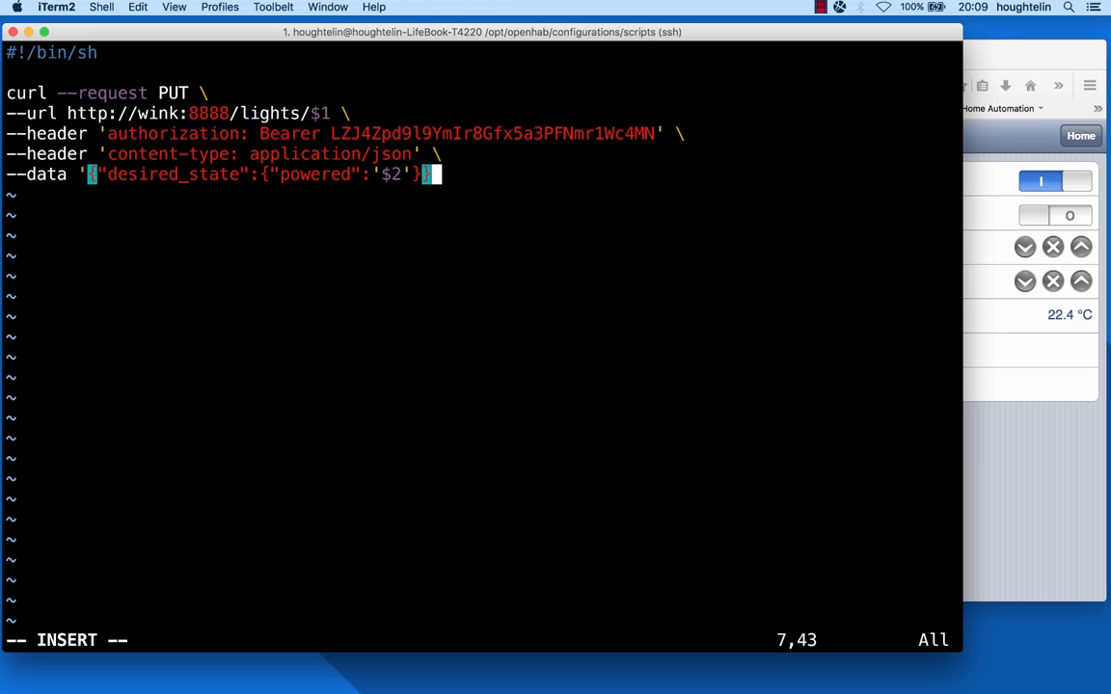
pyautogui.write('}')
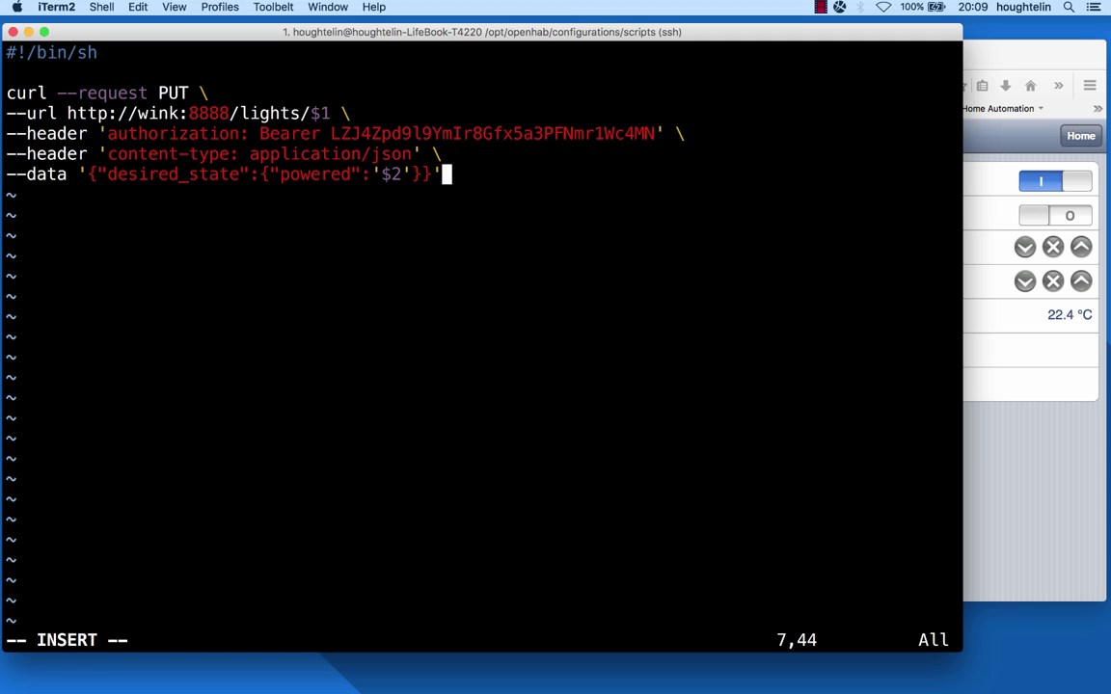
# Save the script, chmod a+x controlWinkLight.sh, and run it with 1 false then 1 true
pyautogui.press('Escape')
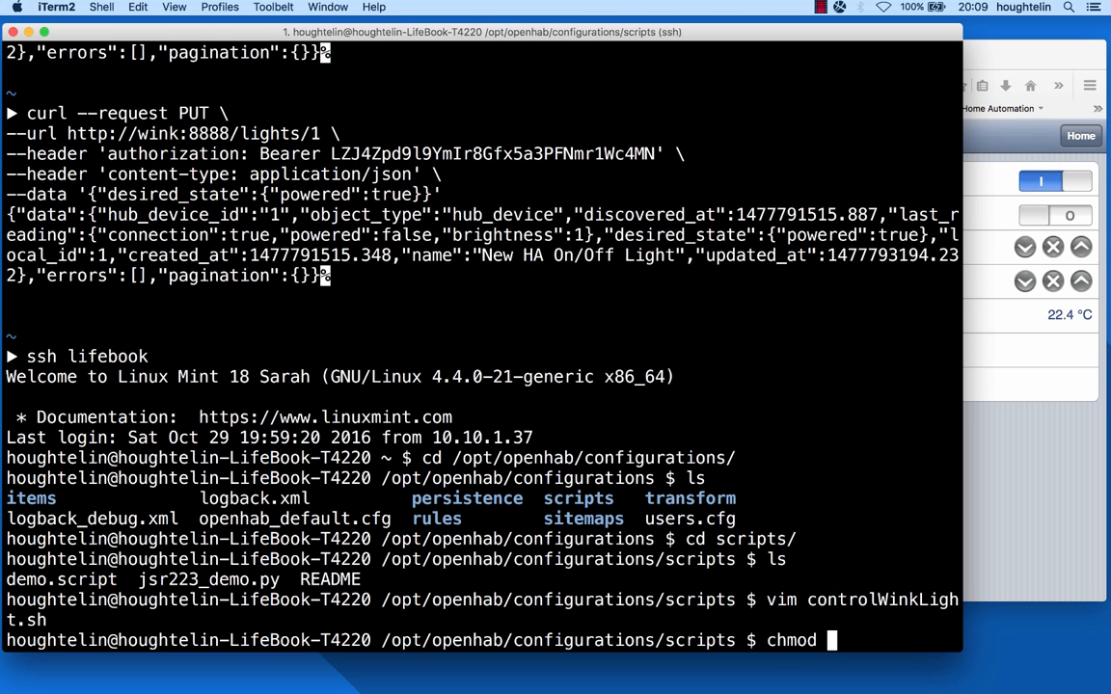
pyautogui.write('a+x controlWinkLight.sh')
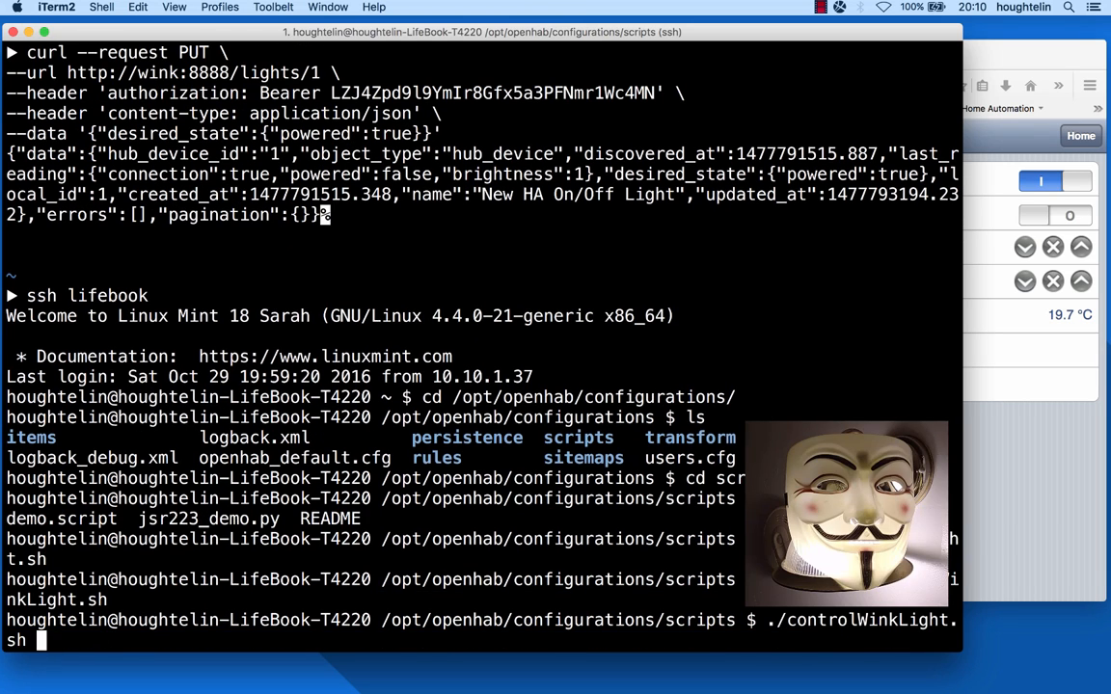
pyautogui.write('1')
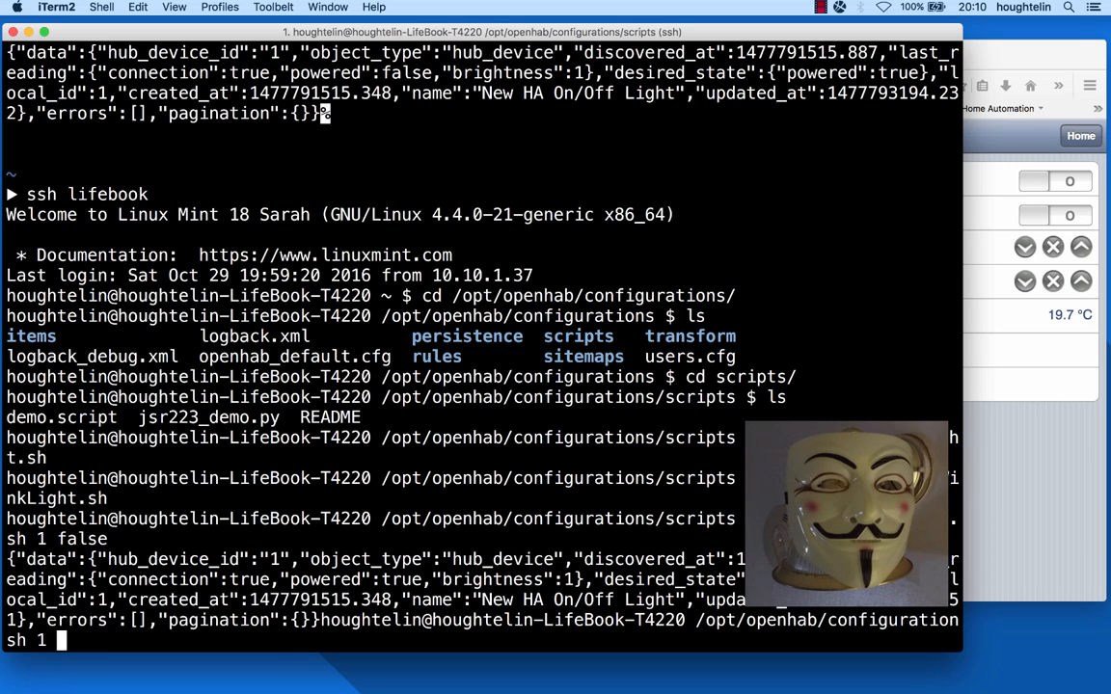
pyautogui.moveTo(425, 501)
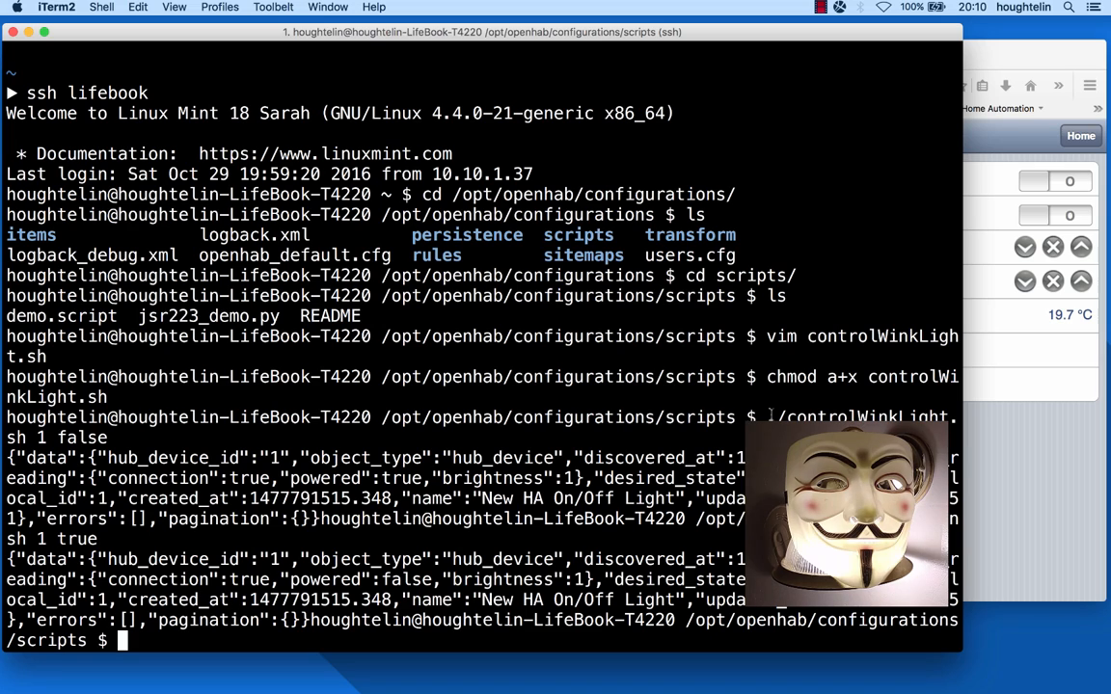
pyautogui.write('clear')
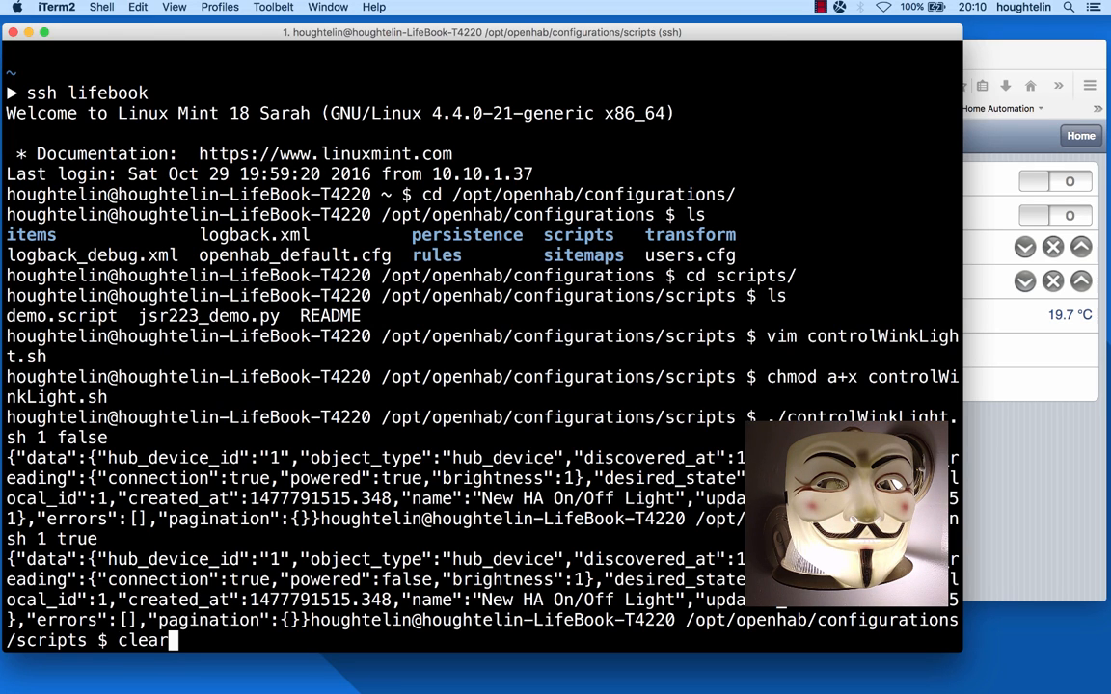
# Clear the screen, move to ../rules and open demo.rules in vi
pyautogui.press('Return')
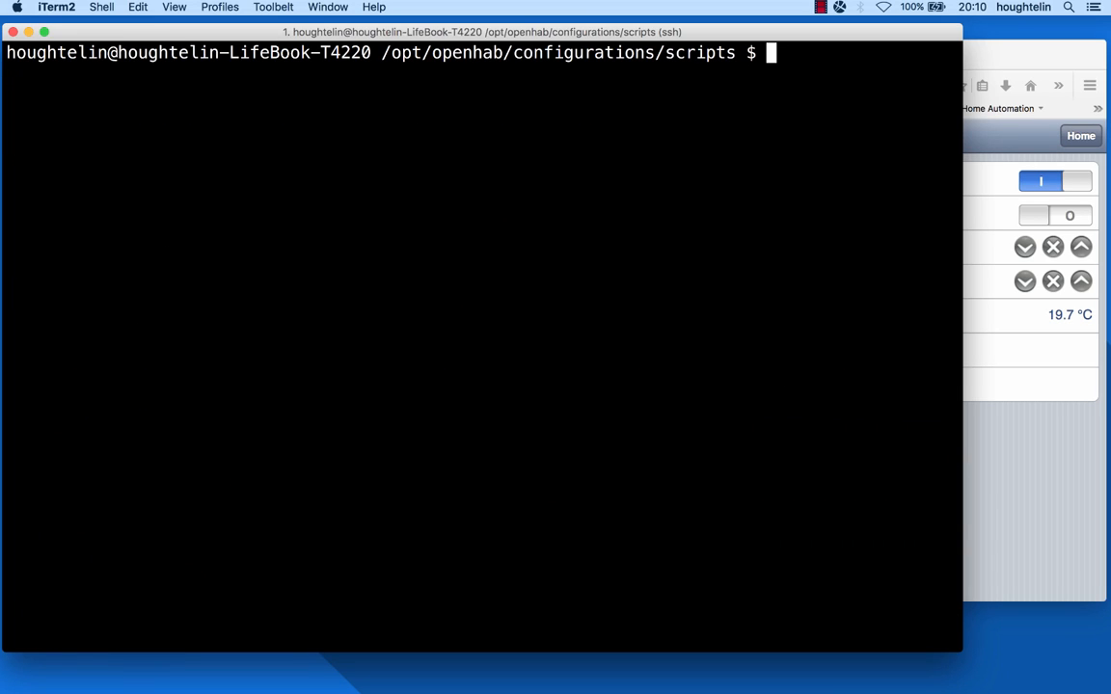
pyautogui.moveTo(725, 348)
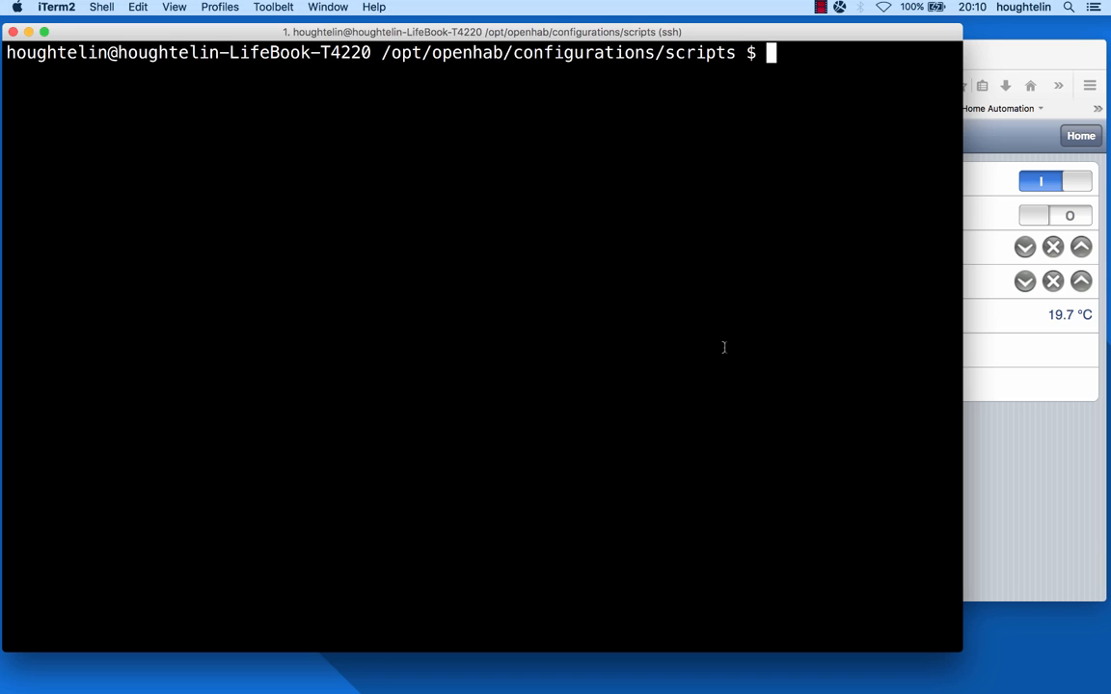
pyautogui.write('cd ../rules/')
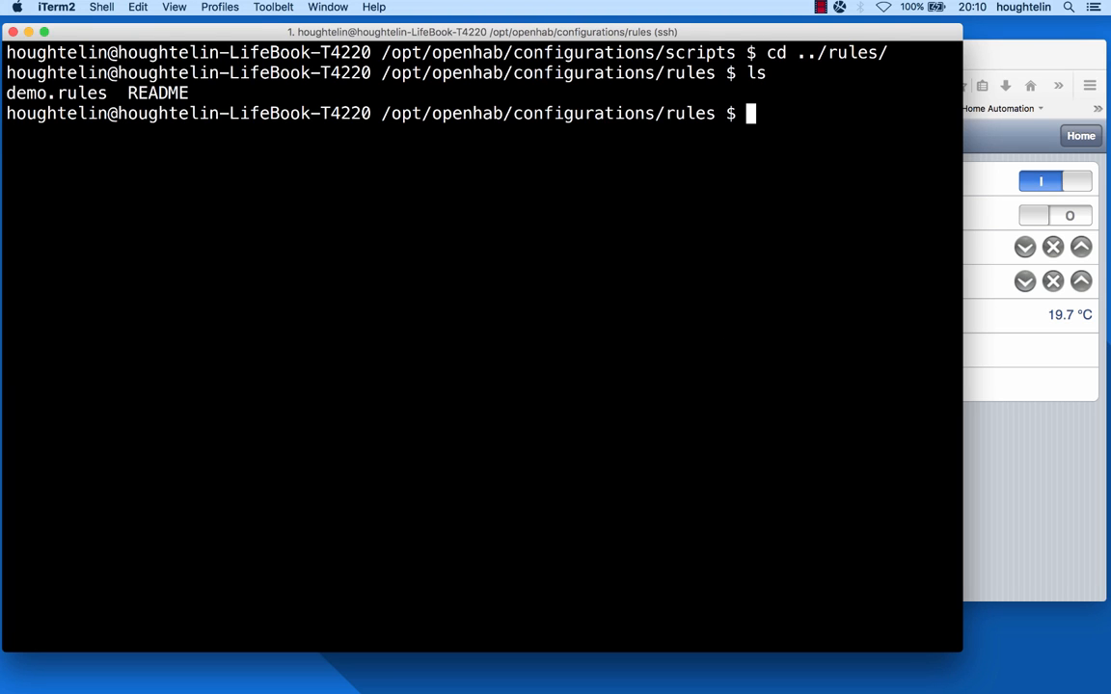
pyautogui.write('vi demo.rules')
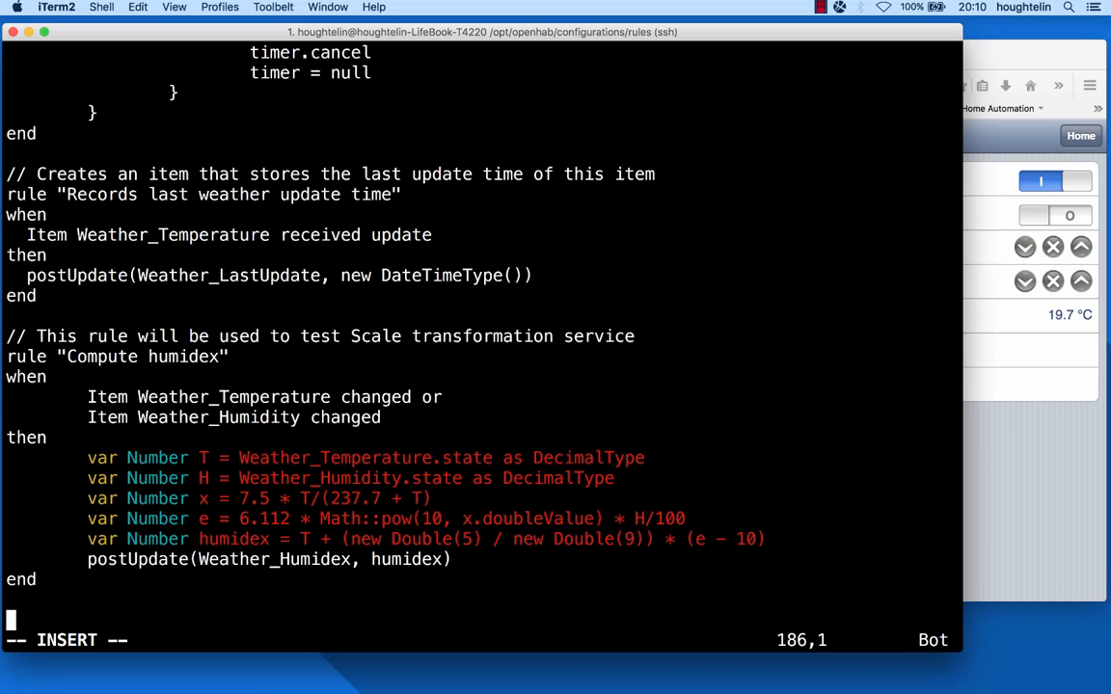
# Begin rule "Office Light Control" at the file's end with 'when Item'
pyautogui.write('rule')
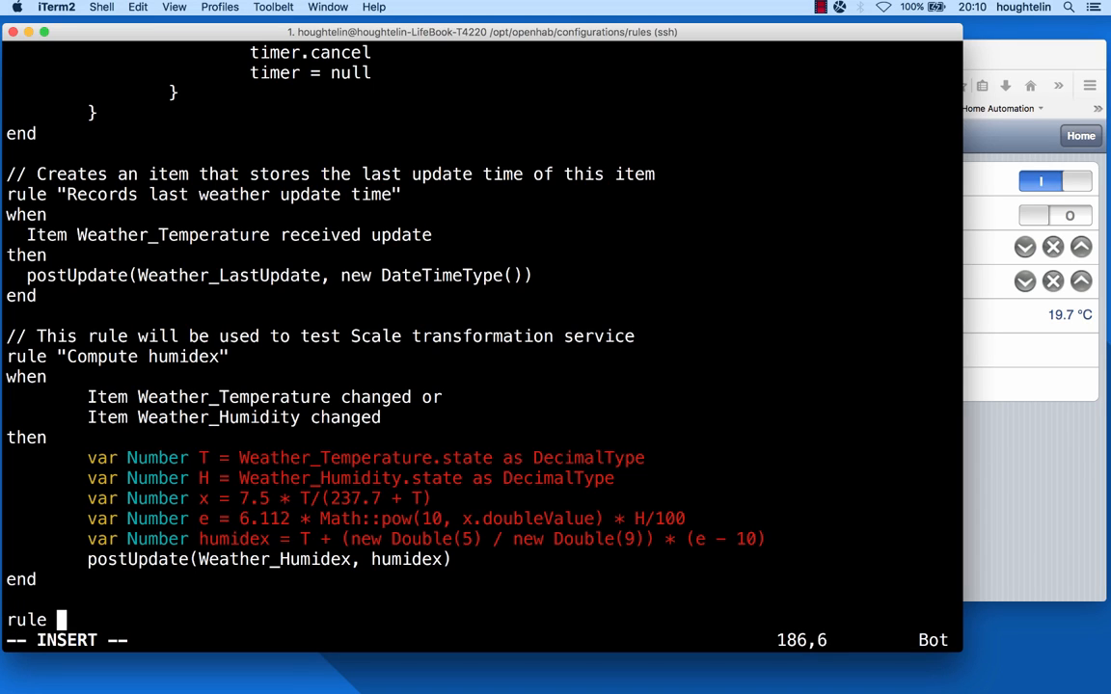
pyautogui.write('"Office"')
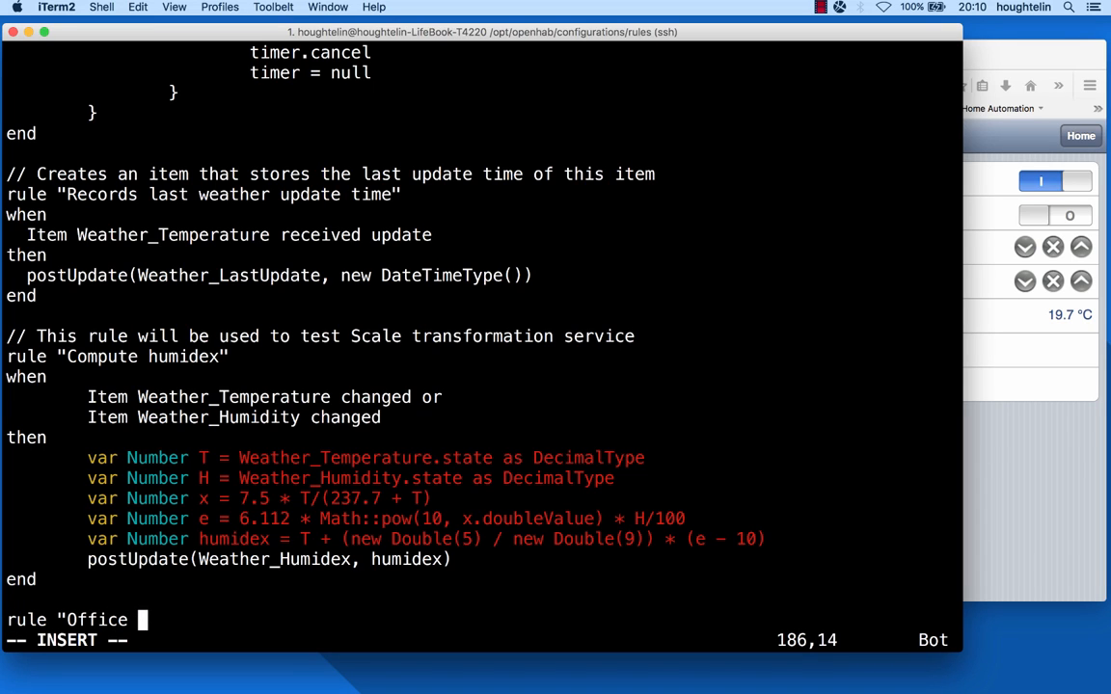
pyautogui.write('Light Control"')
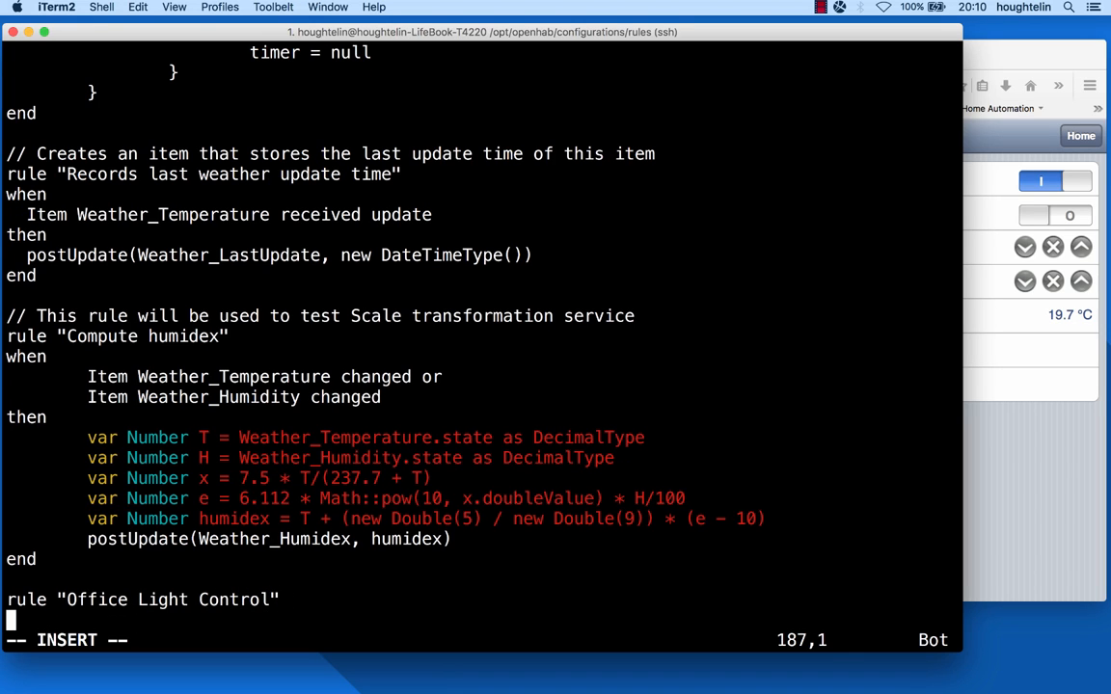
pyautogui.write('when')
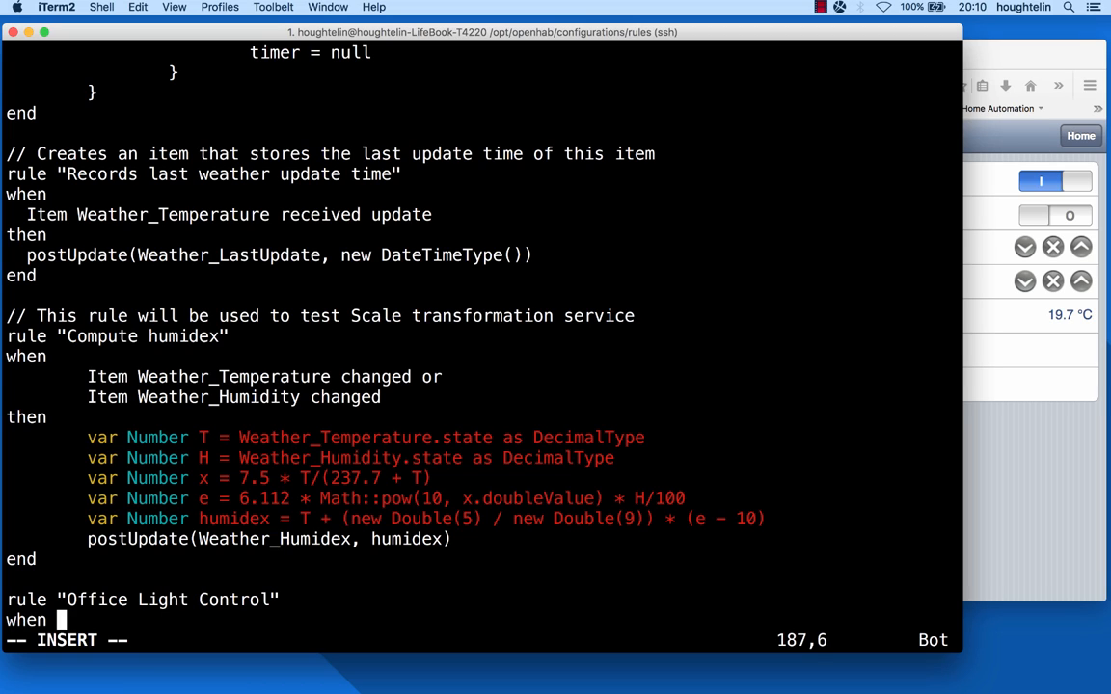
pyautogui.write('Item')
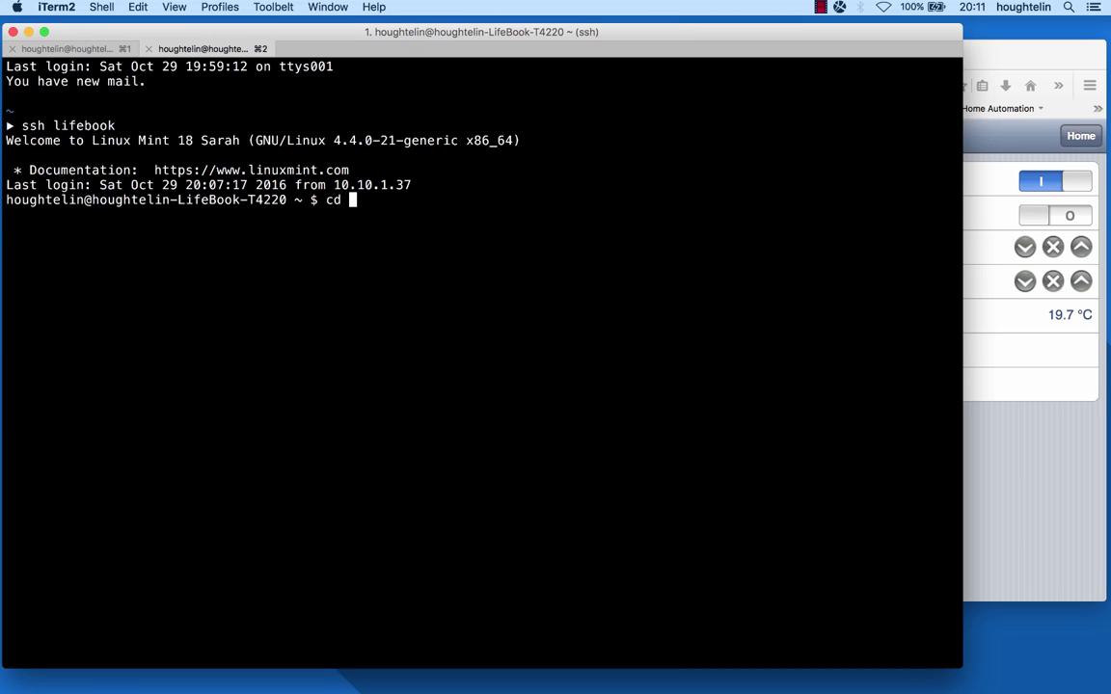
# Run grep -r FF_Of over the openHAB configs and copy Light_FF_Office_Ceiling from the results
pyautogui.write('/')
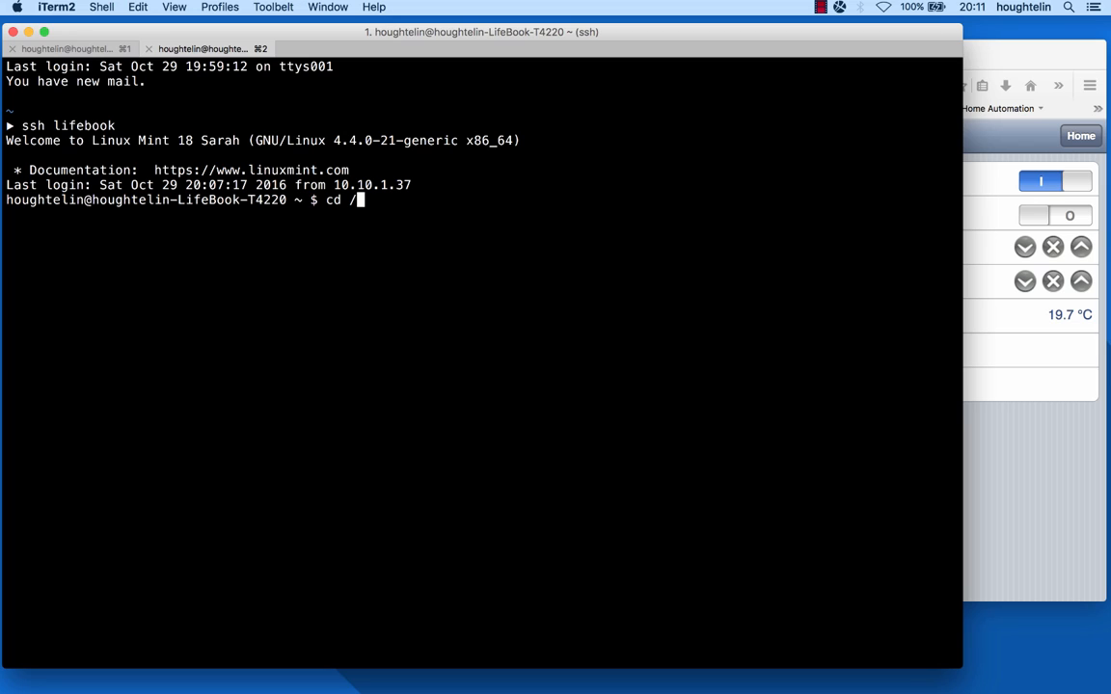
pyautogui.write('opt/h')
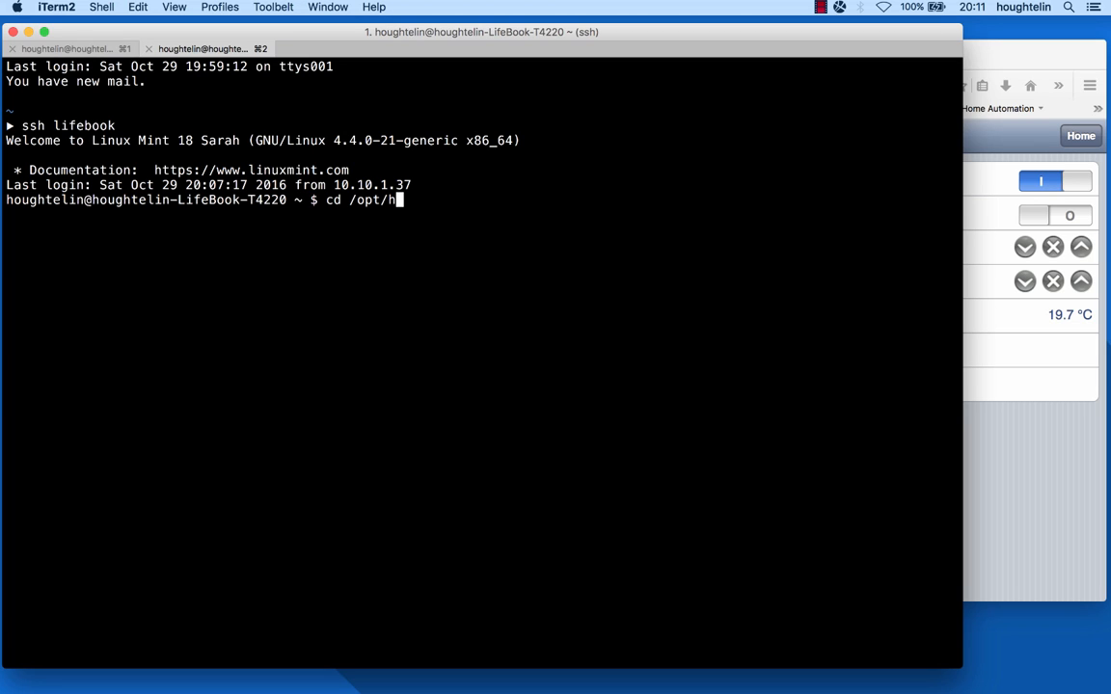
pyautogui.press('ctrl+c')
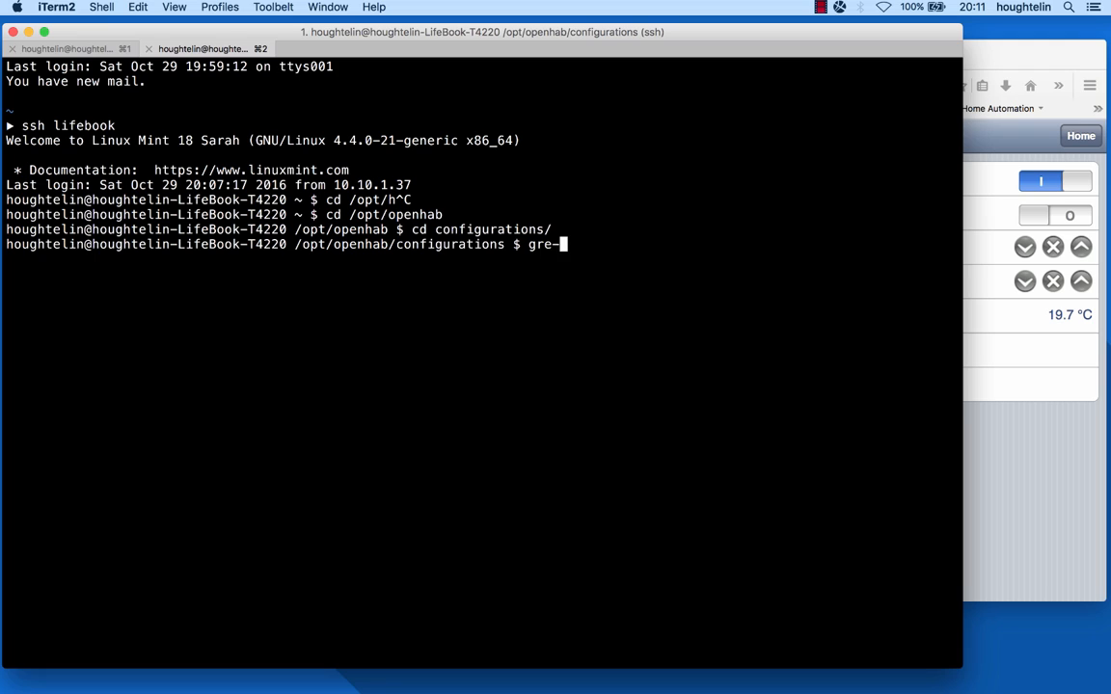
pyautogui.write('p -')
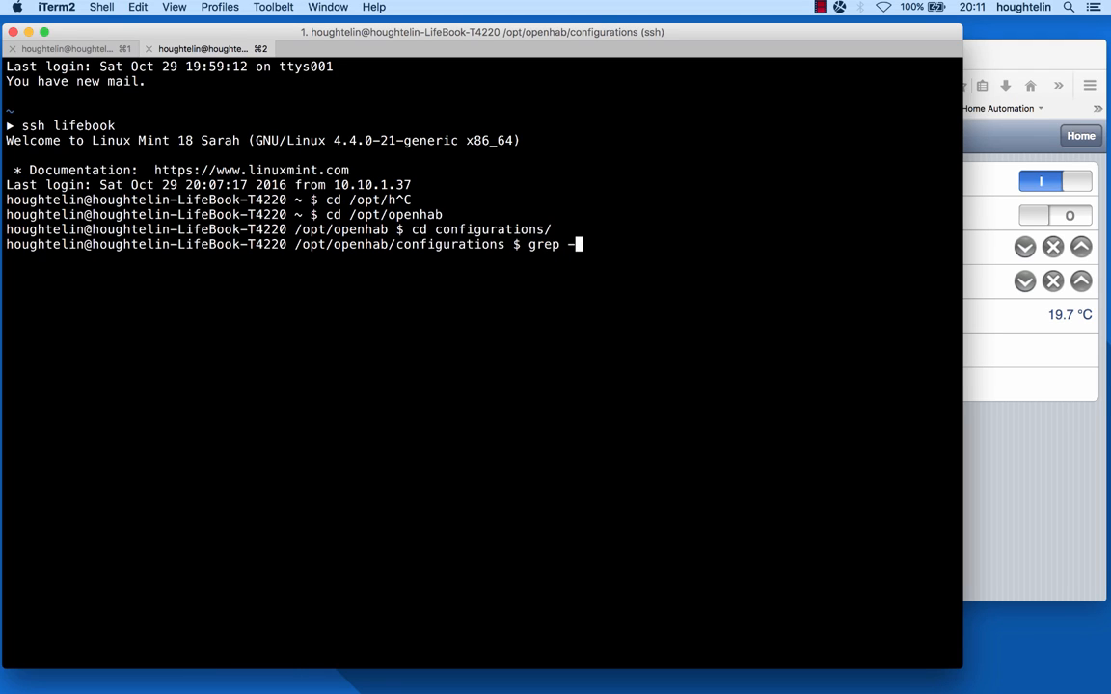
pyautogui.write('r')
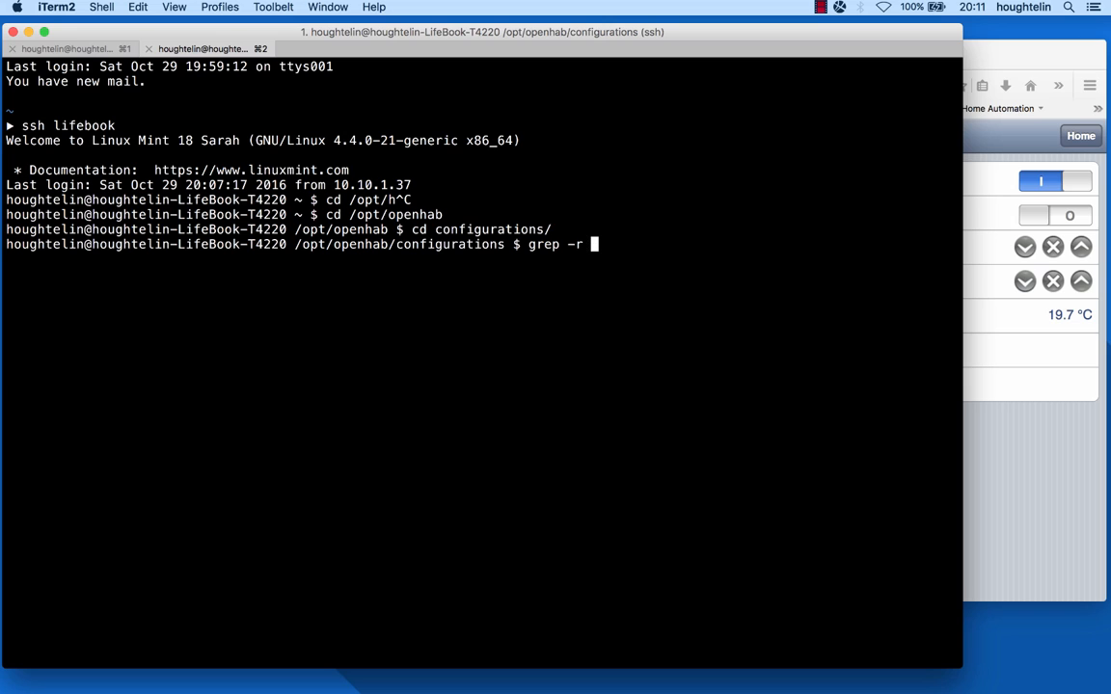
pyautogui.write('FF_Of')
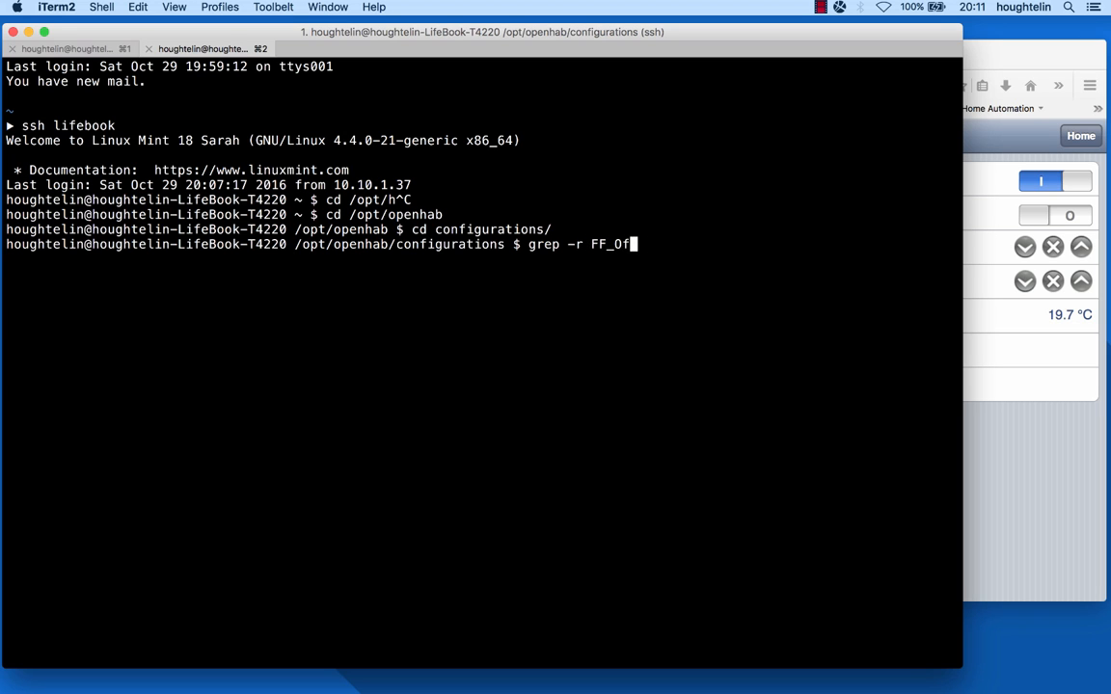
pyautogui.press('Return')
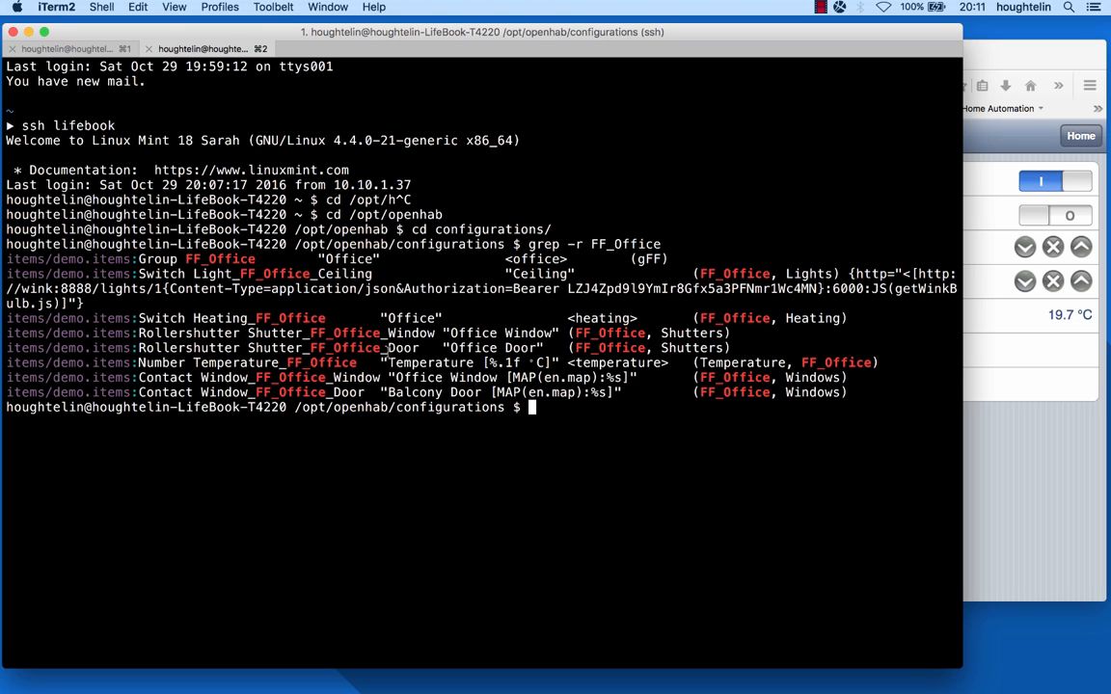
pyautogui.doubleClick(280, 274)
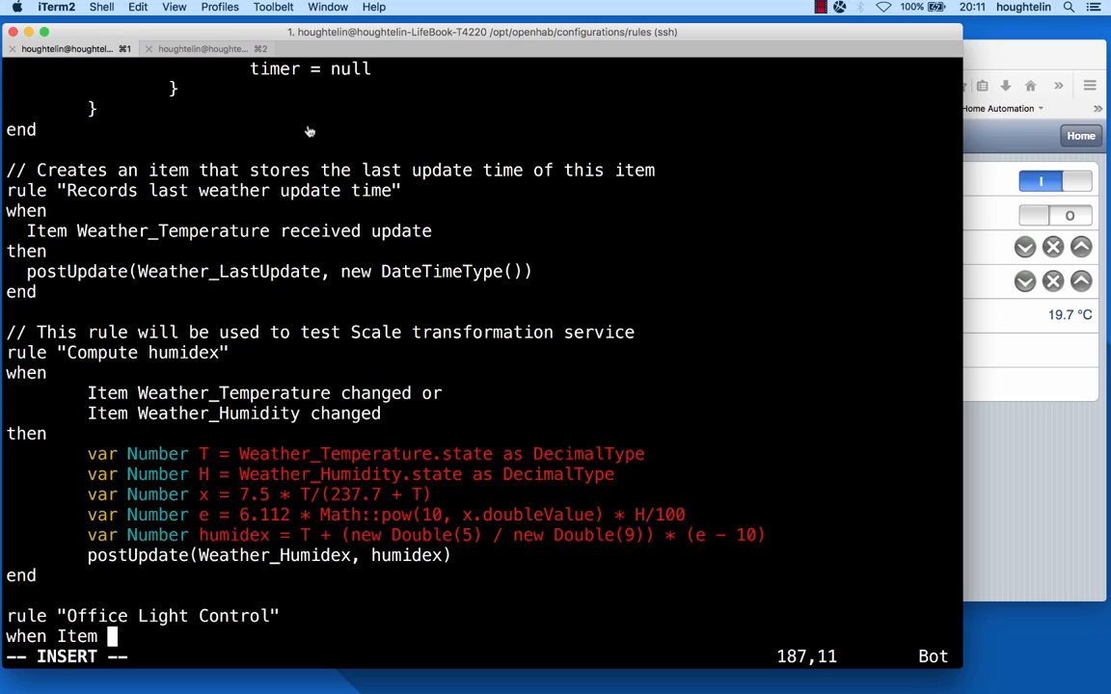
# Make the rule trigger on Light_FF_Office_Ceiling received command with an if(receivedCommand==OFF) block
pyautogui.write('Light_FF_Office_Ceiling')
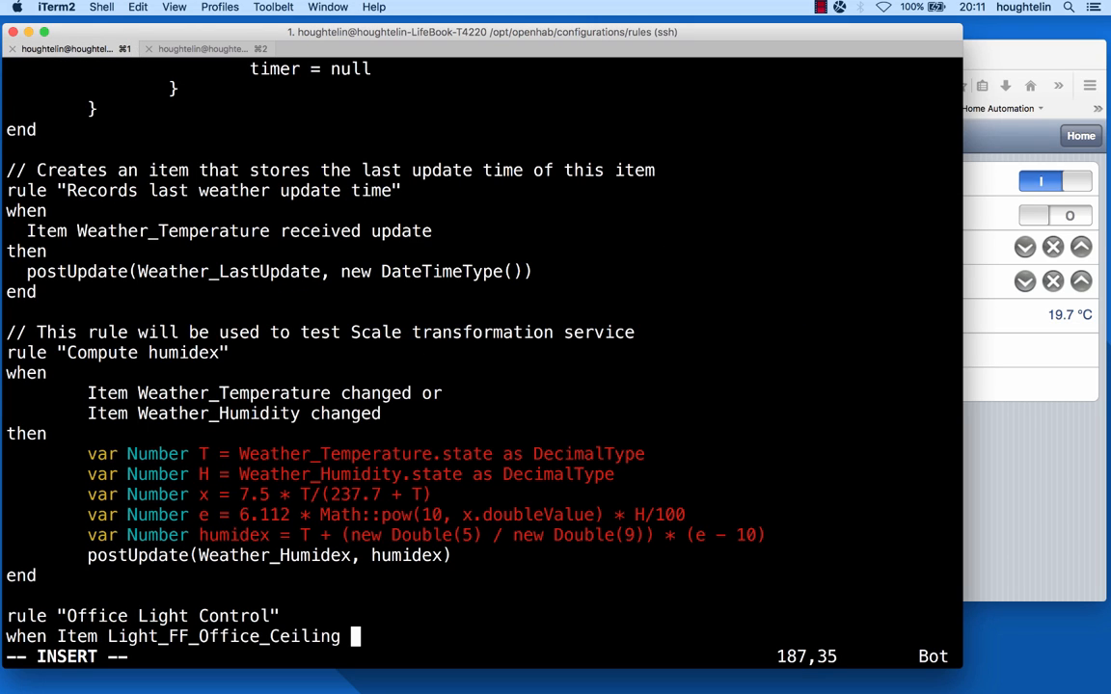
pyautogui.write('received command')
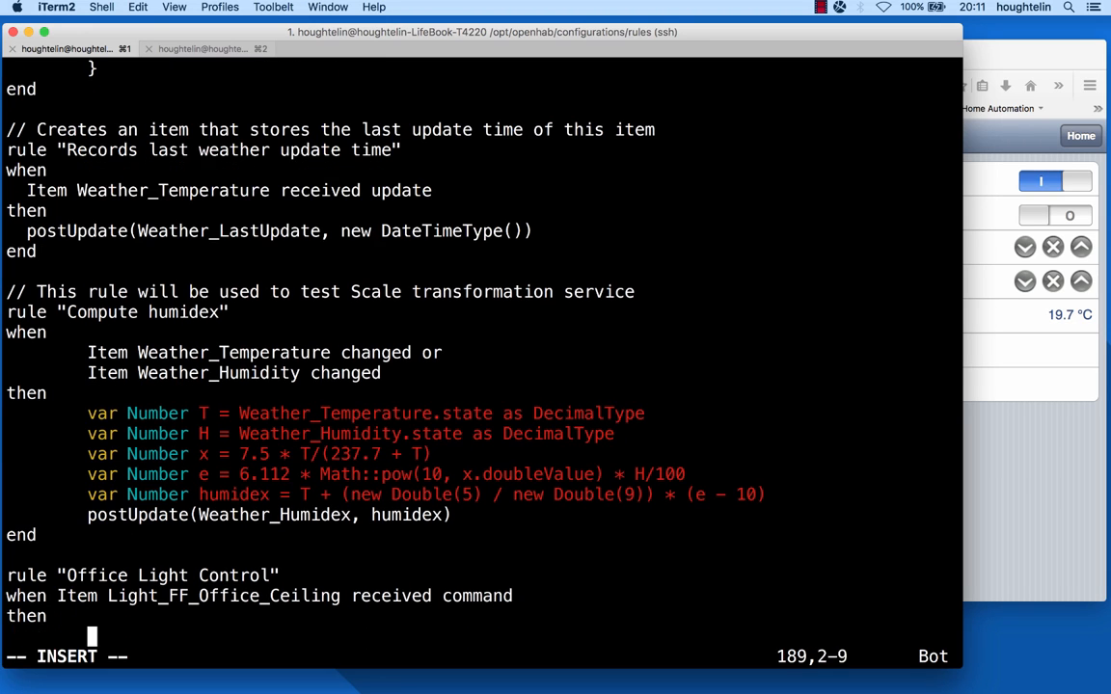
pyautogui.write('if(r')
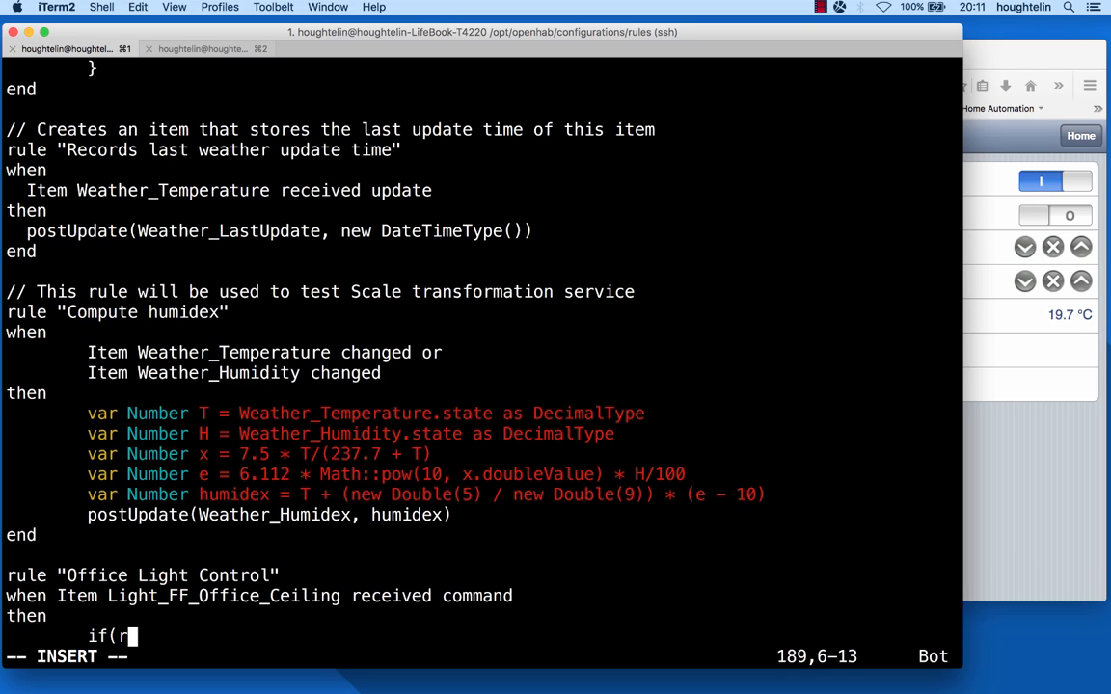
pyautogui.write('ece')
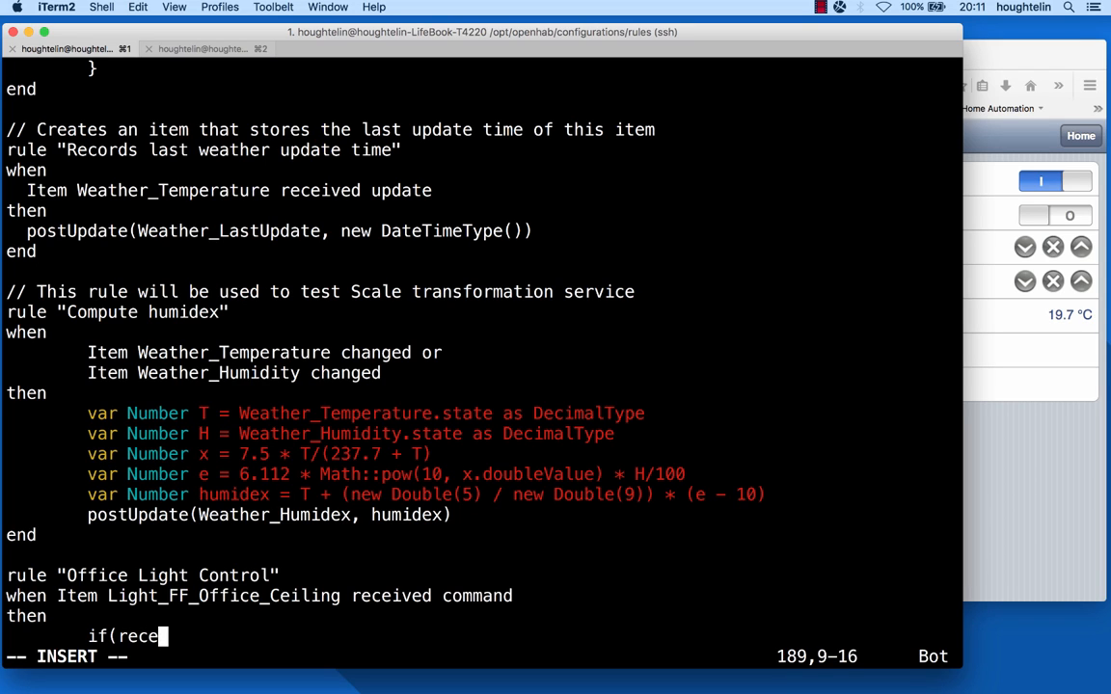
pyautogui.write('ived')
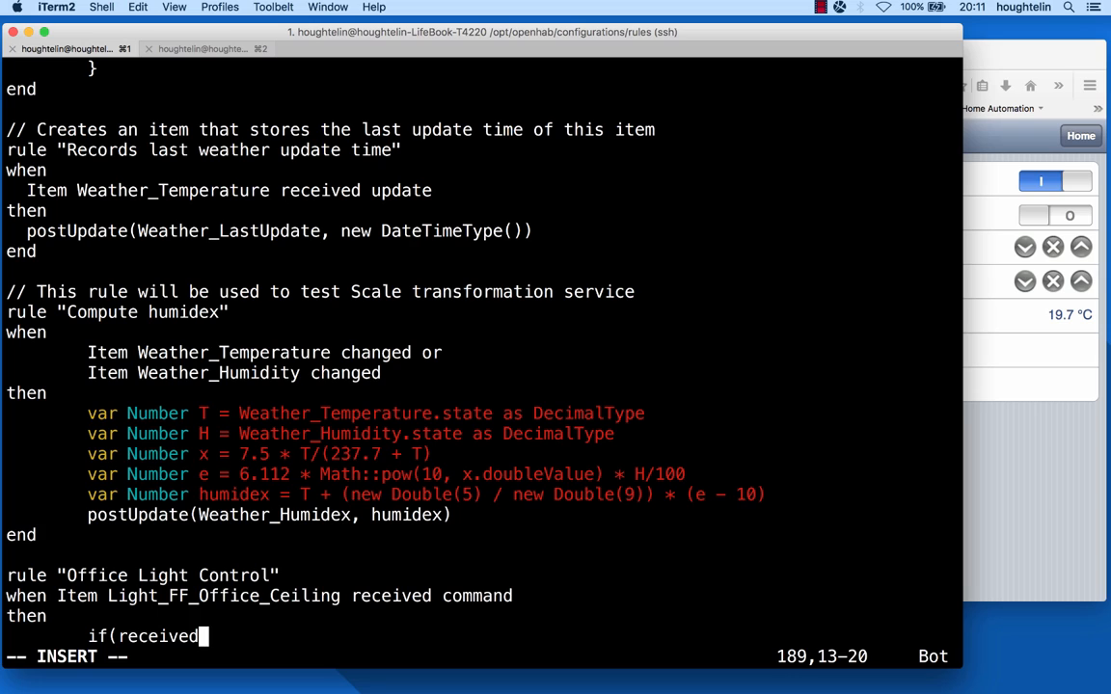
pyautogui.write('Command')
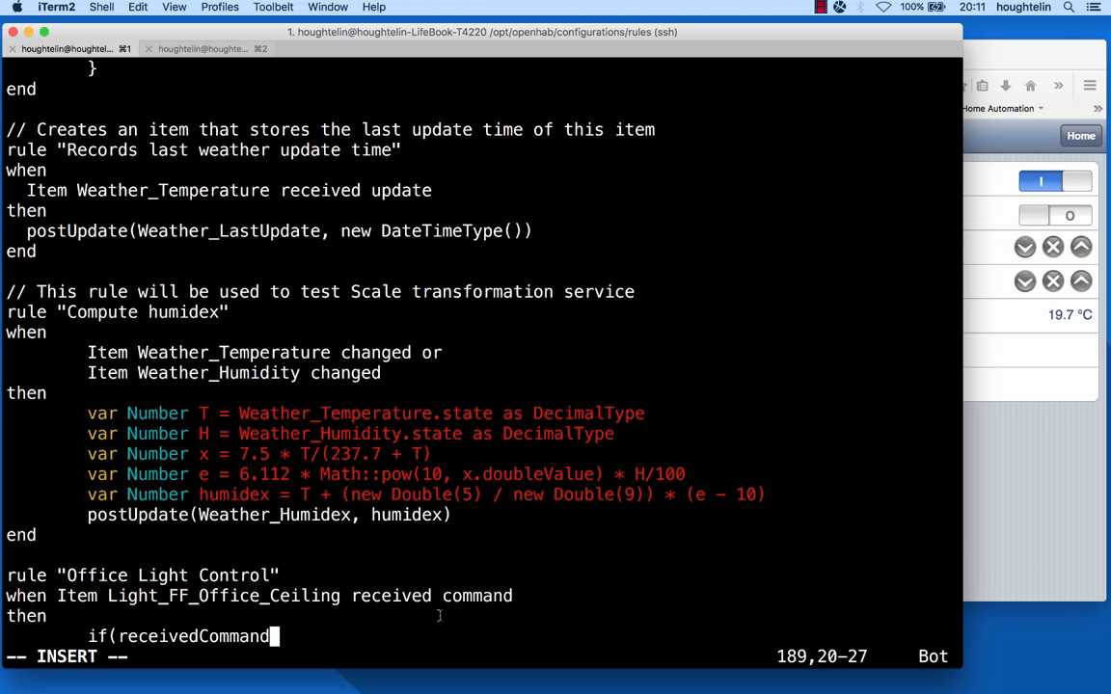
pyautogui.write('==')
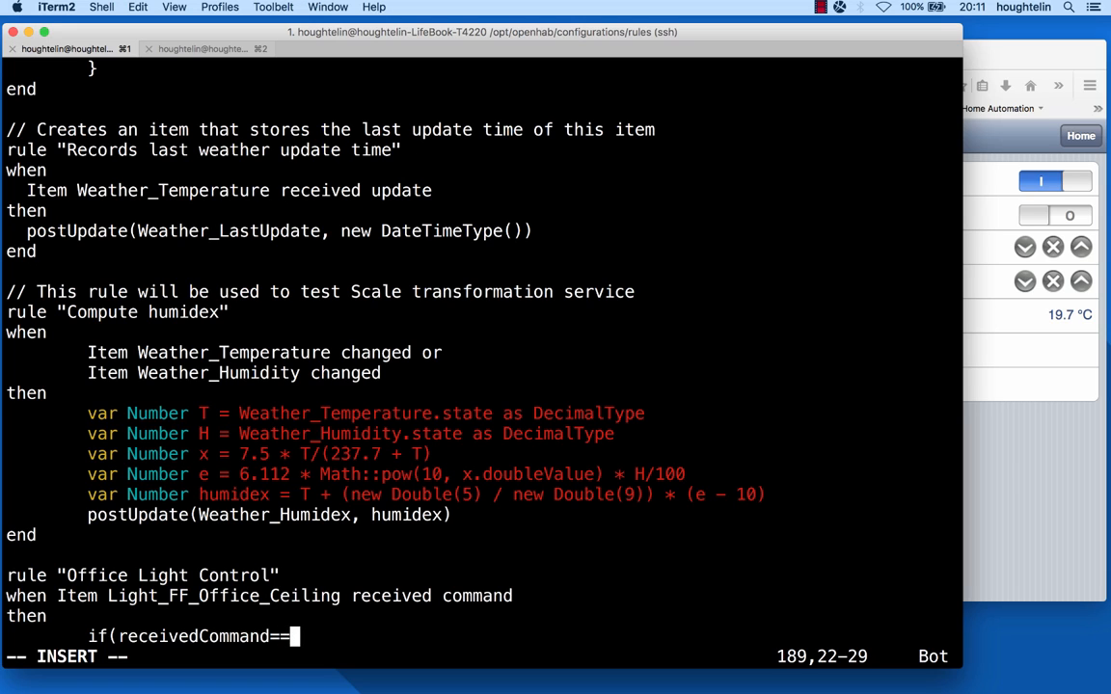
pyautogui.write('OFF) {')
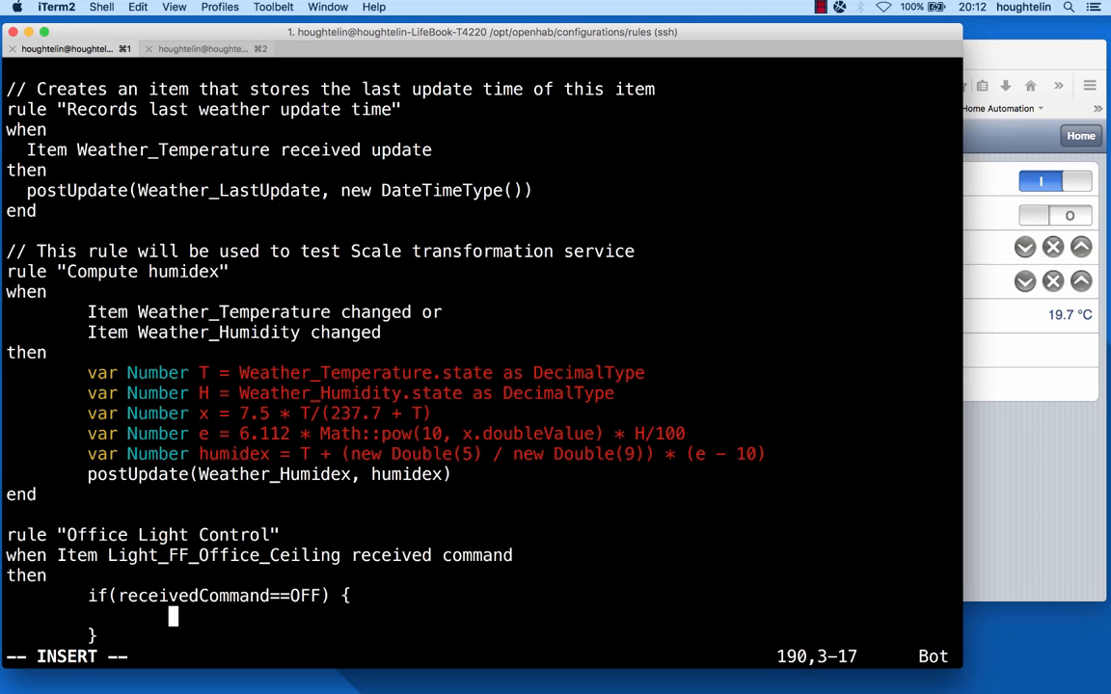
# Call executeCommandLine with /opt/openhab/configurations/scripts/controlWinkLight.sh 1 false in the OFF block
pyautogui.write('executeC')
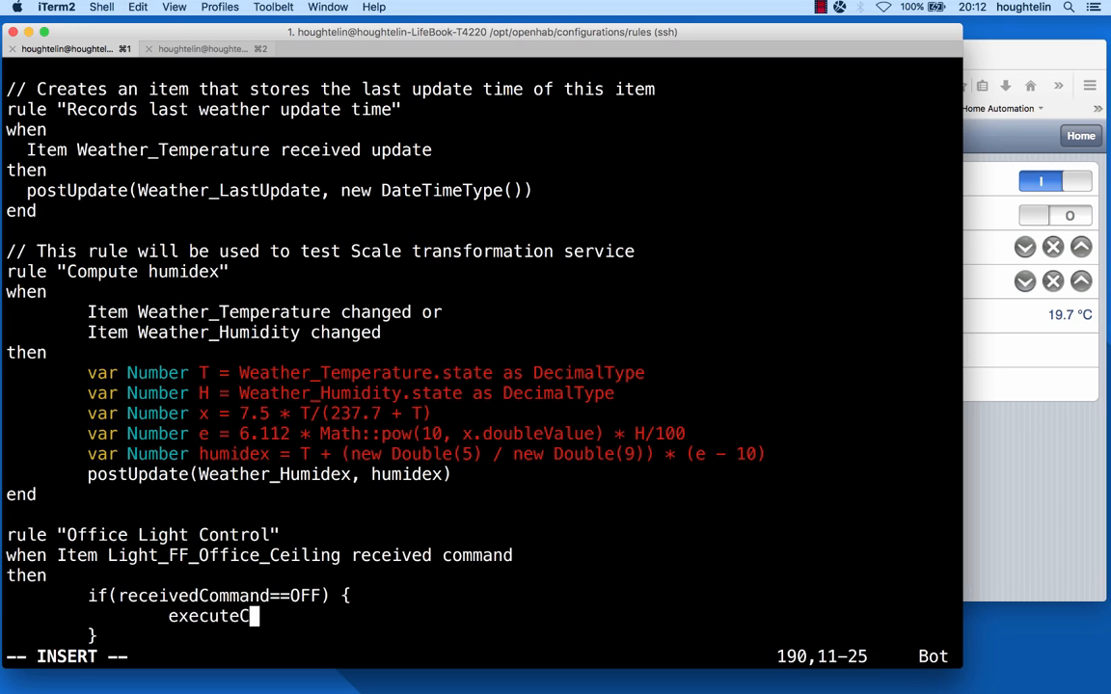
pyautogui.write('ommandLine')
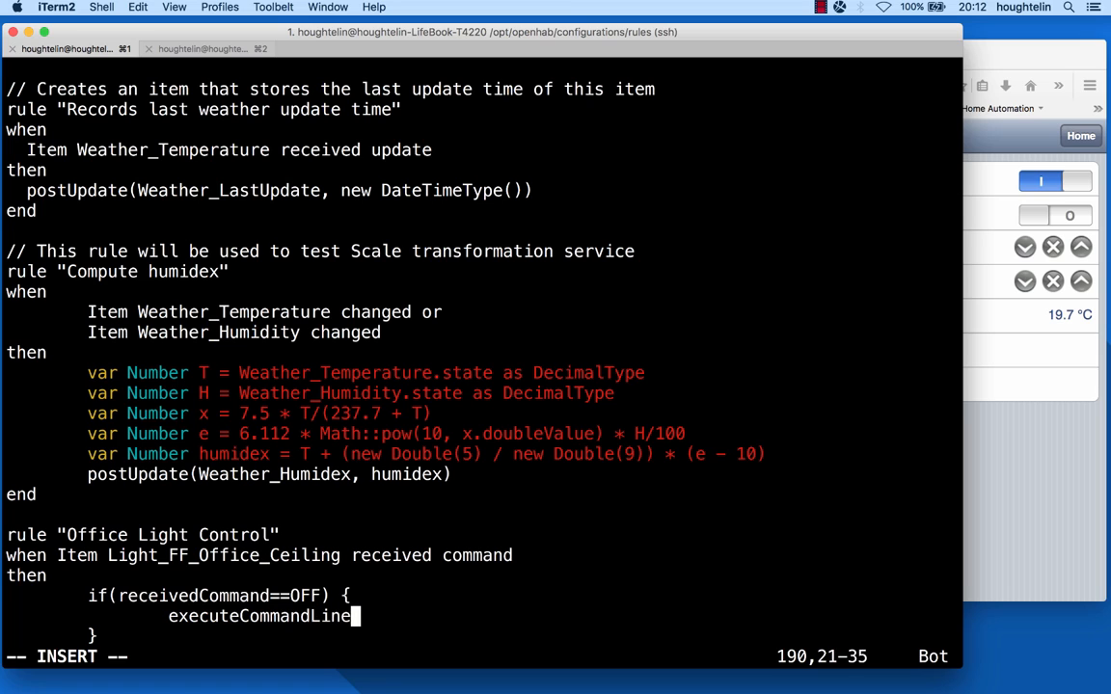
pyautogui.write('("/opt/')
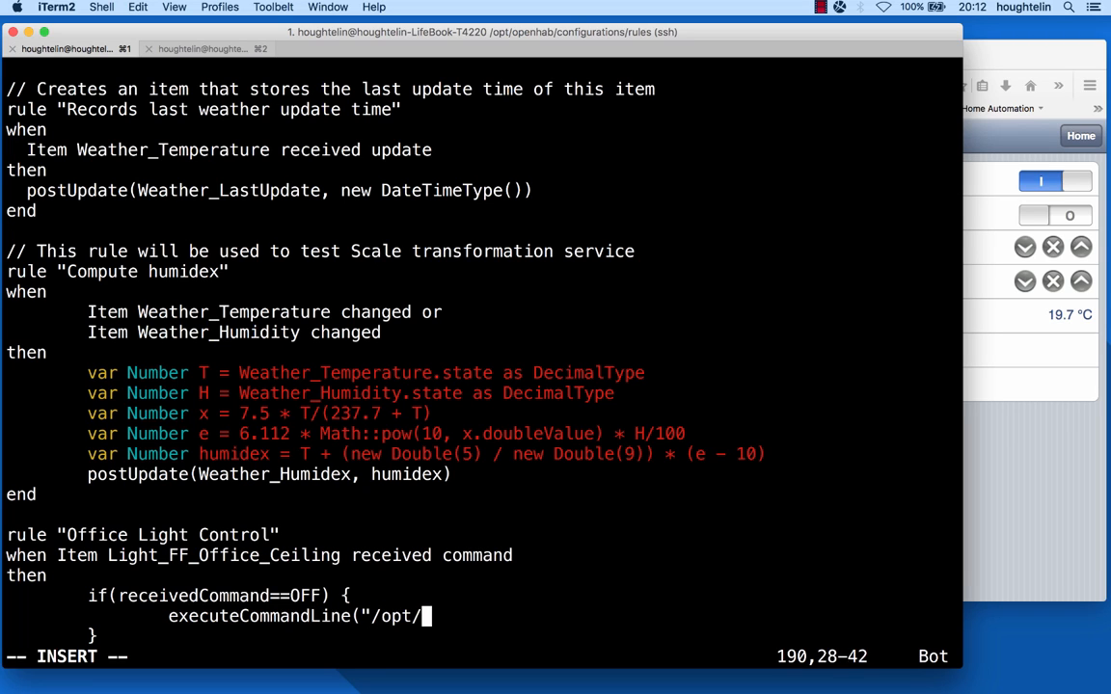
pyautogui.write('openhab/configurations/')
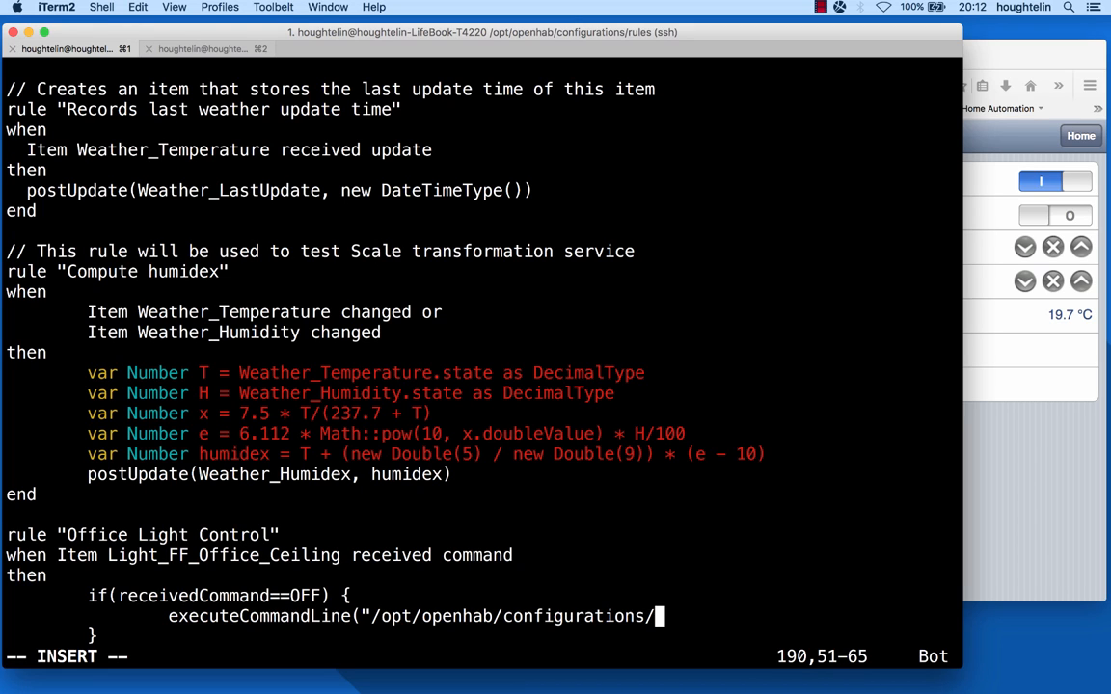
pyautogui.write('scripts/')
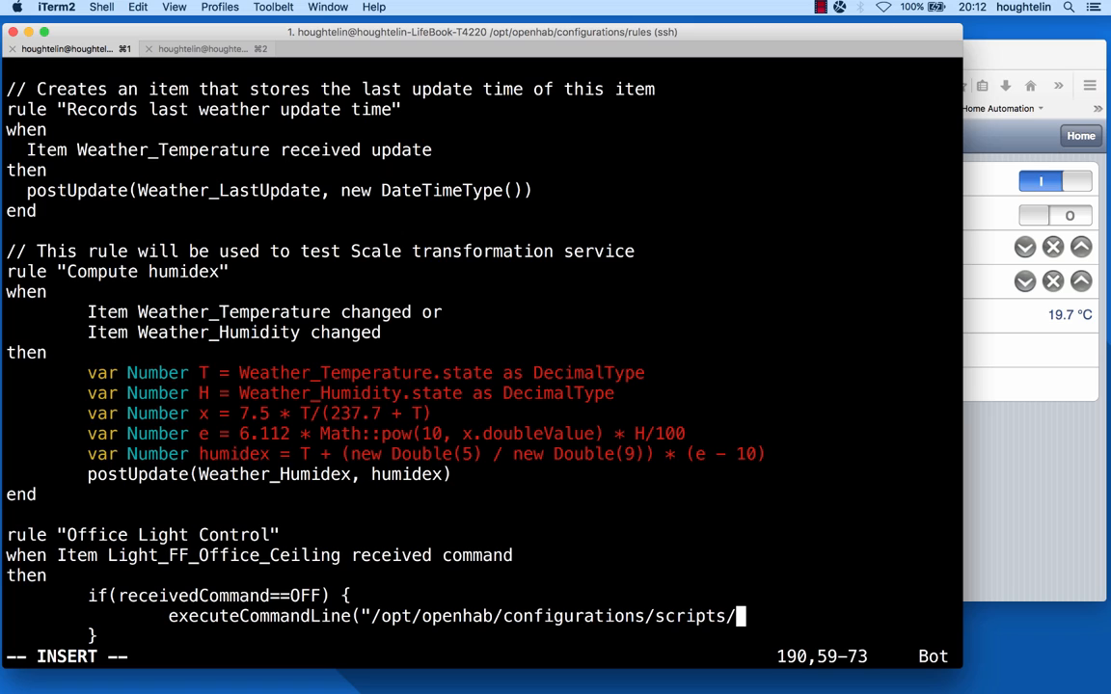
pyautogui.write('control')
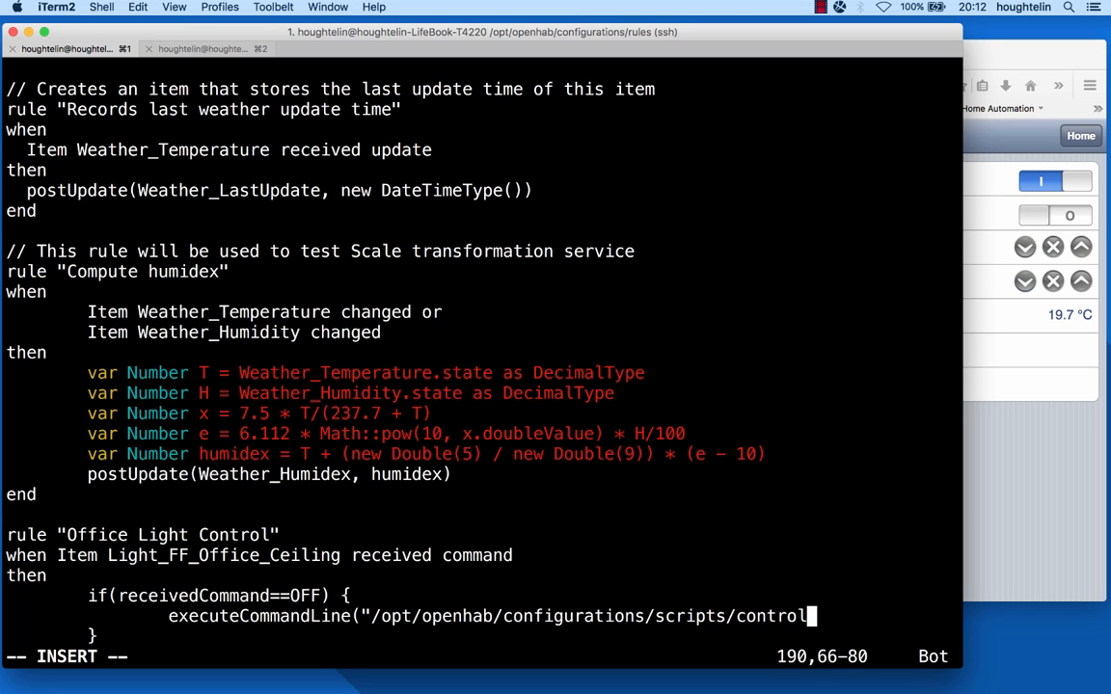
pyautogui.write('WinkL')
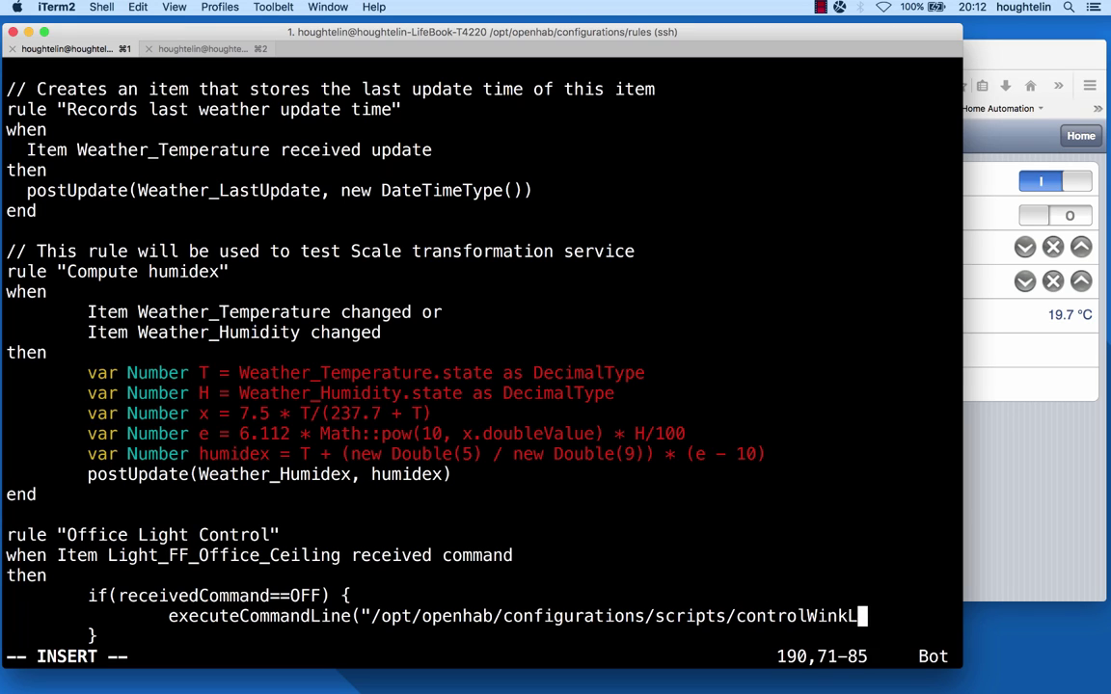
pyautogui.write('ight.sh')
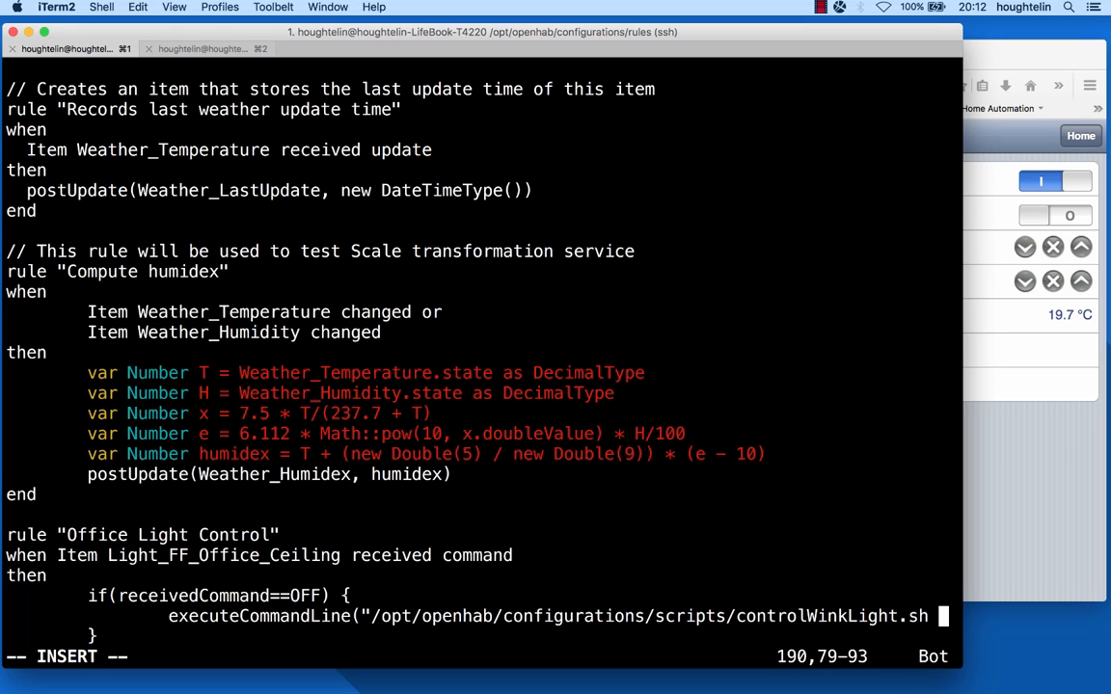
pyautogui.write('1')
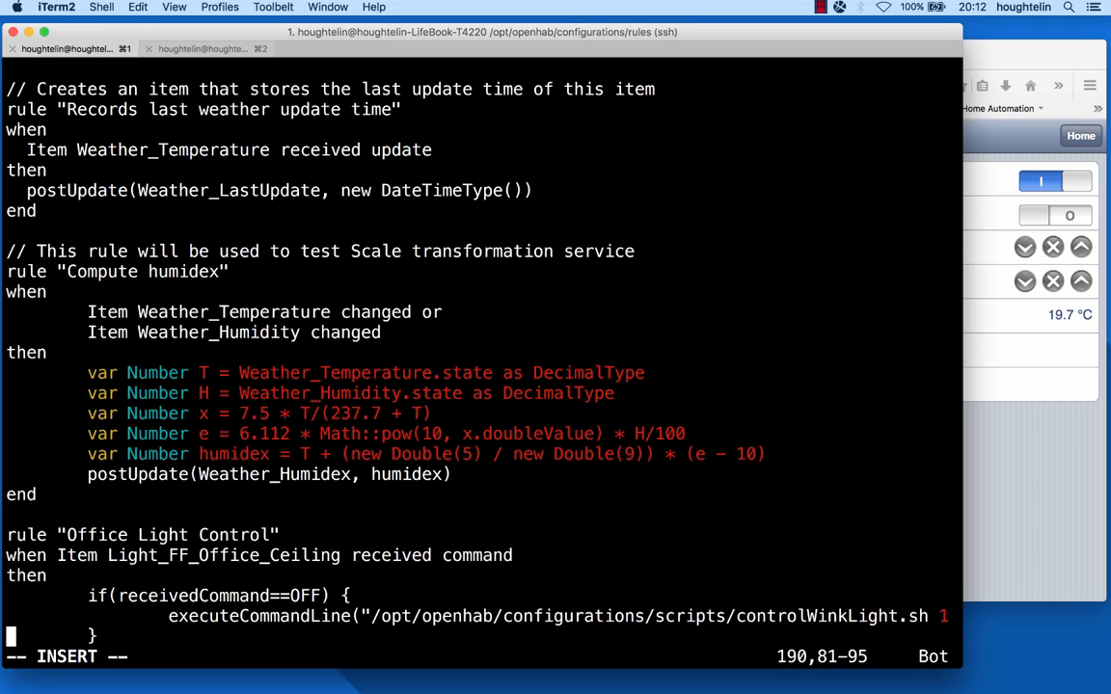
pyautogui.write('false')
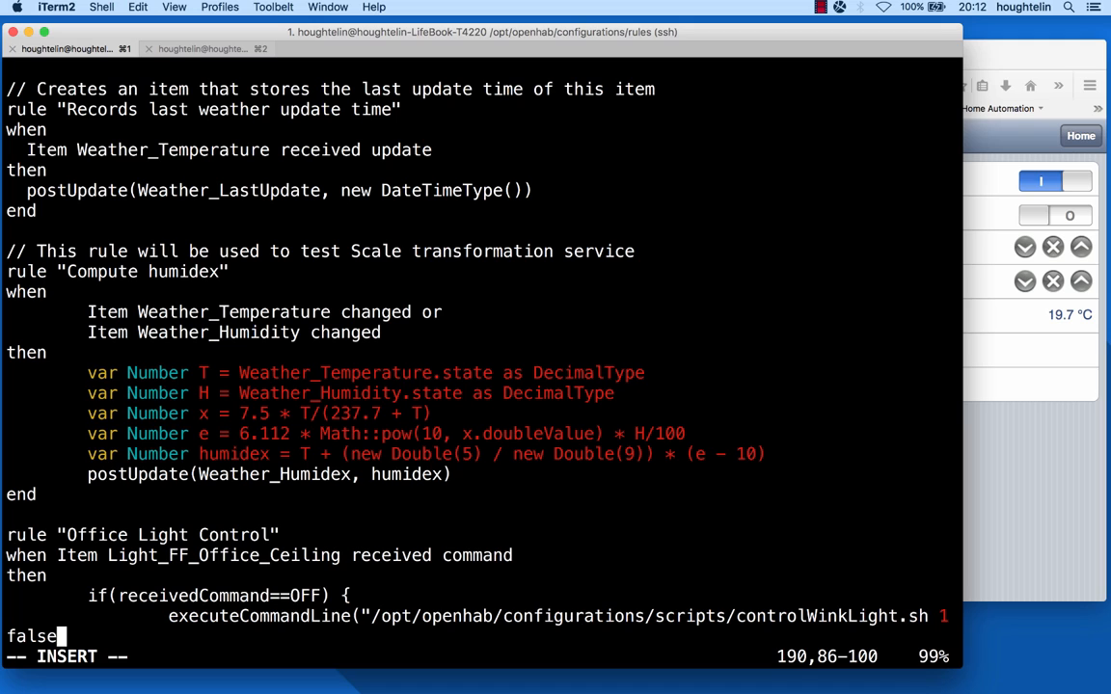
pyautogui.write('");')
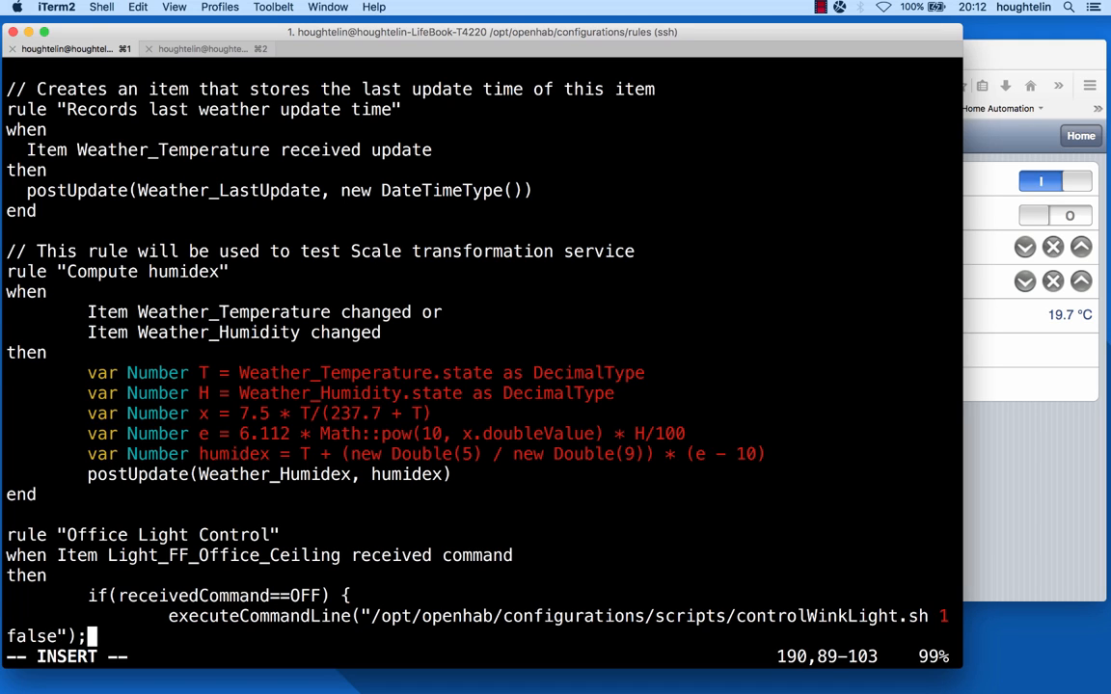
pyautogui.scroll(-3)
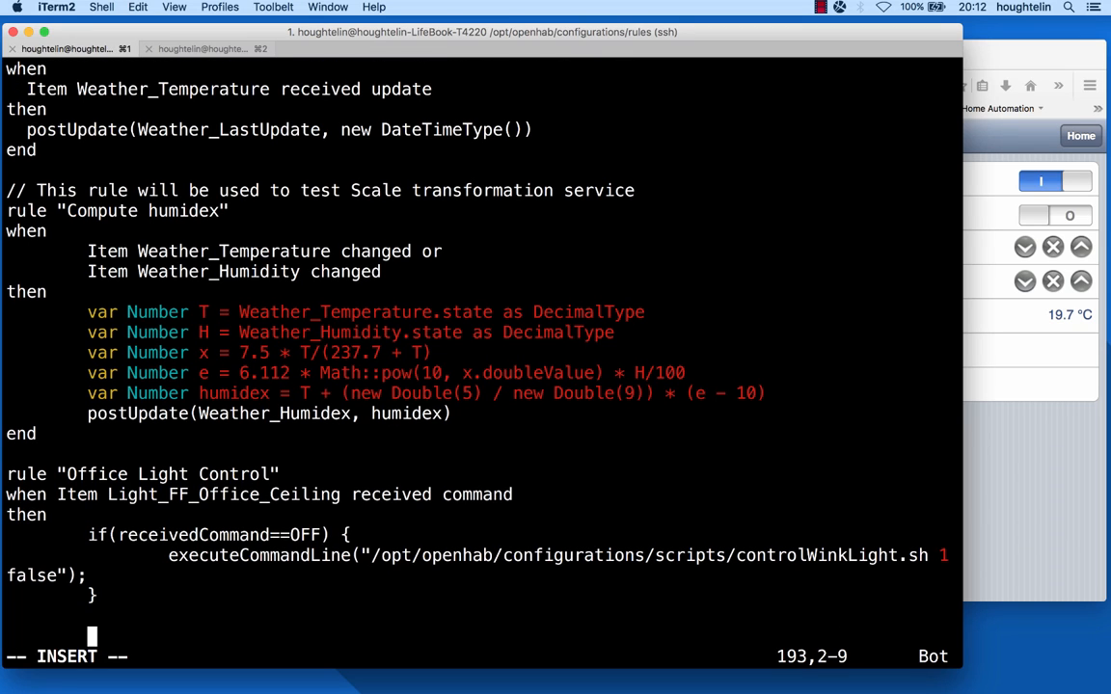
# Start an if(receivedCommand==ON) branch with its executeCommandLine call
pyautogui.write('if(re')
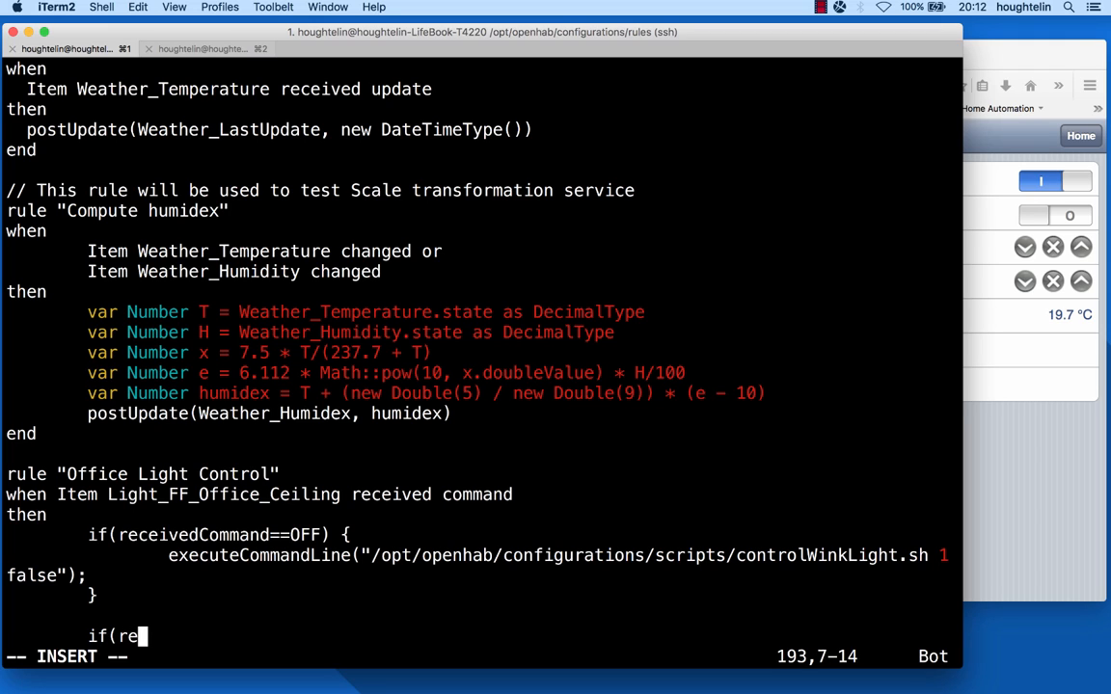
pyautogui.write('ceivedComm')
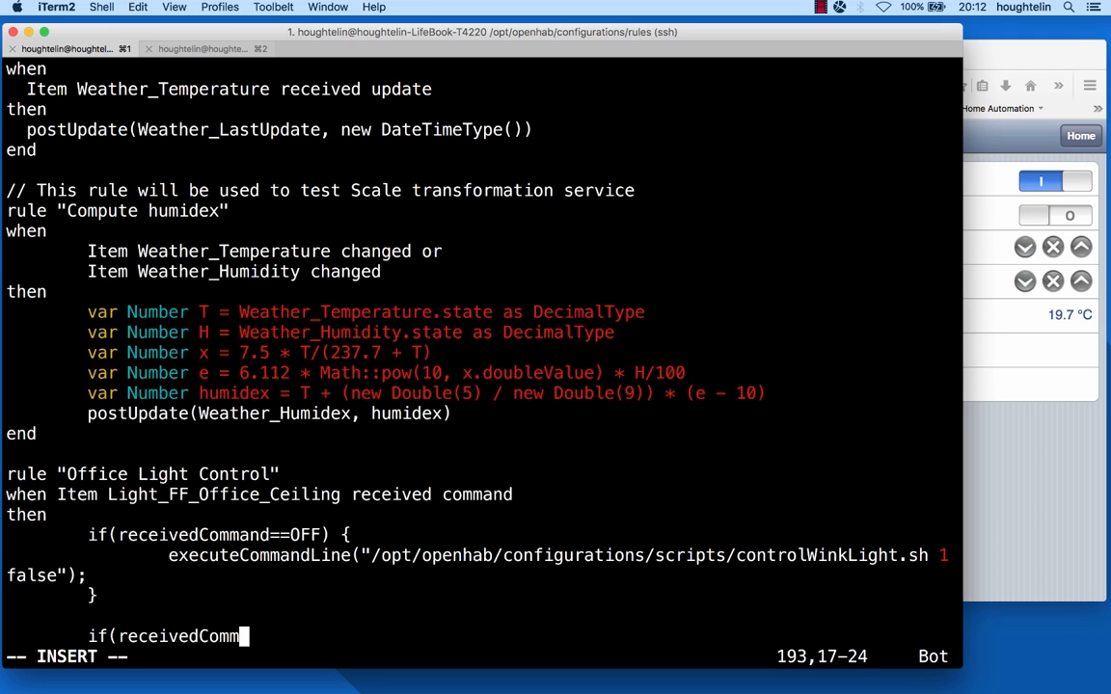
pyautogui.write('and==ON) {')
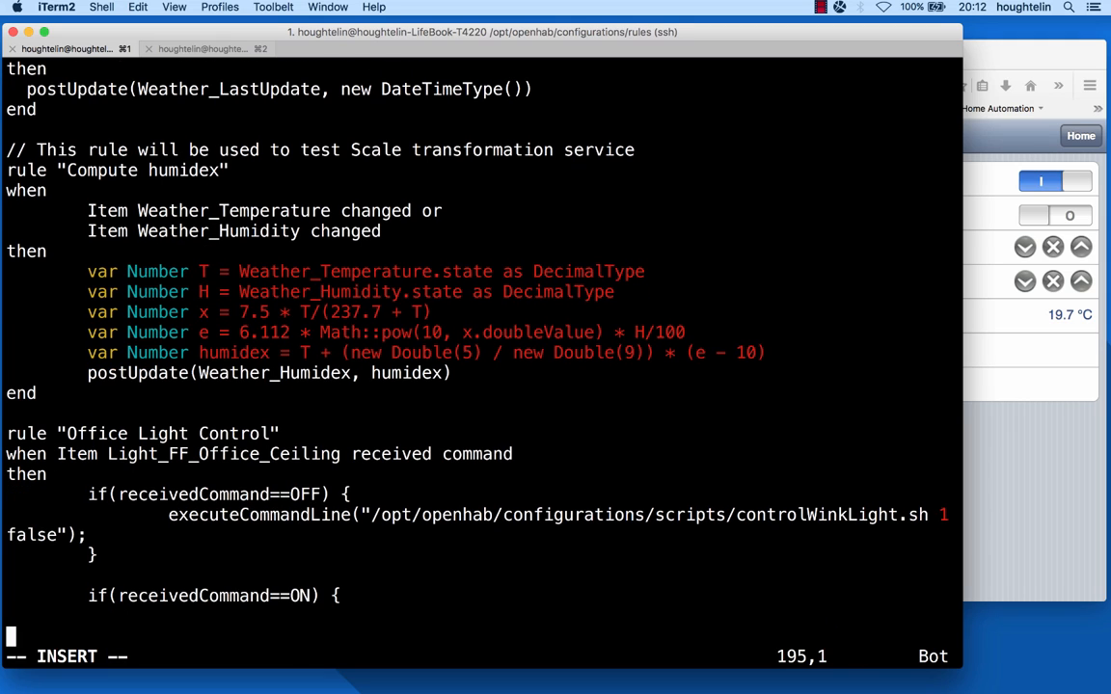
pyautogui.press('Up')
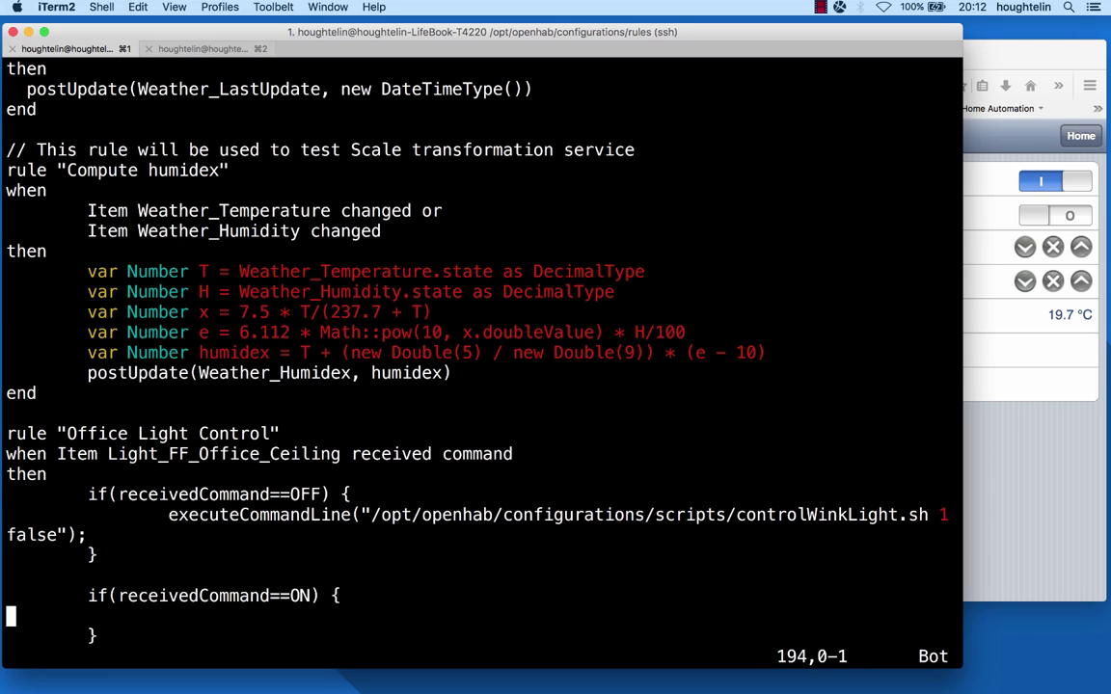
pyautogui.write('executeCommandLine')
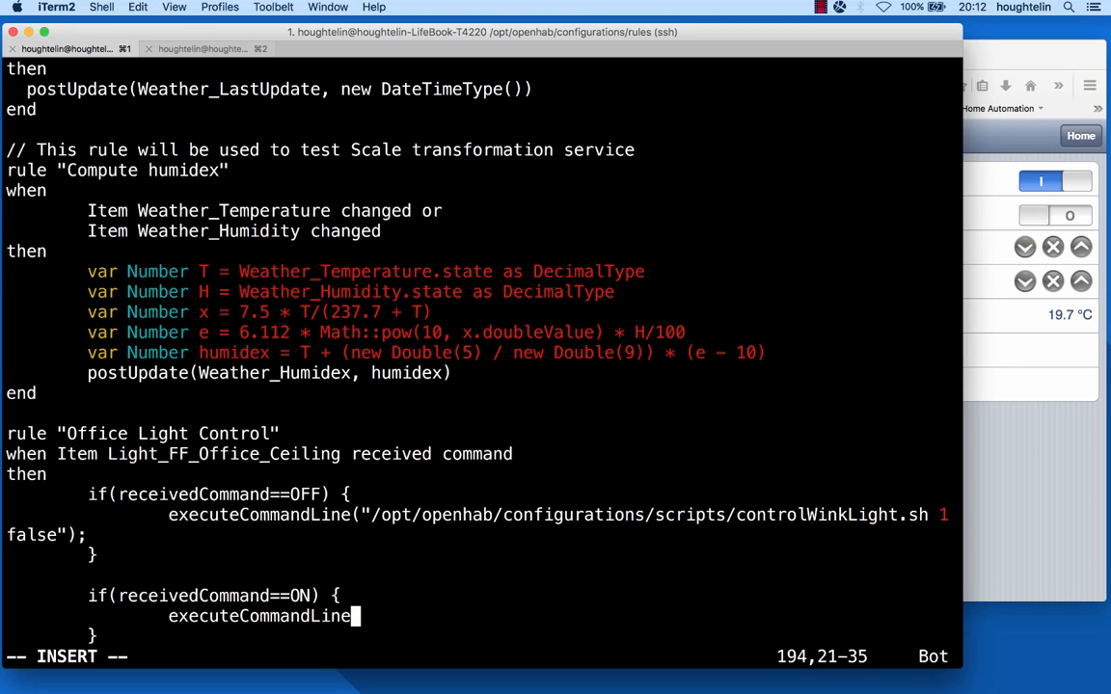
pyautogui.write('("')
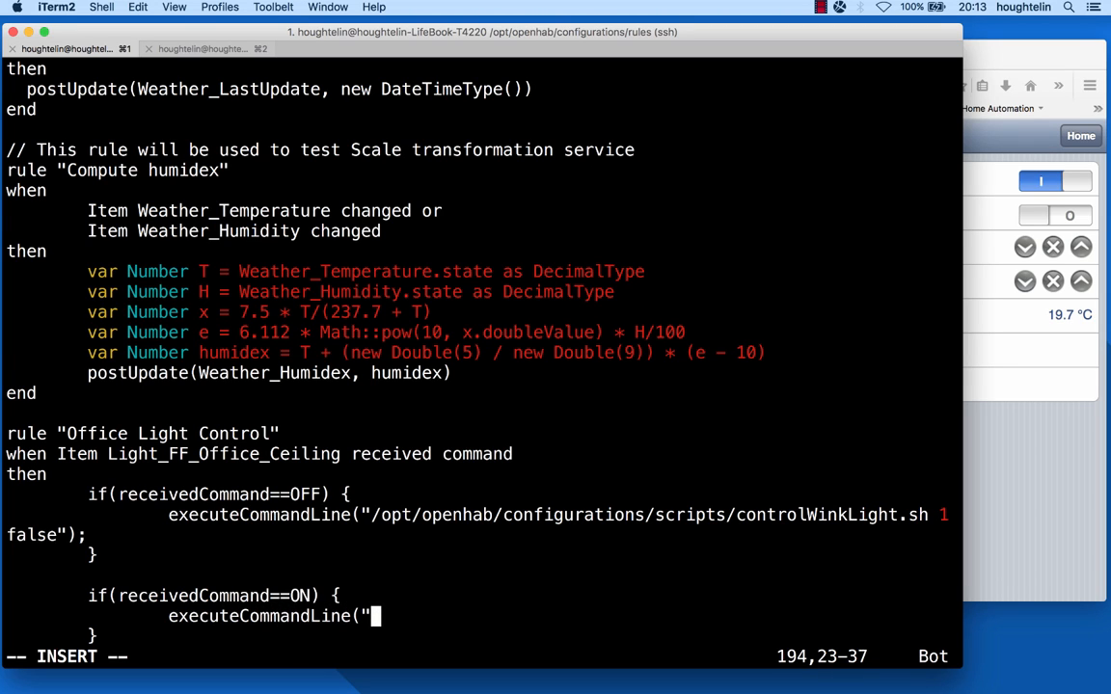
# Complete the ON call with controlWinkLight.sh 1 true and save demo.rules
pyautogui.write('/opt/')
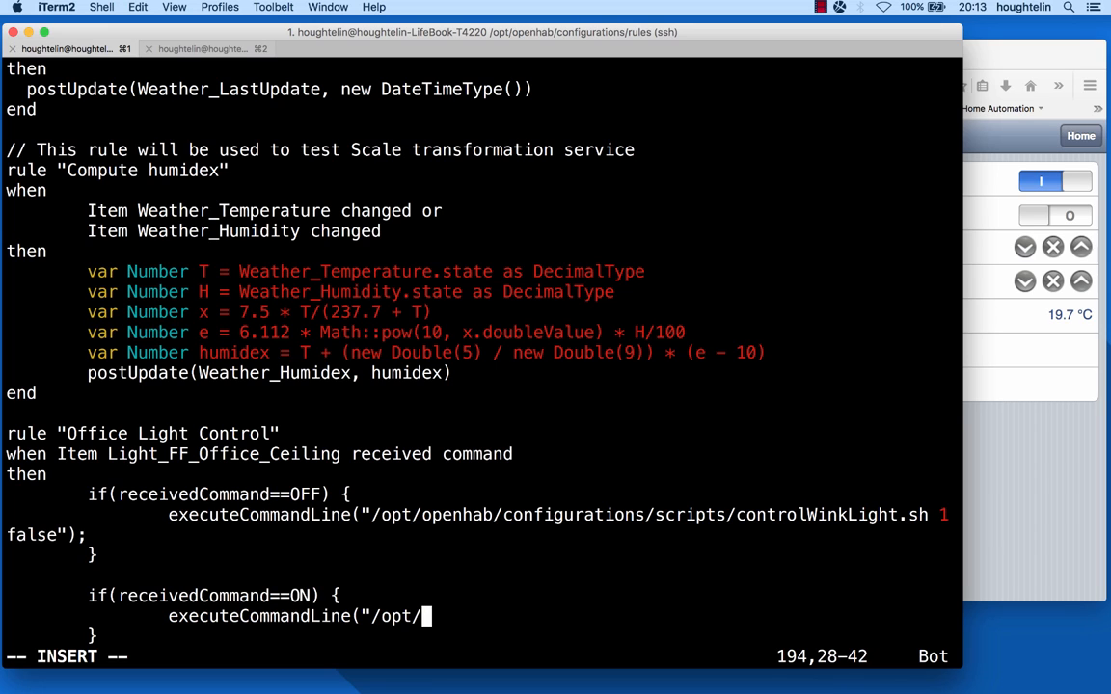
pyautogui.write('openhab/configurations/scripts/')
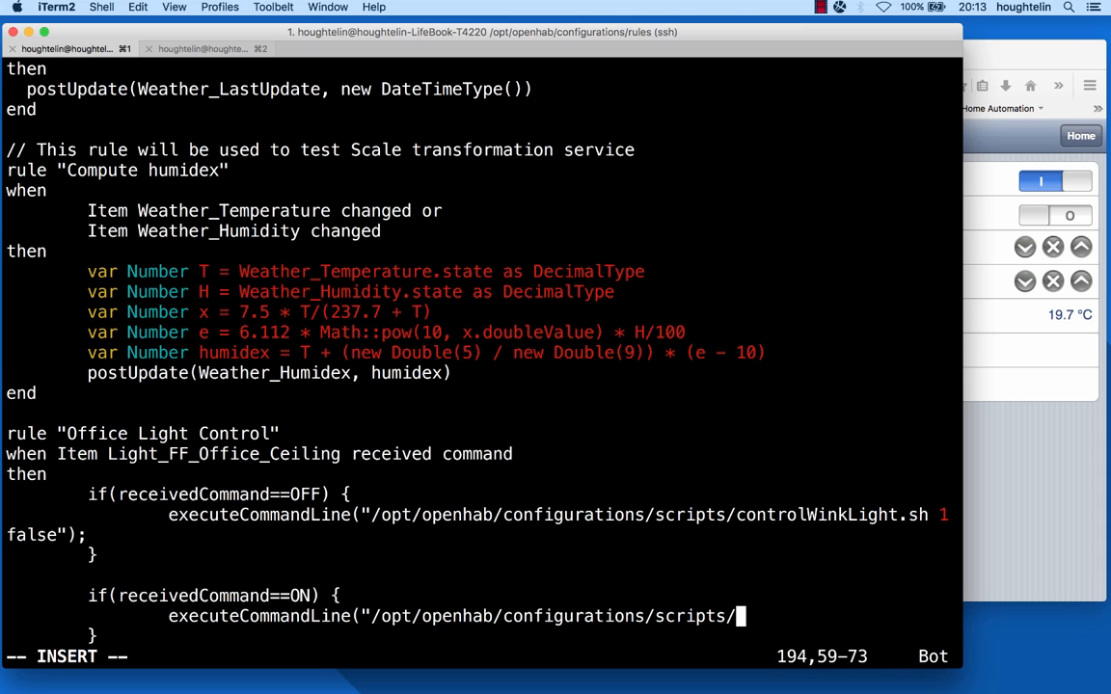
pyautogui.write('controlWinkLigh')
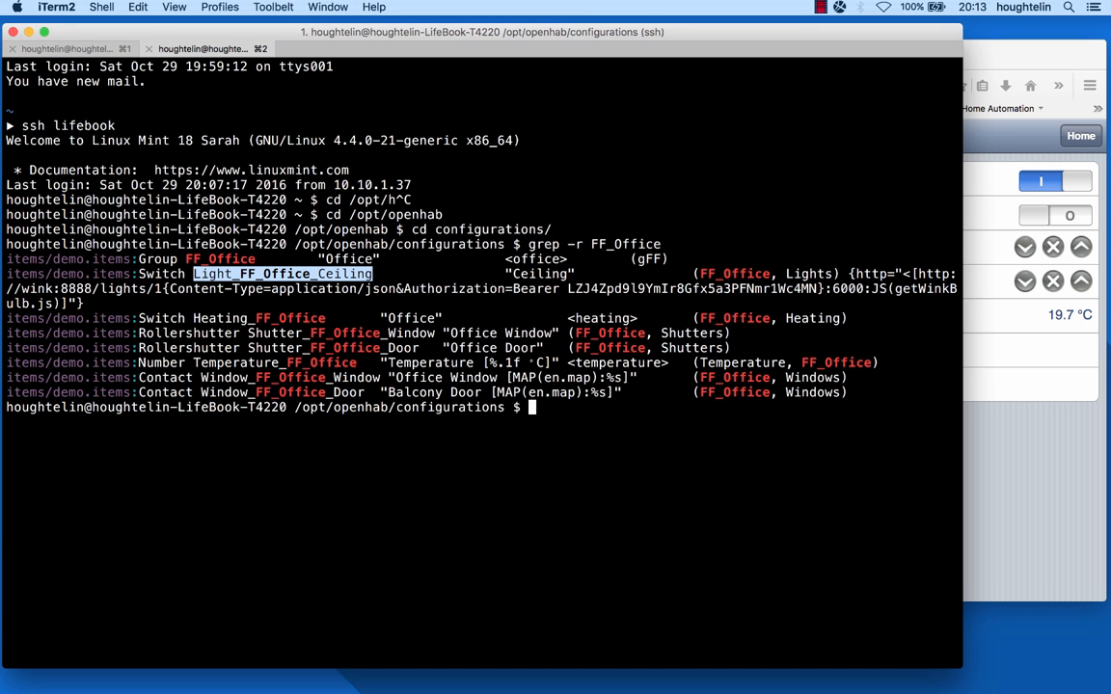
pyautogui.write('cd ../scr')
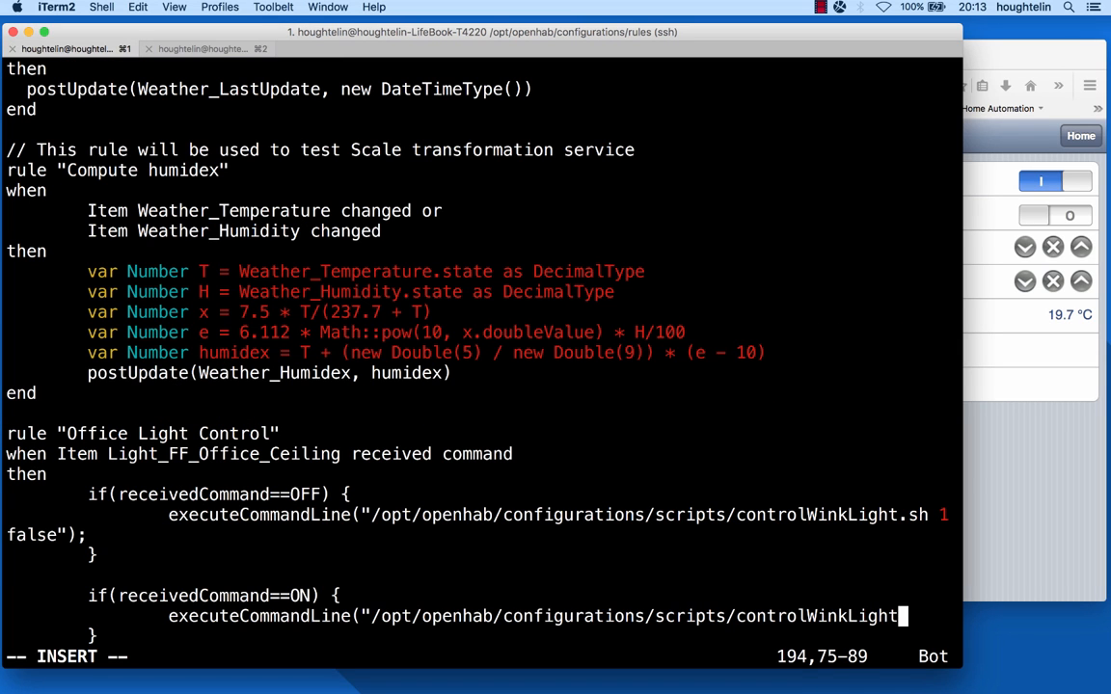
pyautogui.write('.sh 1 true')
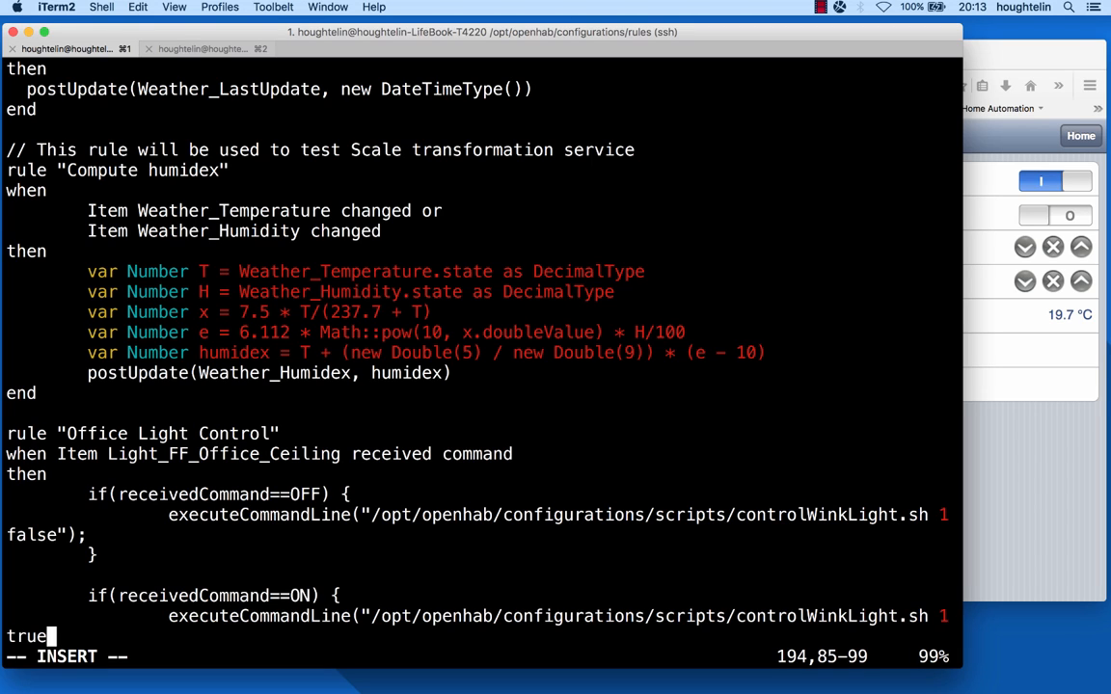
pyautogui.write('");')
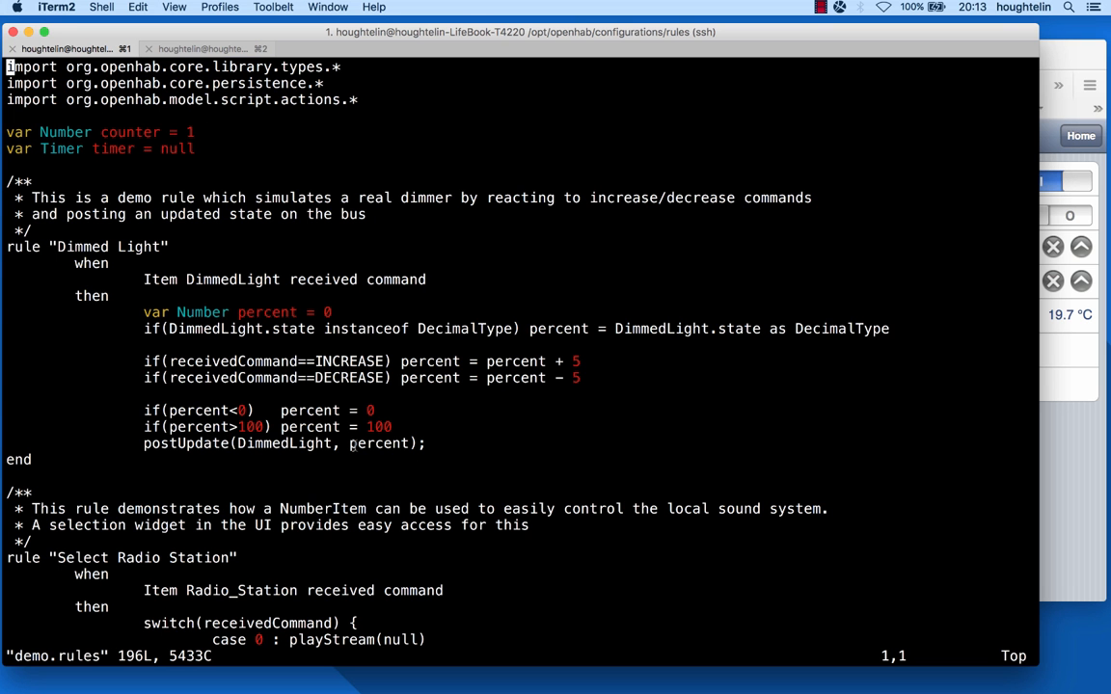
# Jump to the end of demo.rules to review the finished Office Light Control rule
pyautogui.press('G')
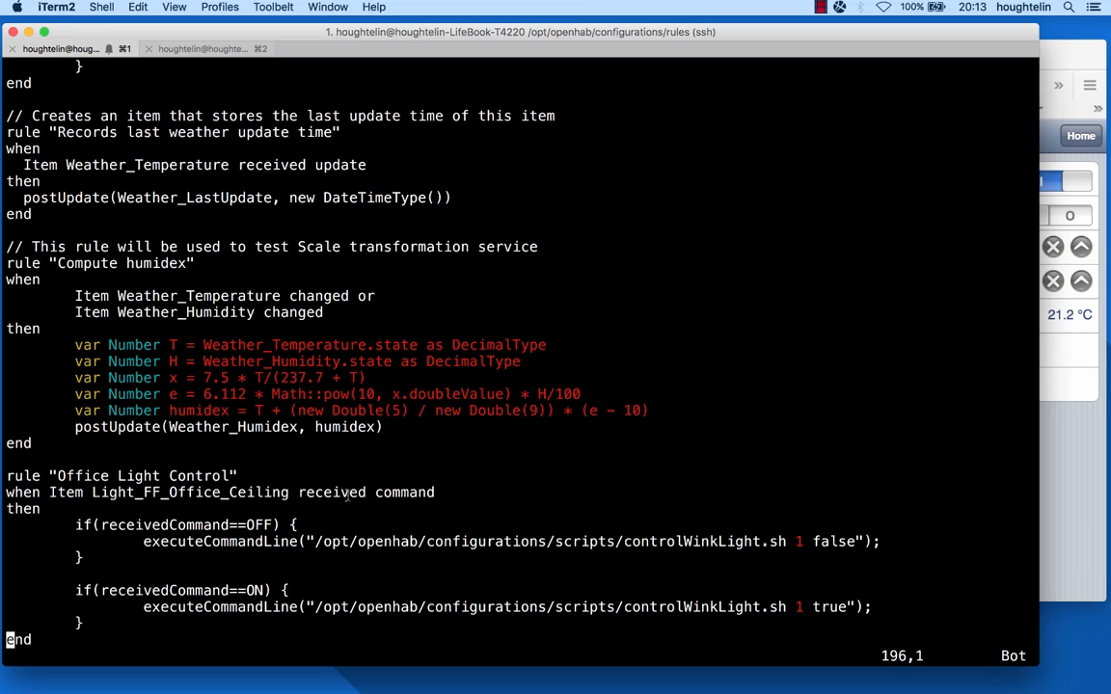
pyautogui.moveTo(185, 510)
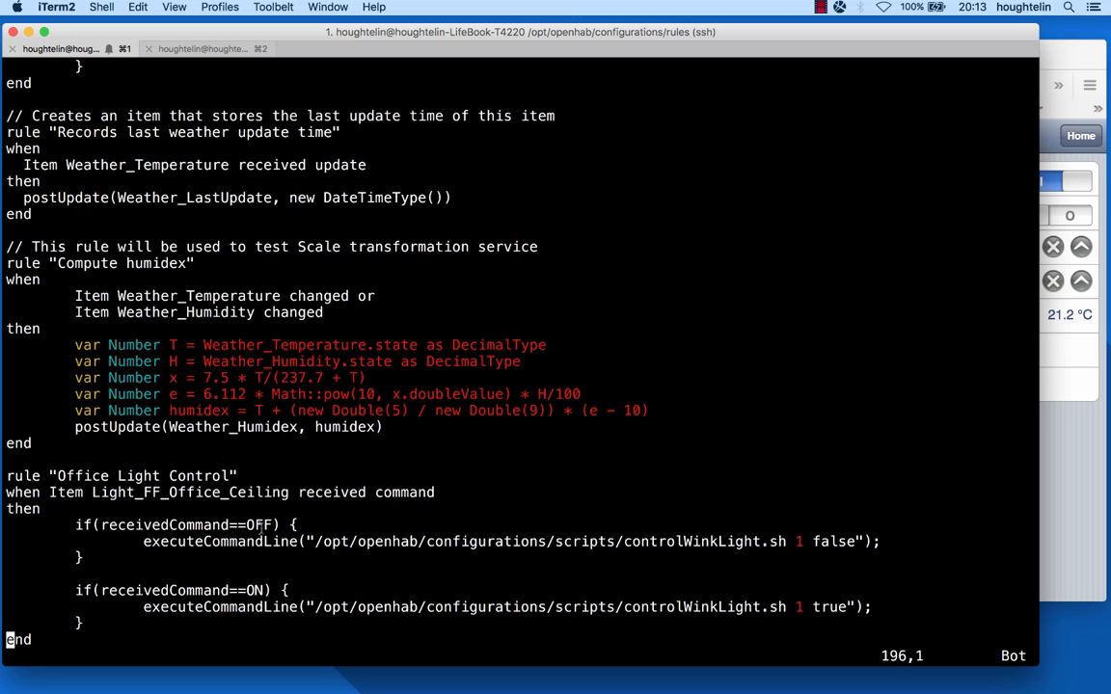
pyautogui.moveTo(837, 542)
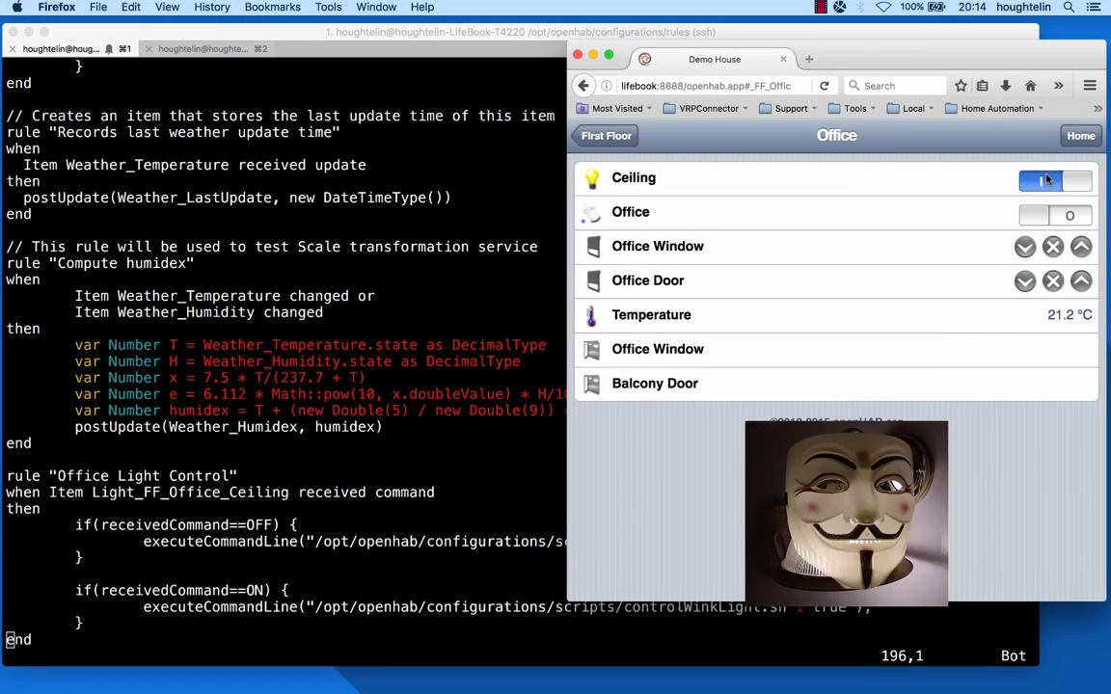
# Flip the openHAB Ceiling switch off and on several times, confirming the real bulb follows, ending on
pyautogui.click(1045, 182)
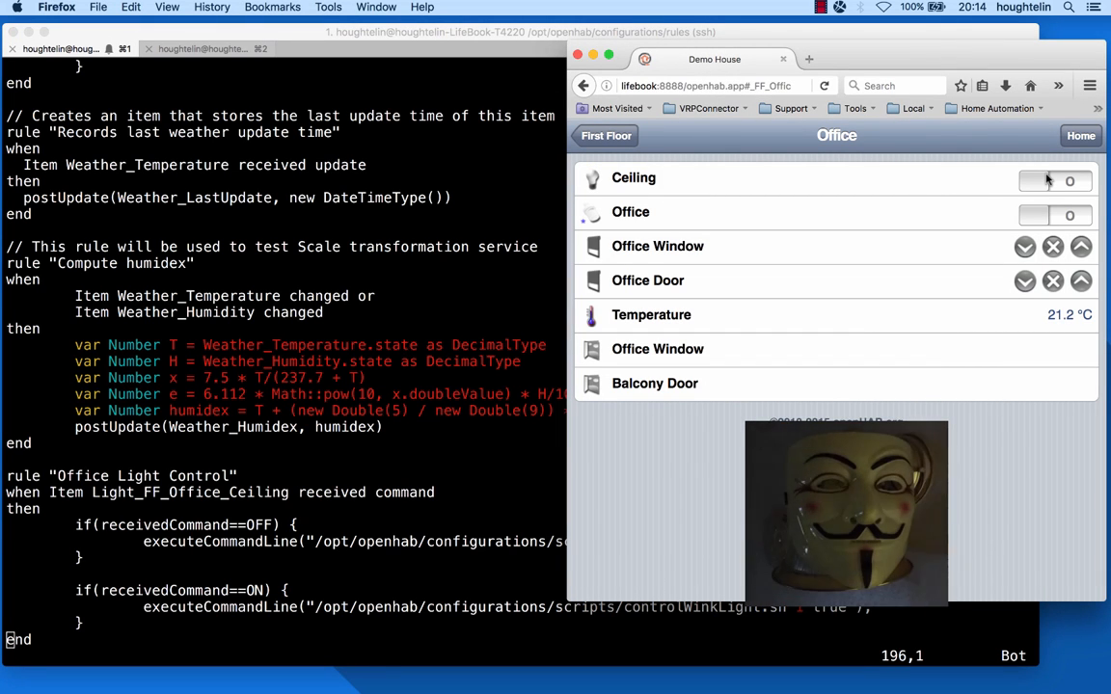
pyautogui.moveTo(850, 253)
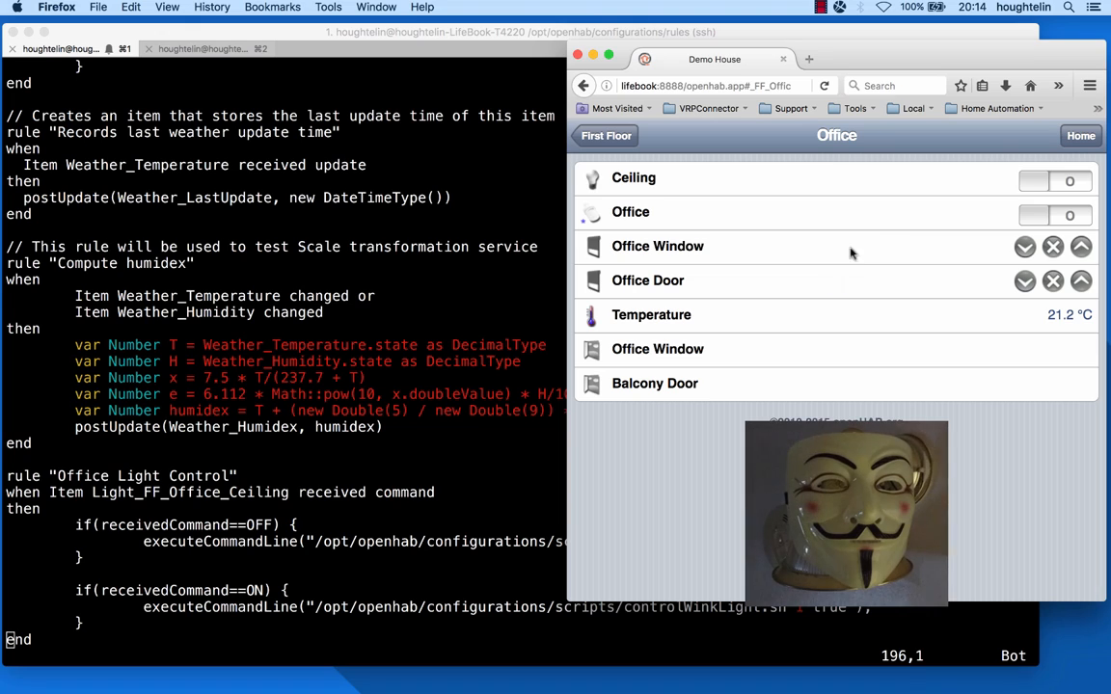
pyautogui.click(1039, 182)
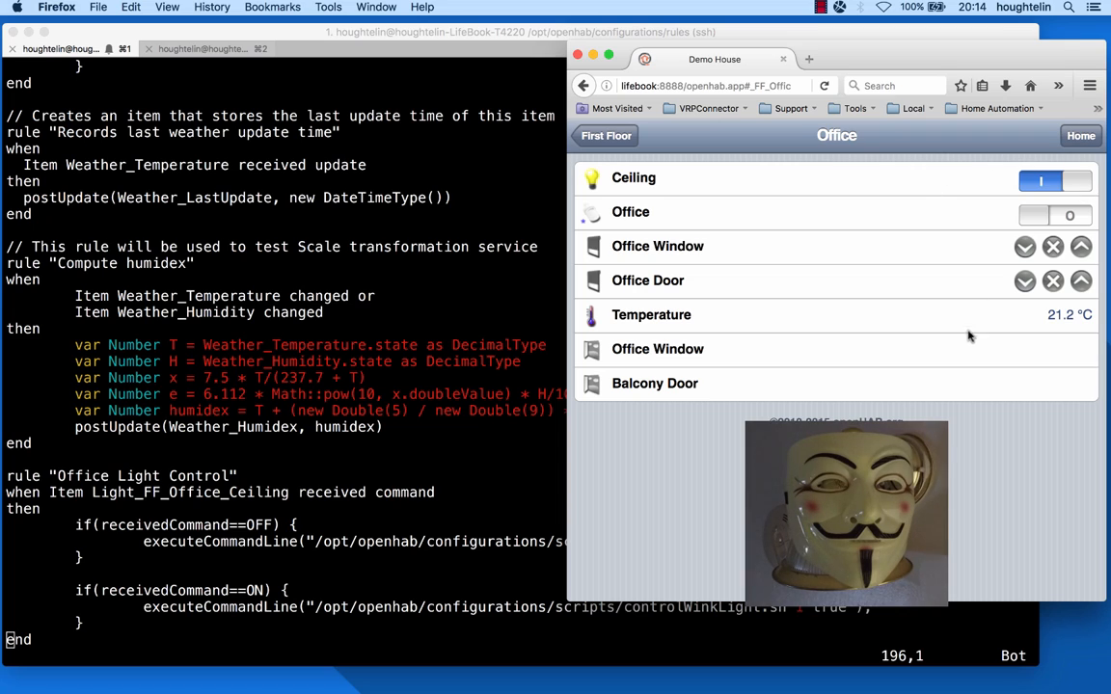
pyautogui.click(1033, 181)
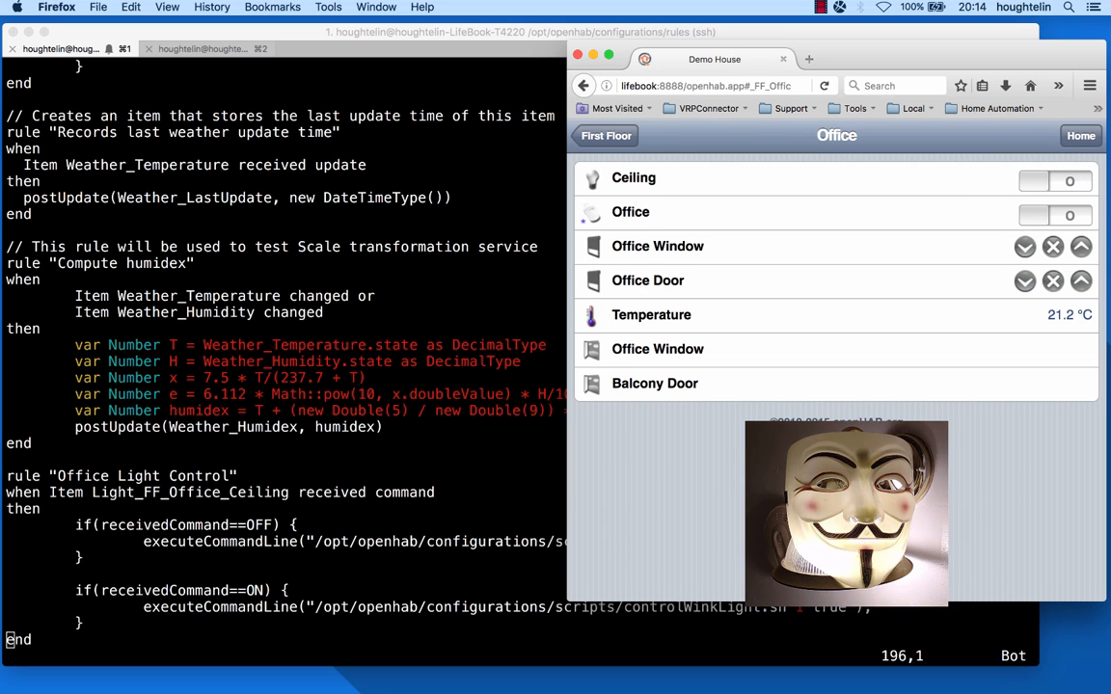
pyautogui.click(1055, 182)
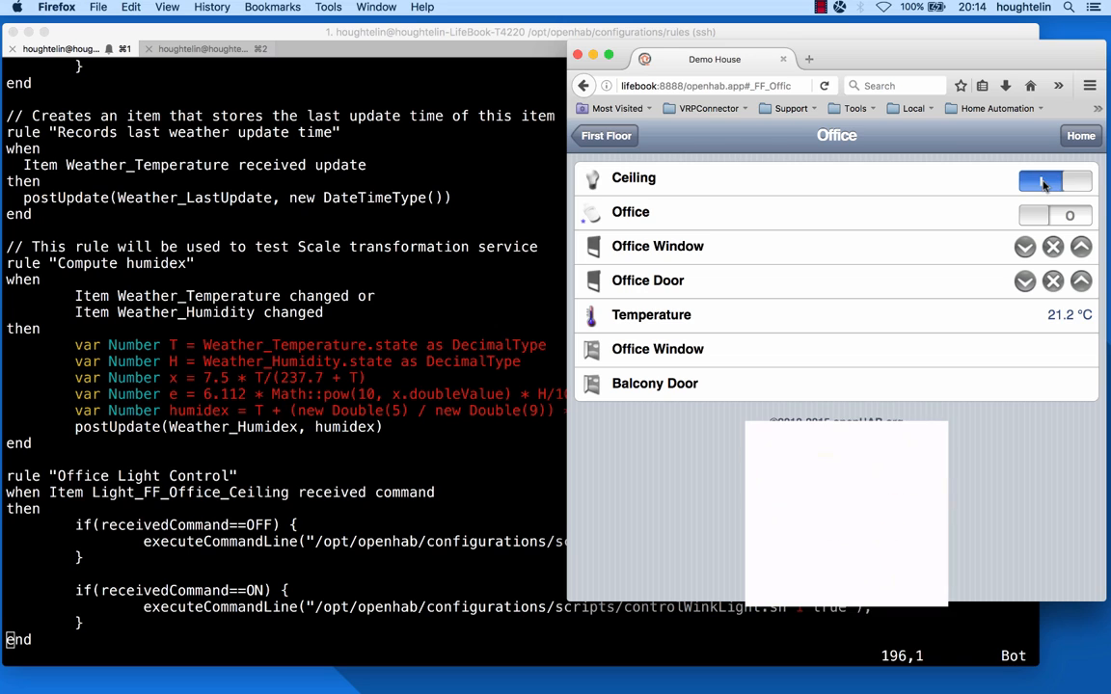
pyautogui.click(1041, 181)
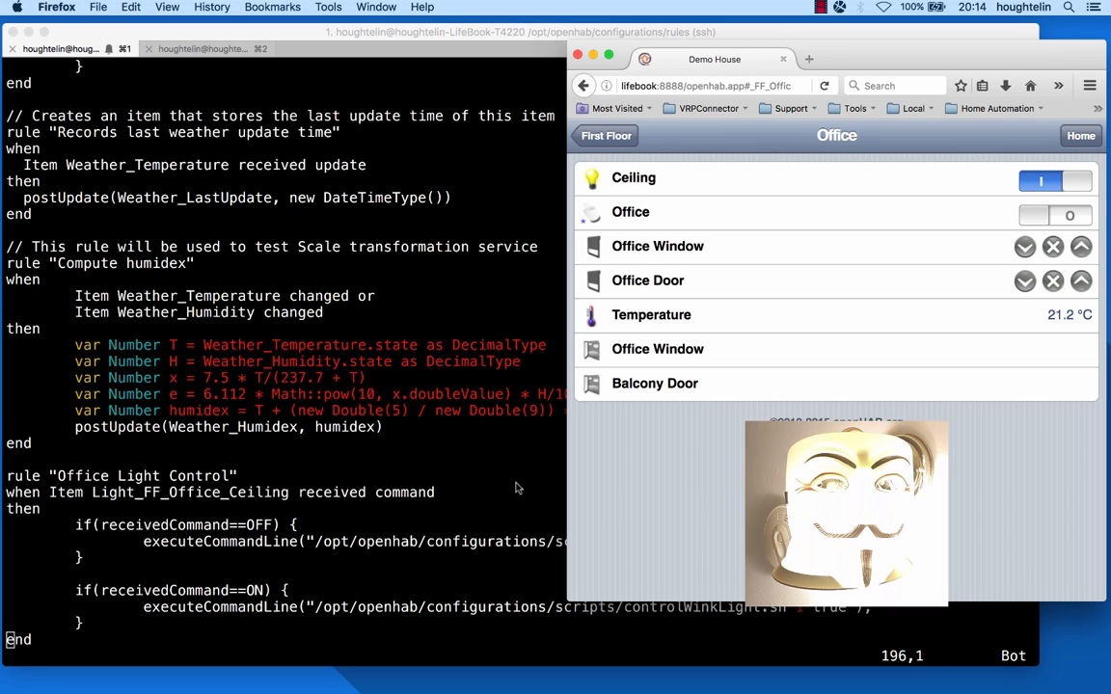
pyautogui.click(1053, 182)
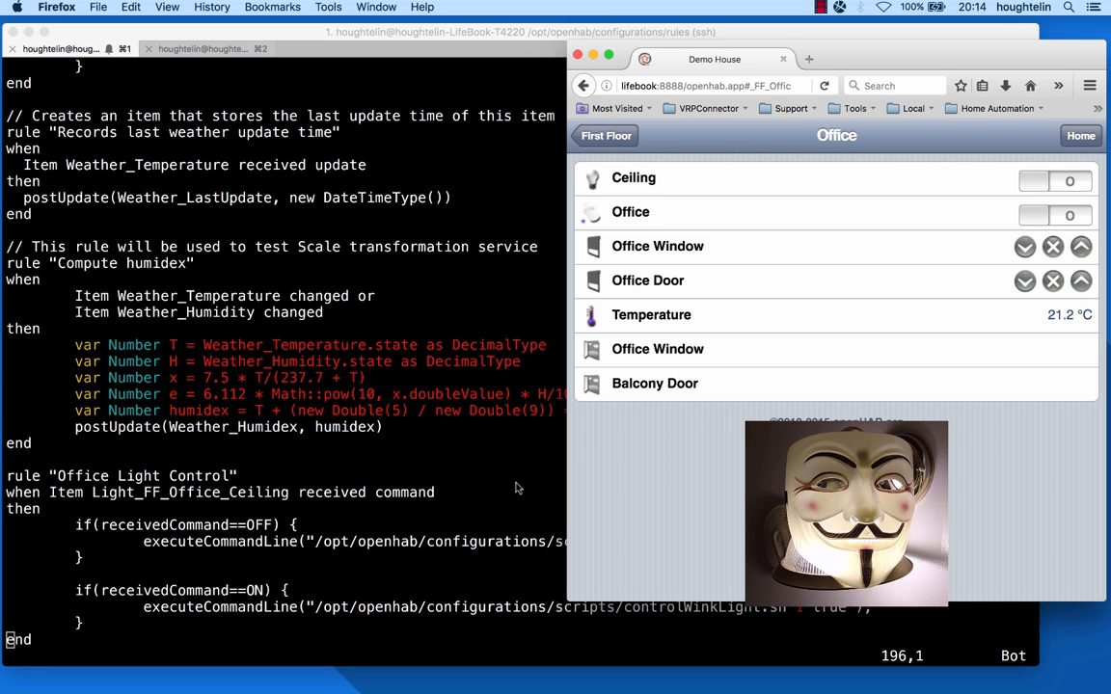
pyautogui.click(1053, 181)
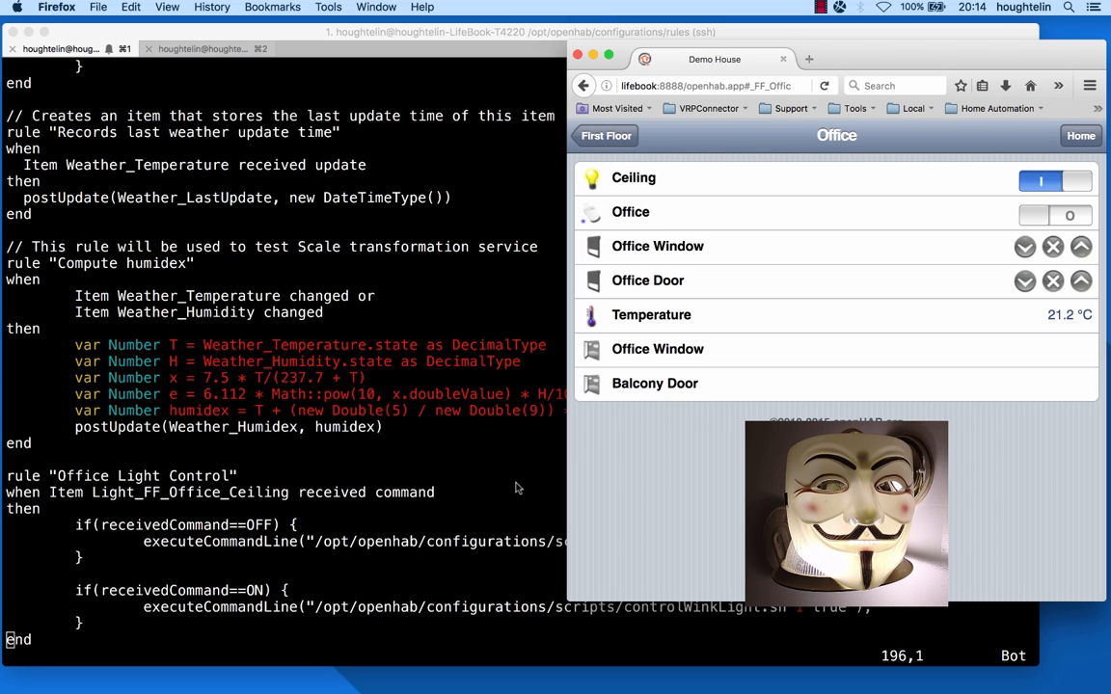
pyautogui.moveTo(1033, 199)
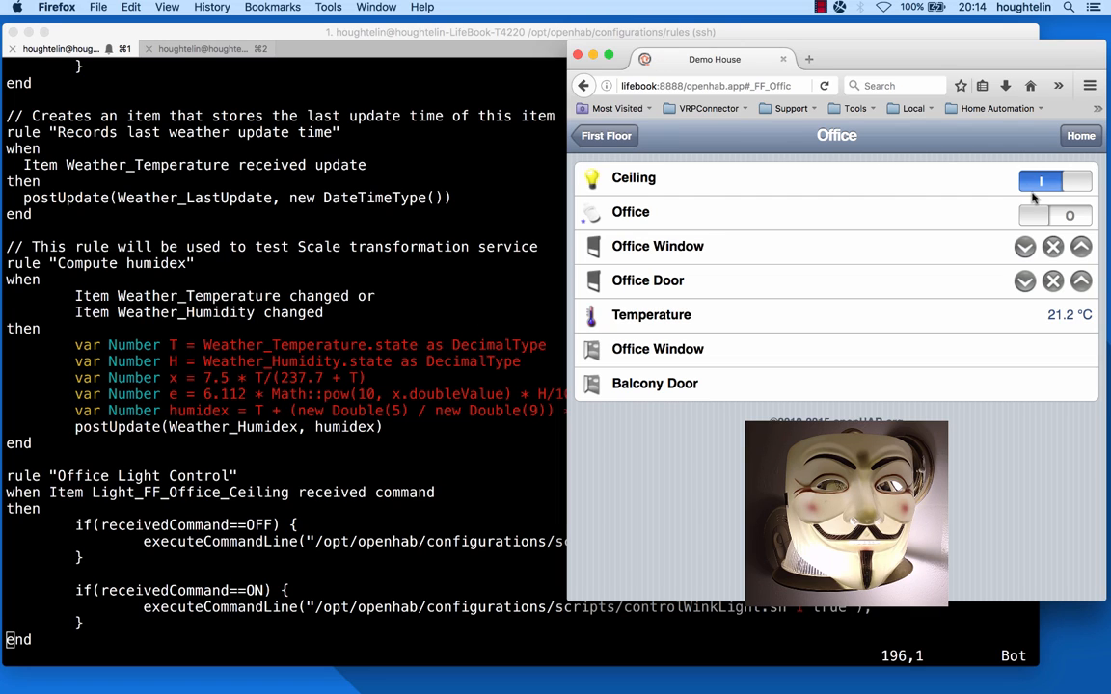
pyautogui.moveTo(694, 247)
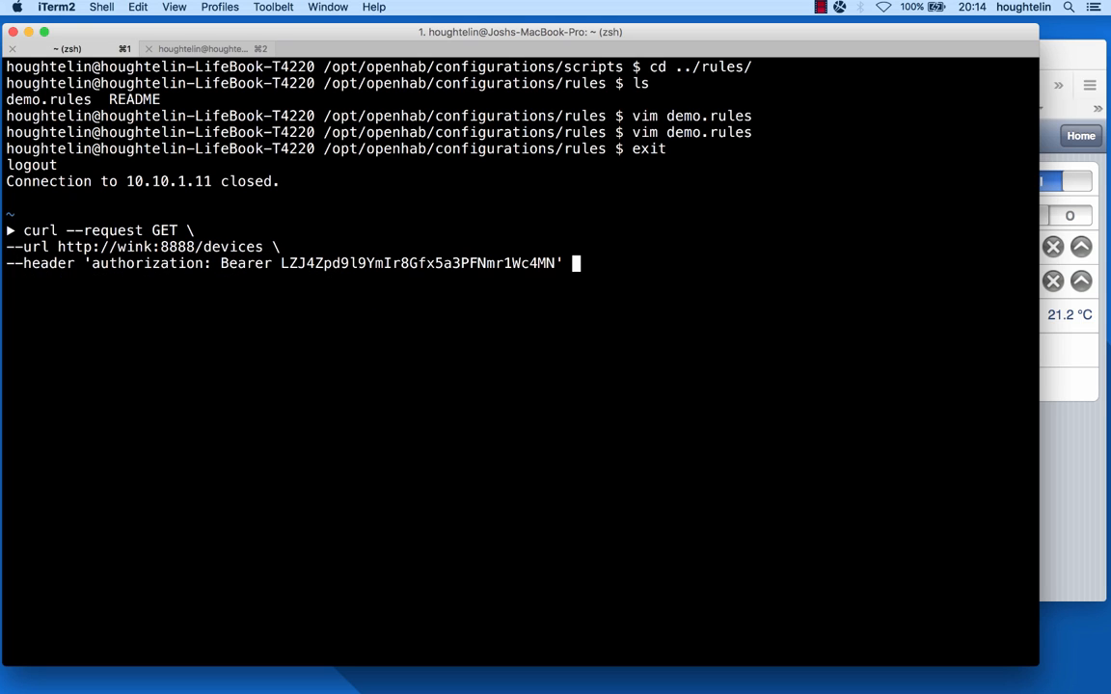
pyautogui.press('Return')
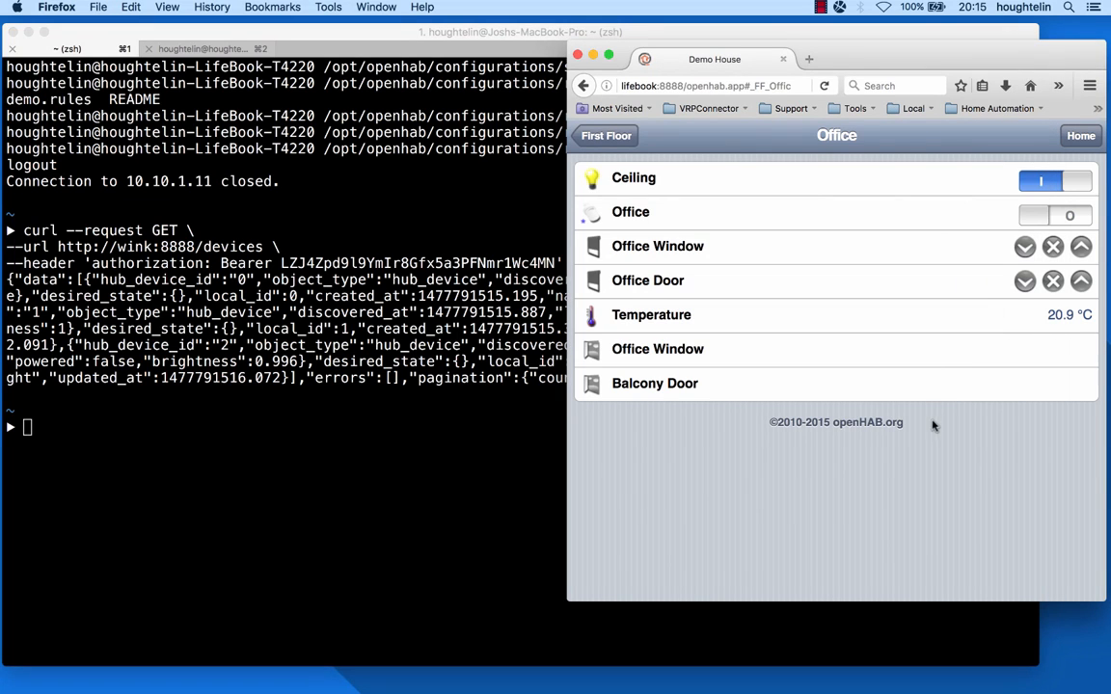
pyautogui.moveTo(1057, 181)
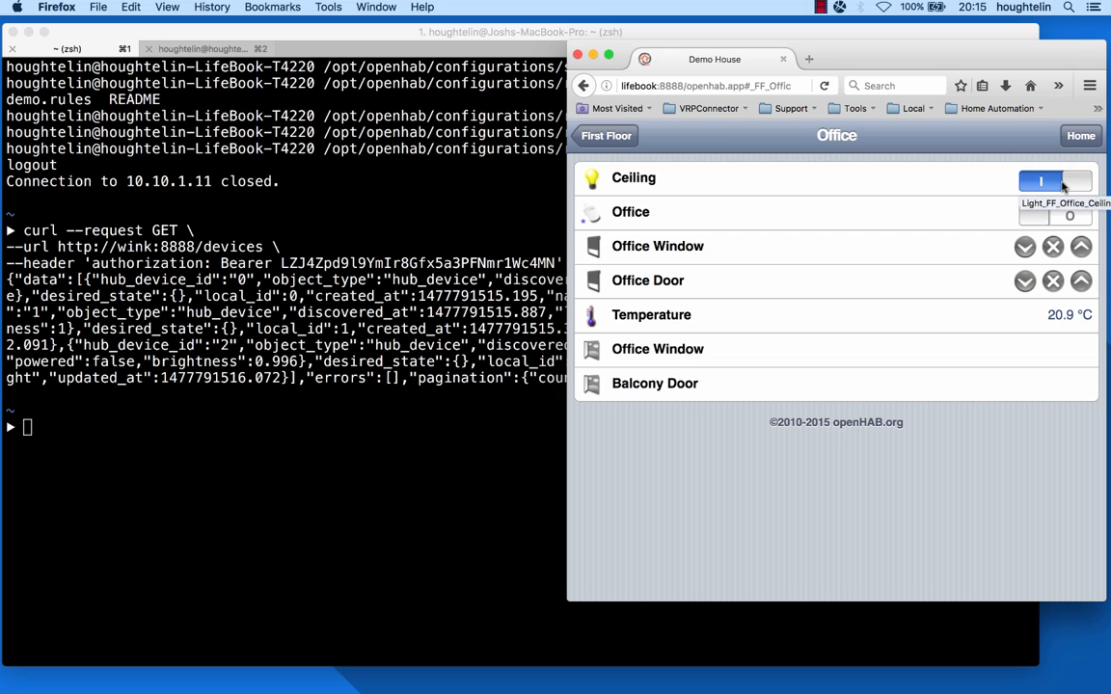
pyautogui.moveTo(867, 324)
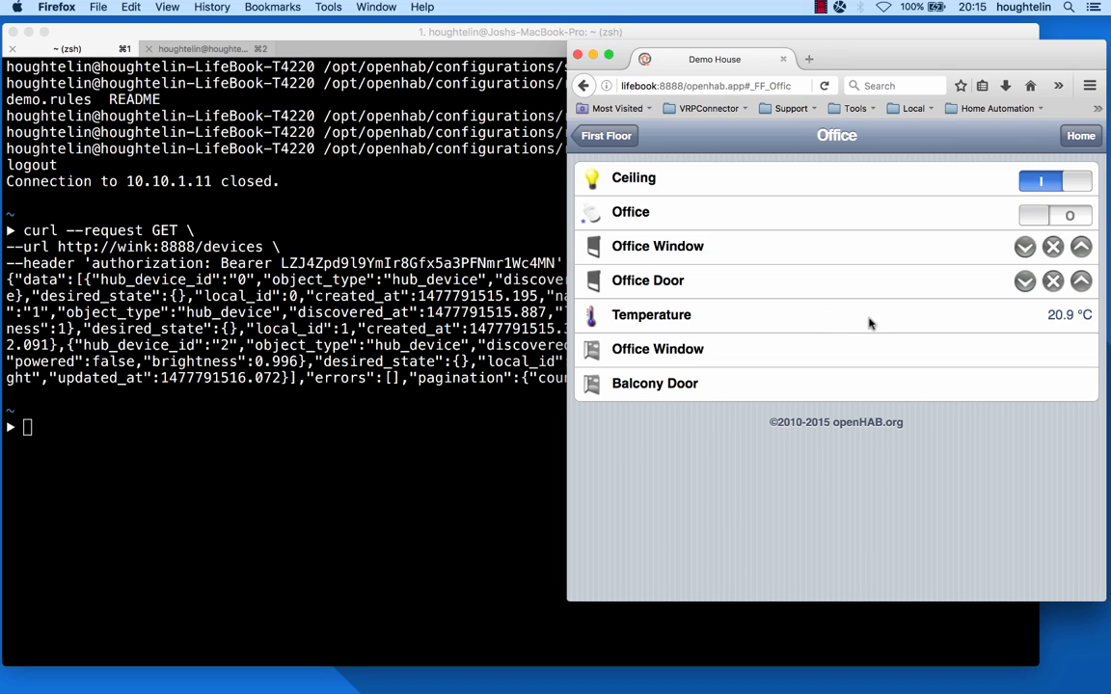
pyautogui.moveTo(1069, 183)
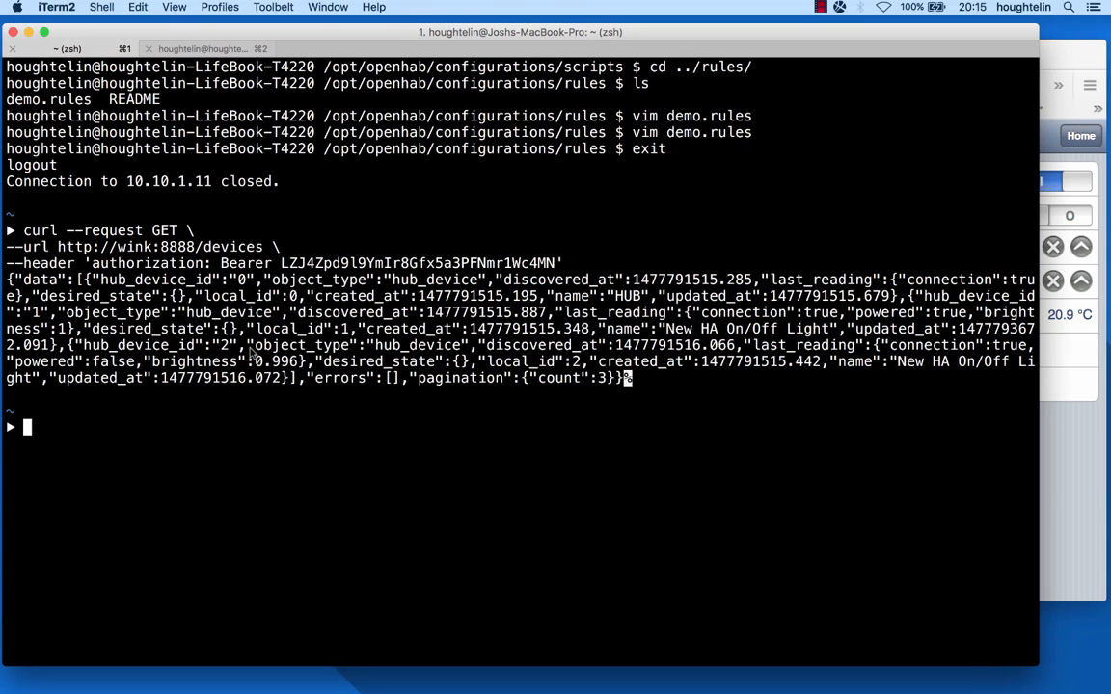
pyautogui.moveTo(492, 327)
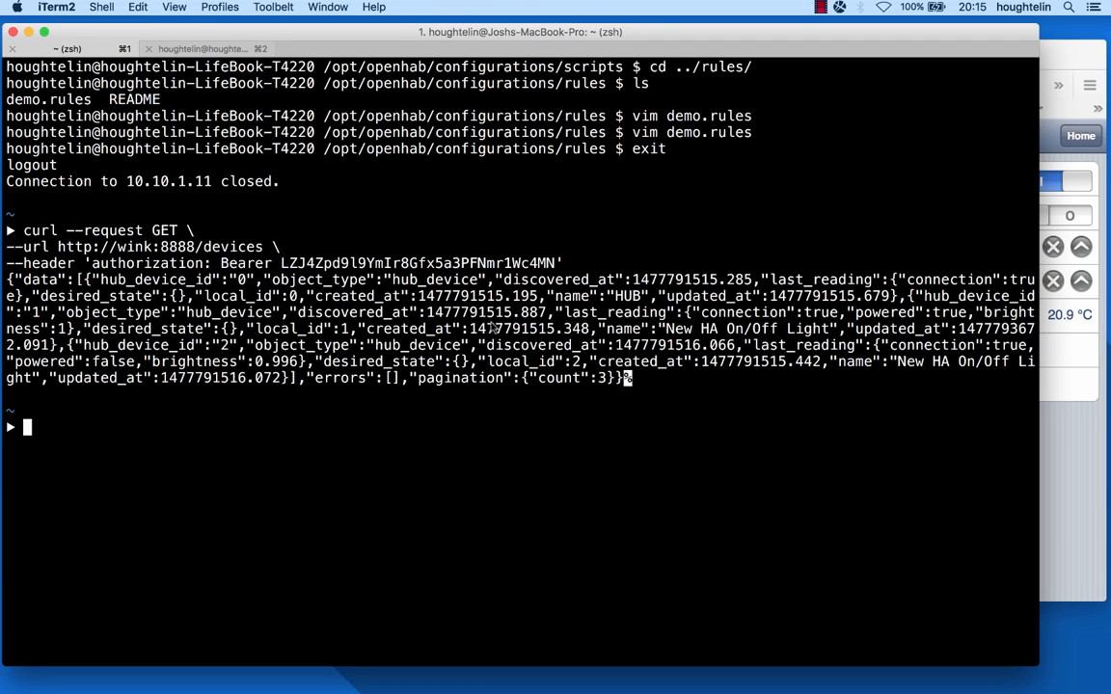
pyautogui.doubleClick(615, 313)
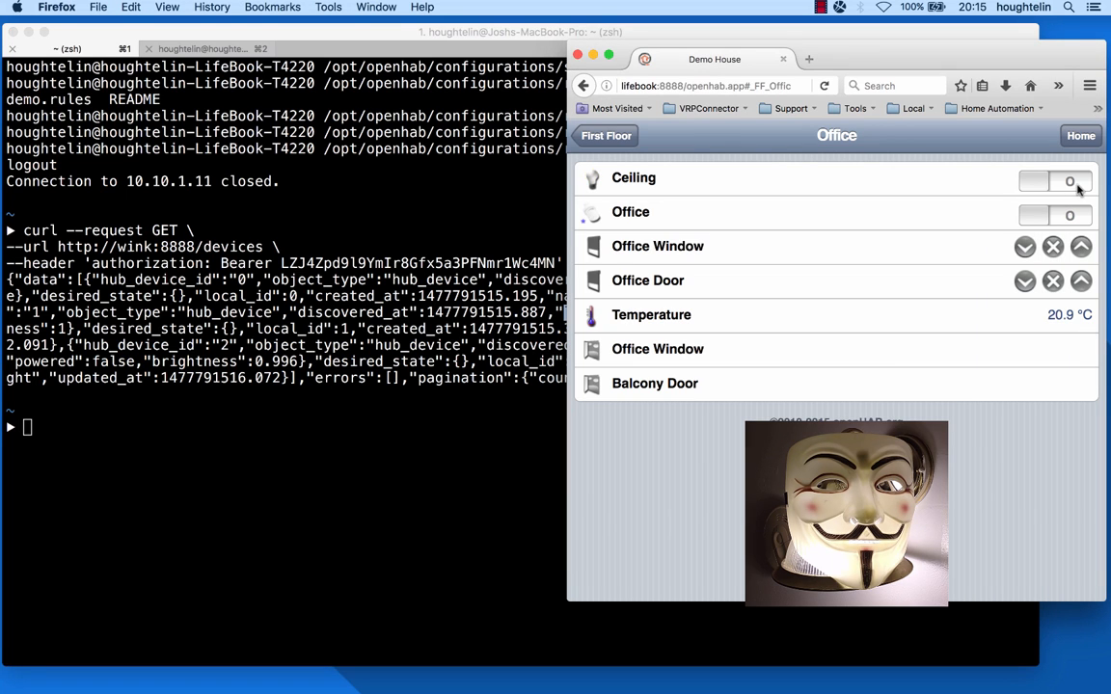
# Toggle the Ceiling switch off and on three times, leaving the light on
pyautogui.click(1053, 182)
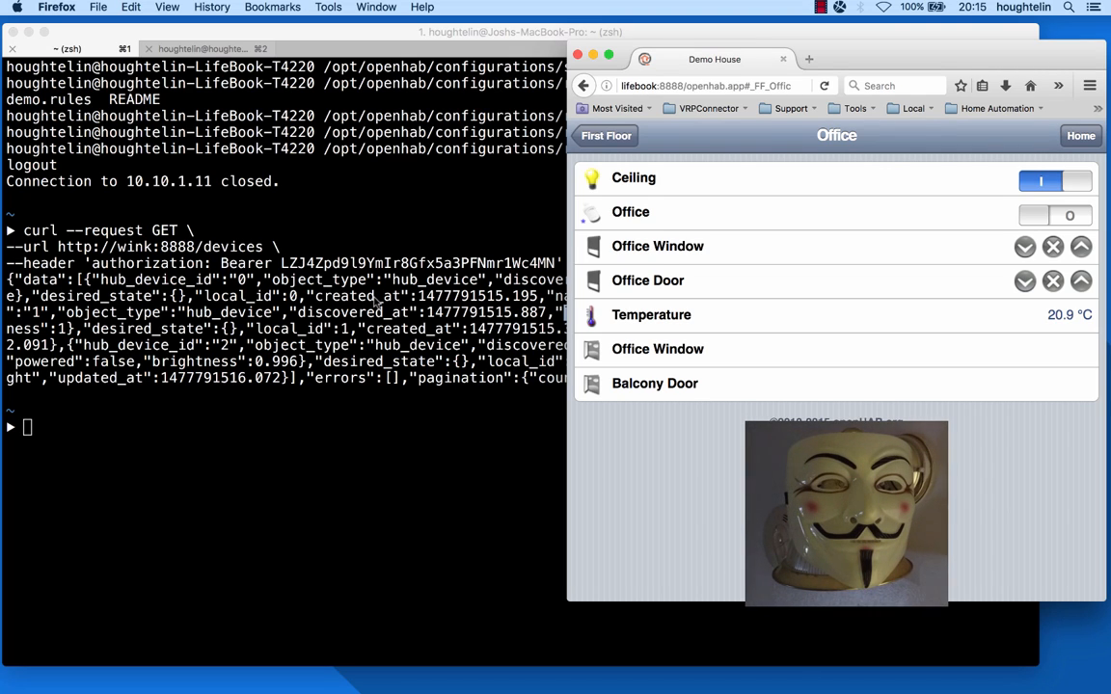
pyautogui.click(1055, 181)
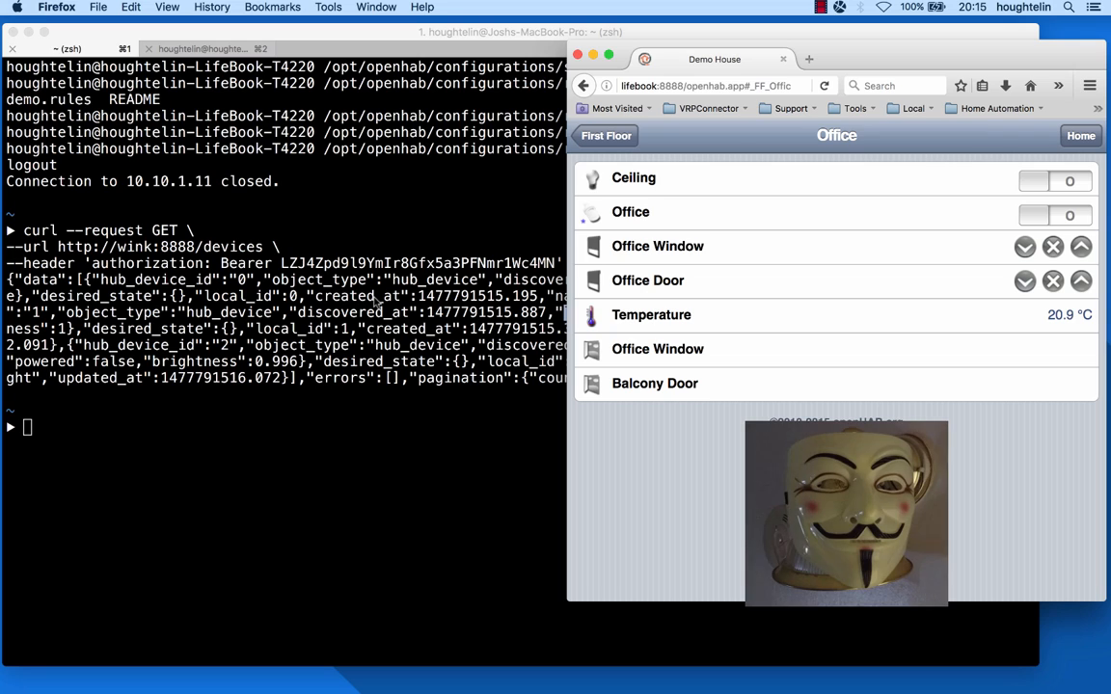
pyautogui.moveTo(973, 166)
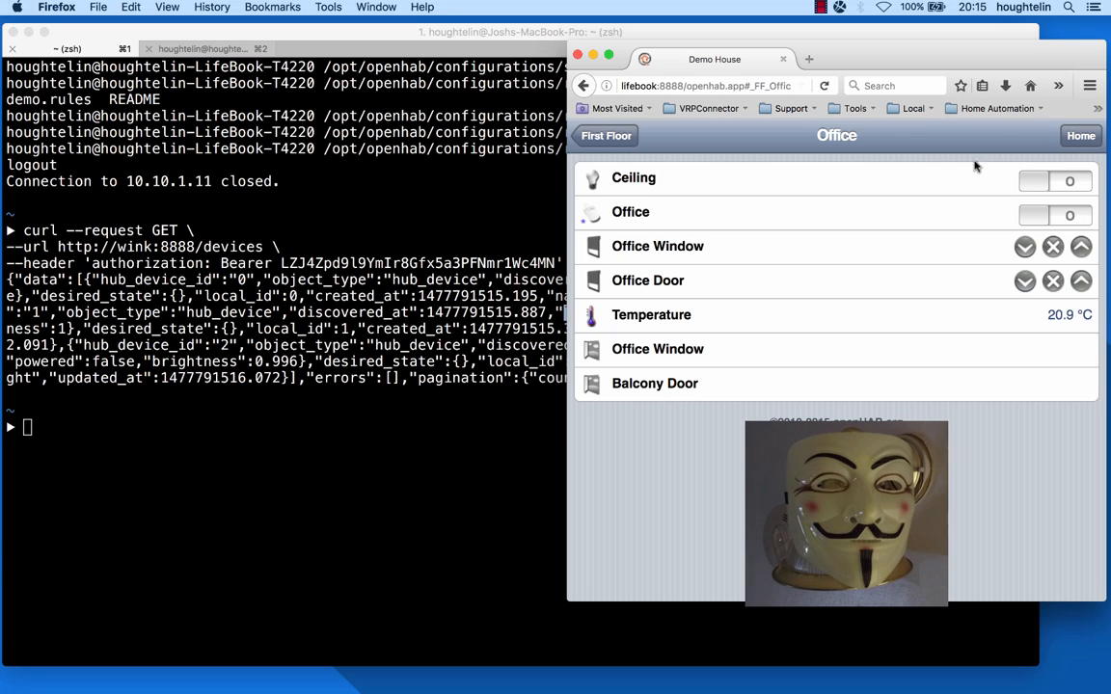
pyautogui.click(1055, 181)
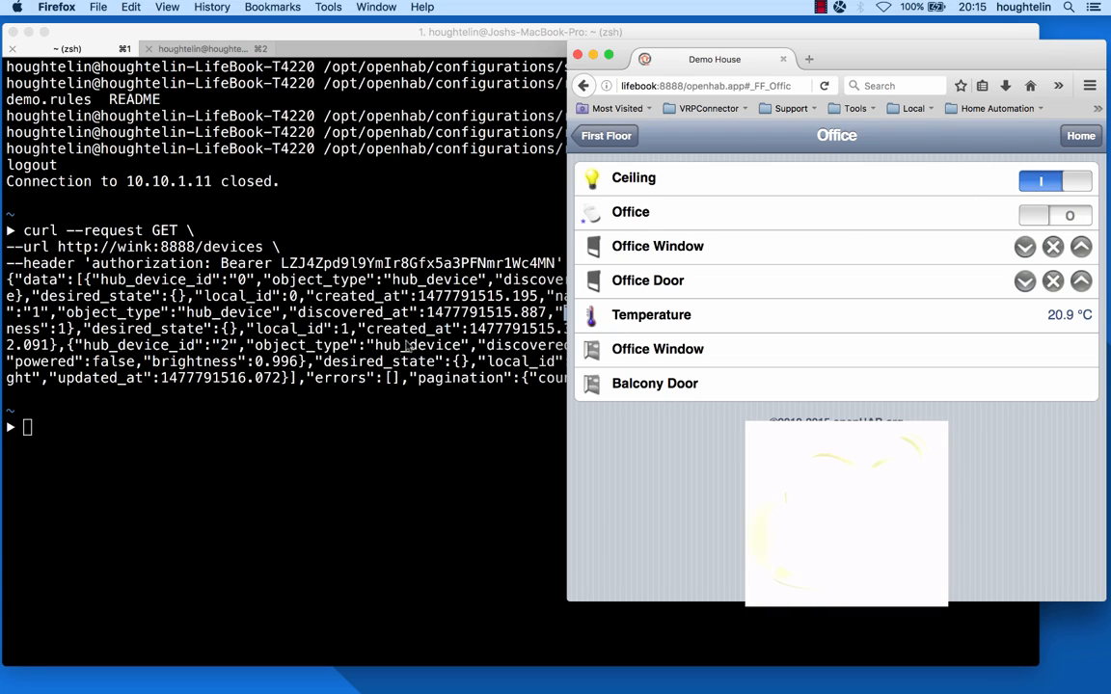
pyautogui.click(1041, 181)
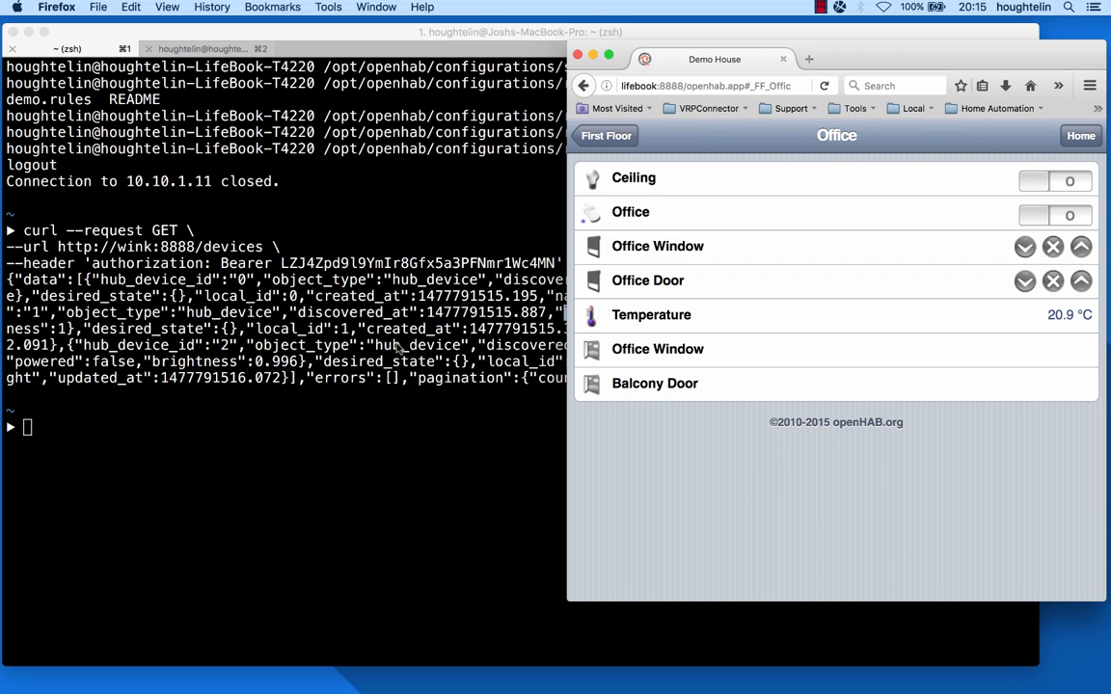
pyautogui.click(1042, 181)
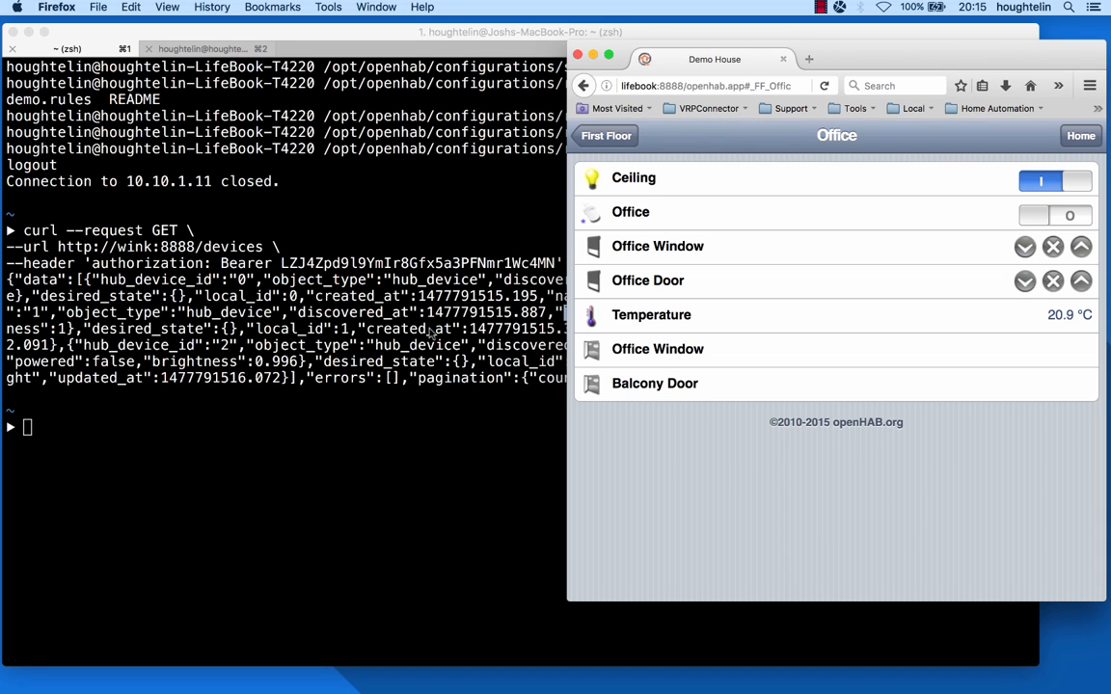
pyautogui.click(822, 8)
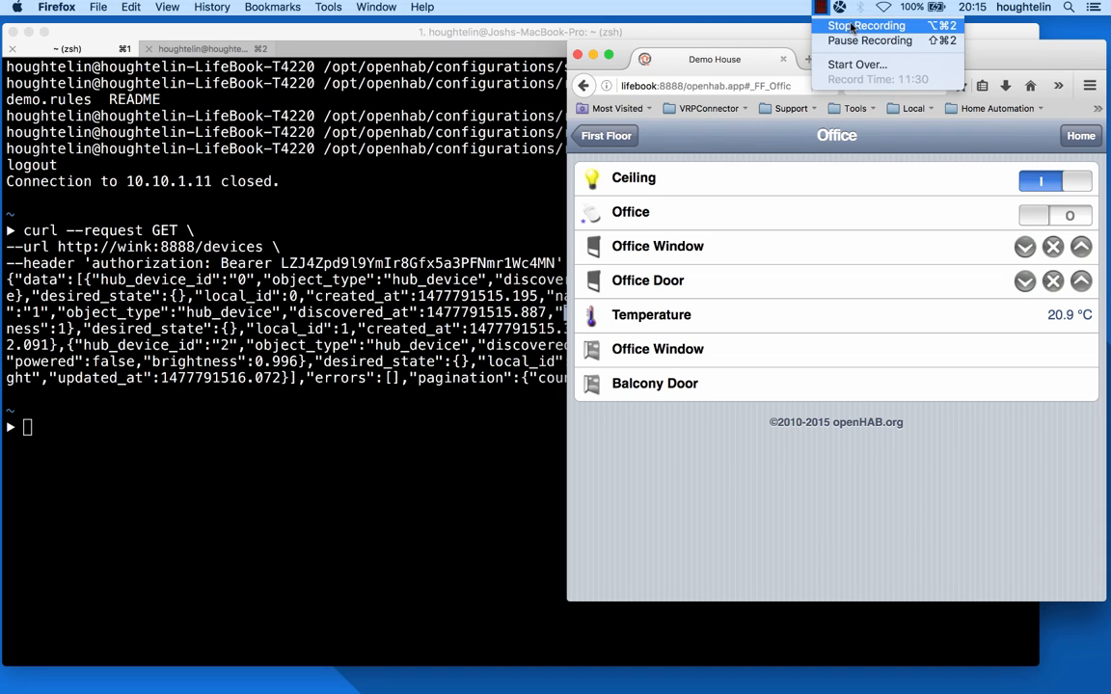